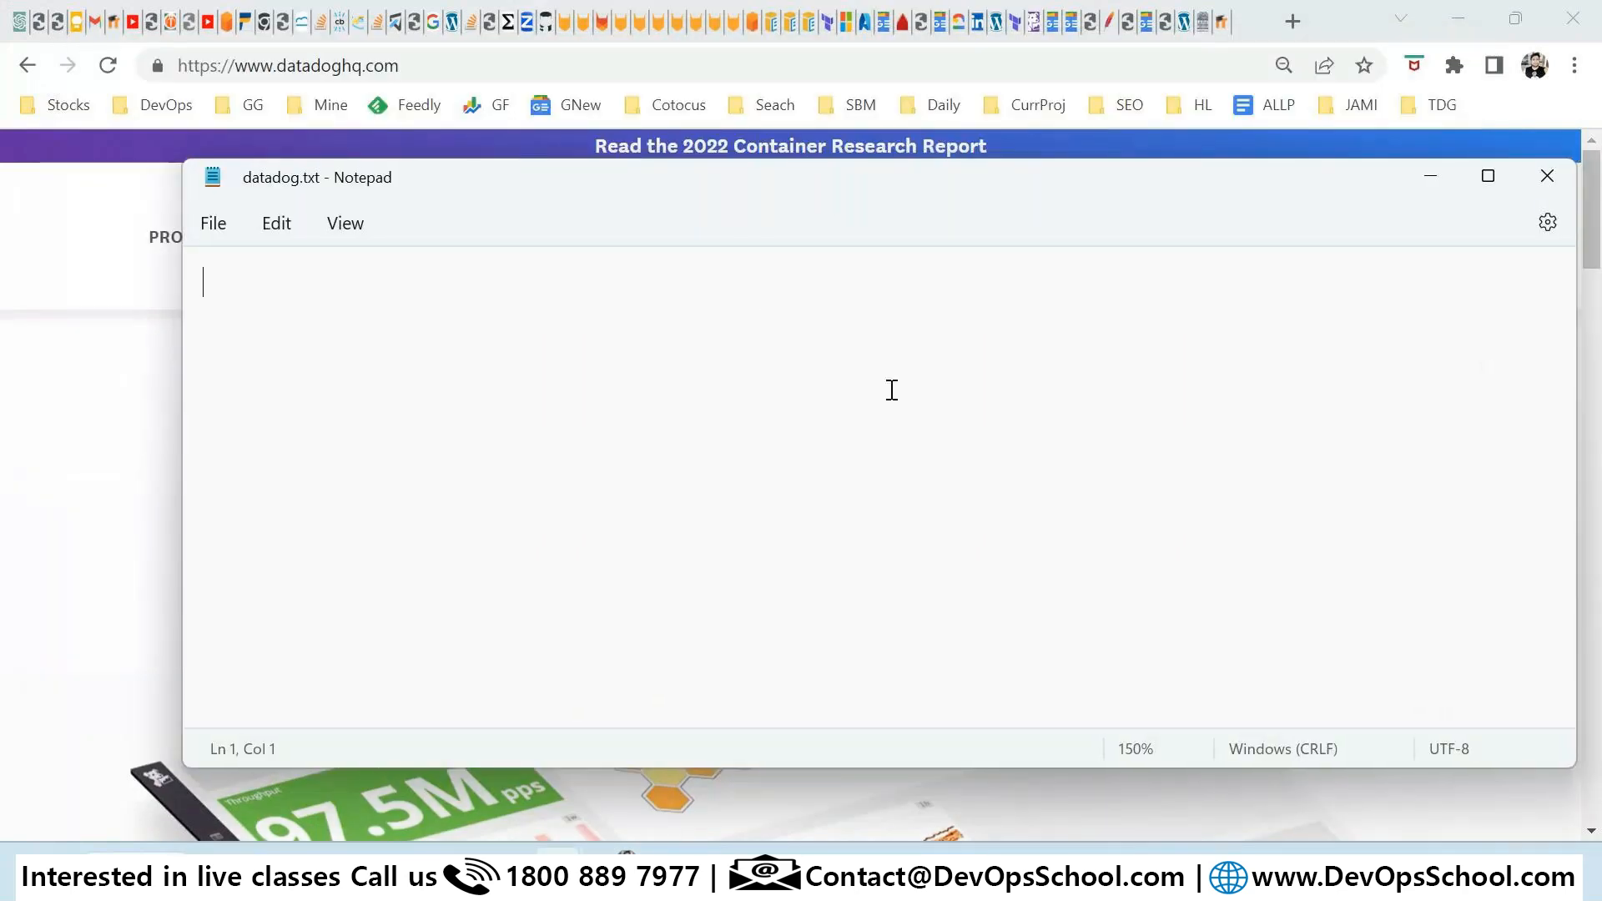
# Write the Datadog heading with Monitoring and Obserbability lines in the Notepad notes
pyautogui.write('Data')
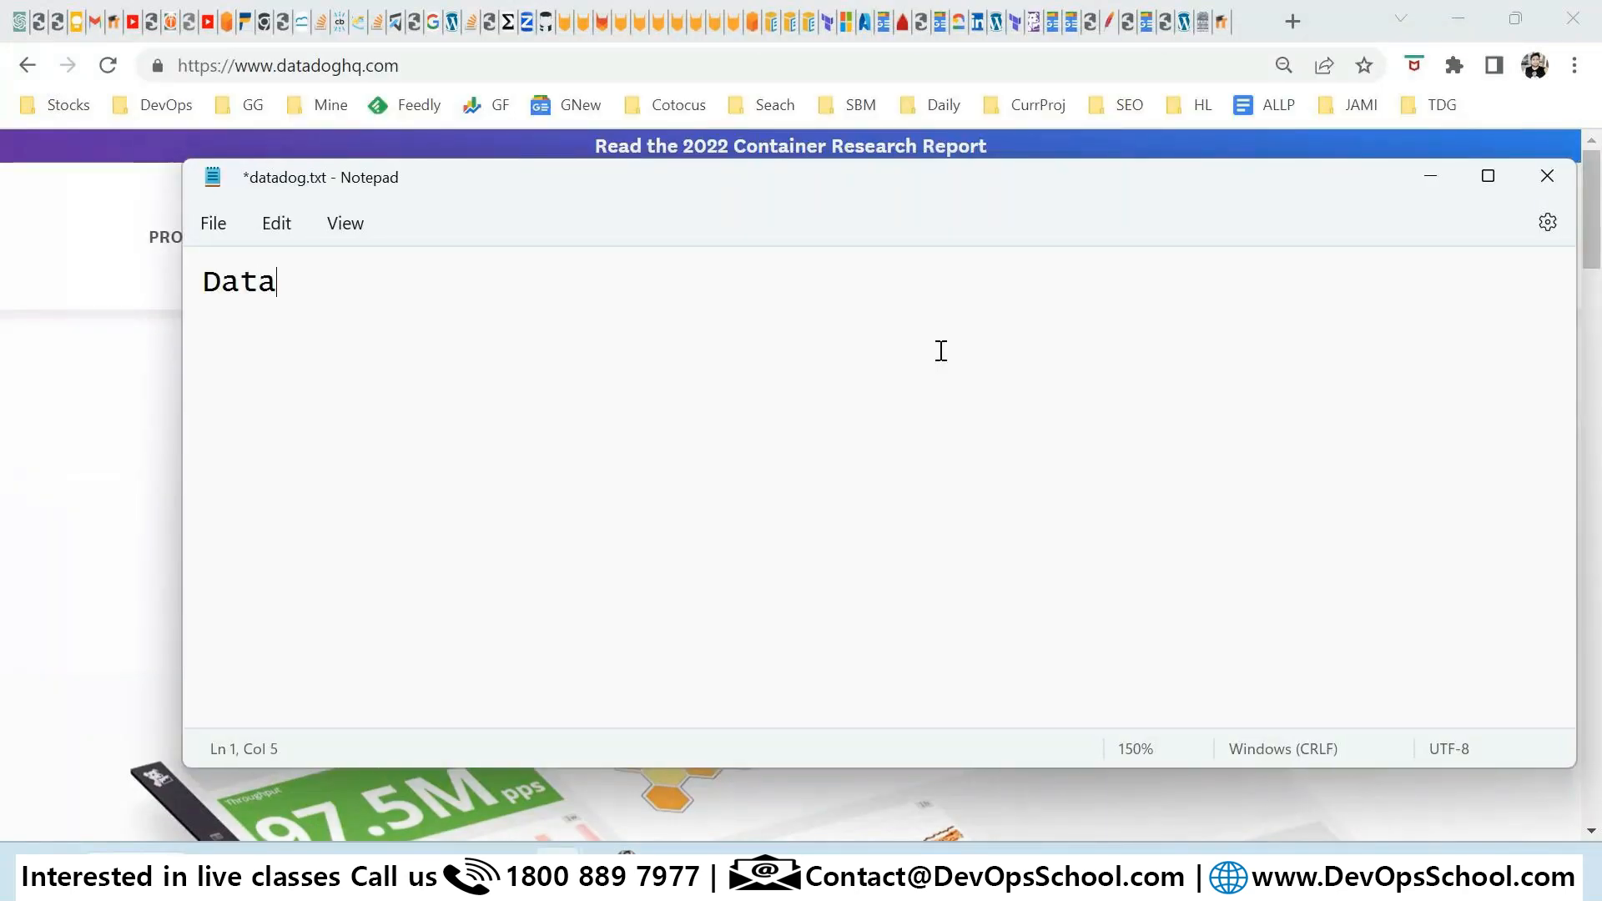
pyautogui.write('dog')
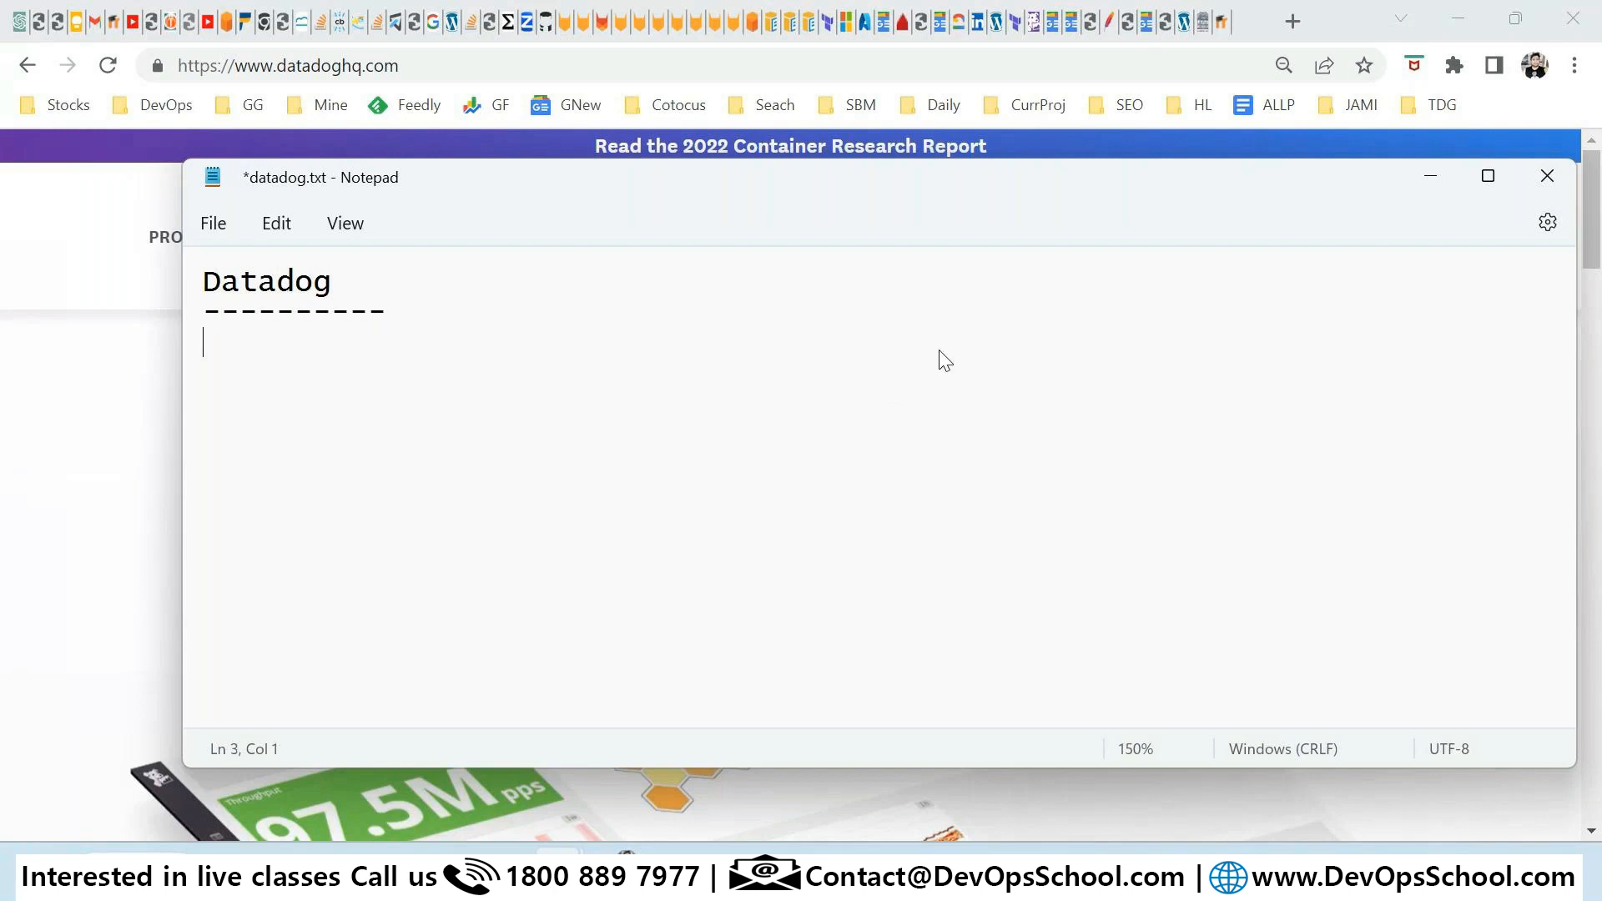
pyautogui.write('Moni')
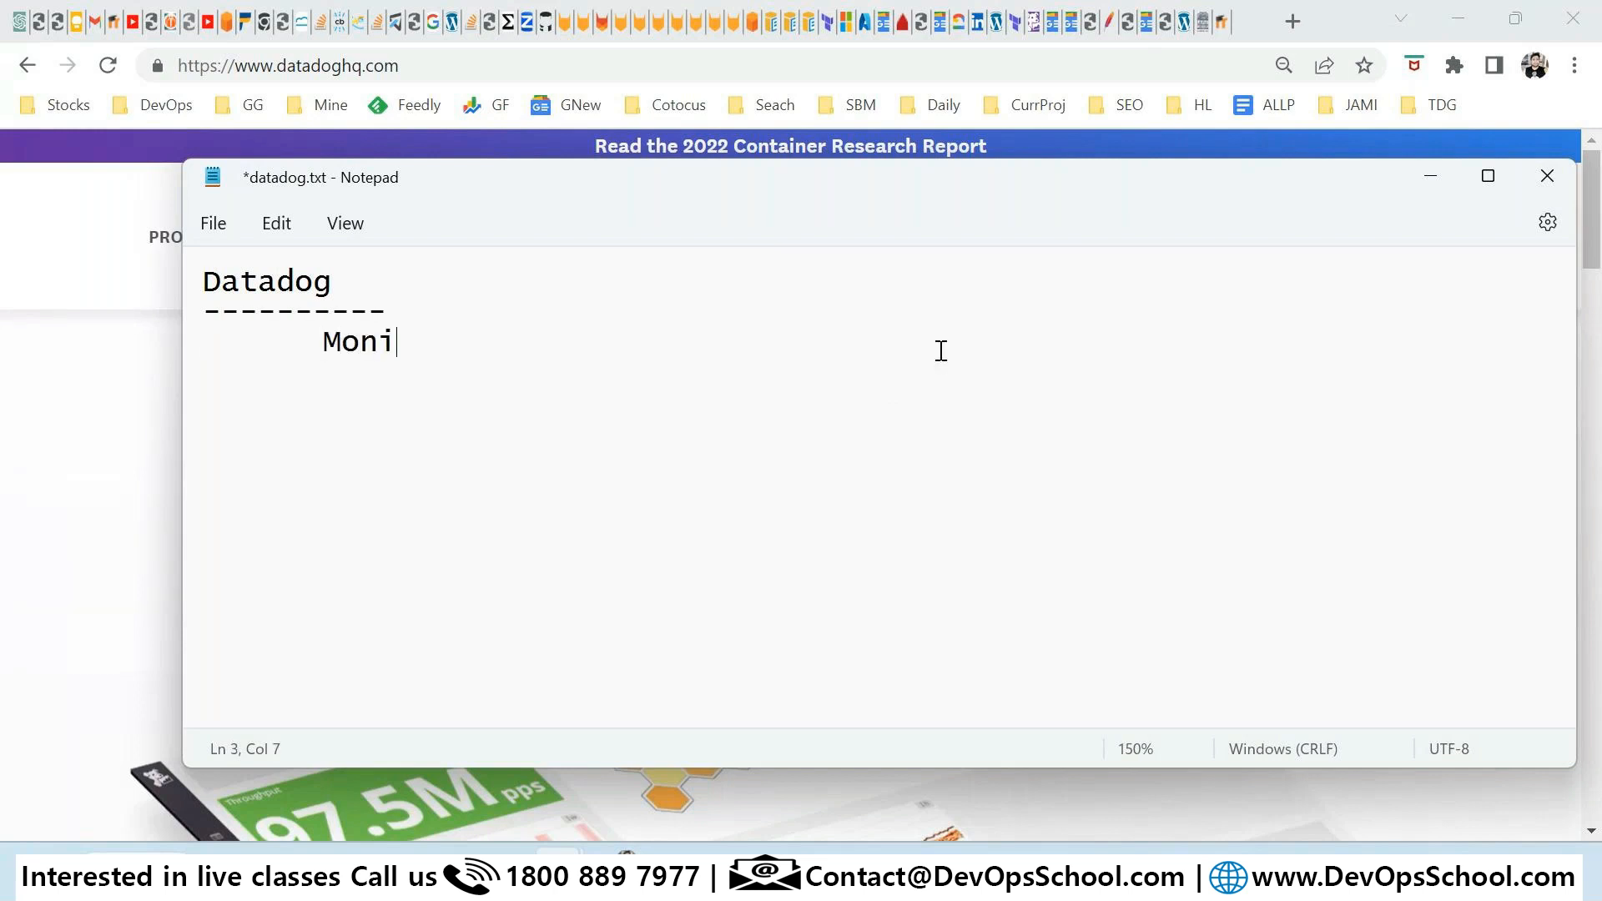
pyautogui.write('toring')
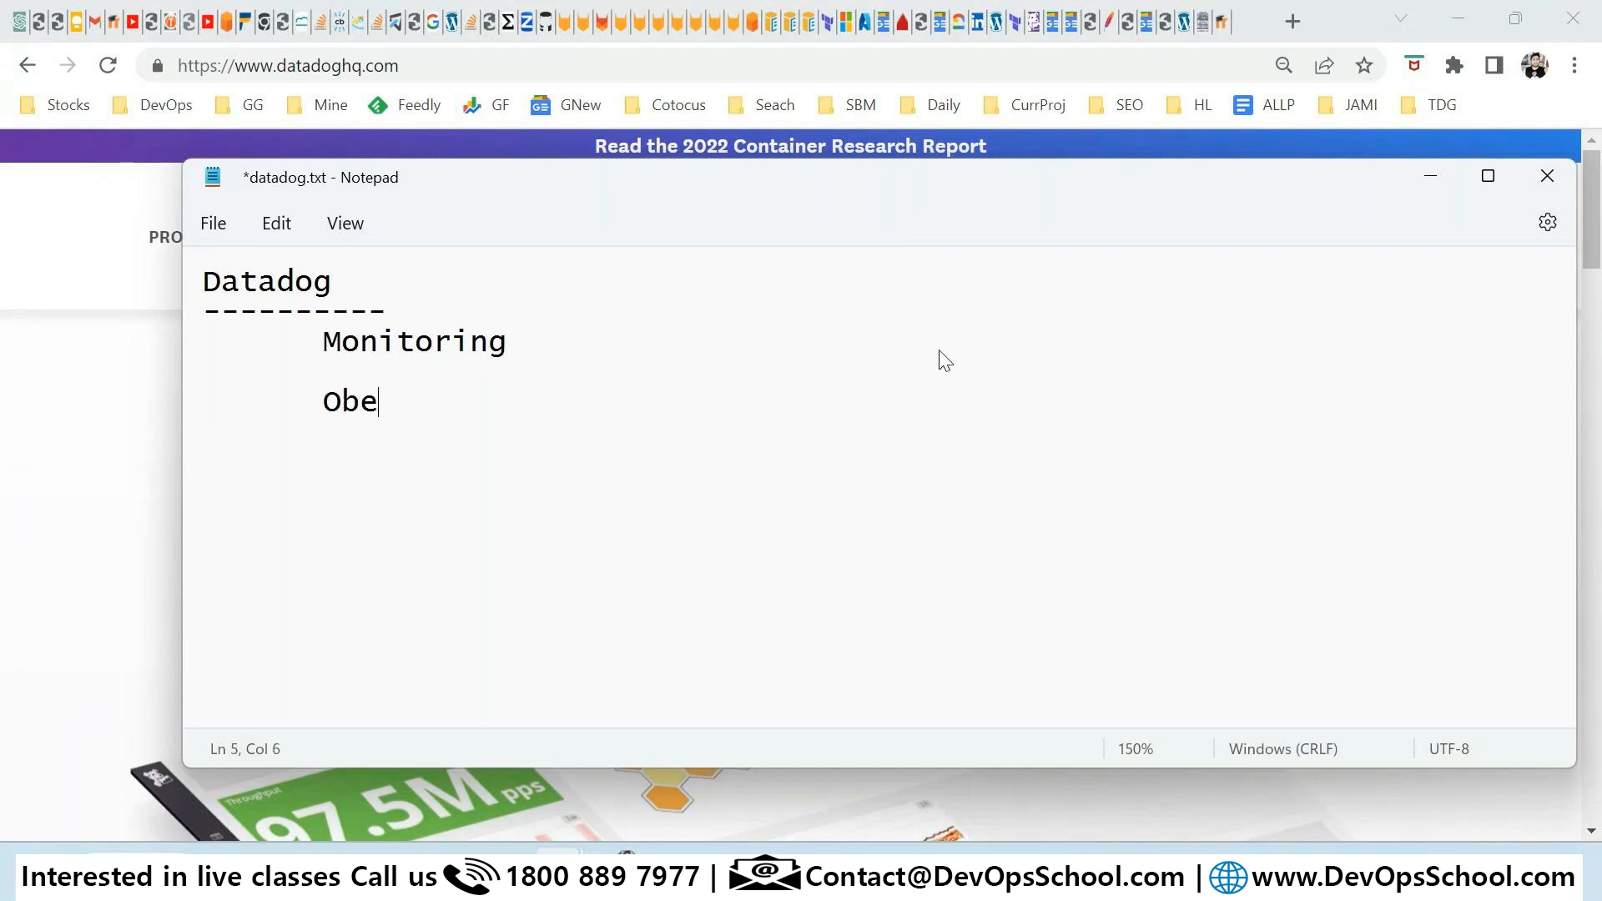
pyautogui.write('rbab')
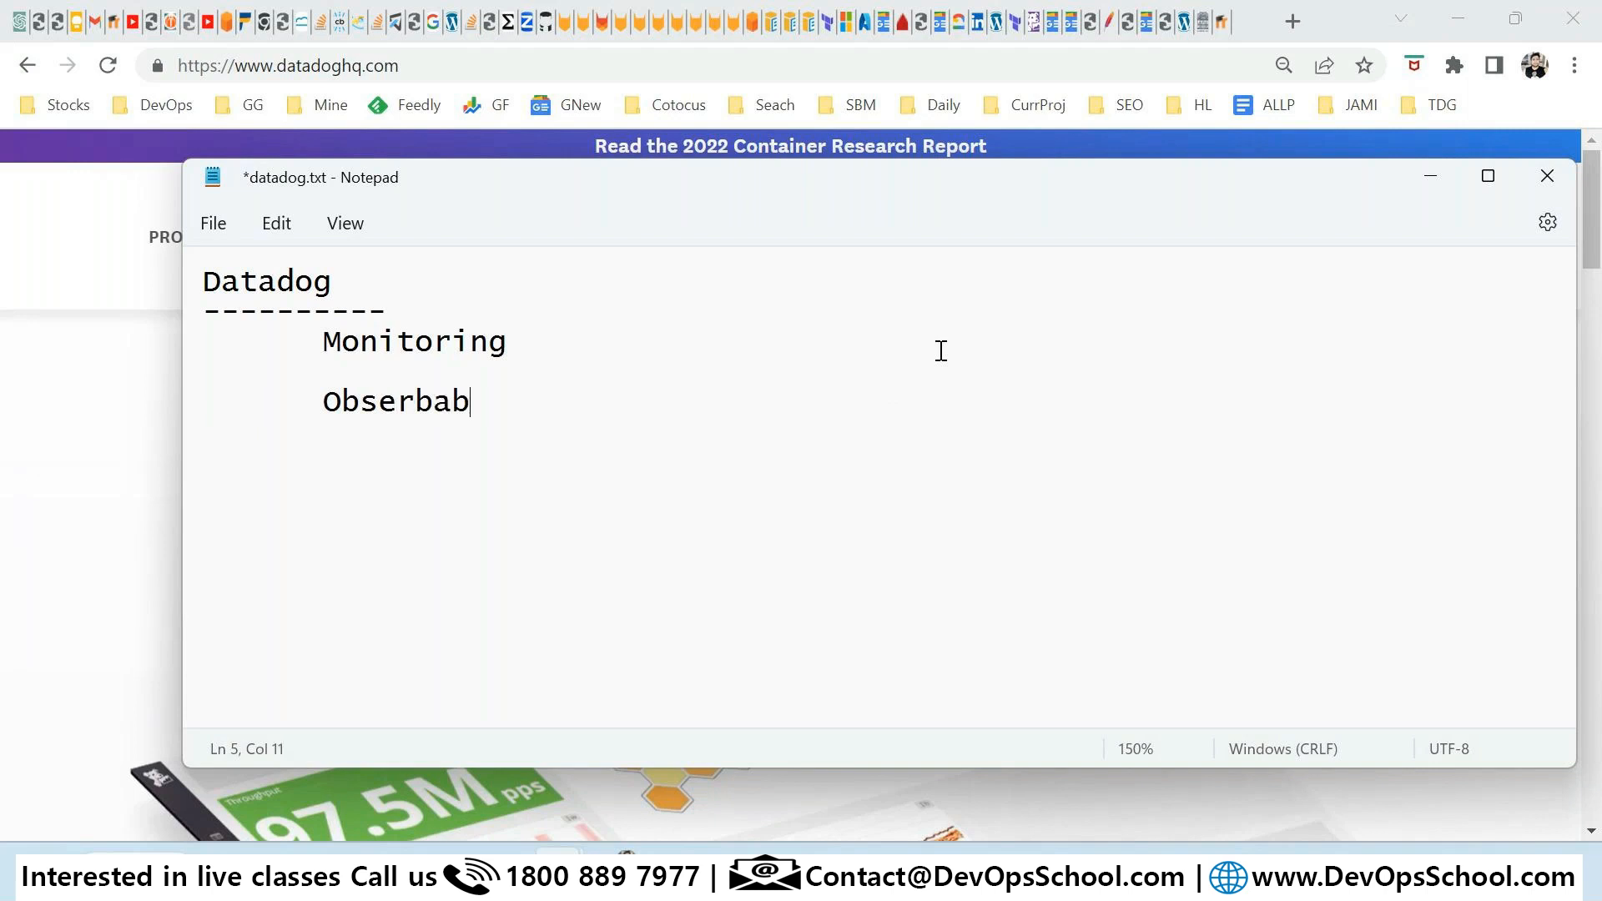
pyautogui.write('ili')
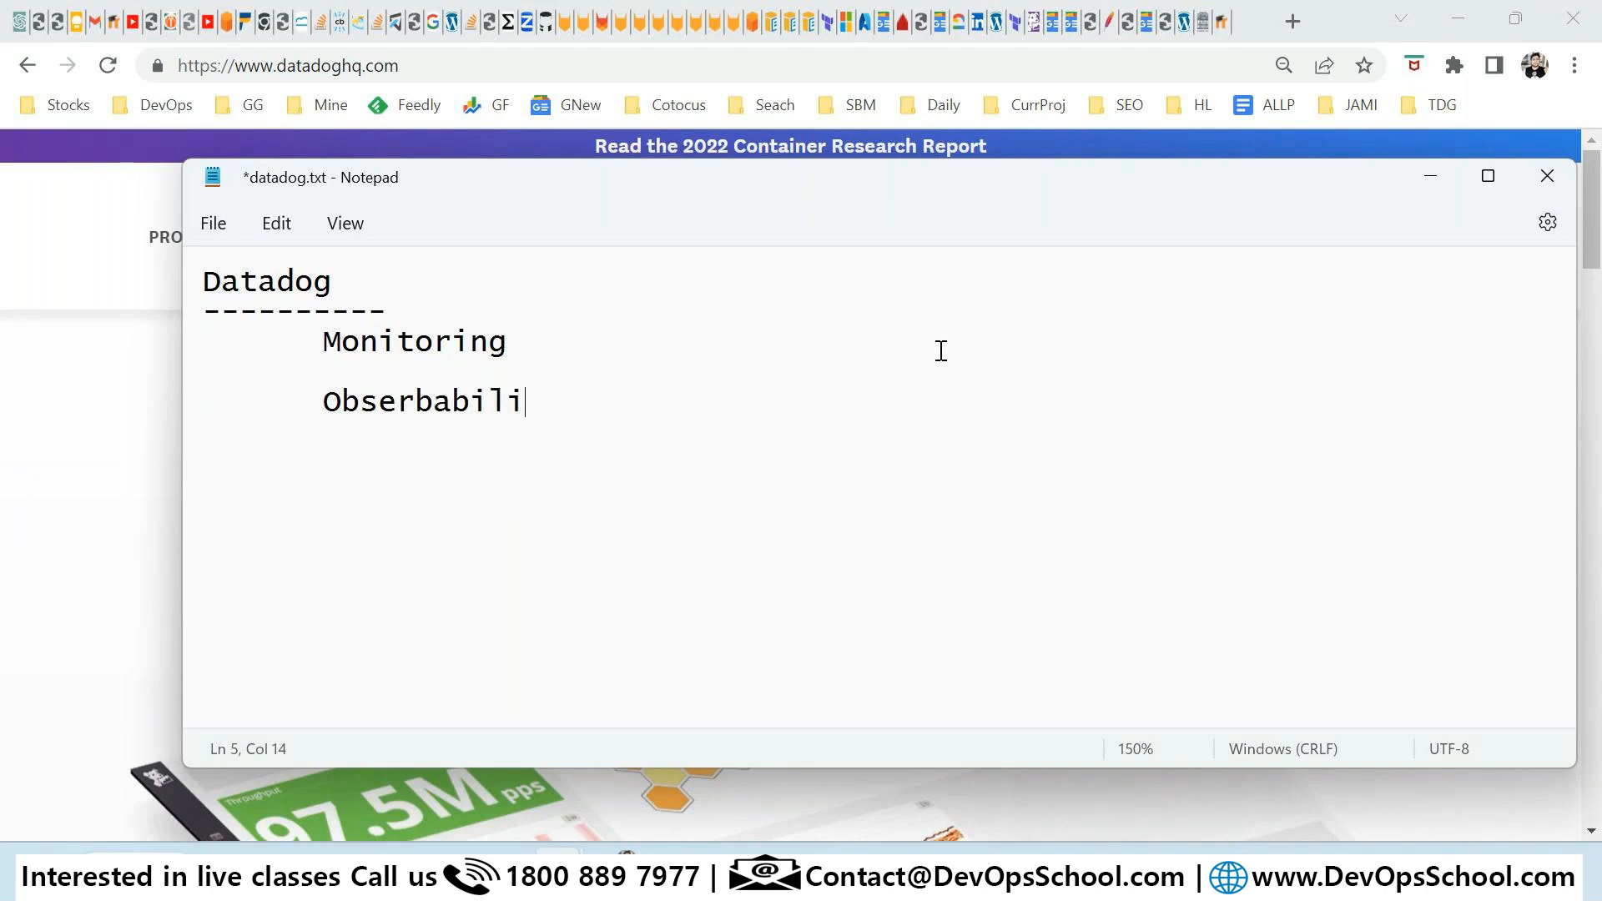
pyautogui.write('ty')
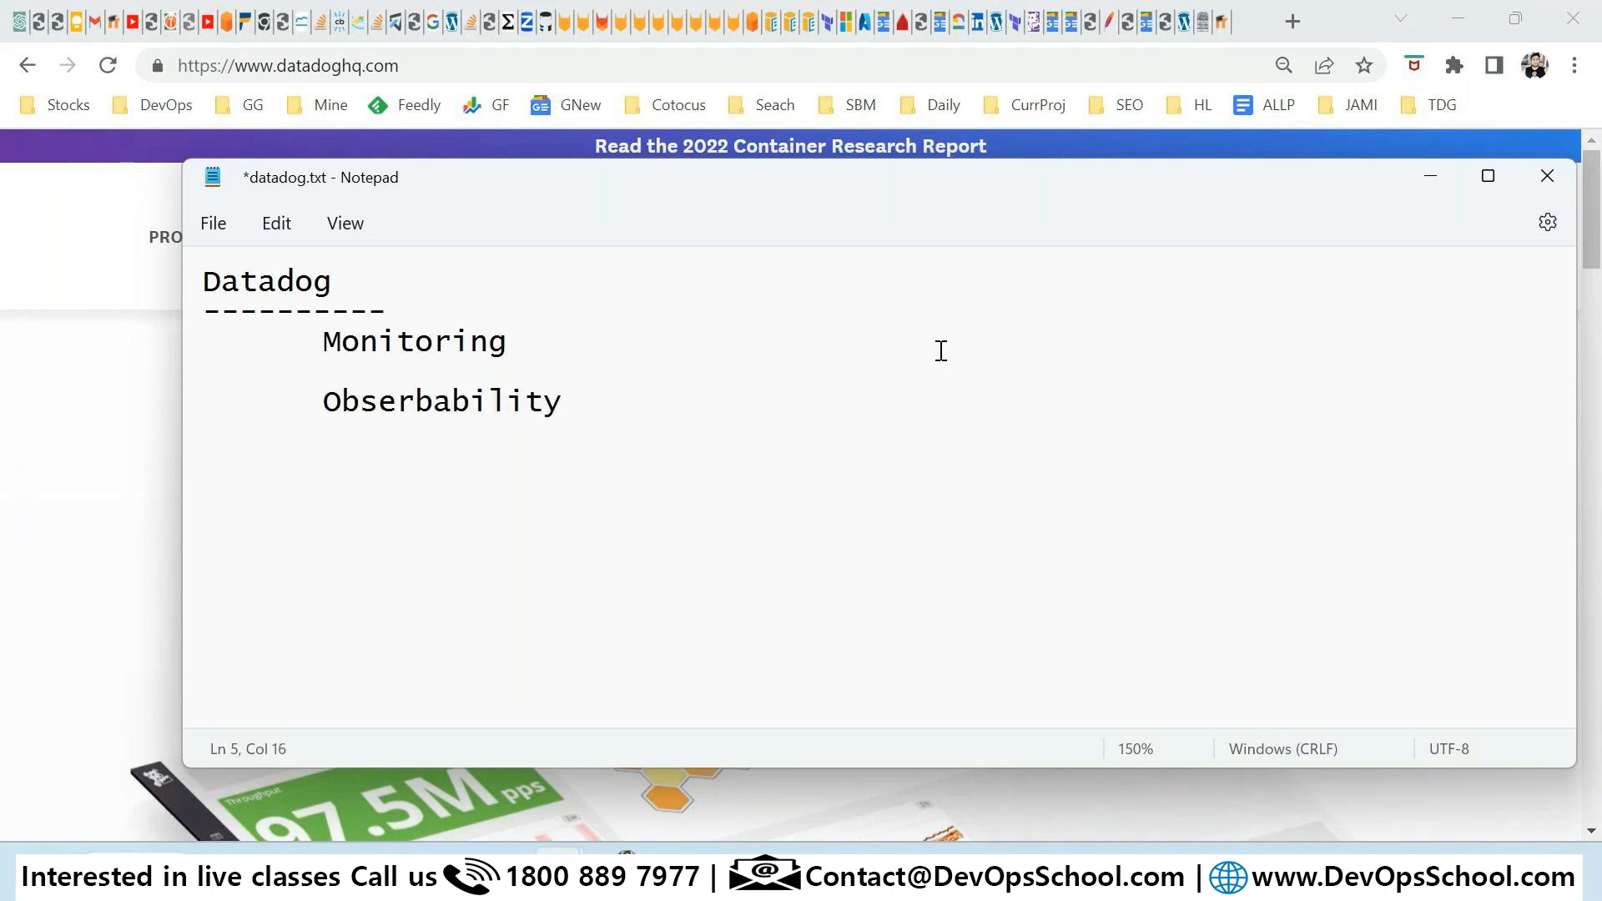
pyautogui.doubleClick(439, 401)
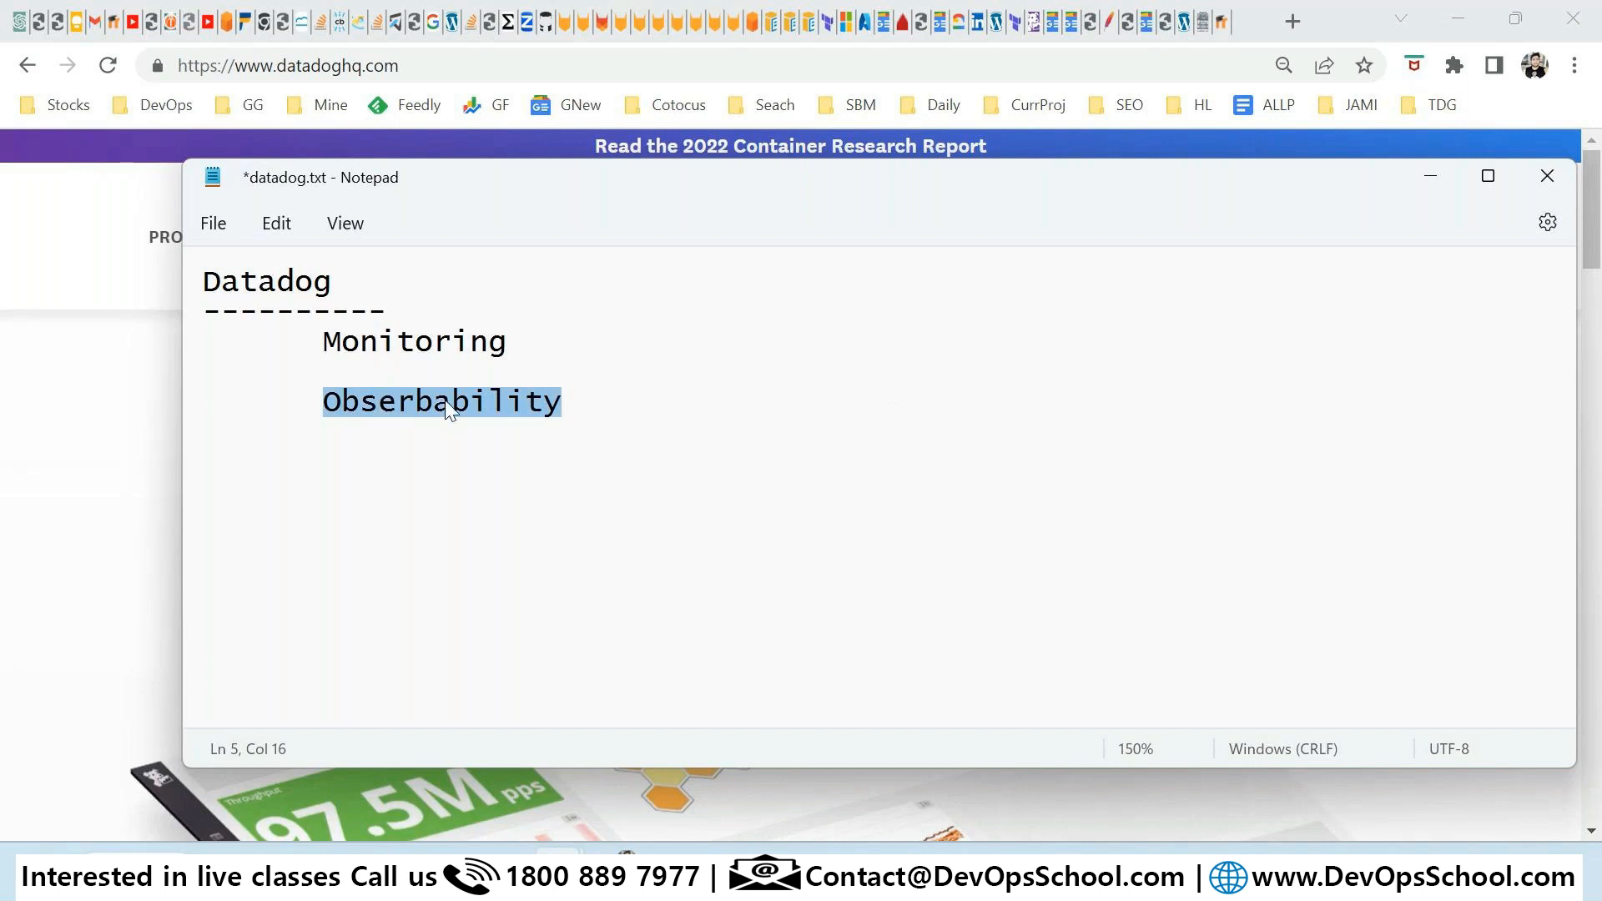
pyautogui.click(621, 404)
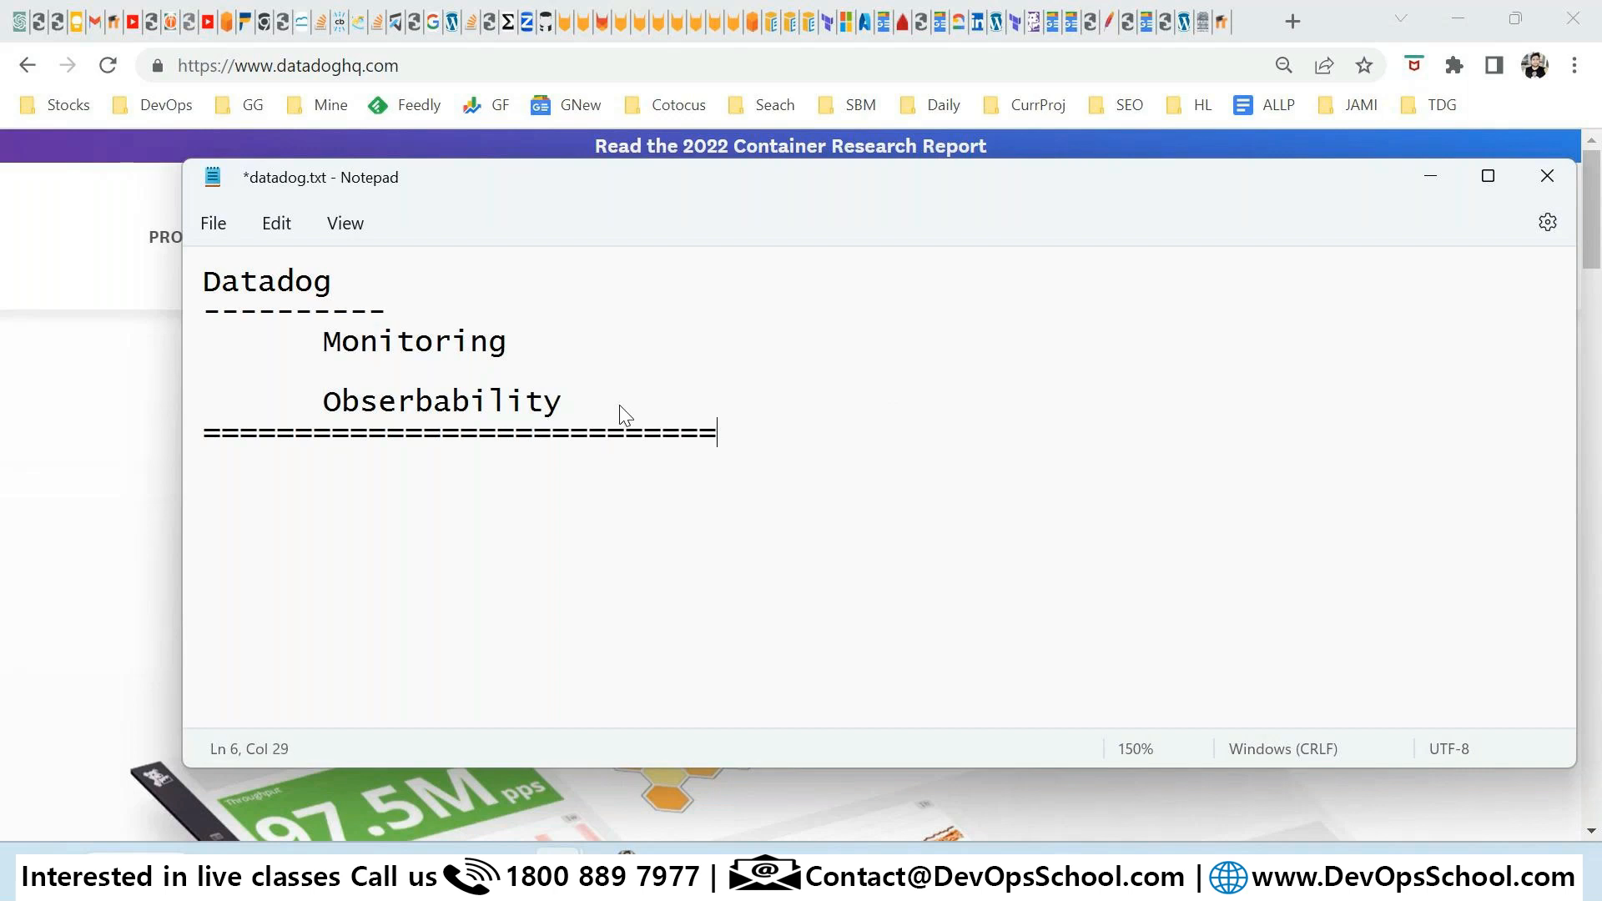
# Add a row of = signs as a separator and save the notes file
pyautogui.write('=========================')
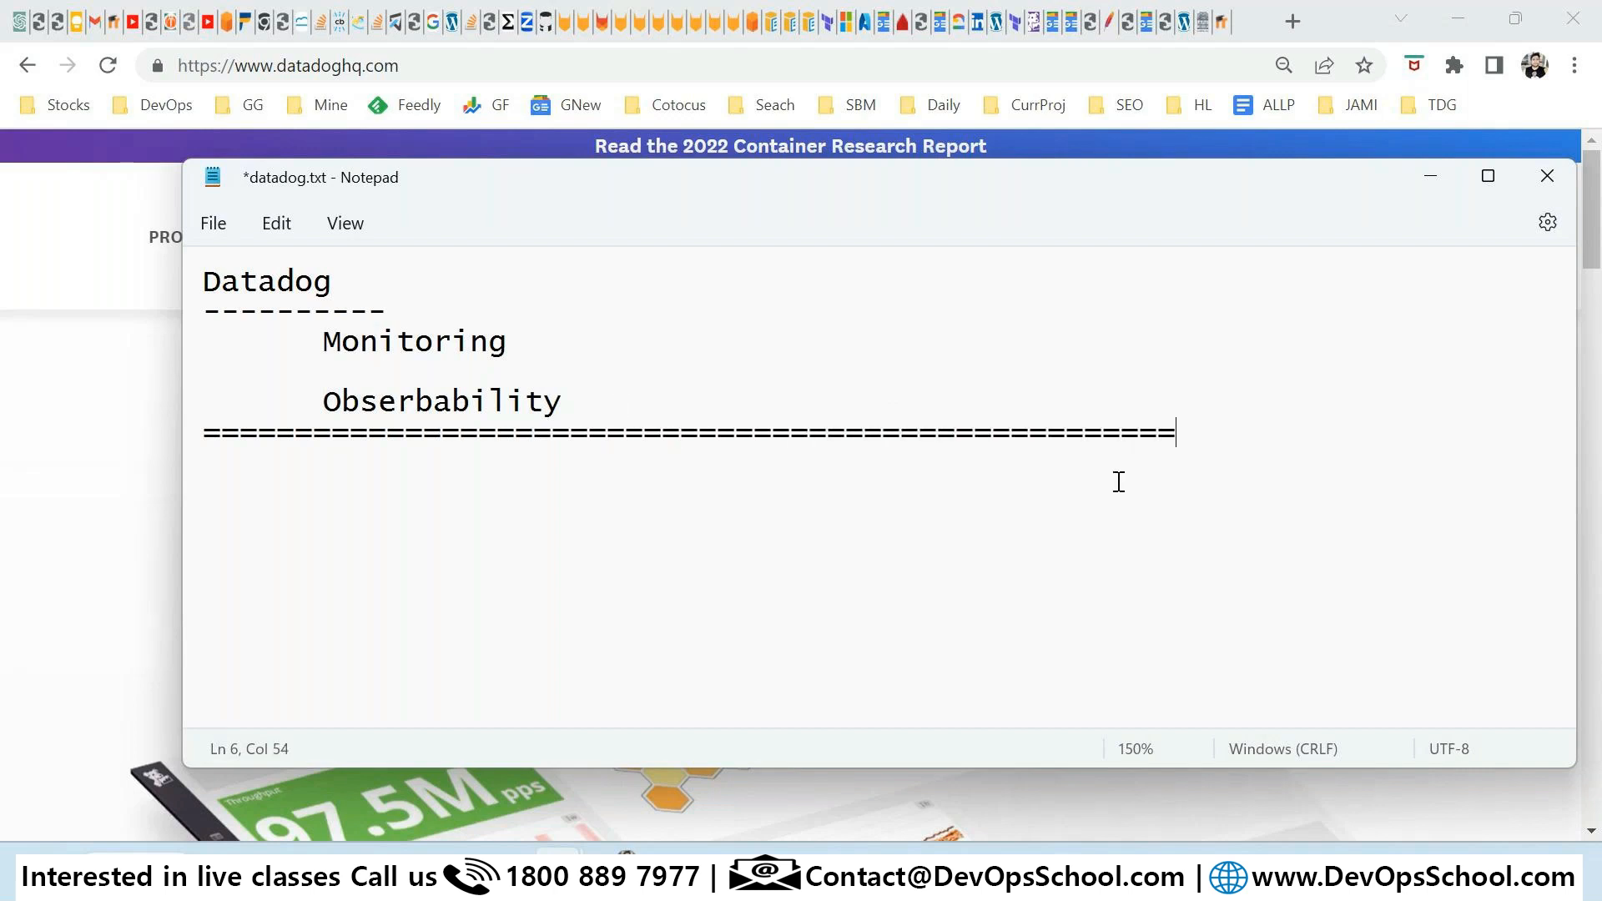
pyautogui.press('ctrl+s')
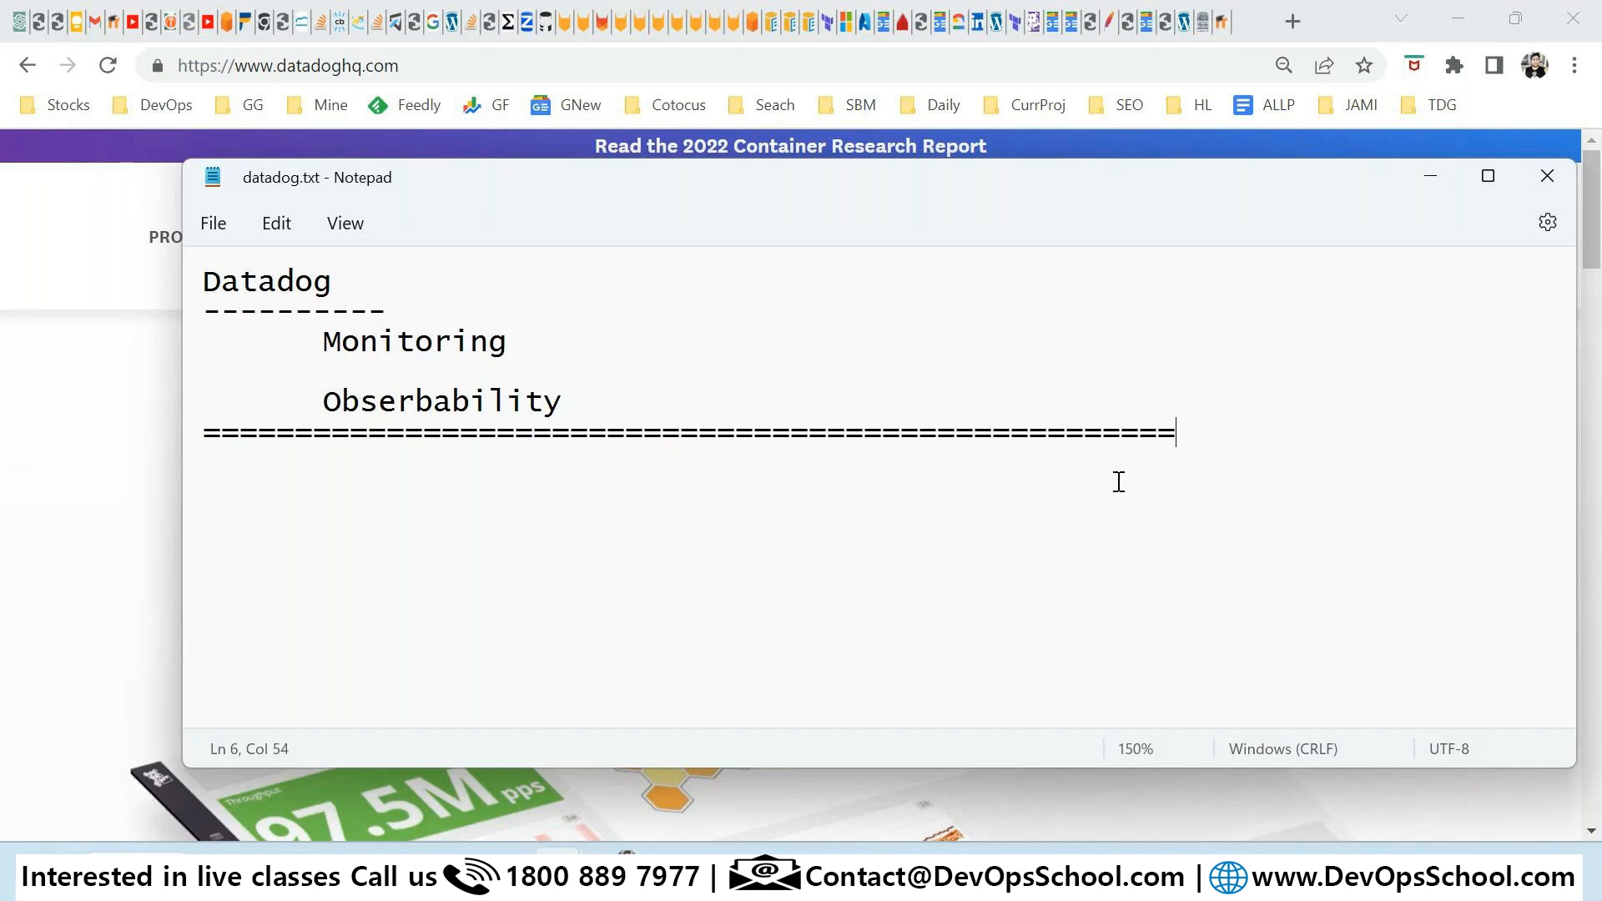
# Add the line 'Mertics(Infra) + Logs + APM + Syn | RUM' and start a new line
pyautogui.write('Me')
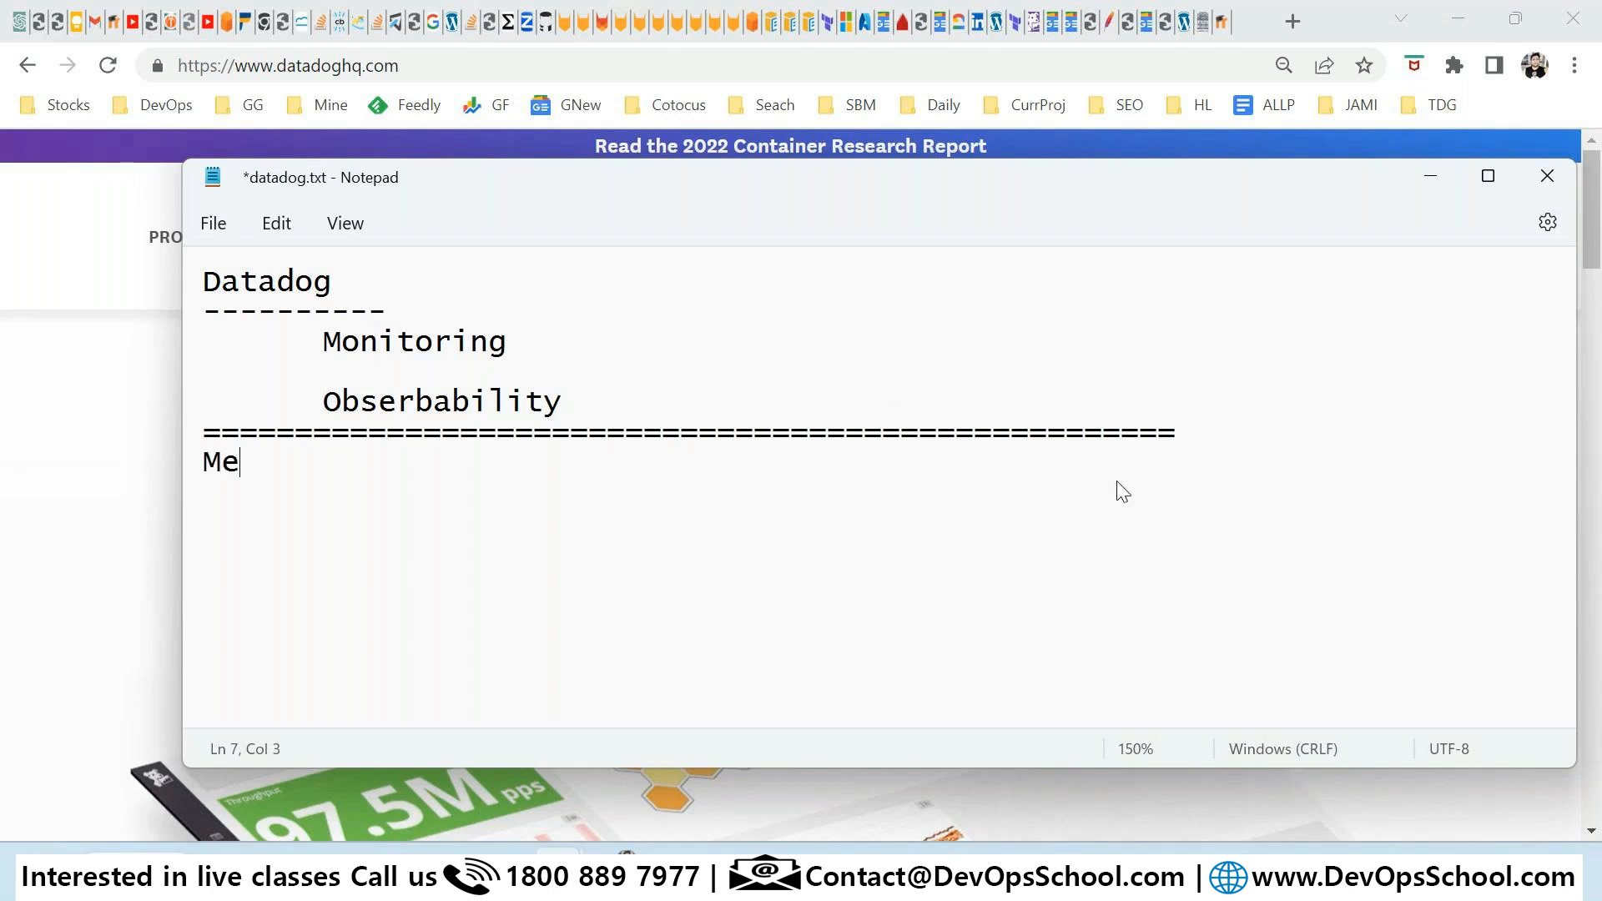
pyautogui.write('rtics')
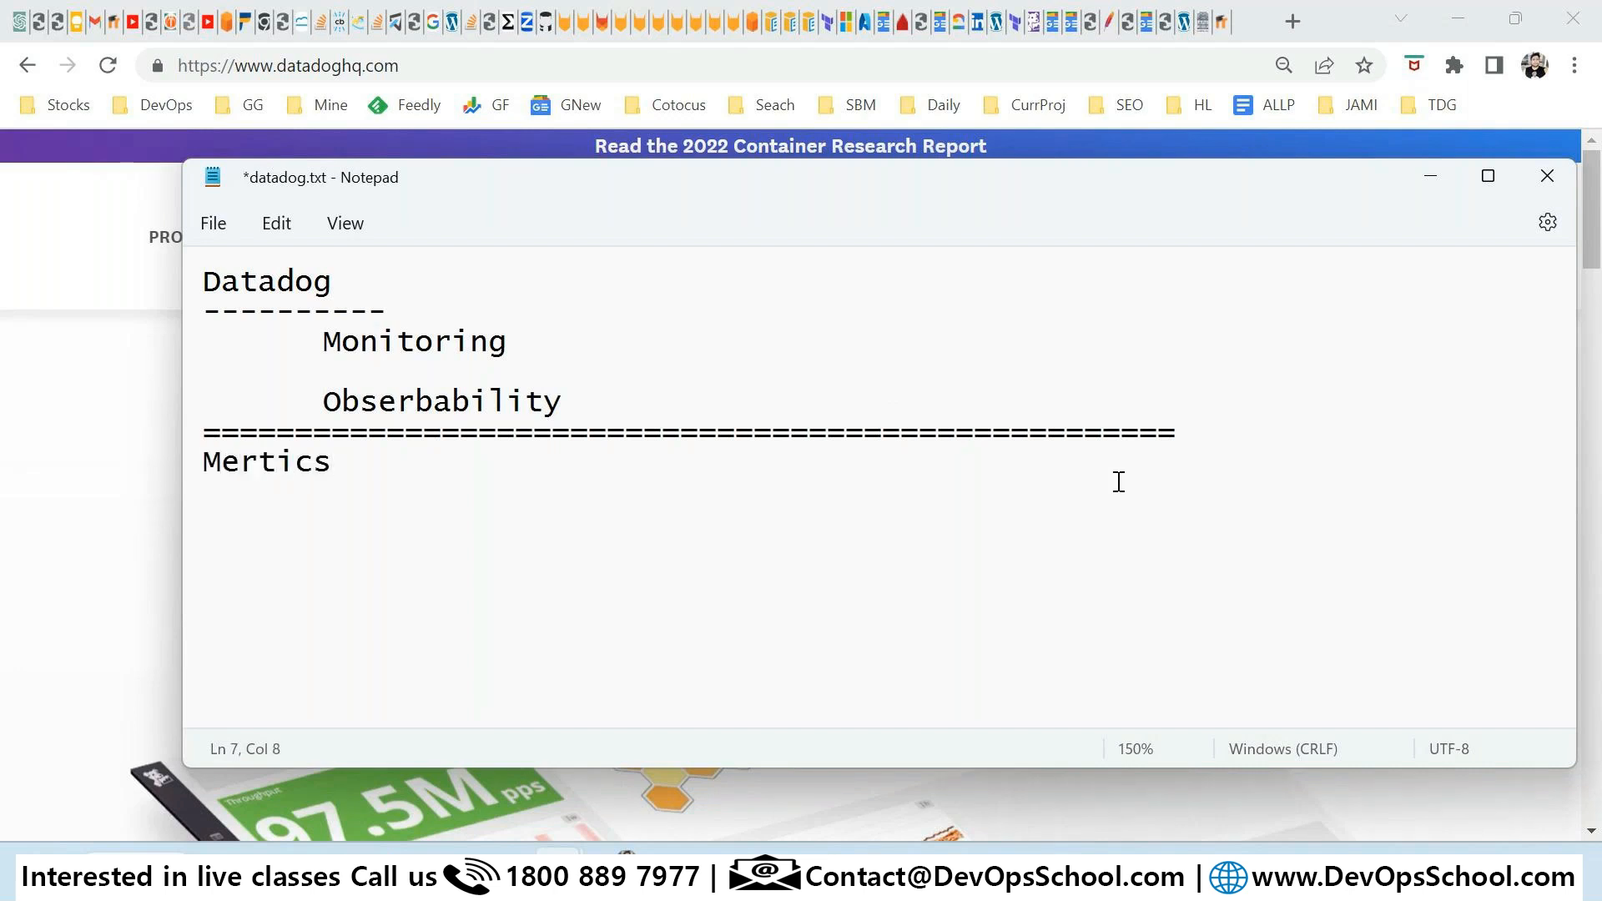
pyautogui.write('(Infr')
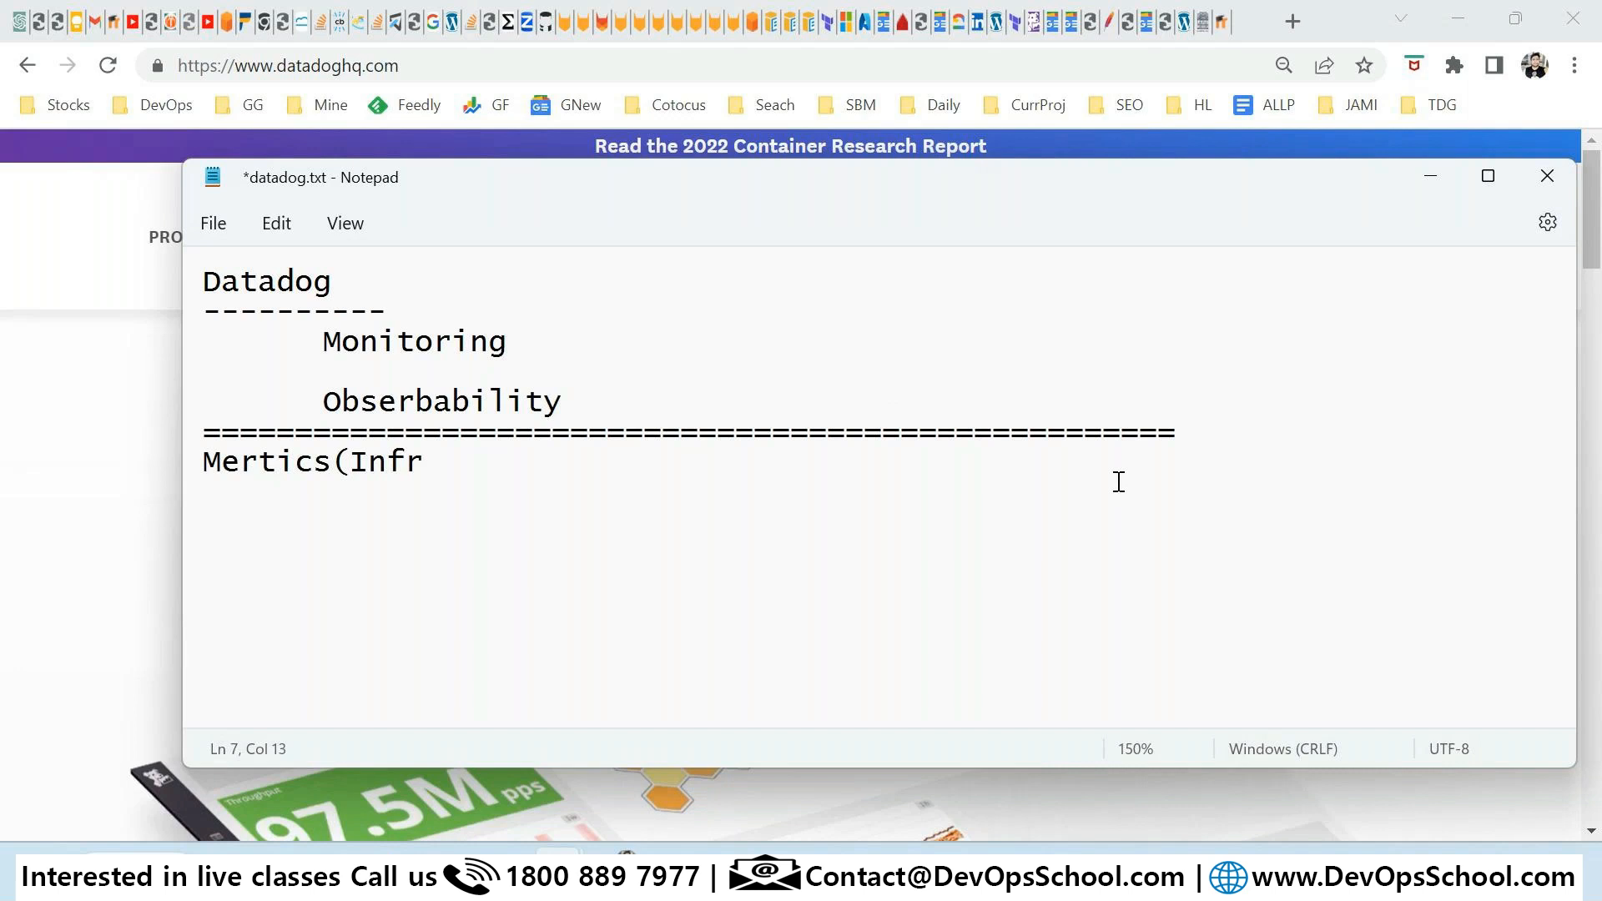
pyautogui.write('a')
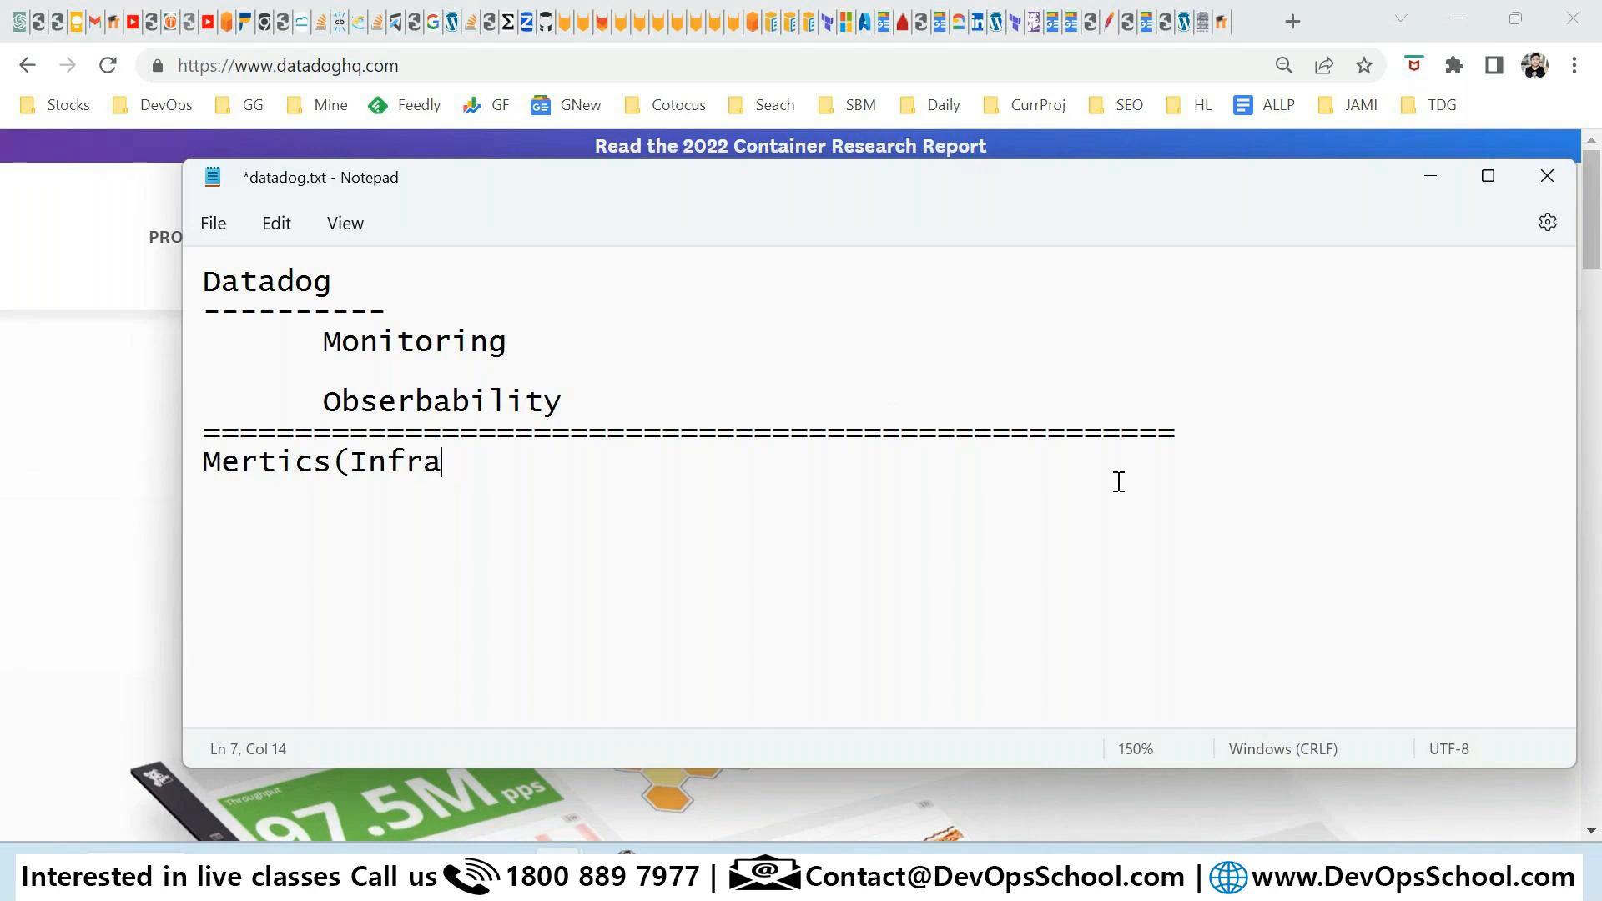
pyautogui.write(')')
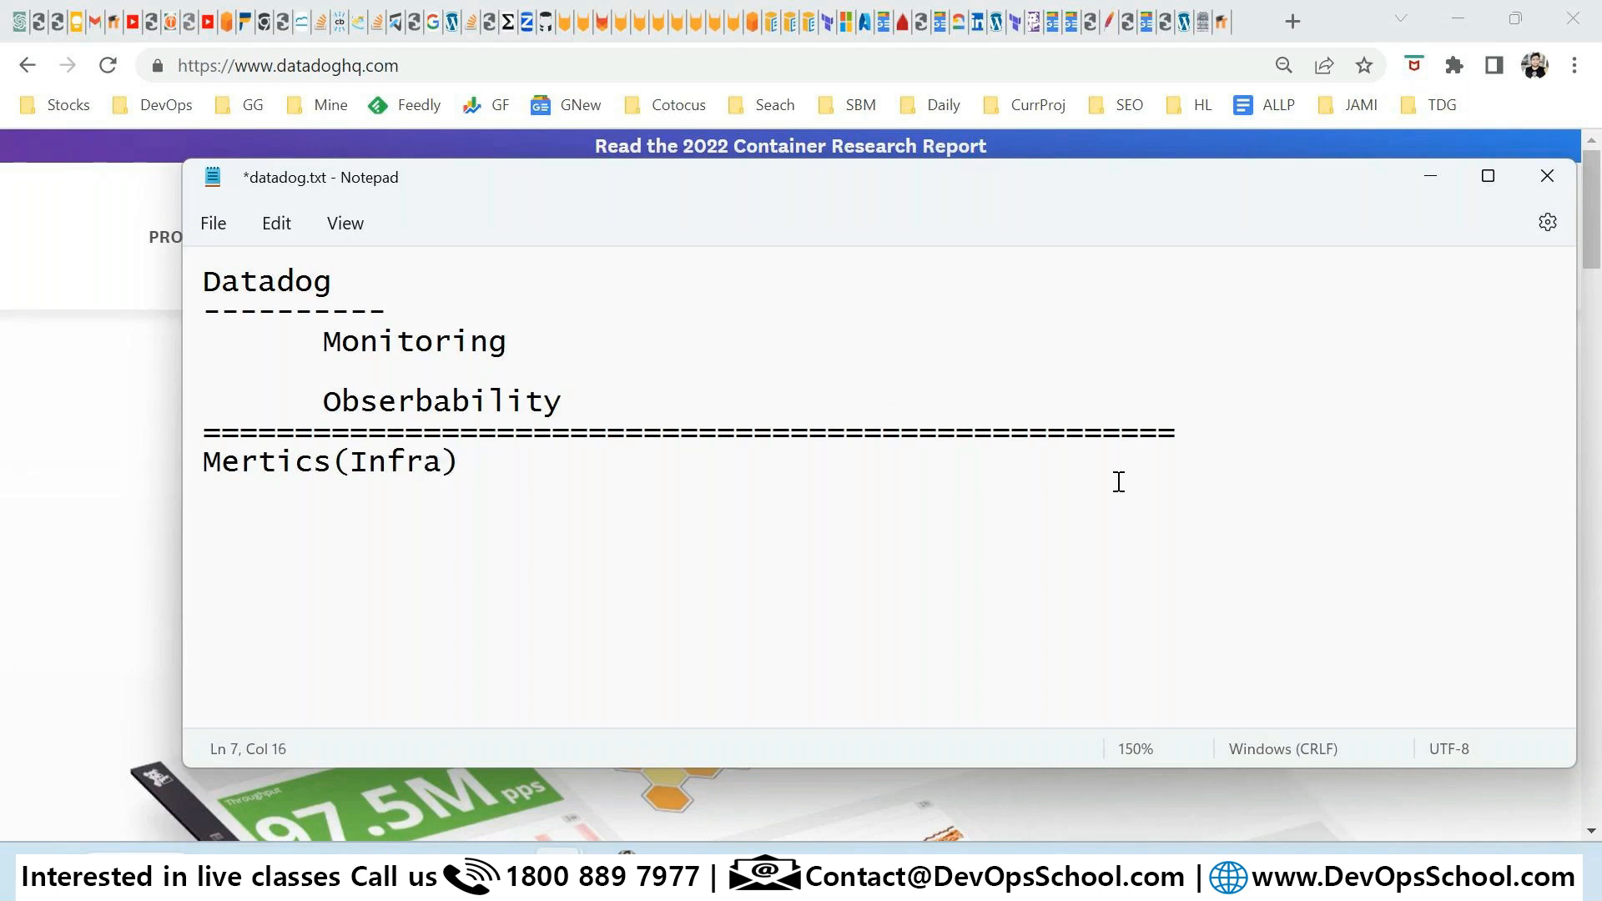
pyautogui.write('+ Logs')
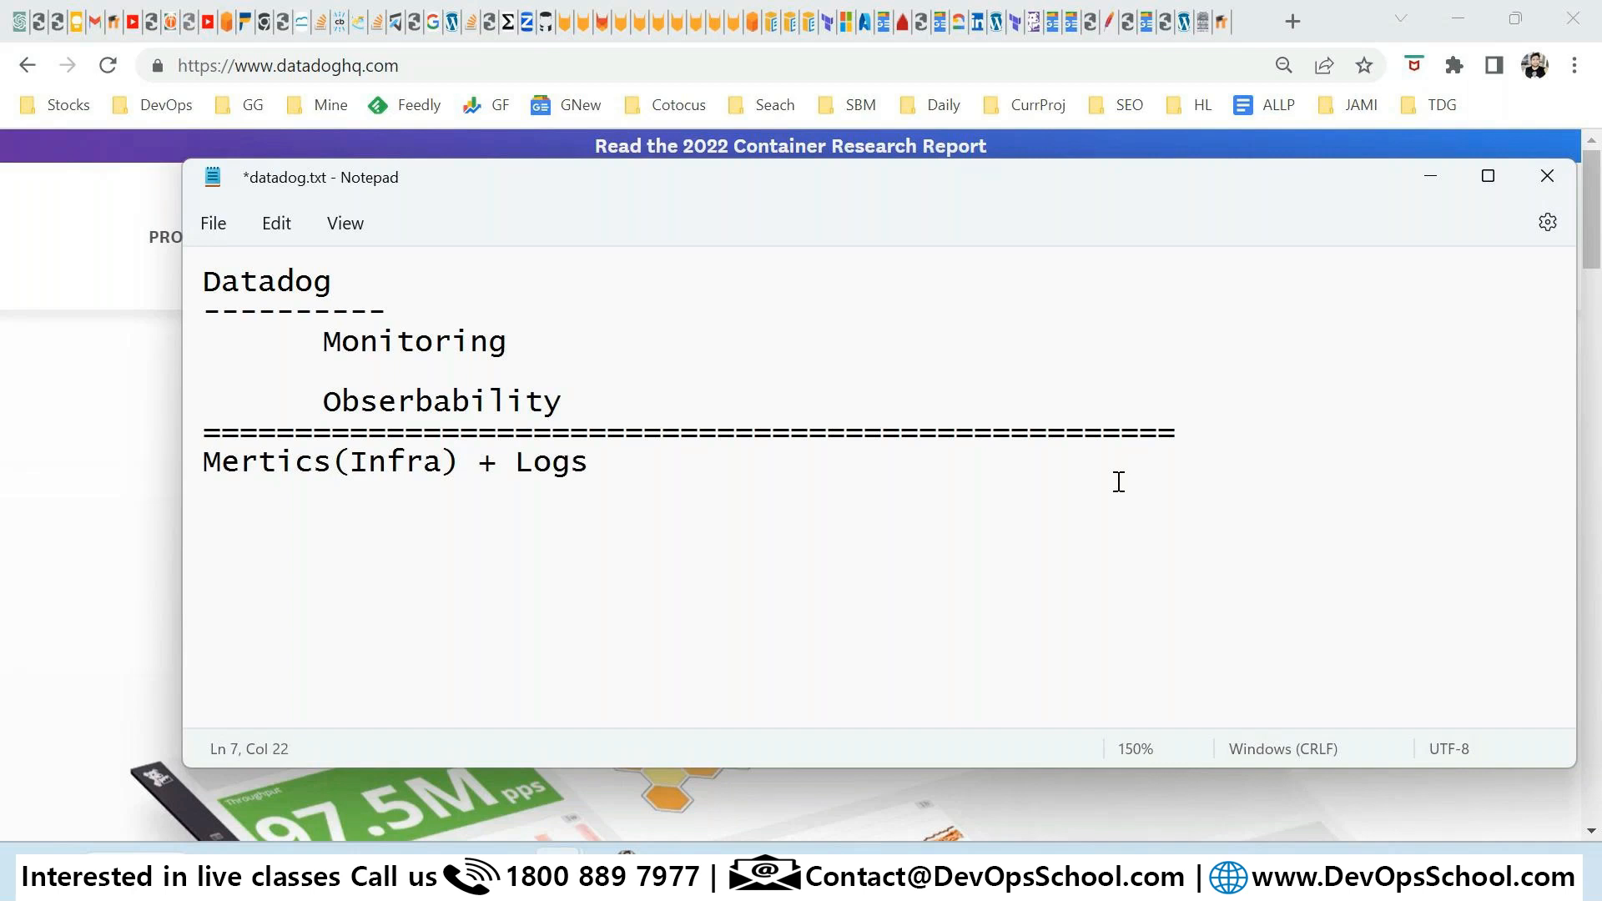
pyautogui.write('+ A')
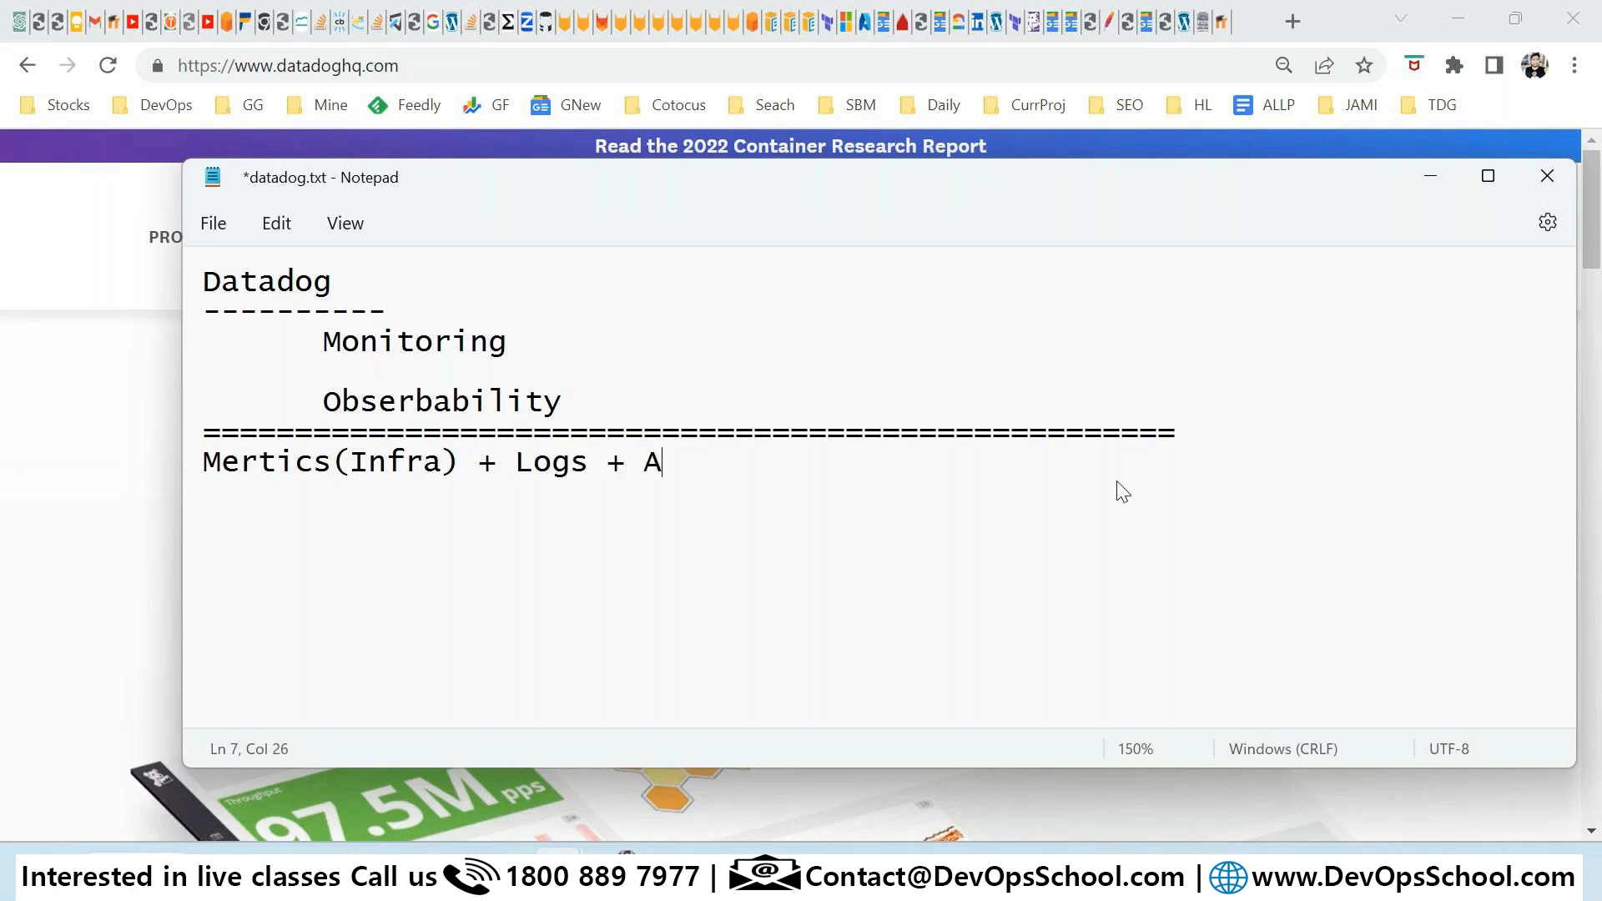
pyautogui.write('PM + Syn')
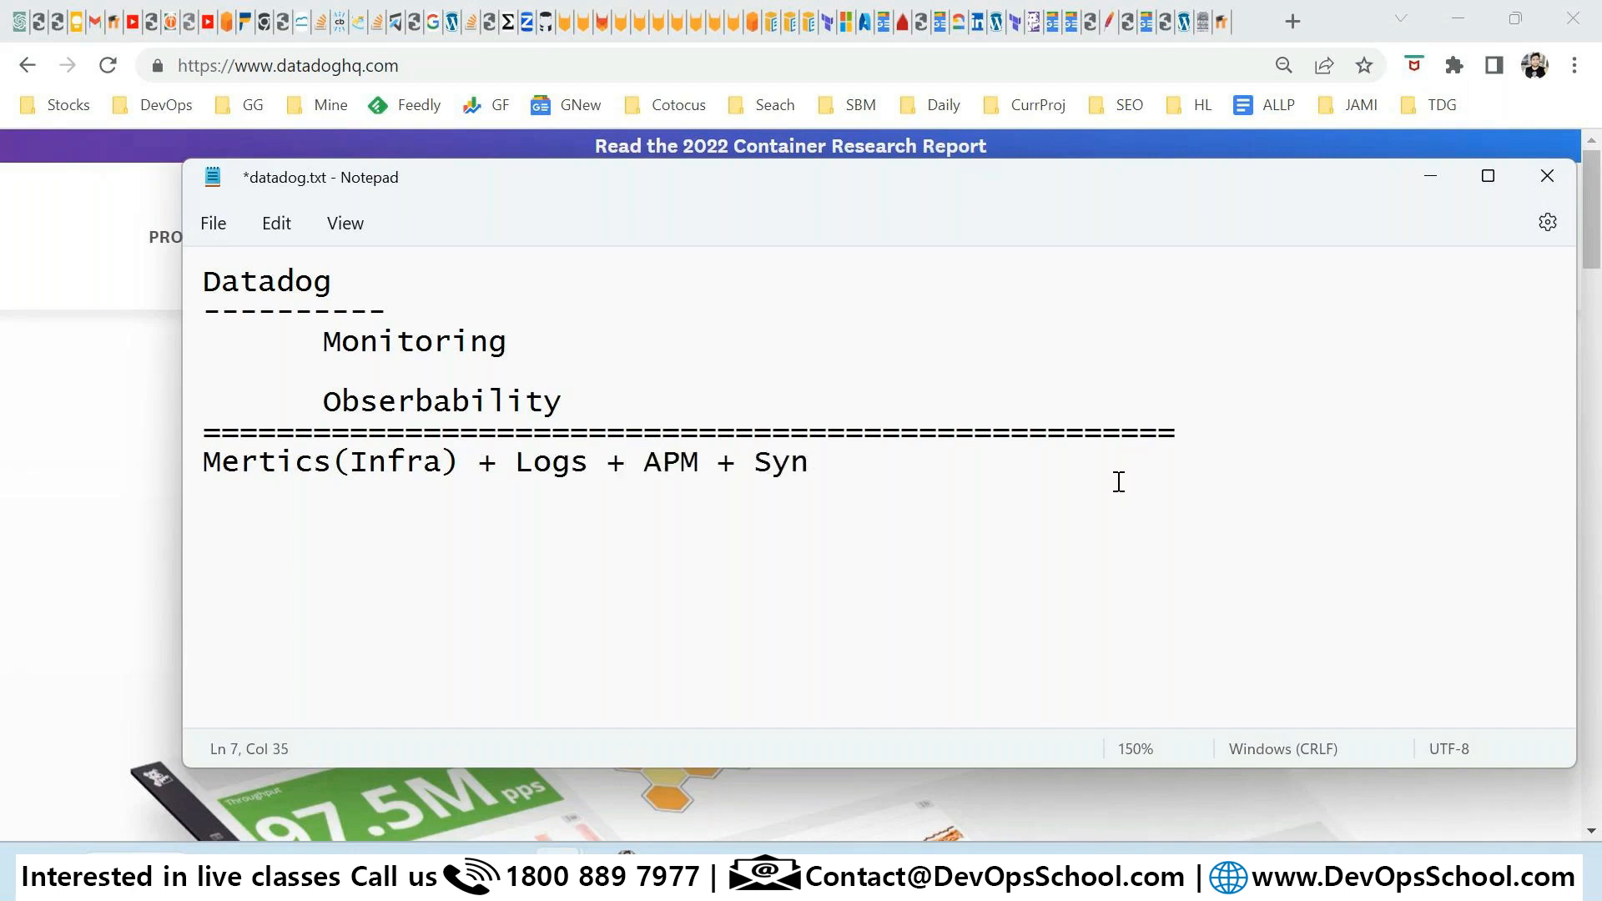
pyautogui.write('| RUM')
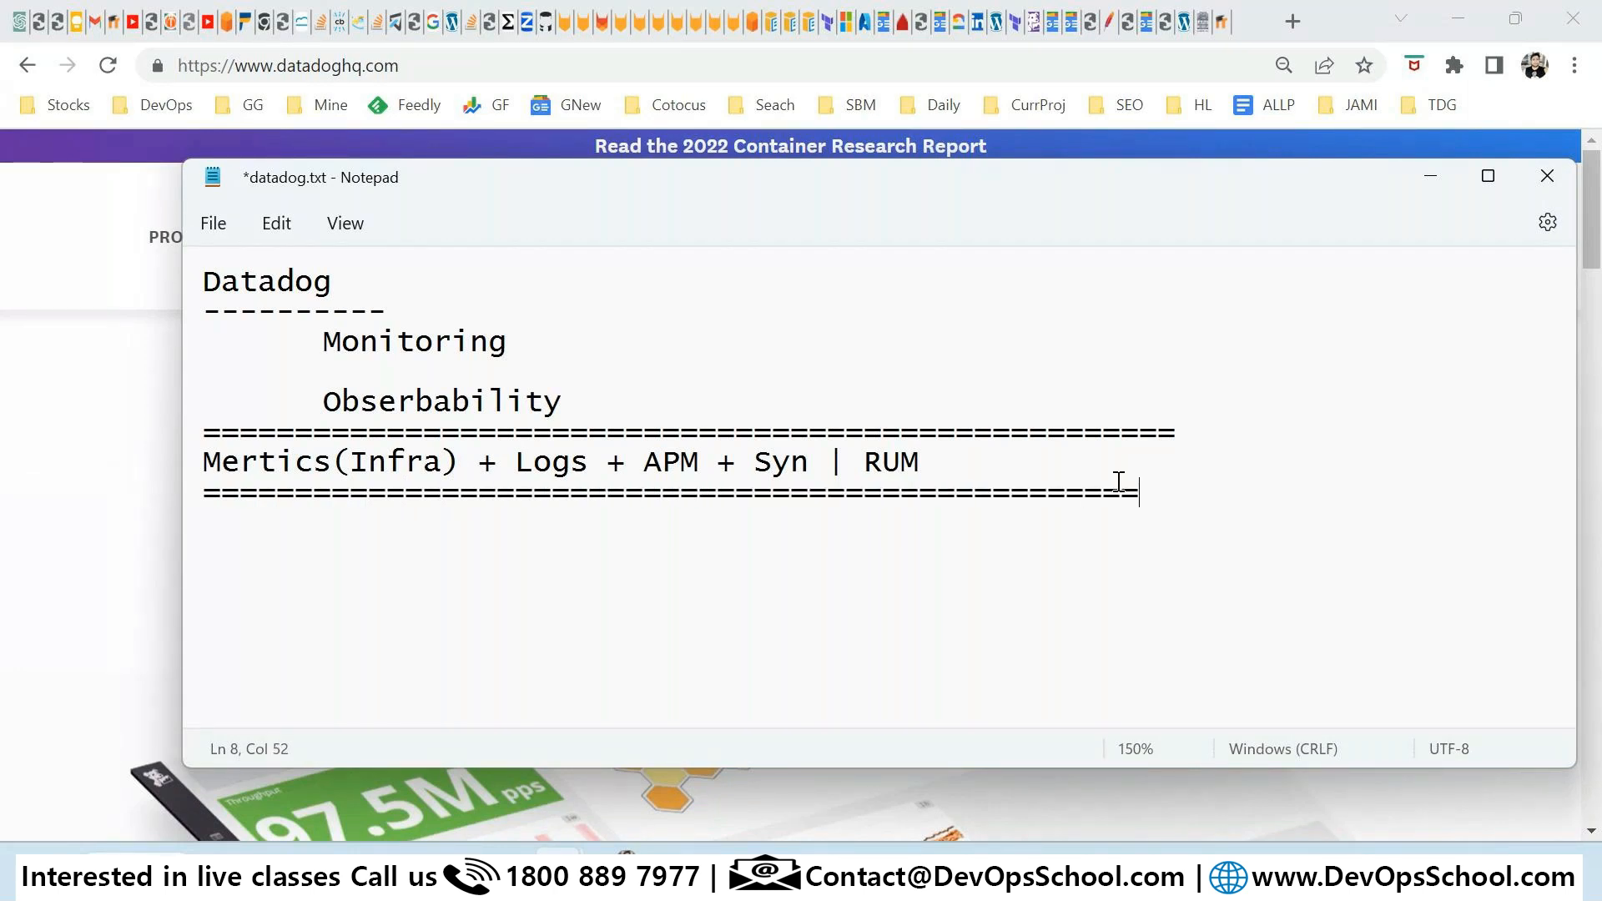
pyautogui.press('Enter')
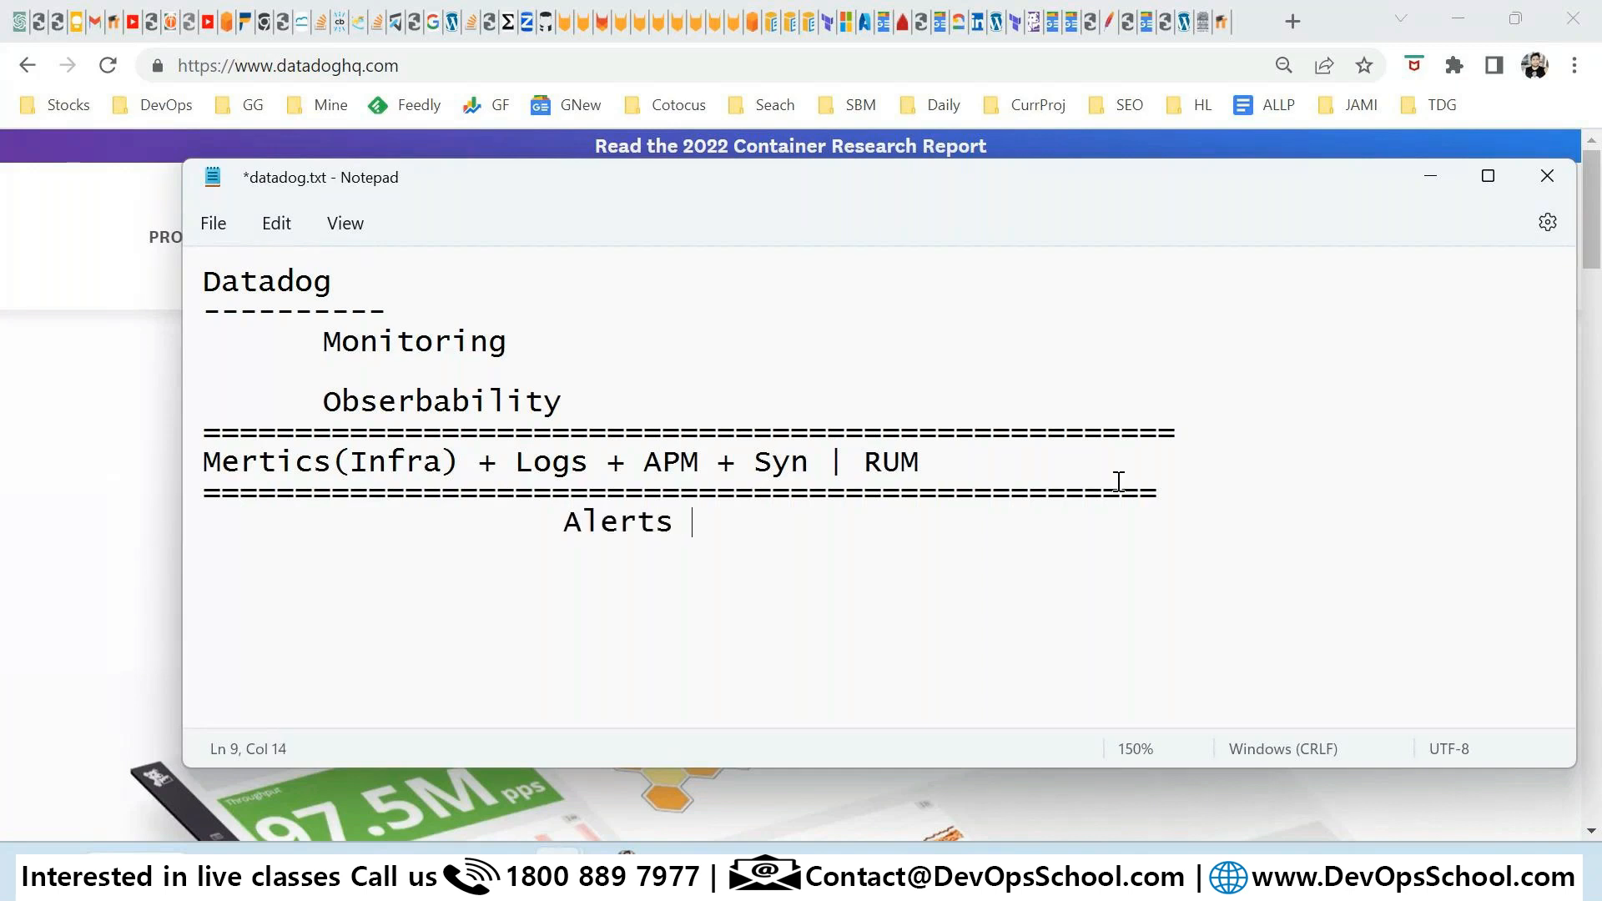
# Finish the 'Alerts / Dashboard' line in the notes
pyautogui.write('/ Dashboa')
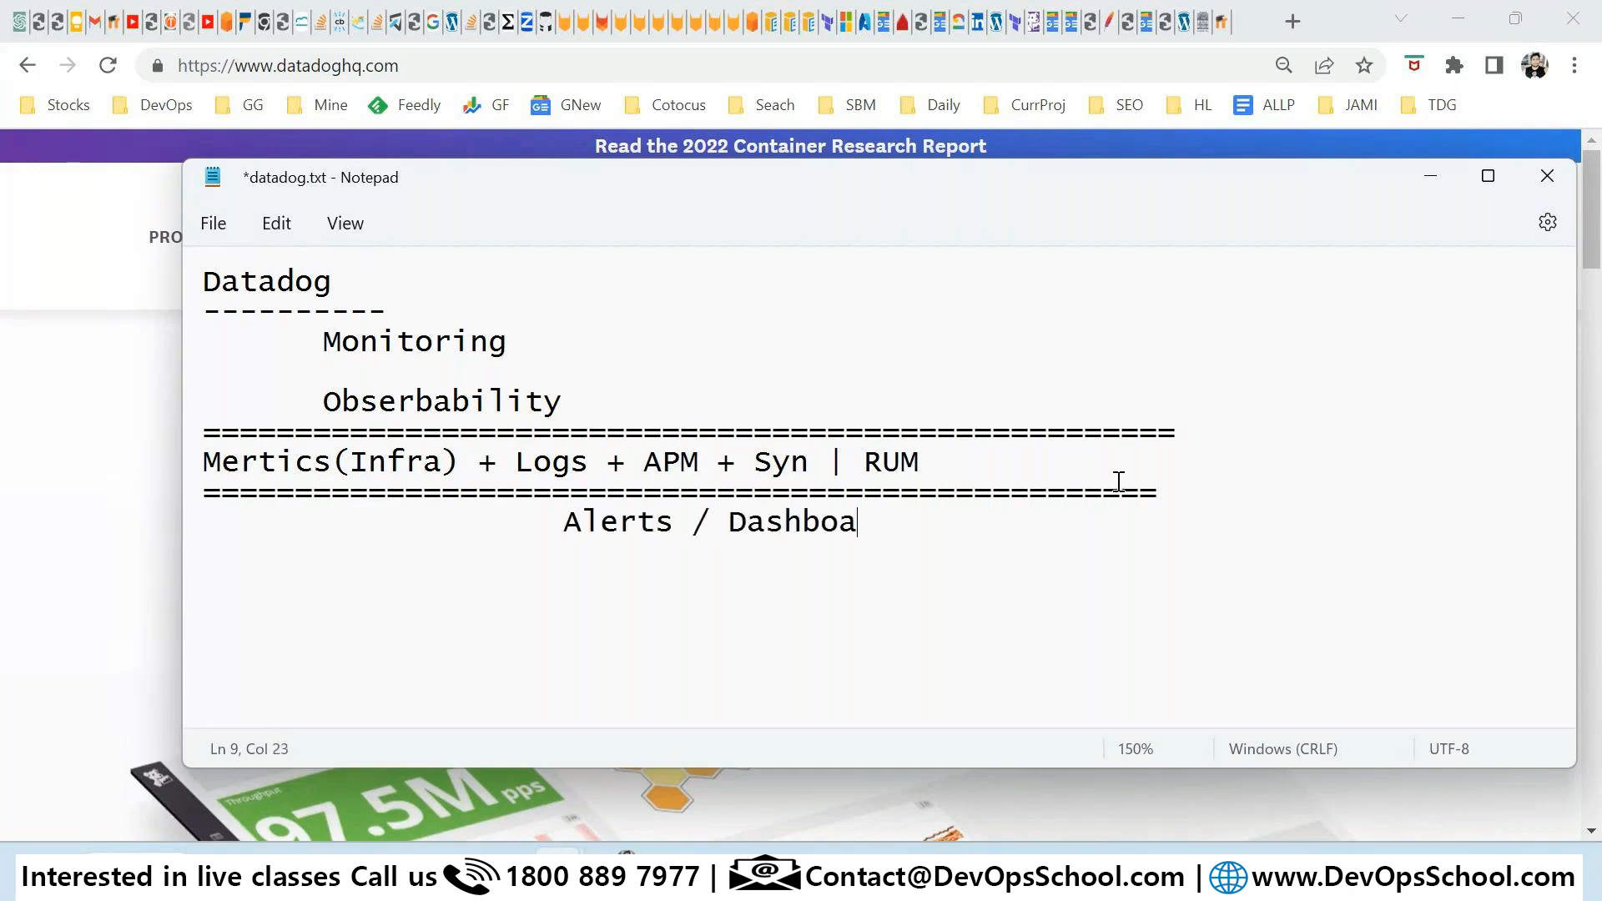
pyautogui.write('rd')
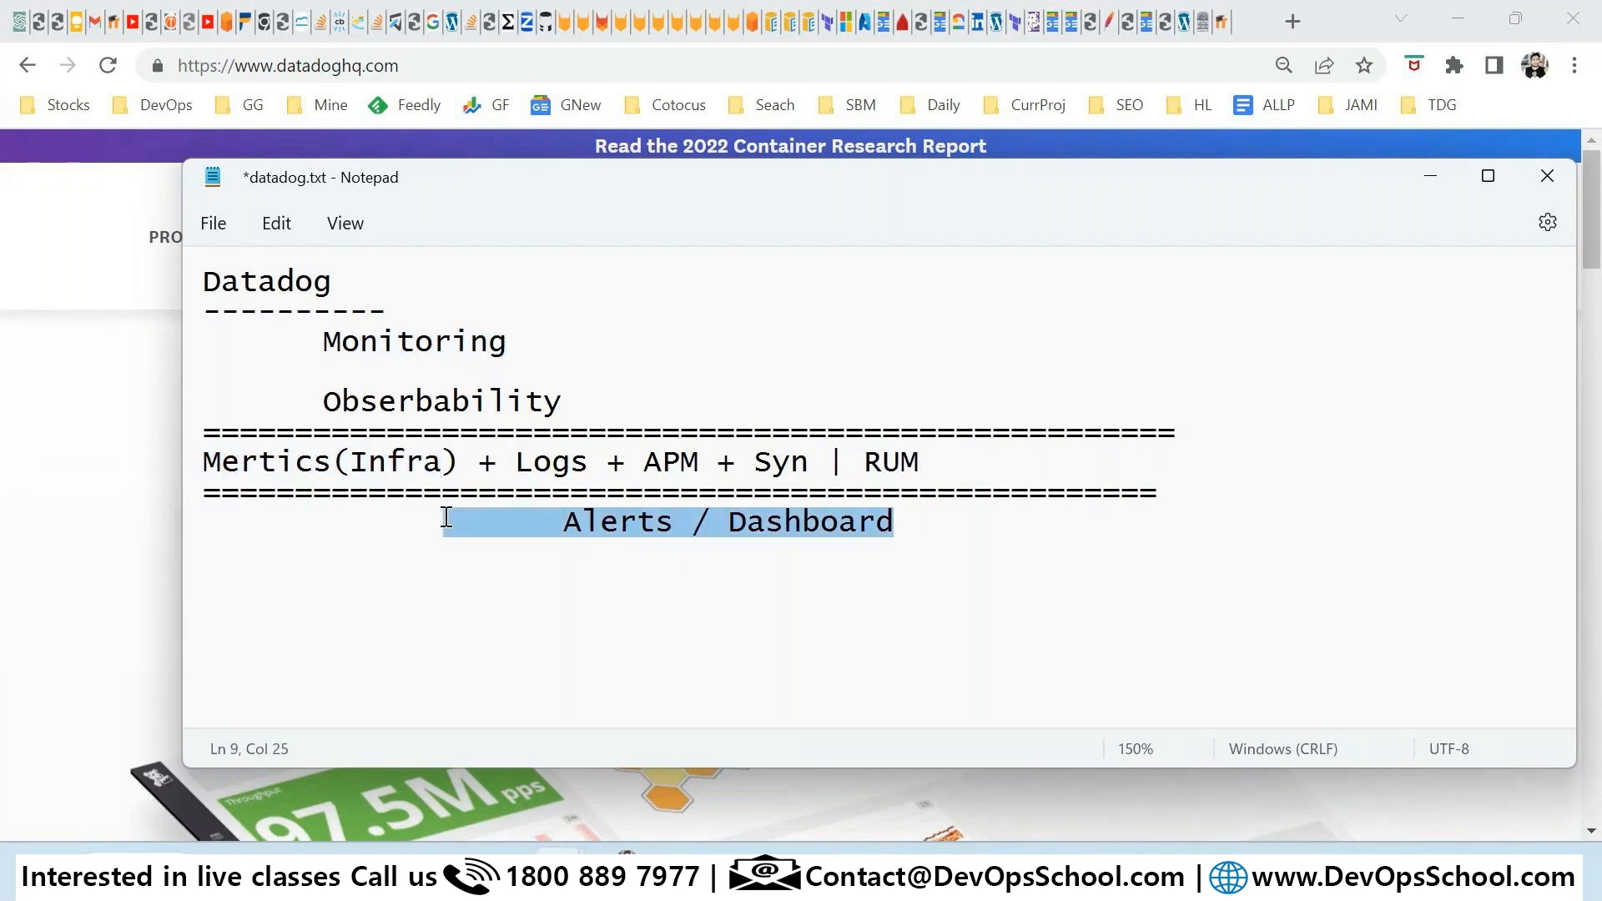
pyautogui.click(1137, 496)
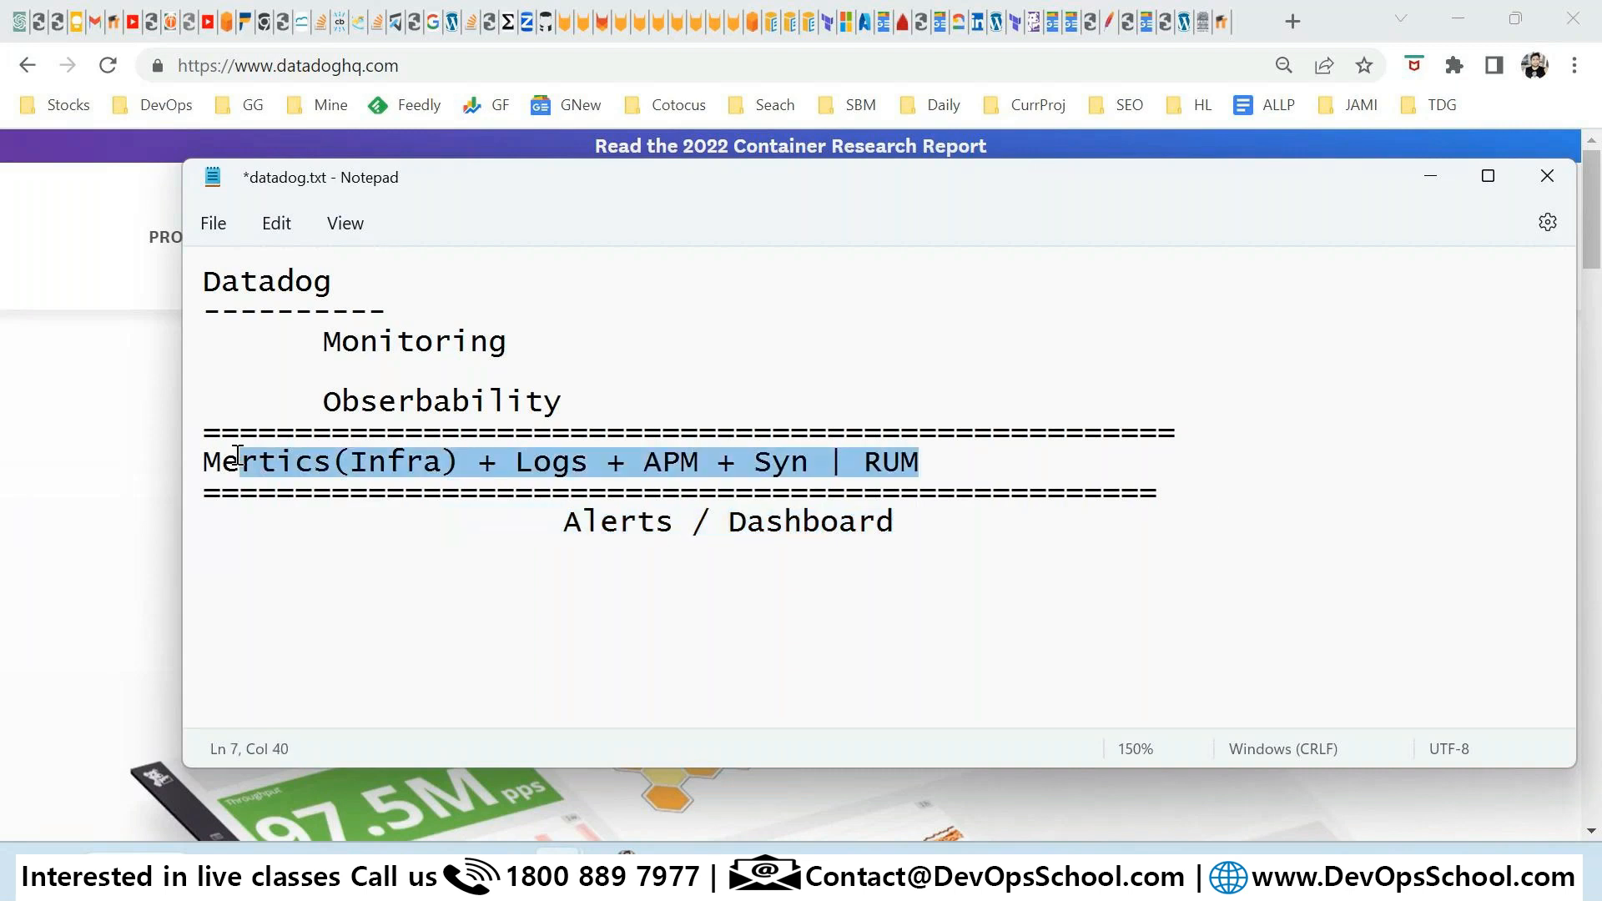
pyautogui.moveTo(307, 368)
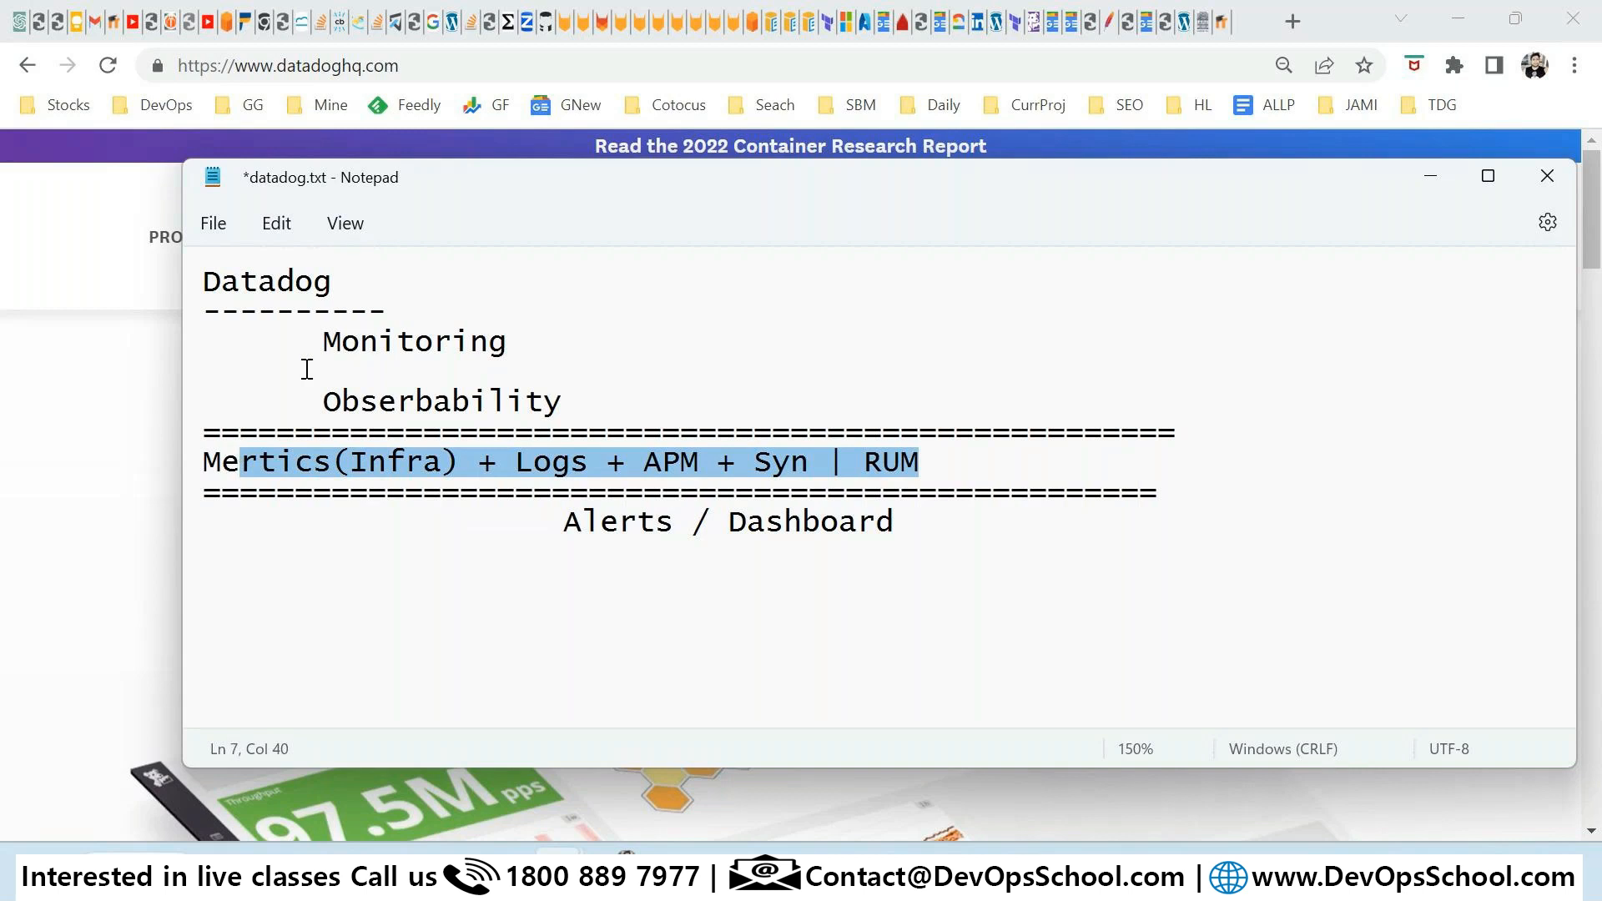
pyautogui.click(564, 520)
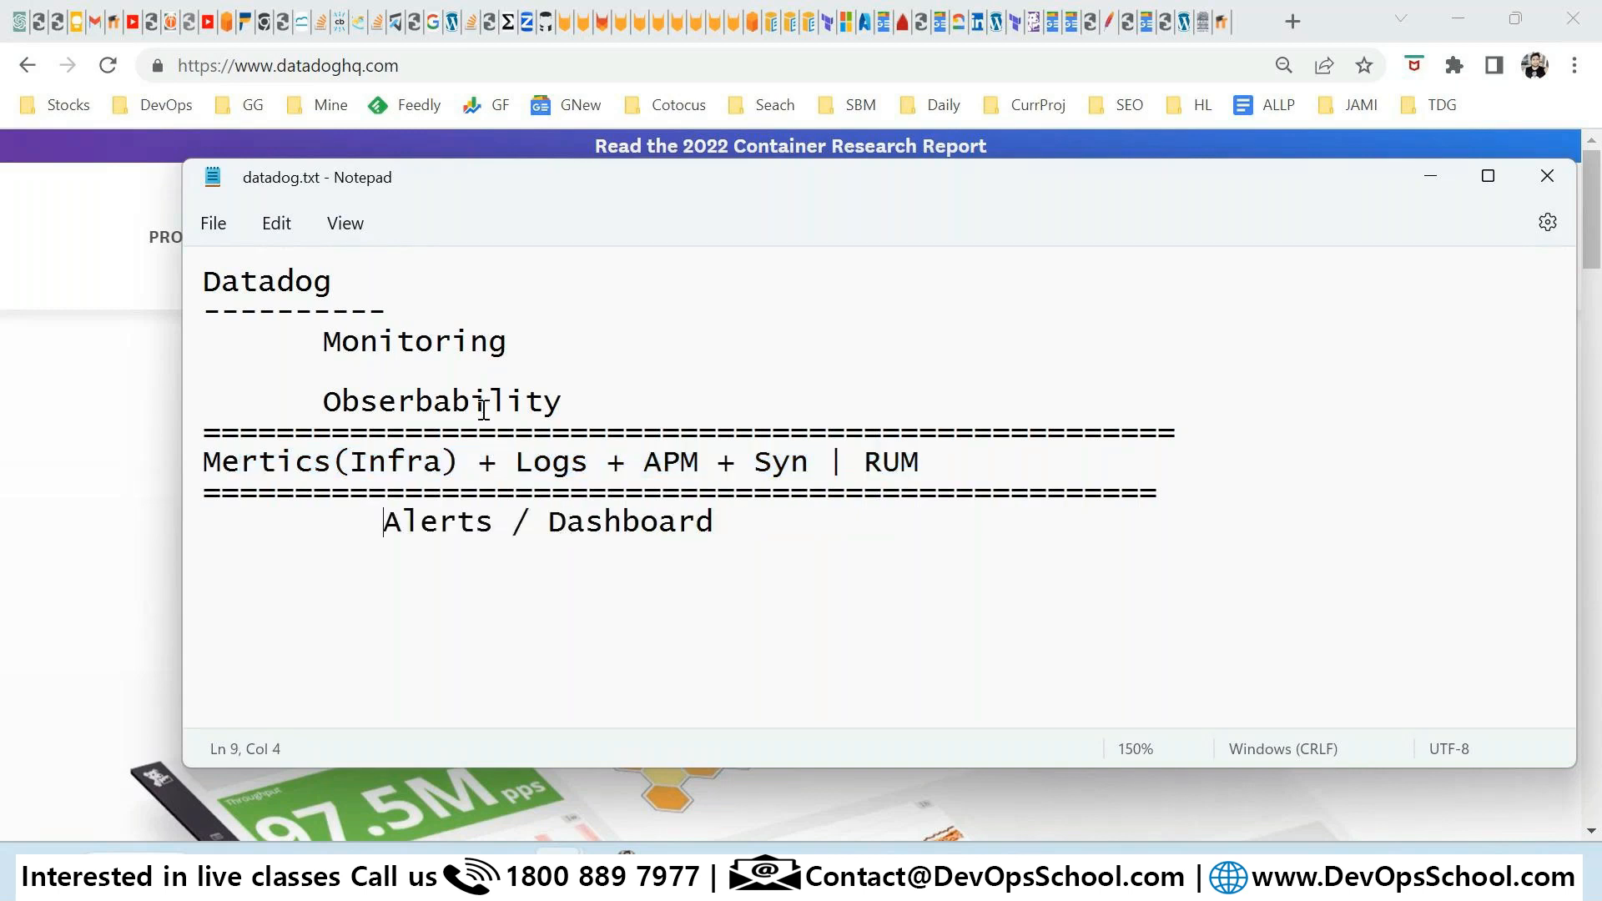
# Point out Obserbability, then add the line 'How Datadog Works??'
pyautogui.doubleClick(441, 401)
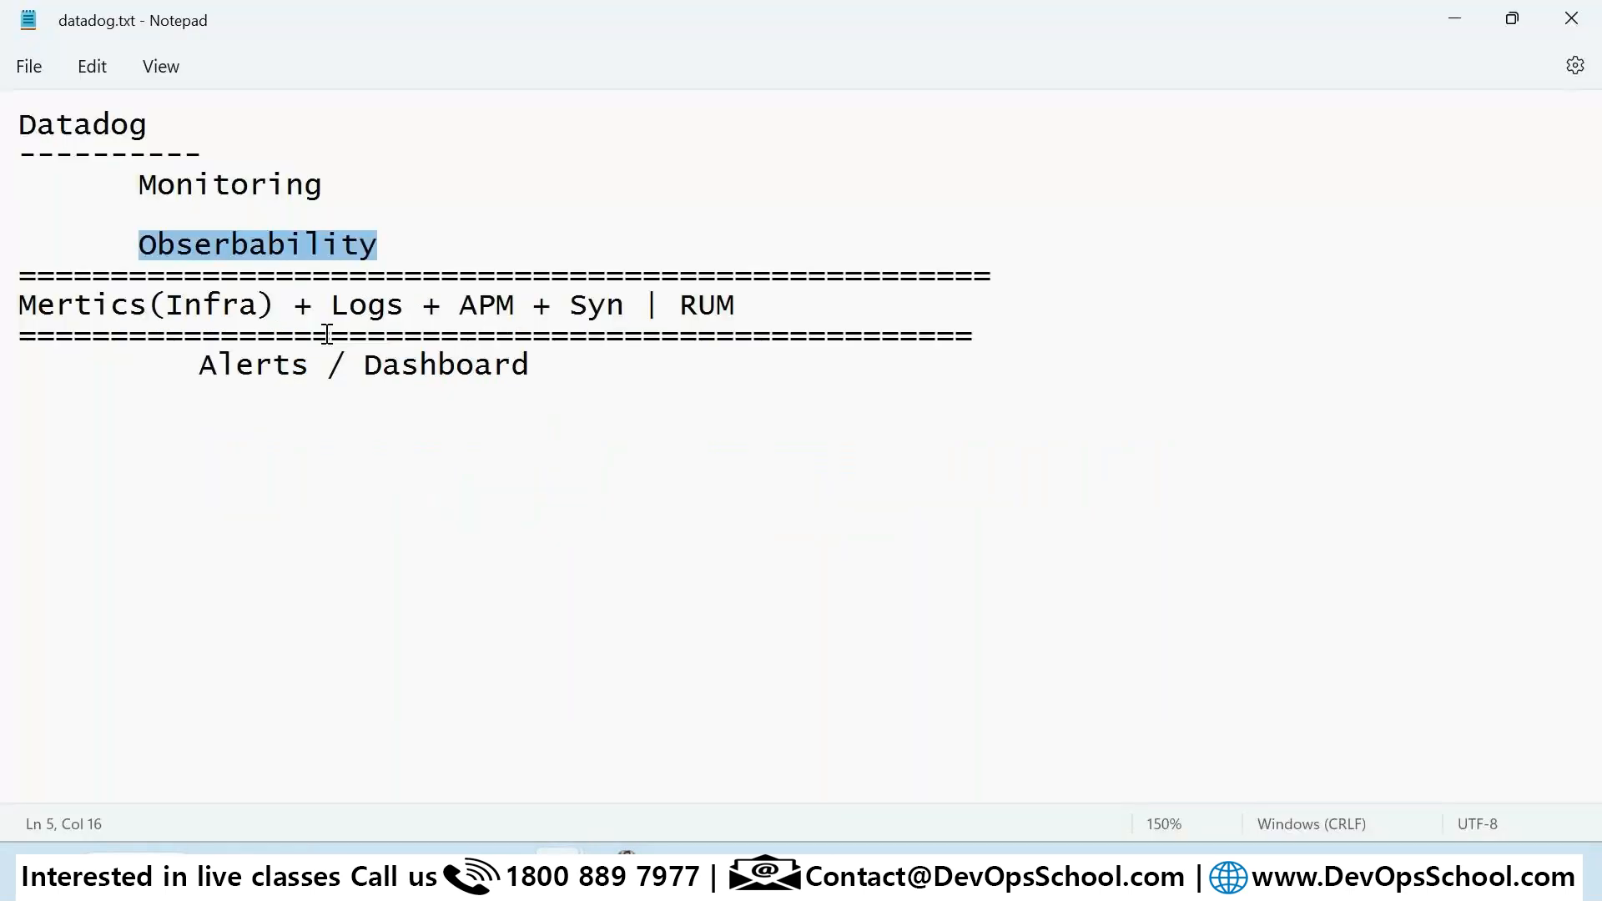
pyautogui.click(222, 272)
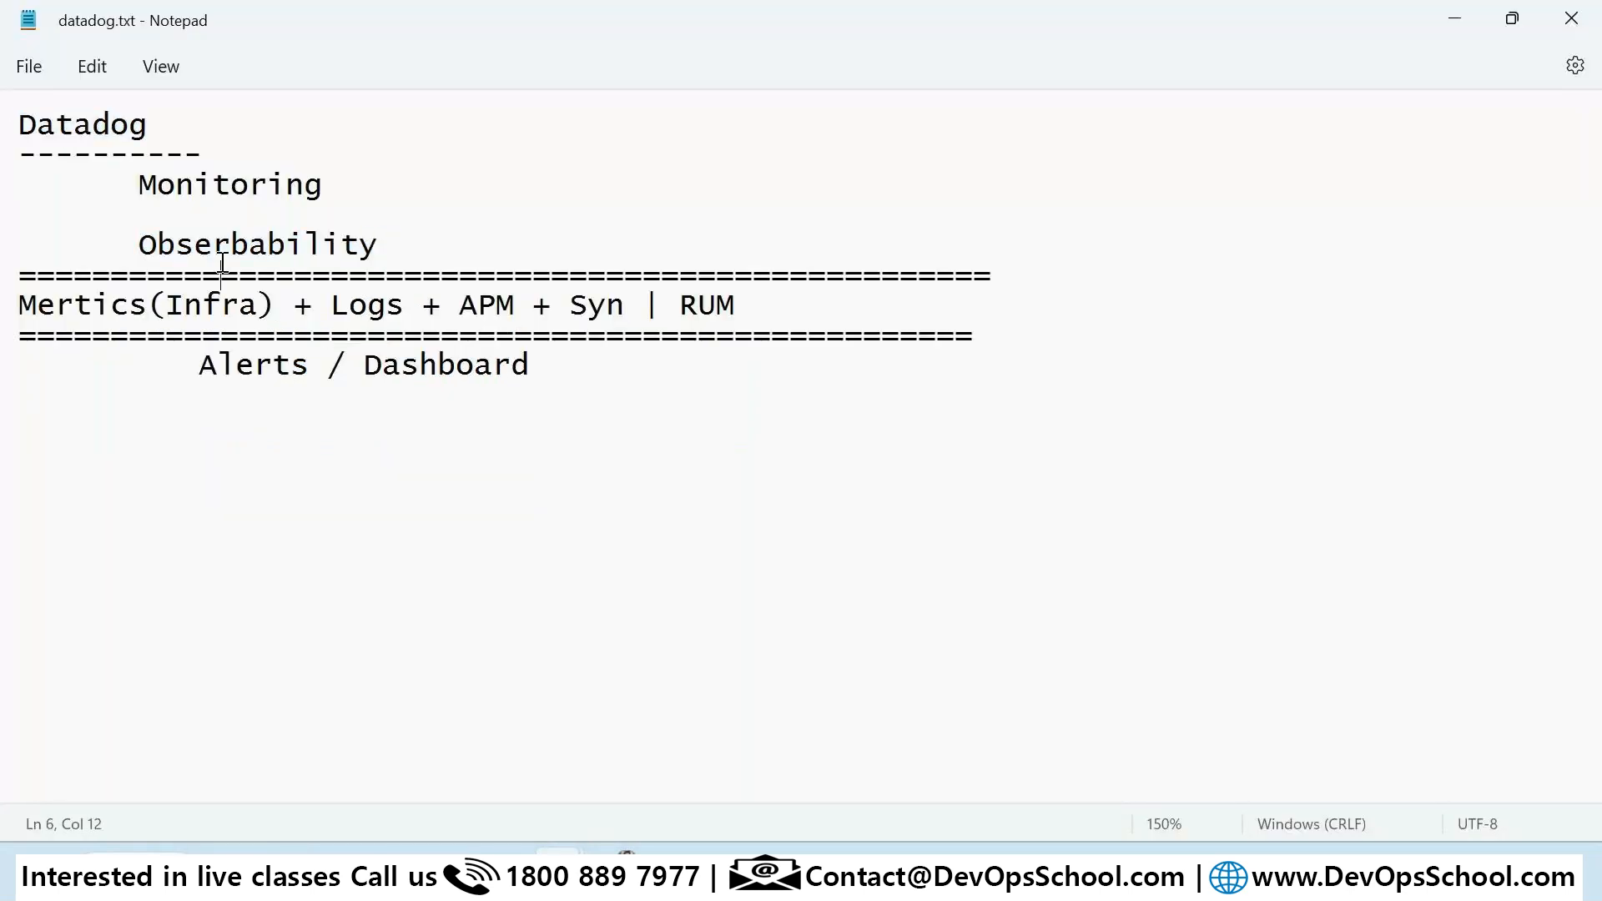
pyautogui.click(322, 185)
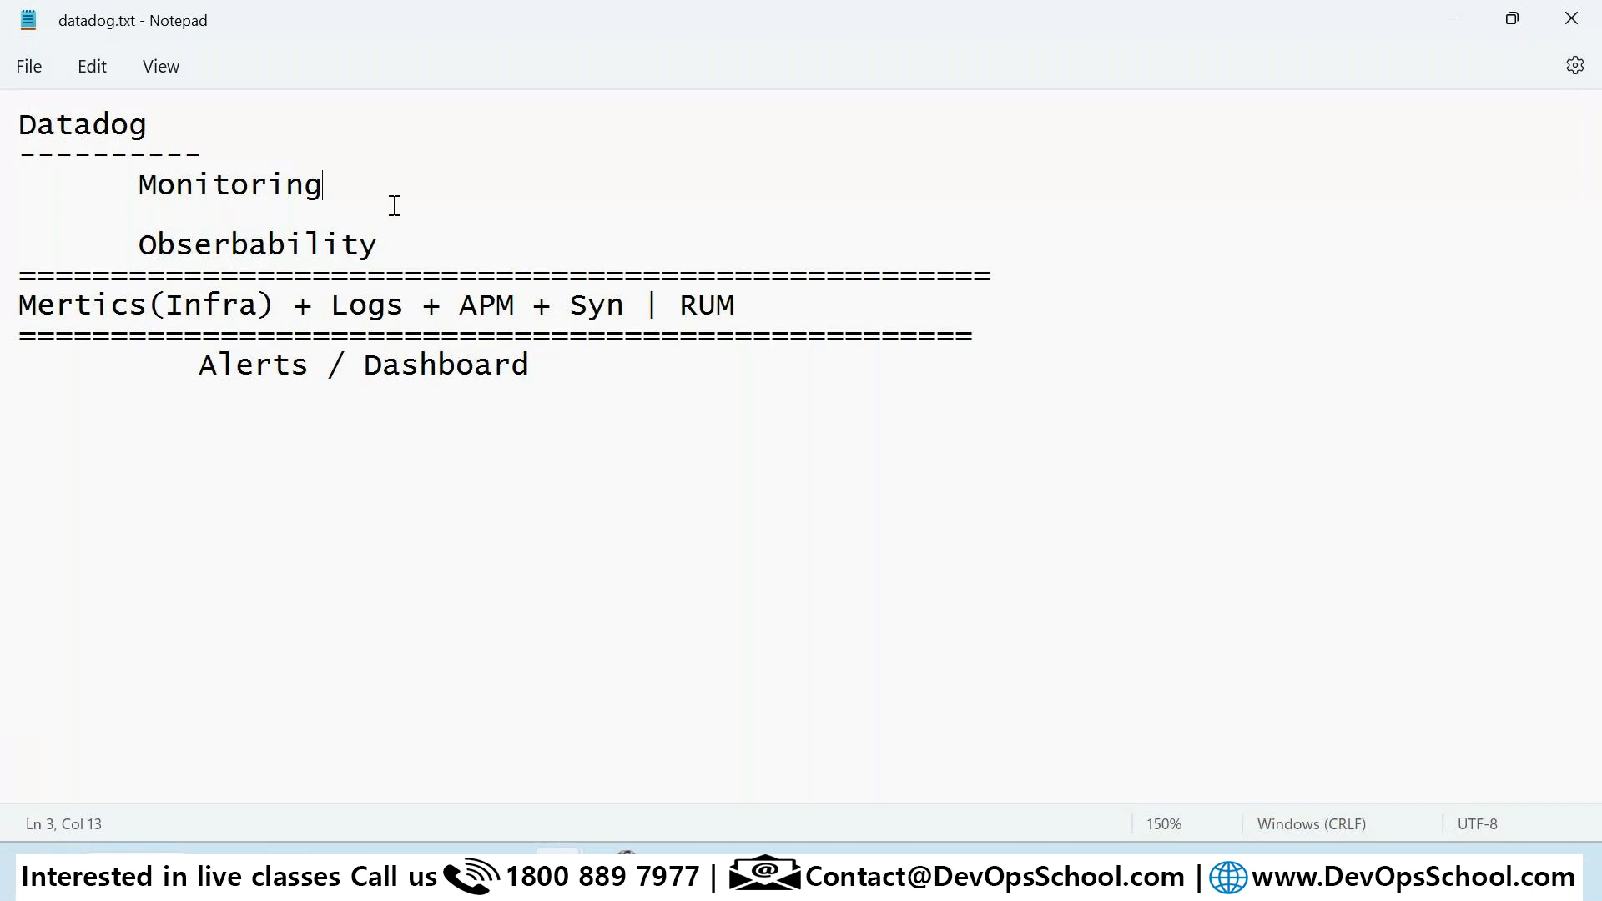
pyautogui.write('How')
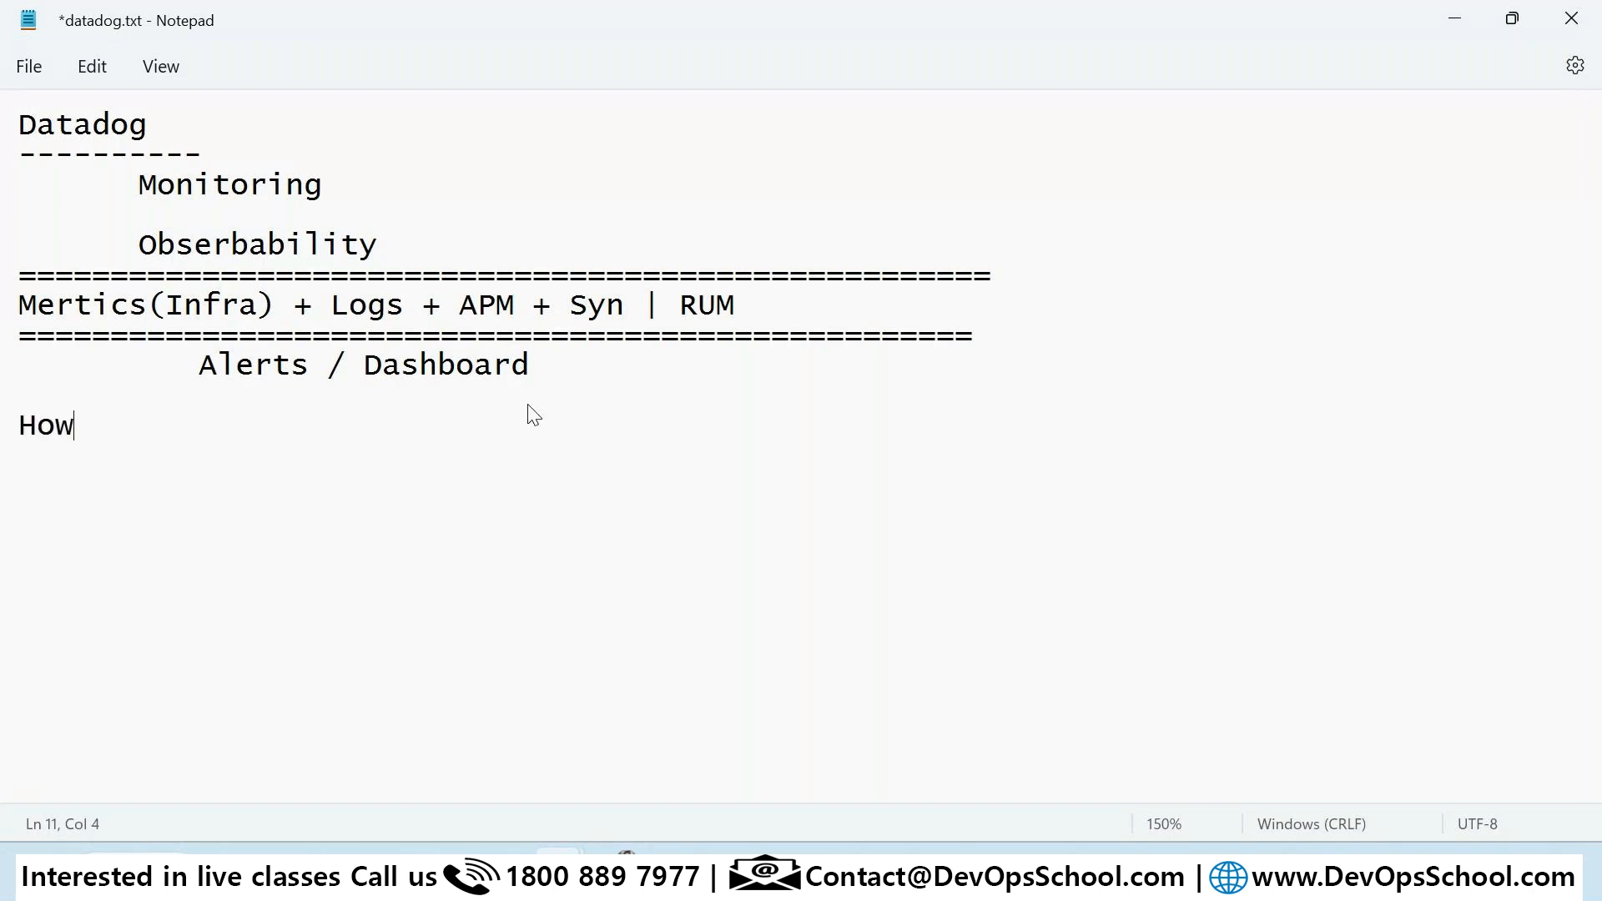
pyautogui.write('Data')
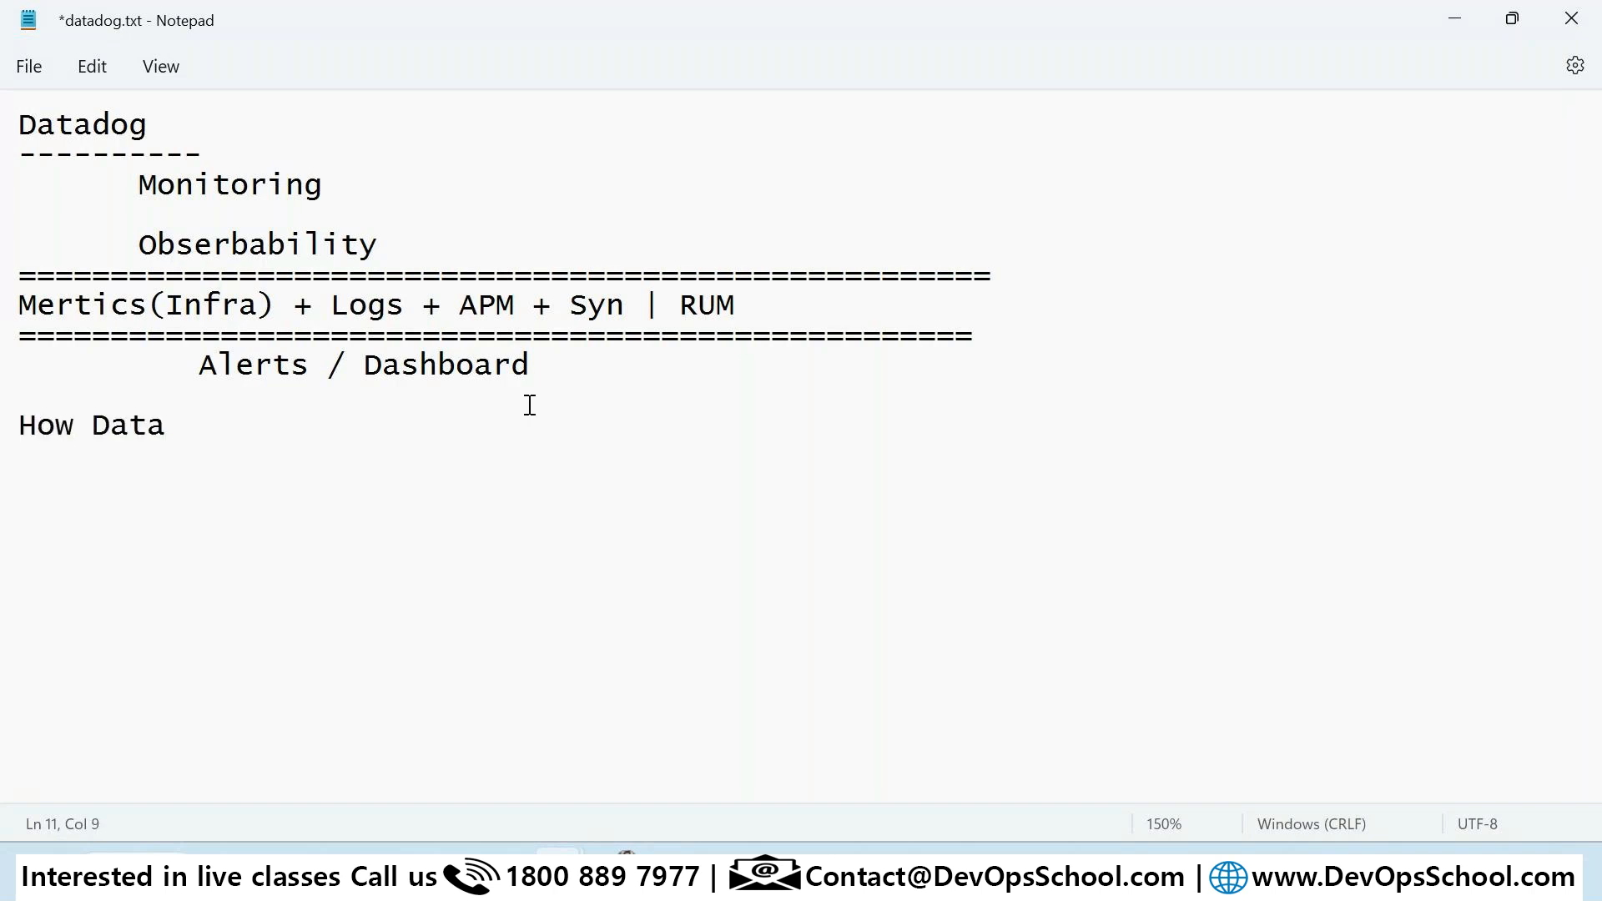
pyautogui.write('dog Works??')
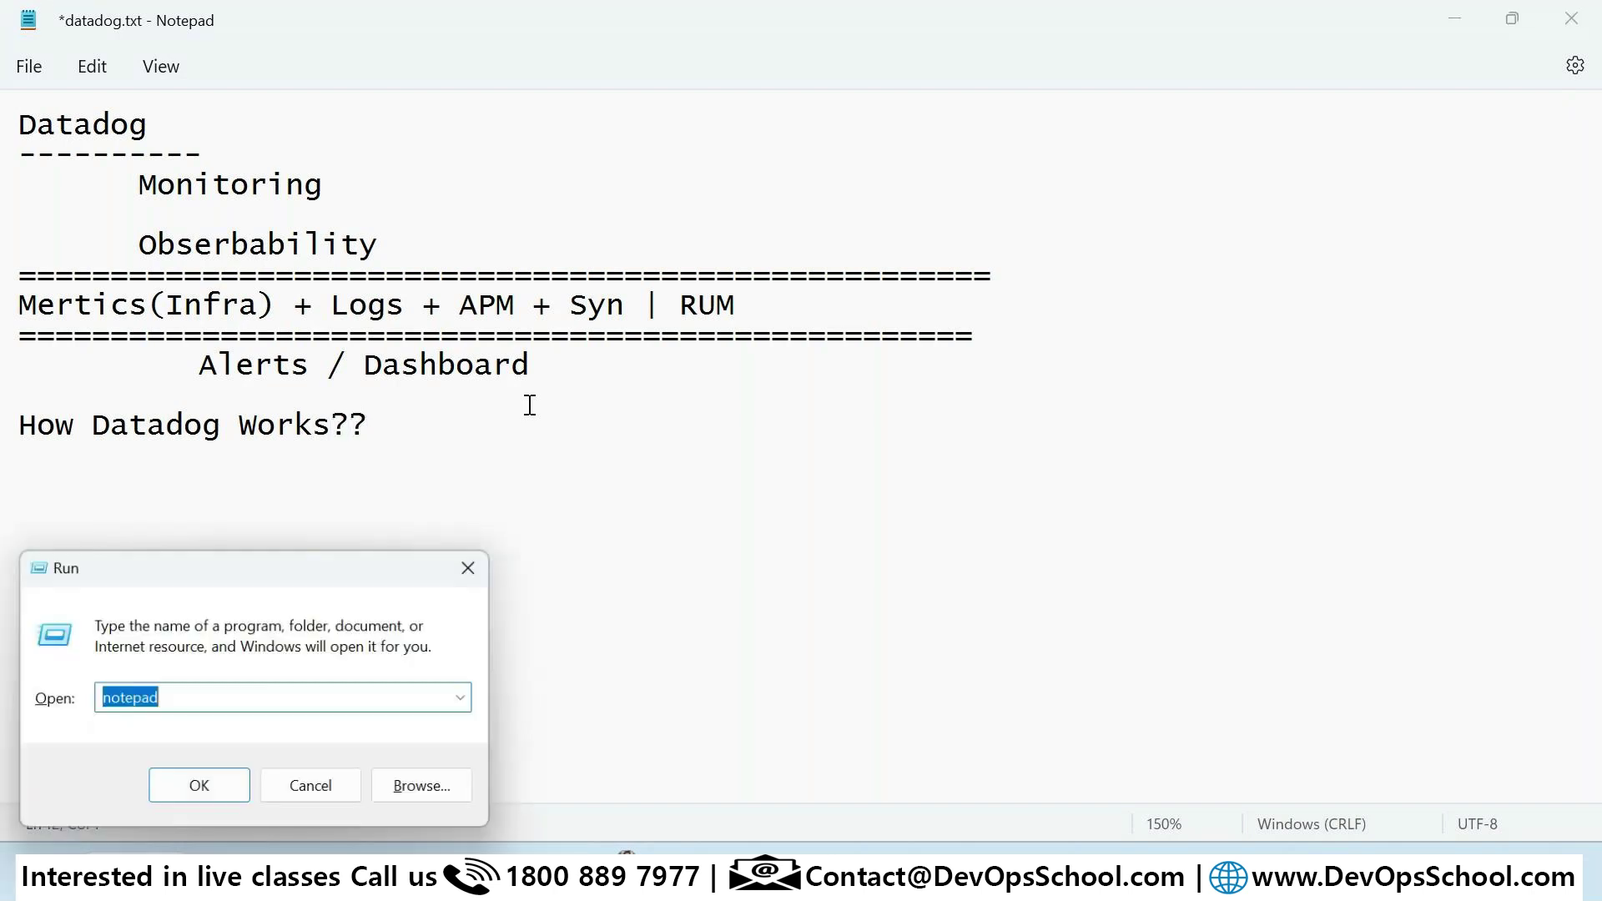
# Launch Paint via Run and pick the pencil to sketch how Datadog works
pyautogui.write('cm')
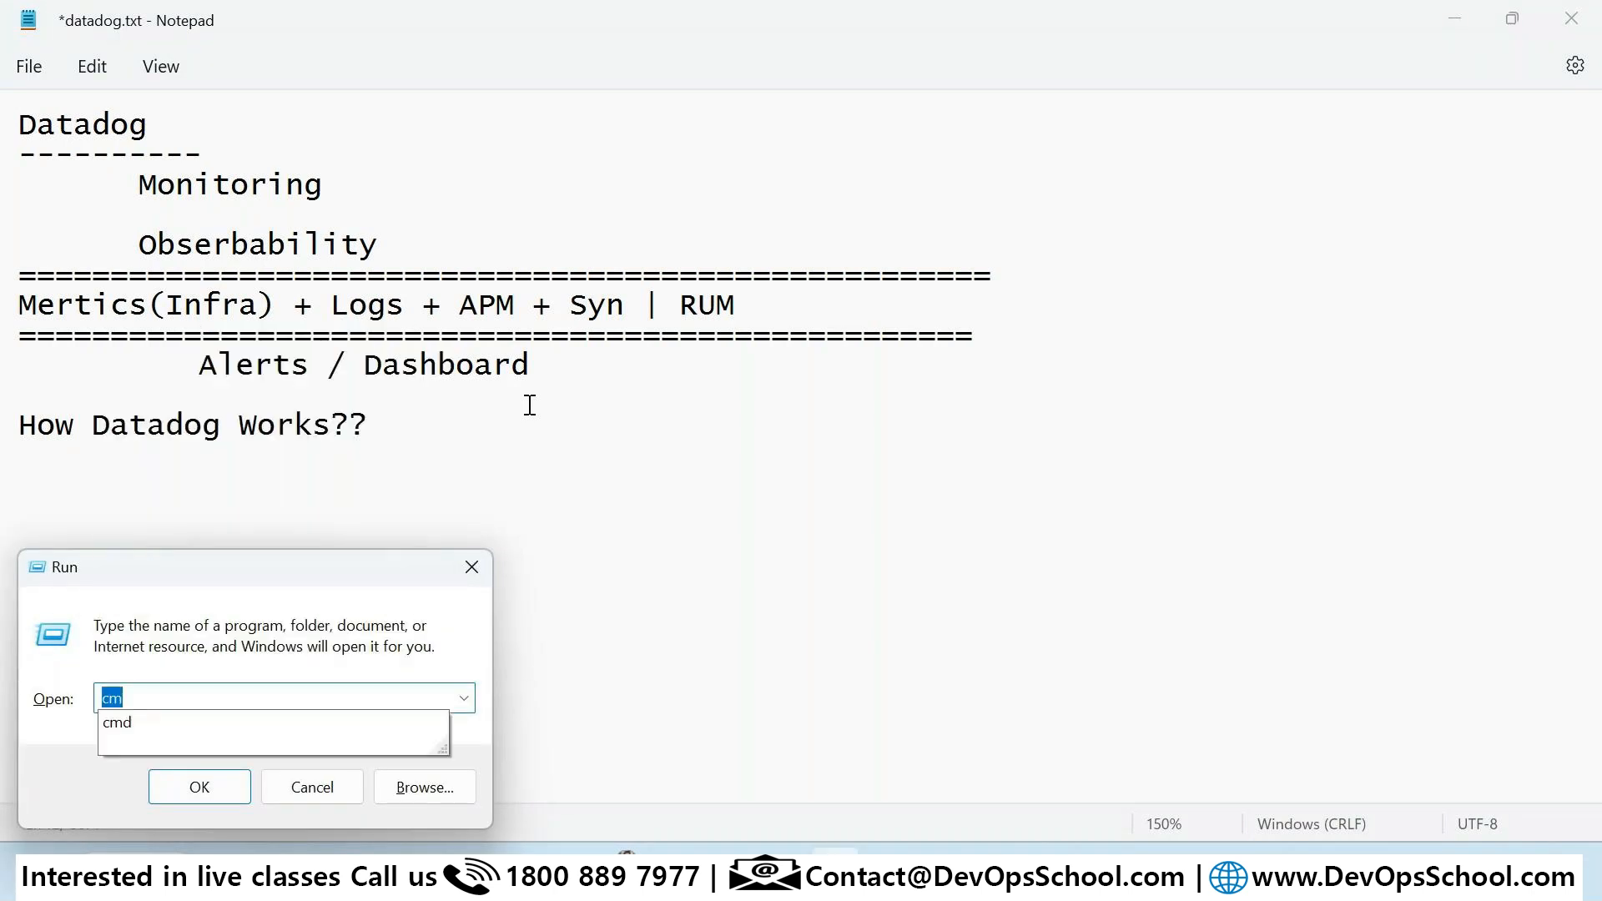
pyautogui.write('ms')
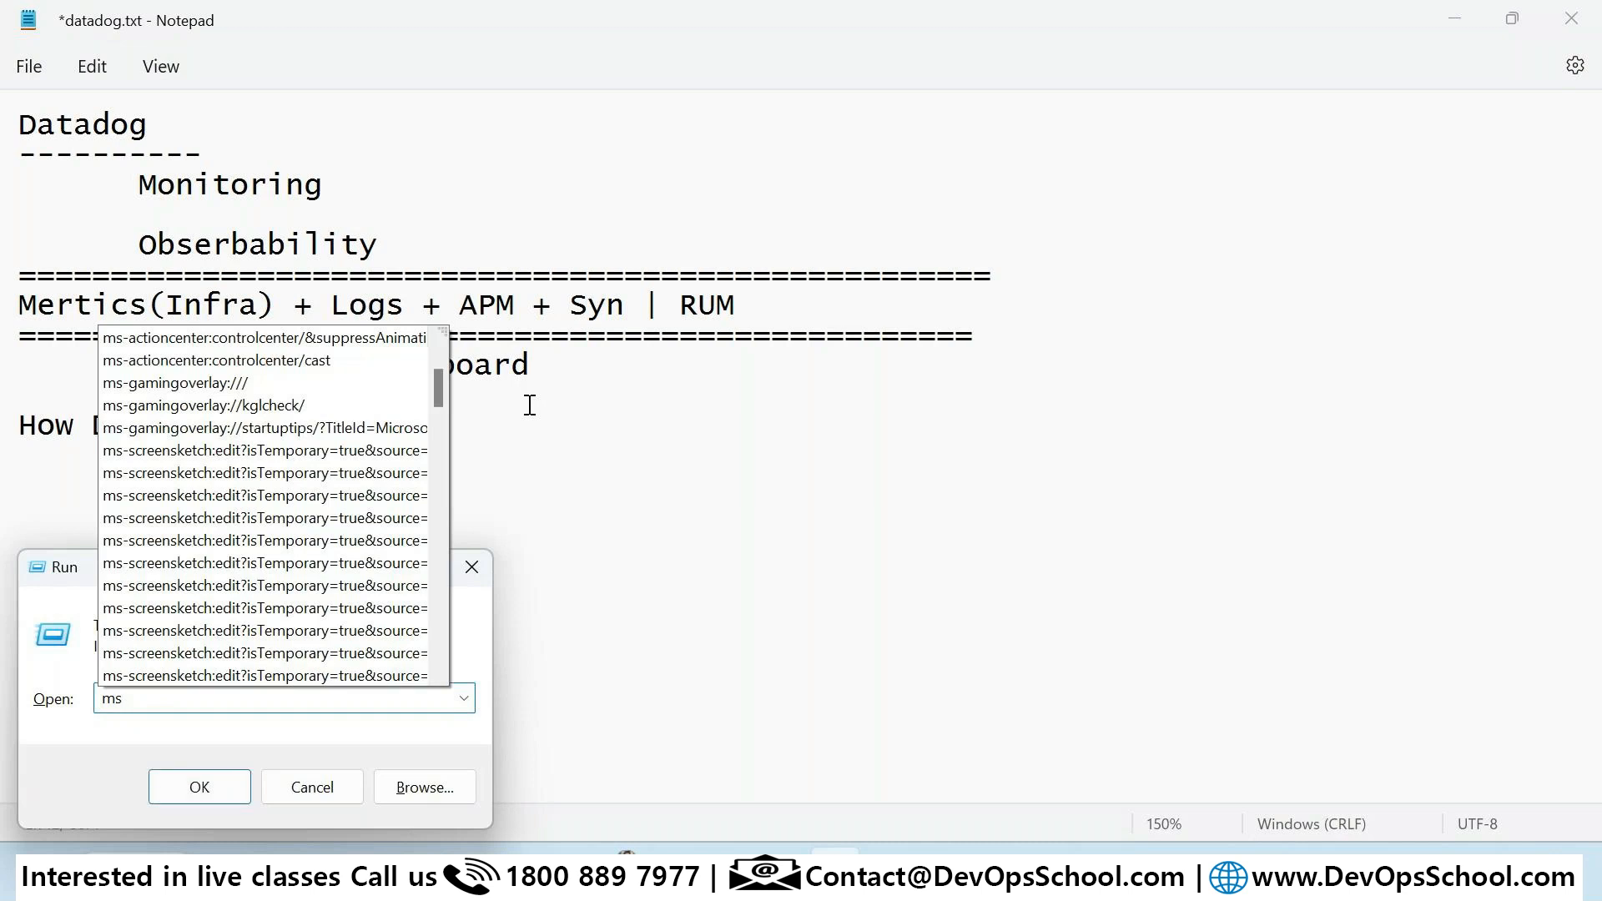
pyautogui.click(199, 787)
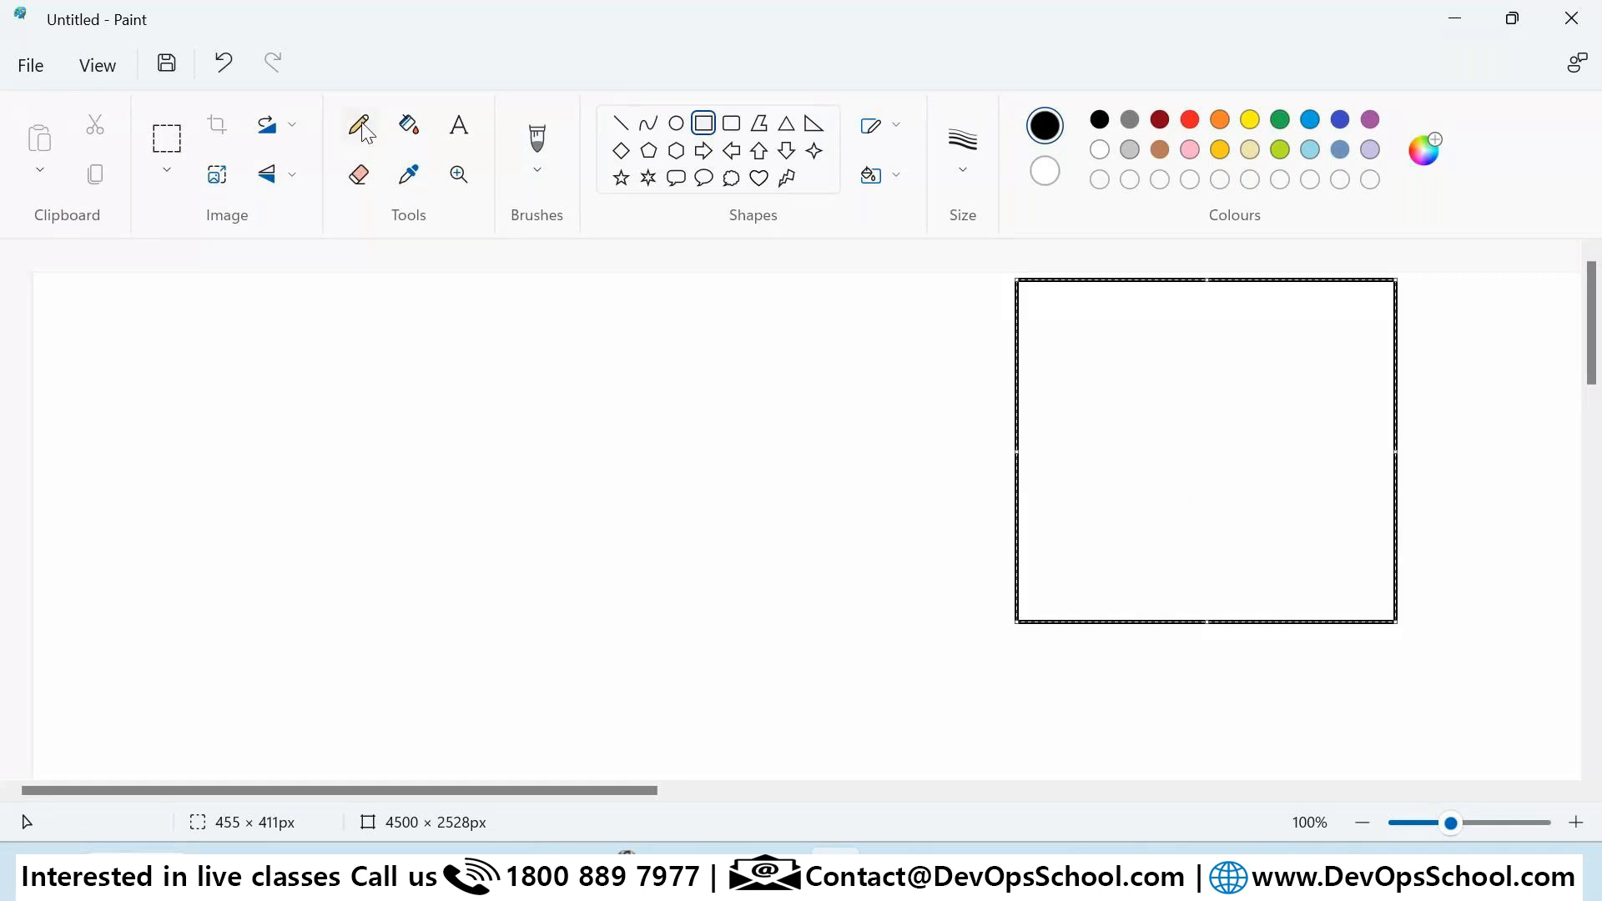
pyautogui.click(359, 124)
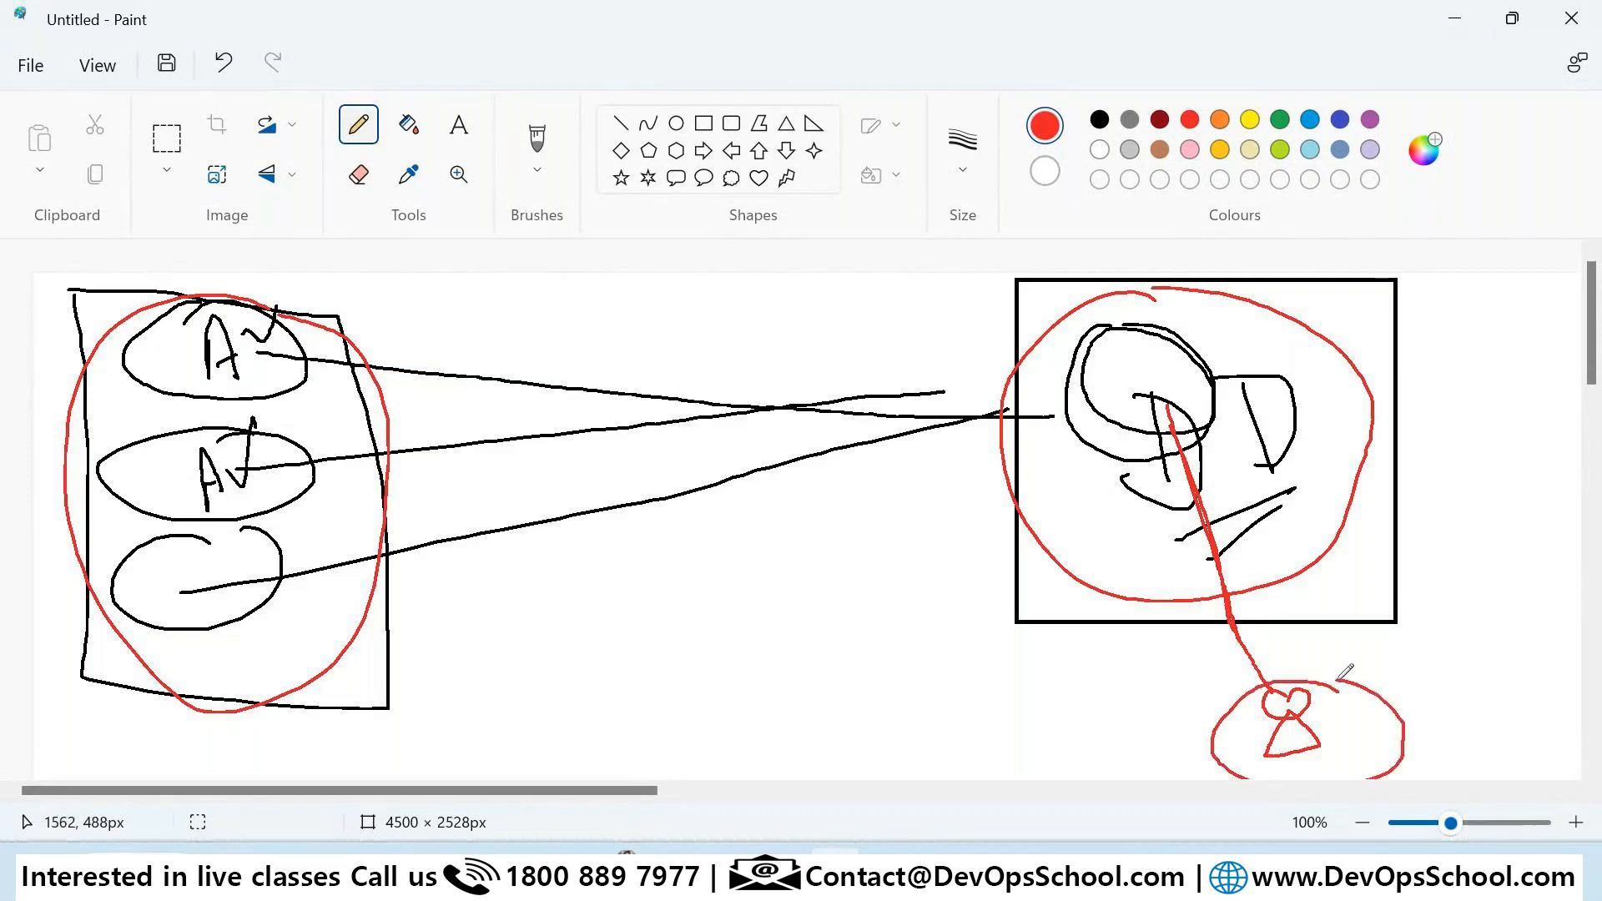
pyautogui.moveTo(813, 659)
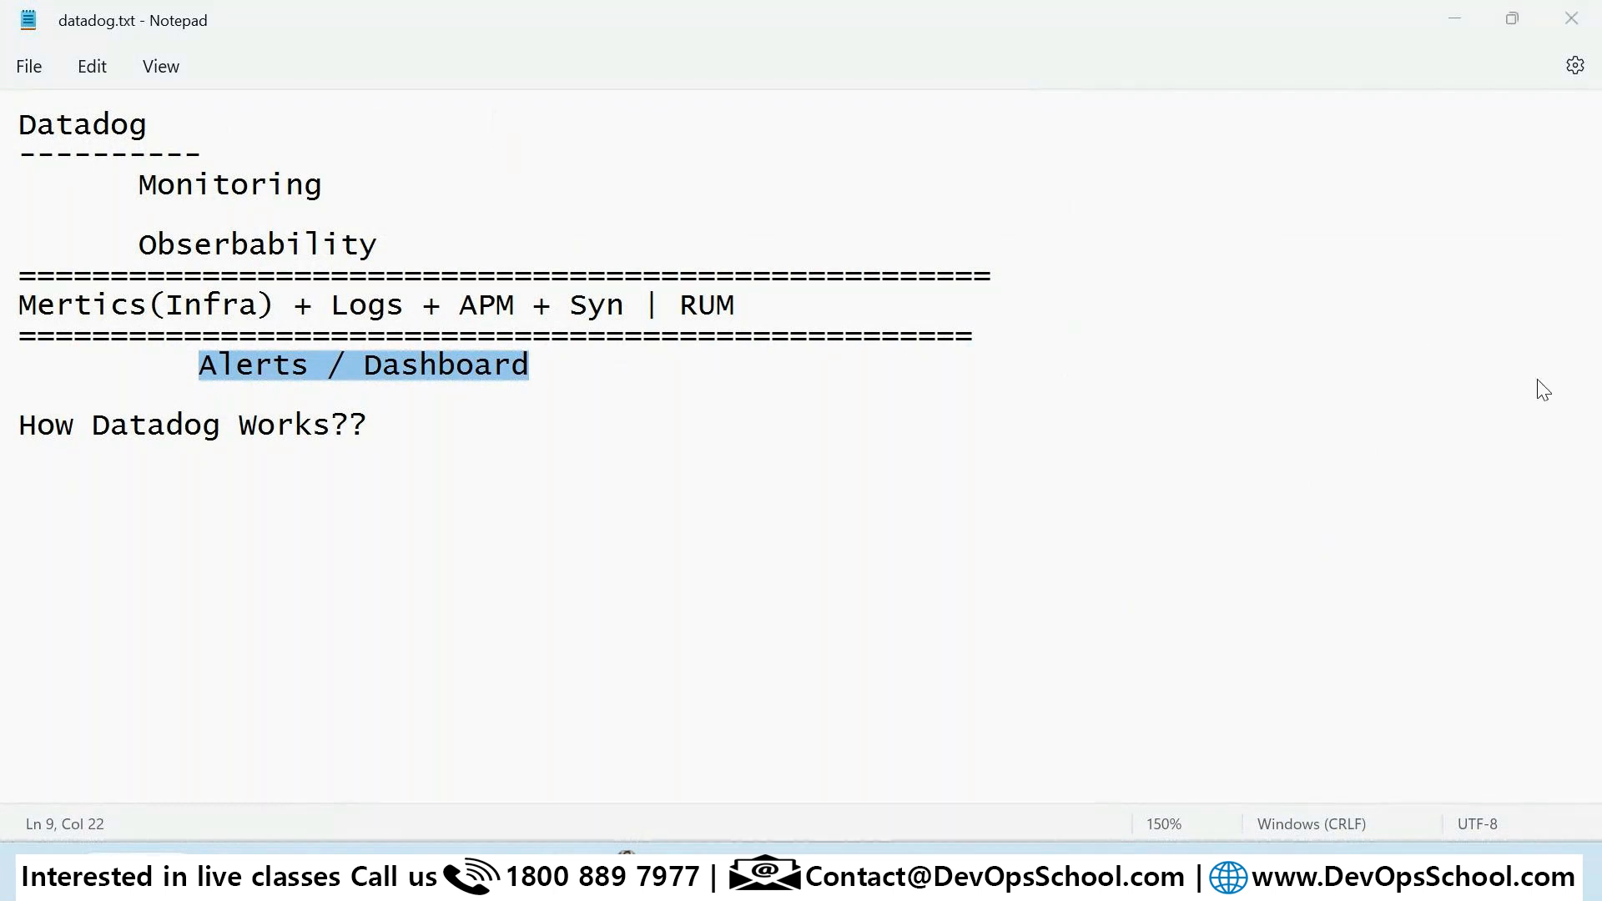
# Highlight Mertics in the notes, switch to Chrome and go to the Datadog sign-in
pyautogui.click(152, 304)
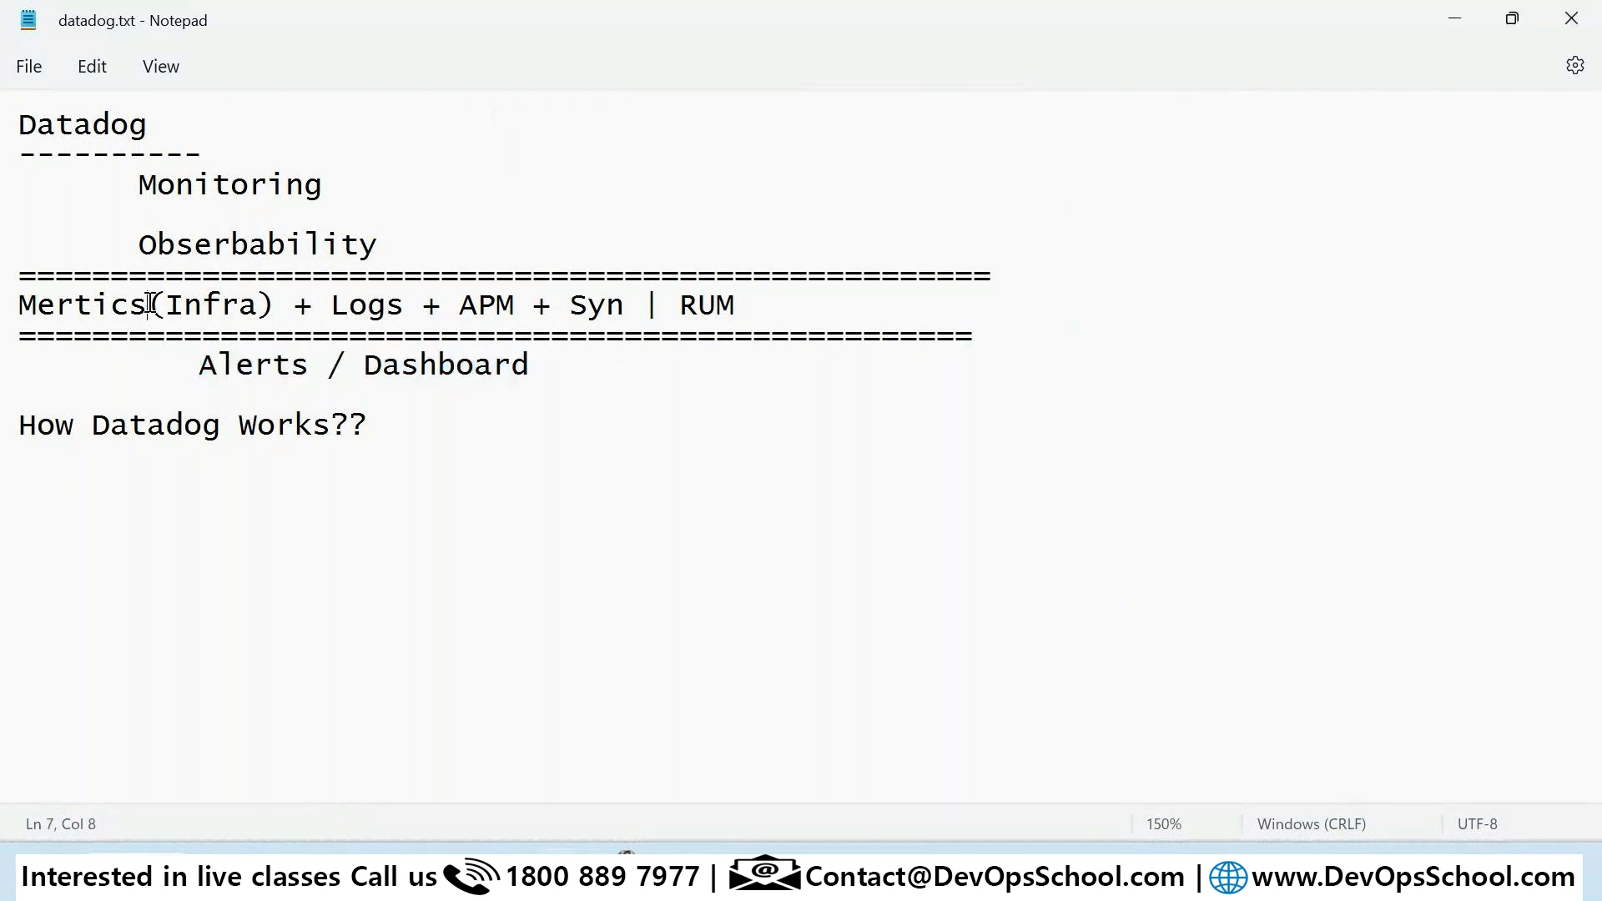
pyautogui.doubleClick(82, 304)
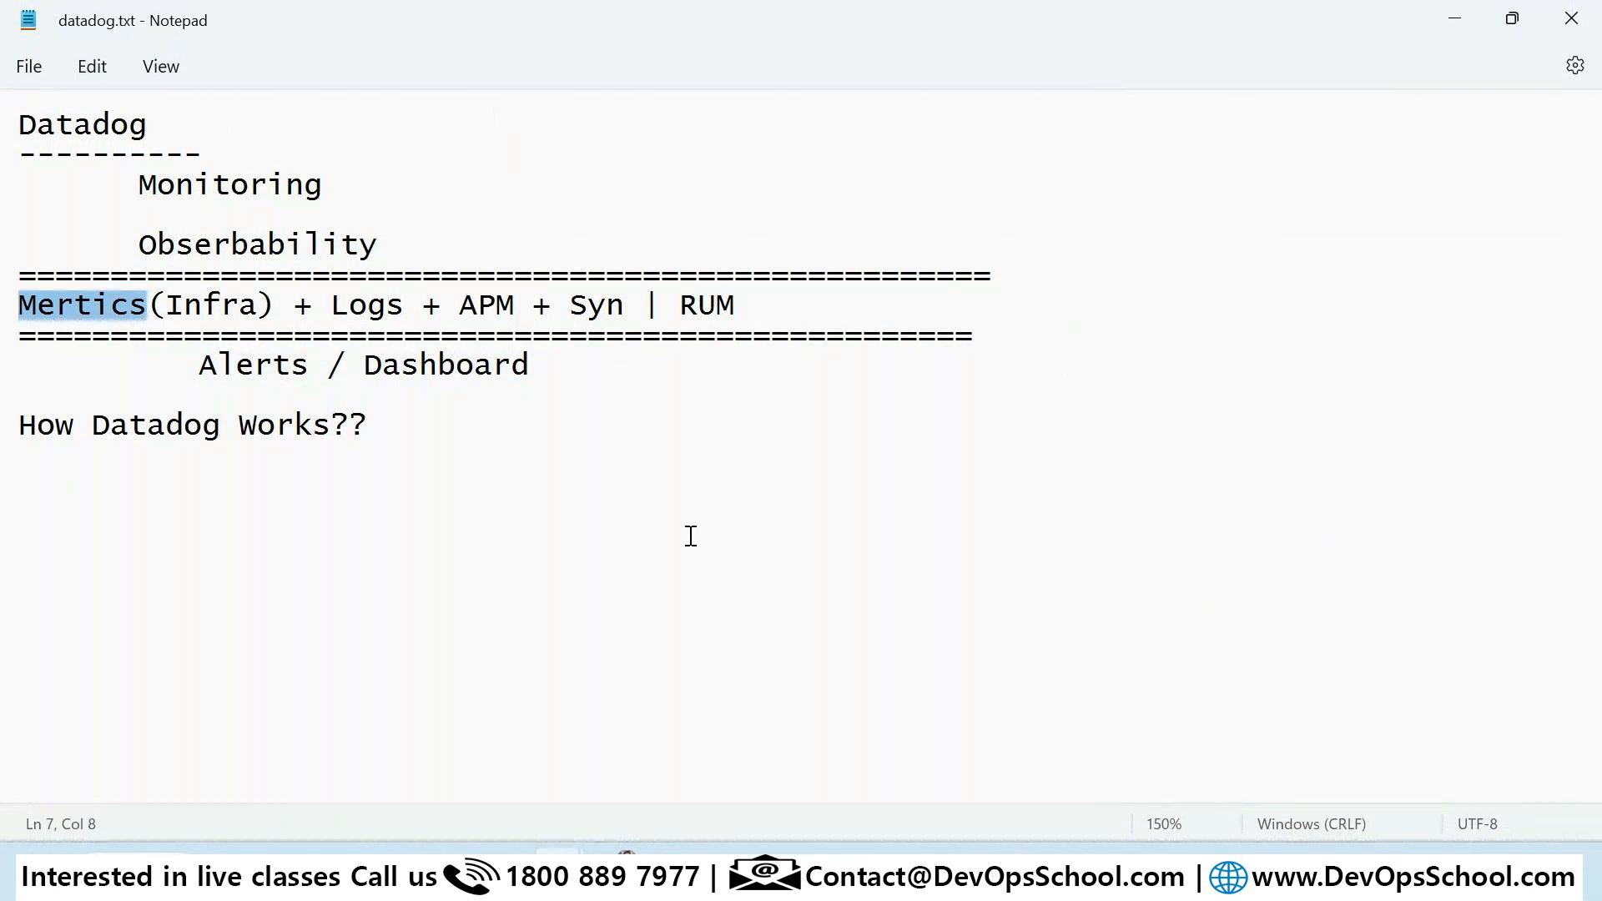
pyautogui.press('alt+tab')
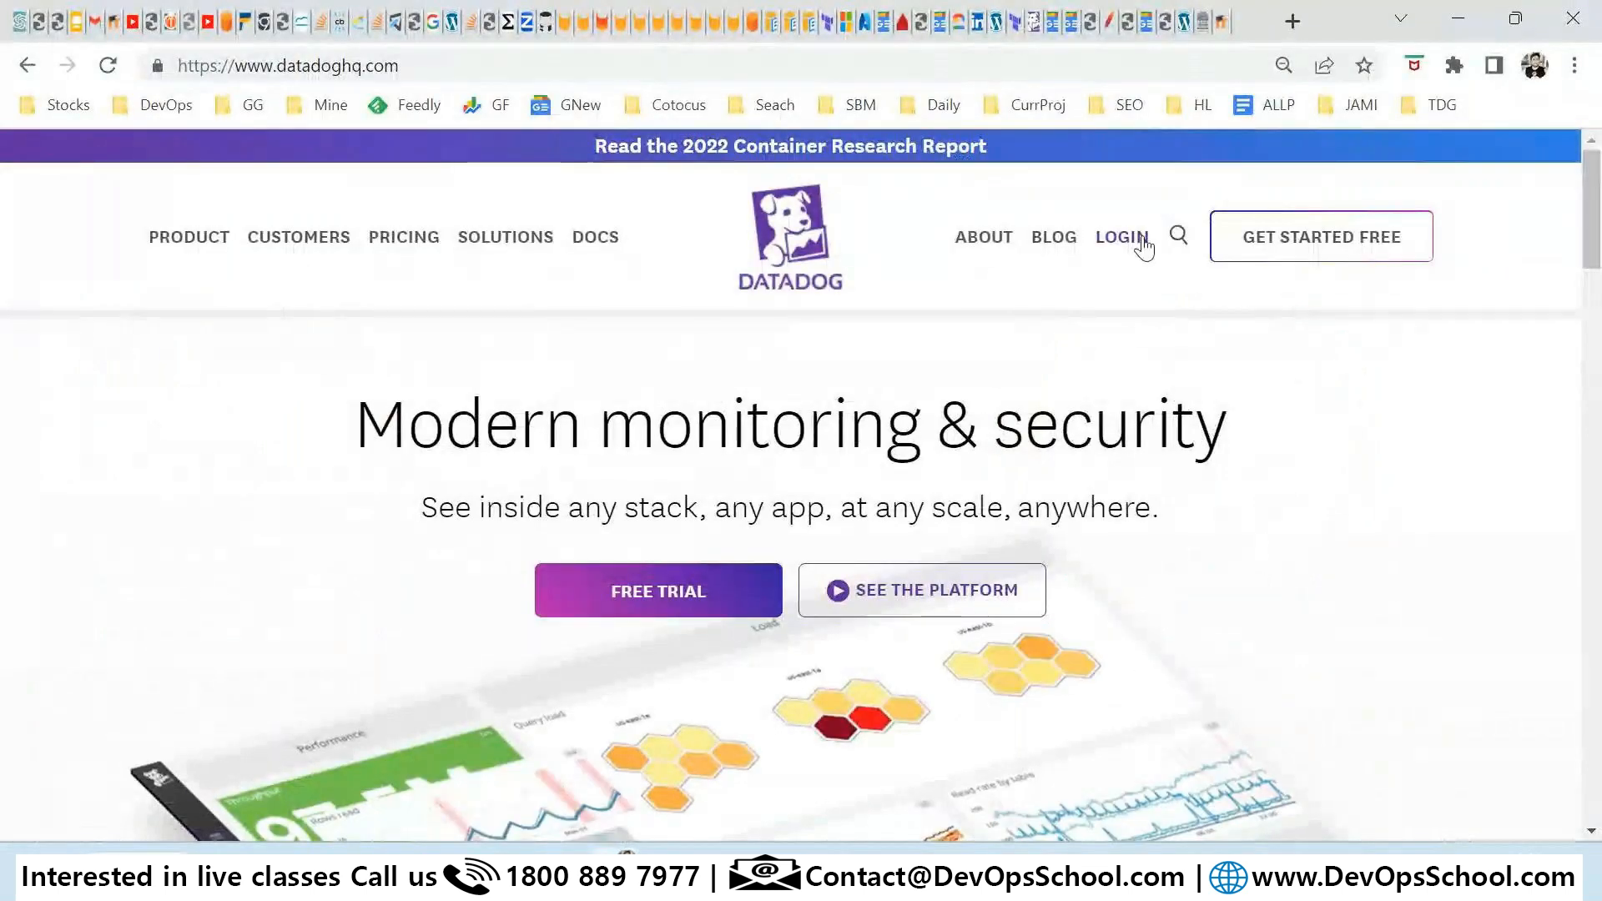
pyautogui.moveTo(1122, 237)
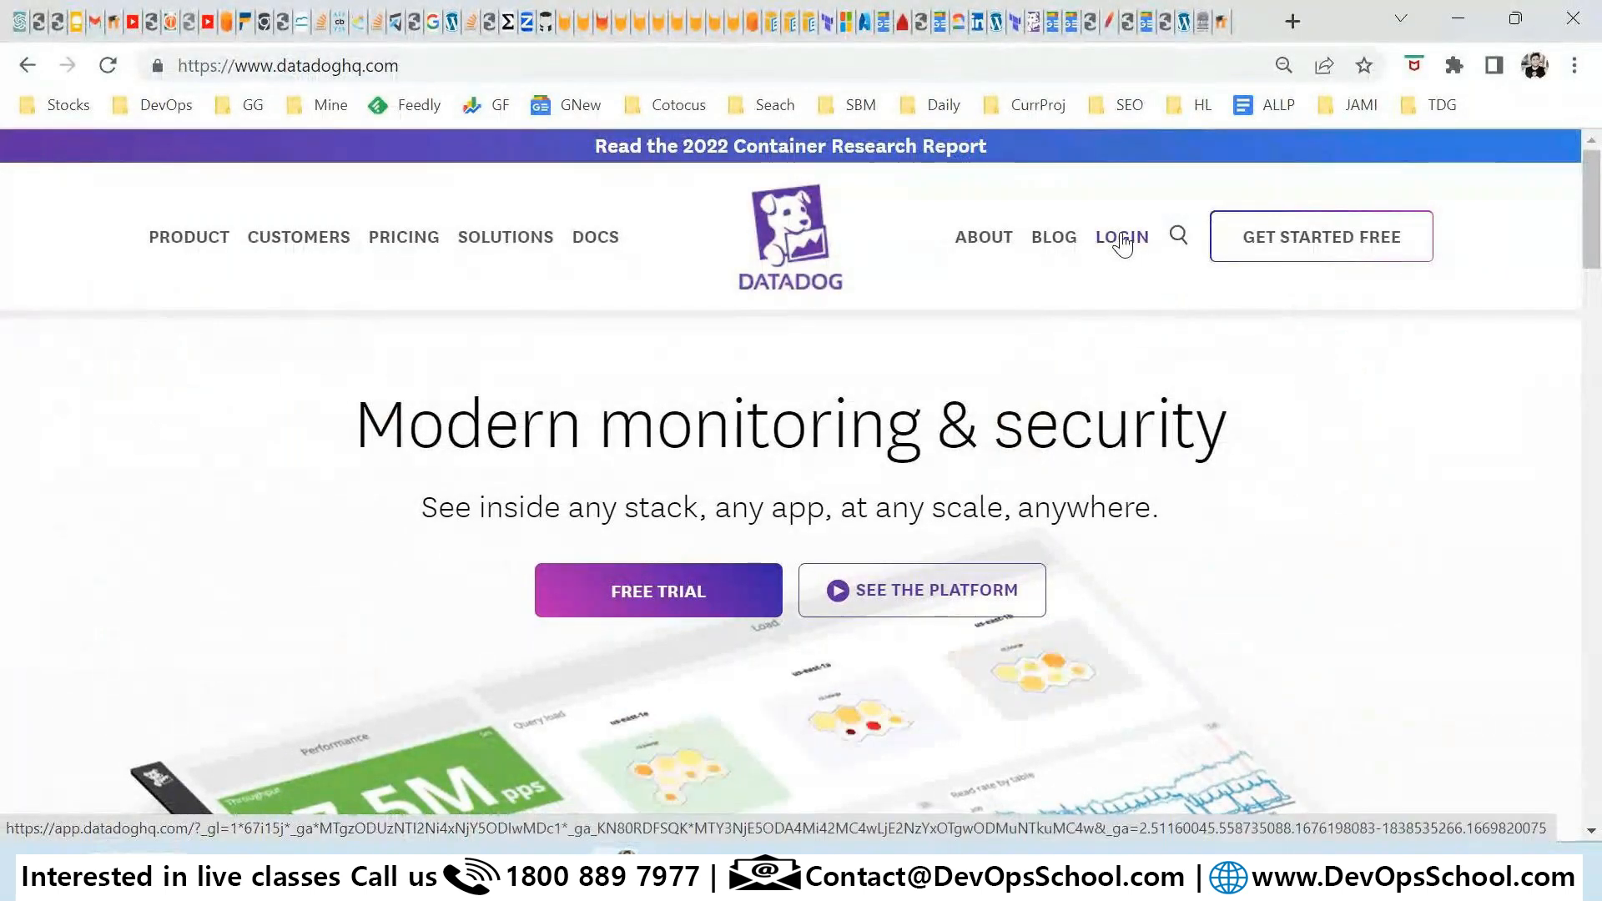
pyautogui.moveTo(1145, 274)
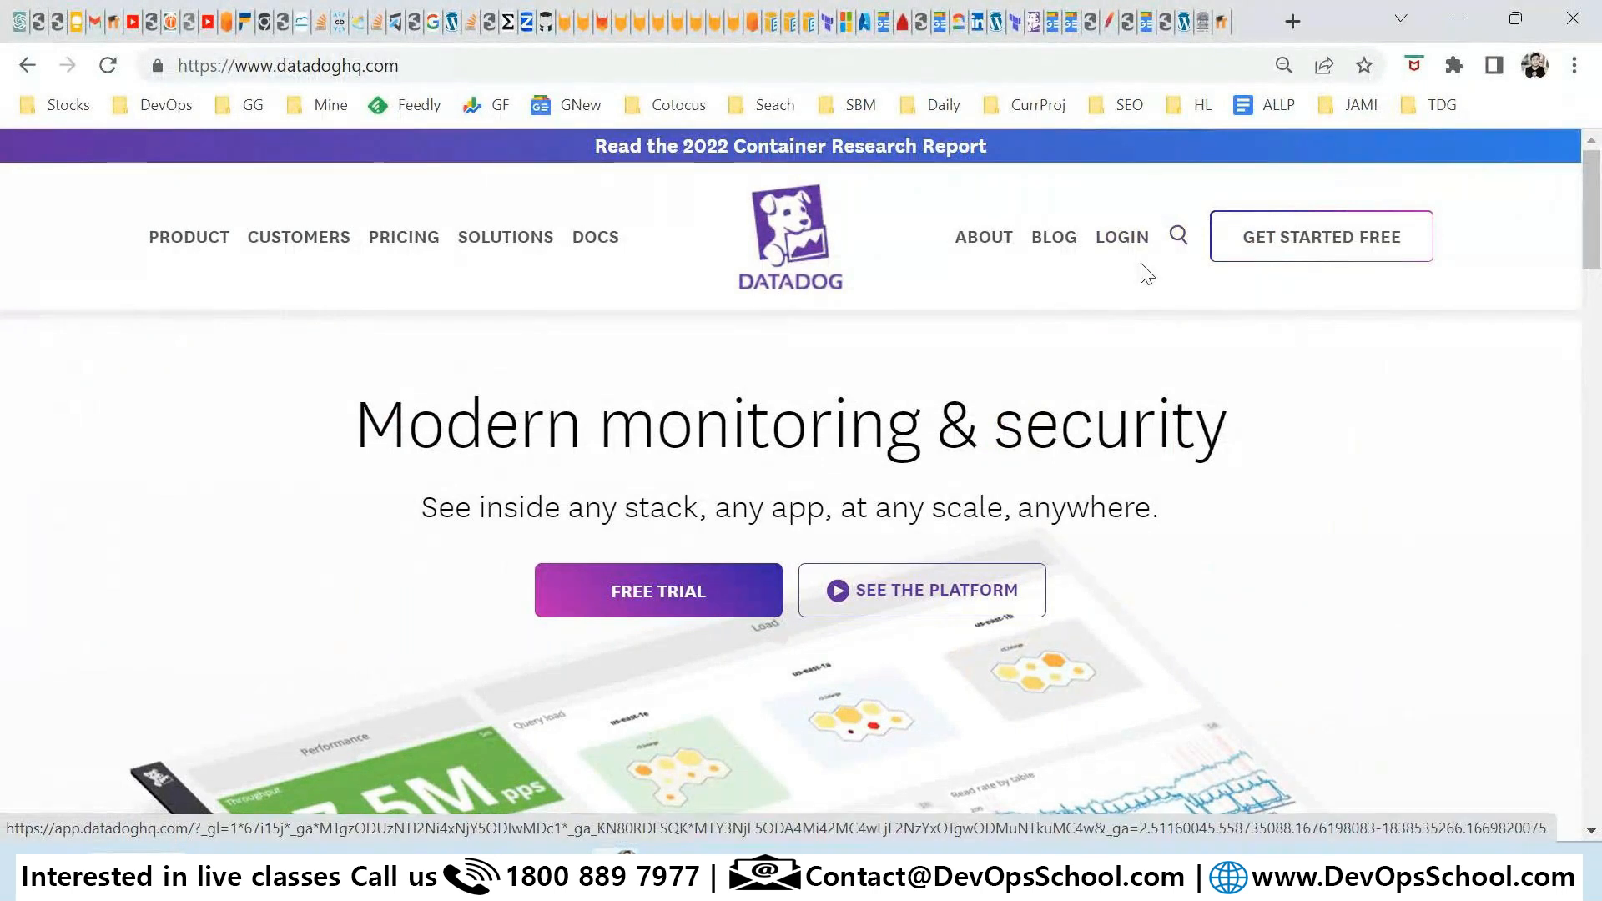
pyautogui.click(1121, 235)
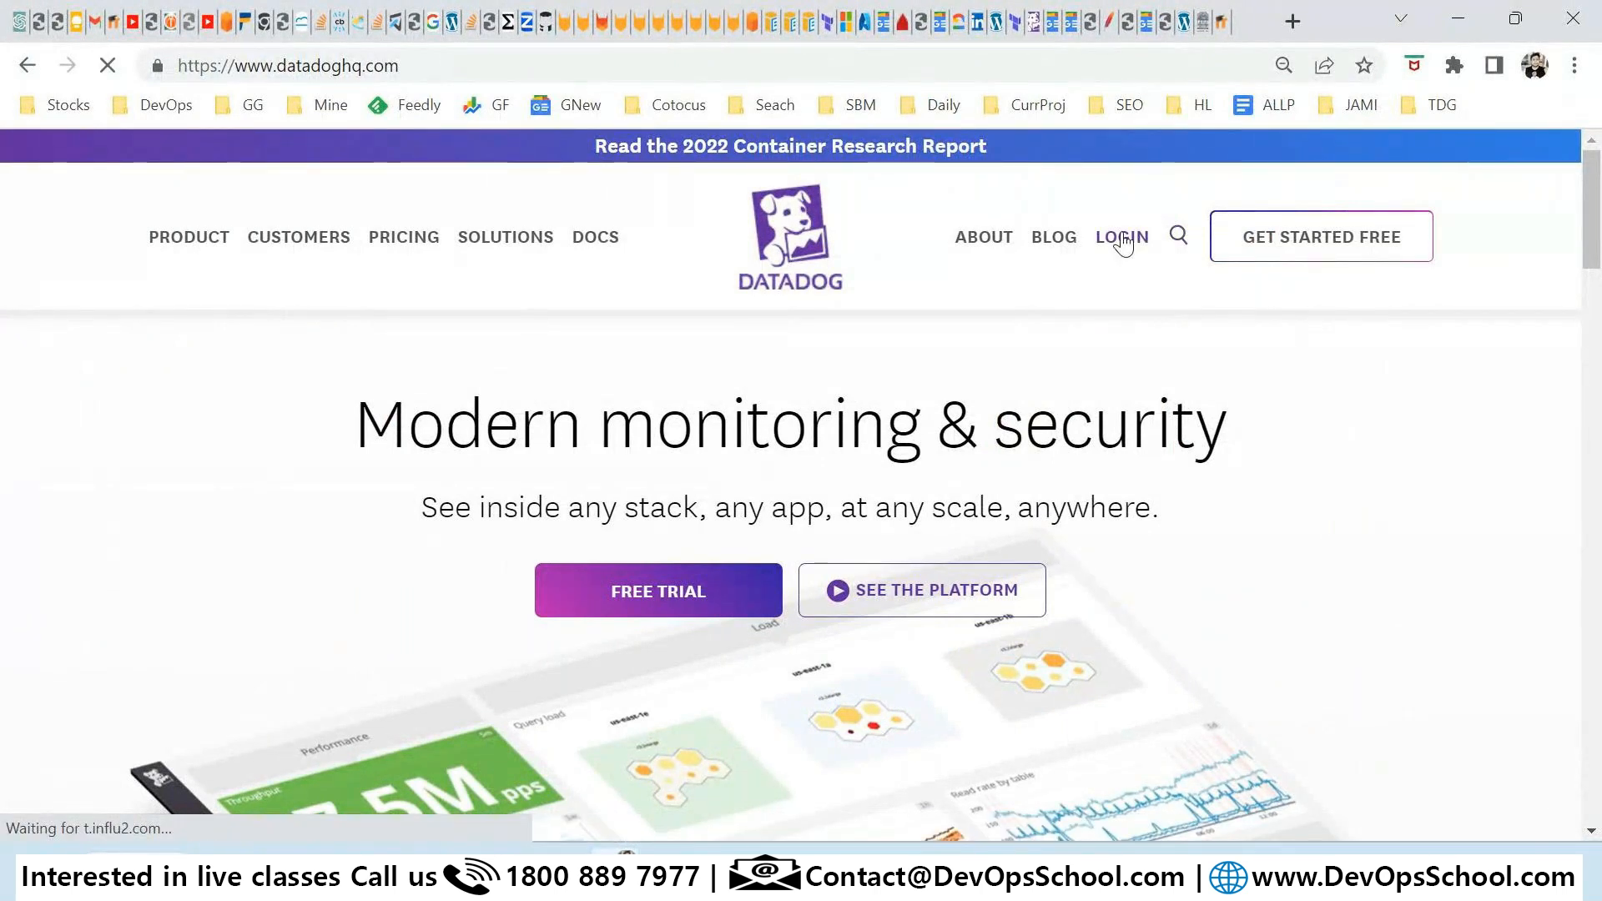
pyautogui.click(1120, 235)
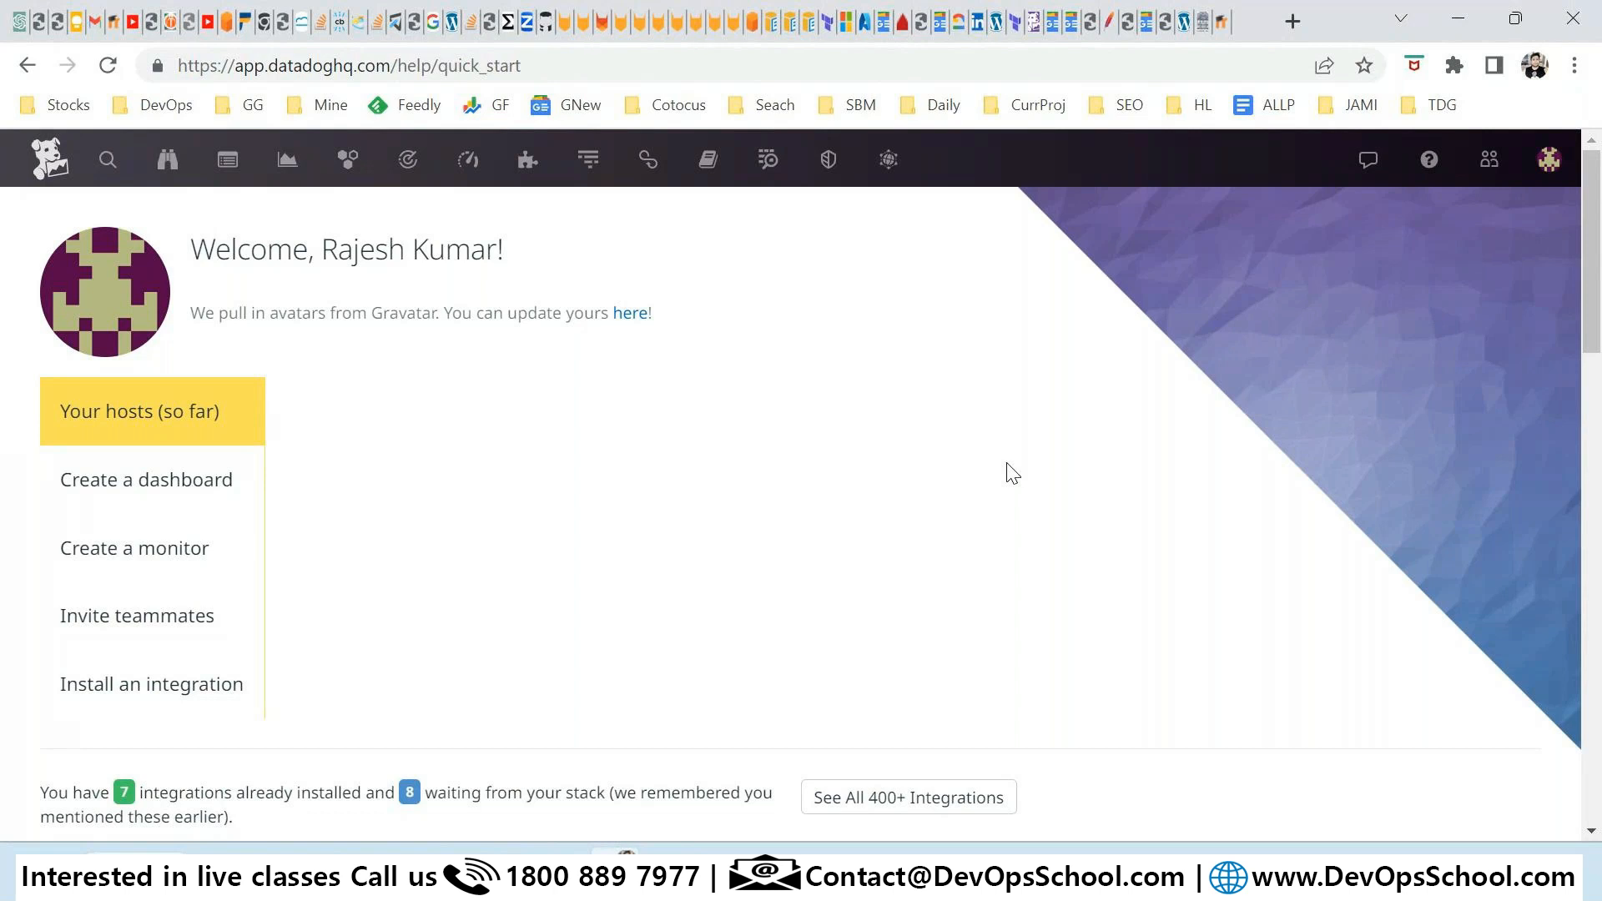
pyautogui.moveTo(1292, 299)
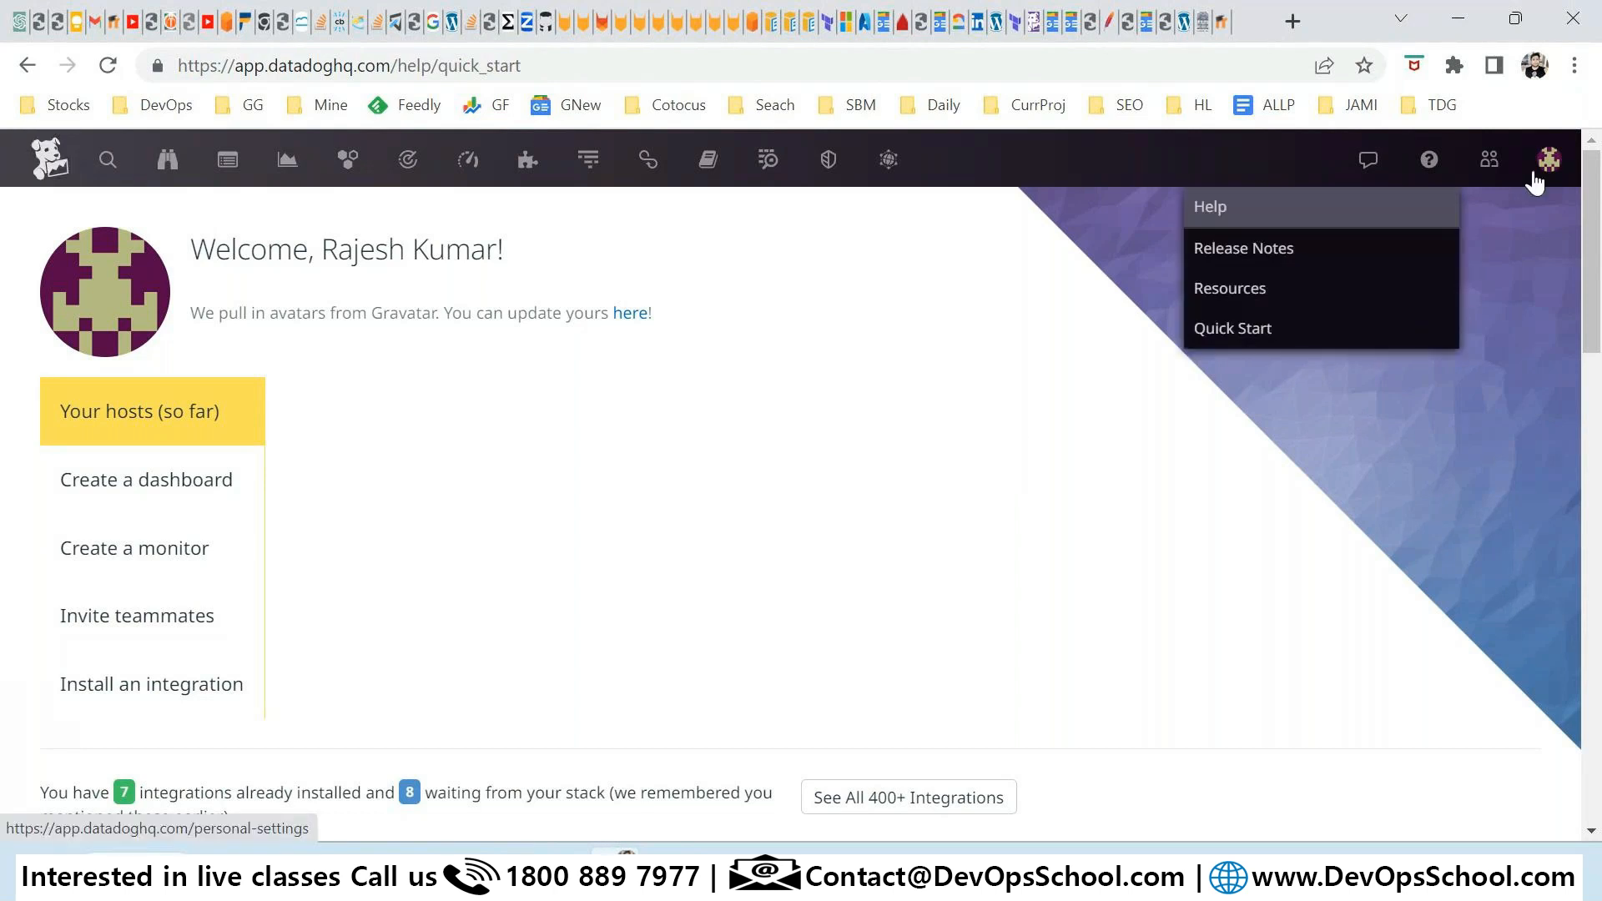
# Log out of the current Datadog account from the avatar menu
pyautogui.click(1549, 160)
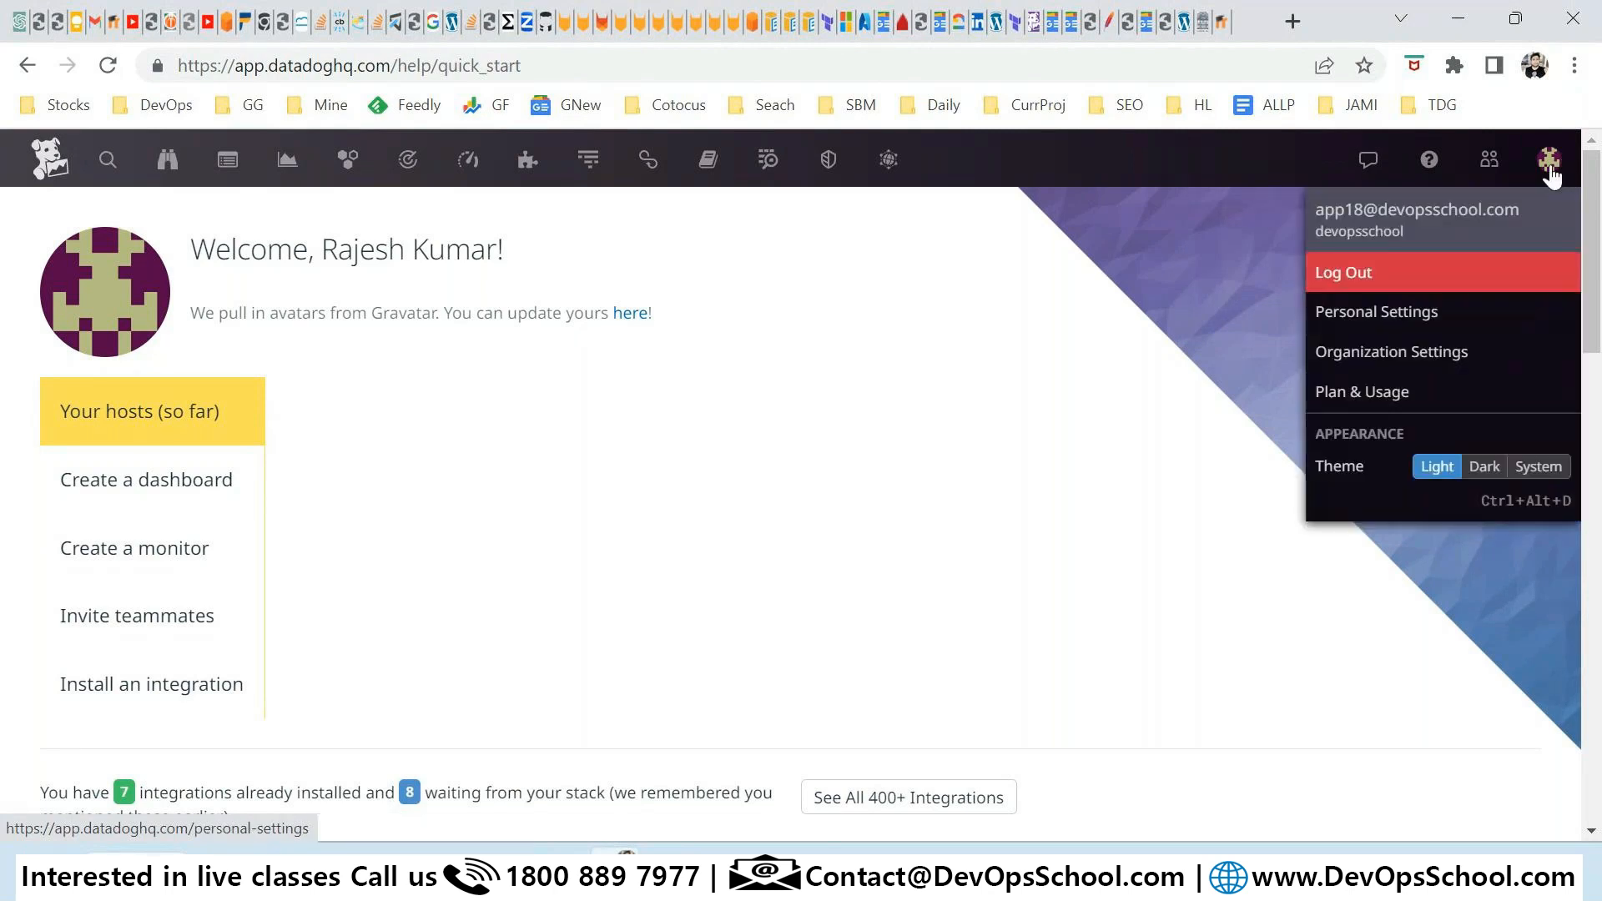
pyautogui.moveTo(1397, 430)
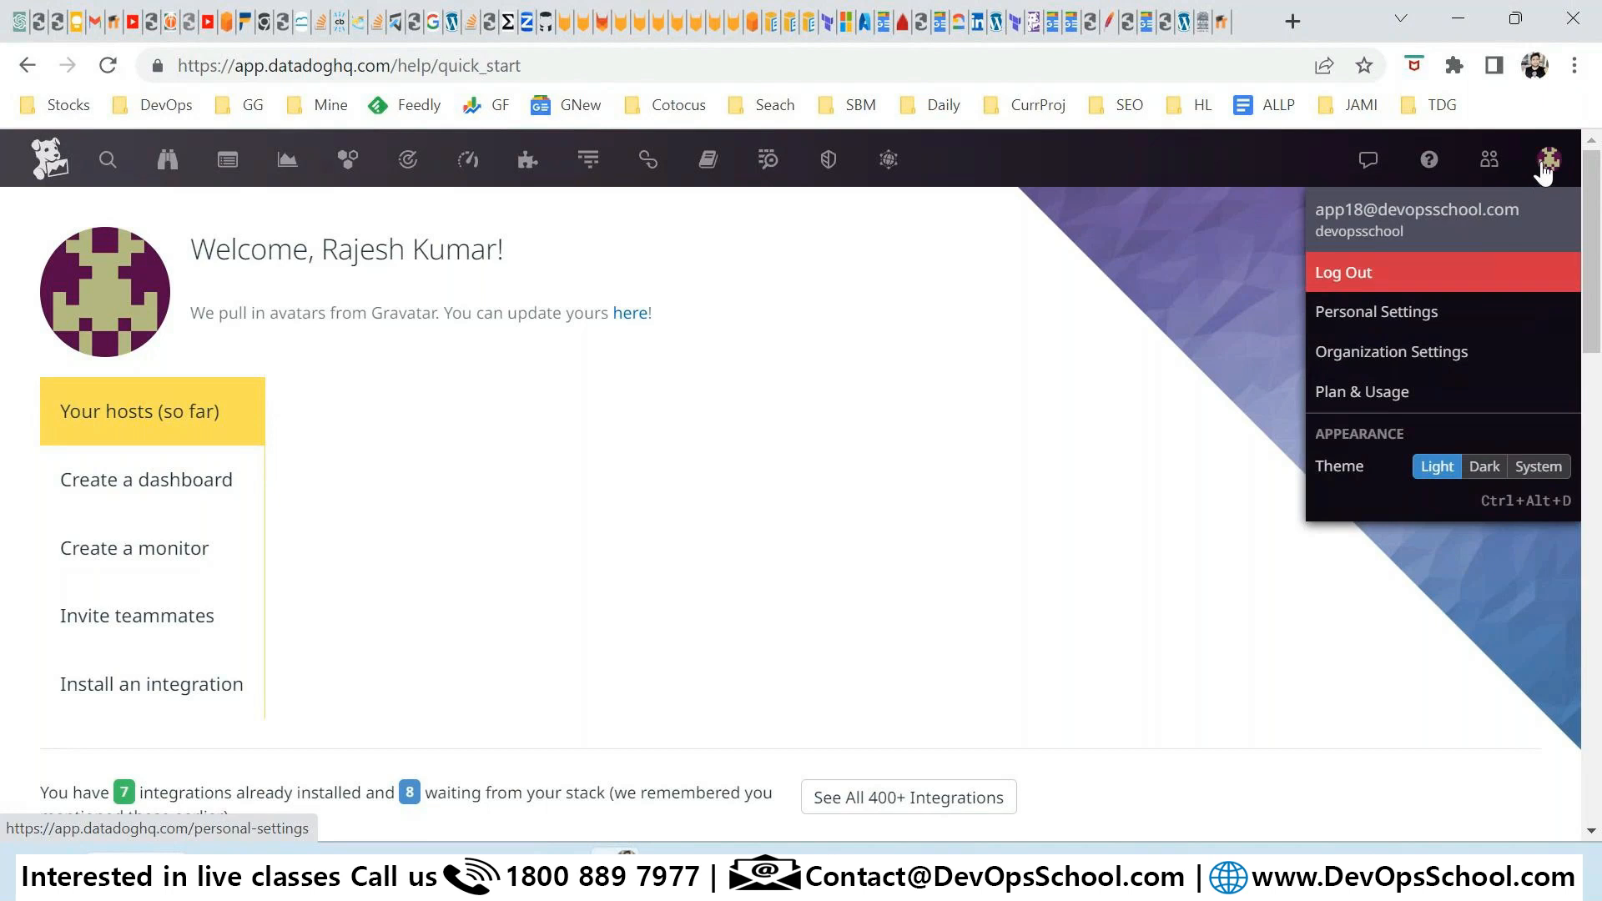
pyautogui.click(1369, 274)
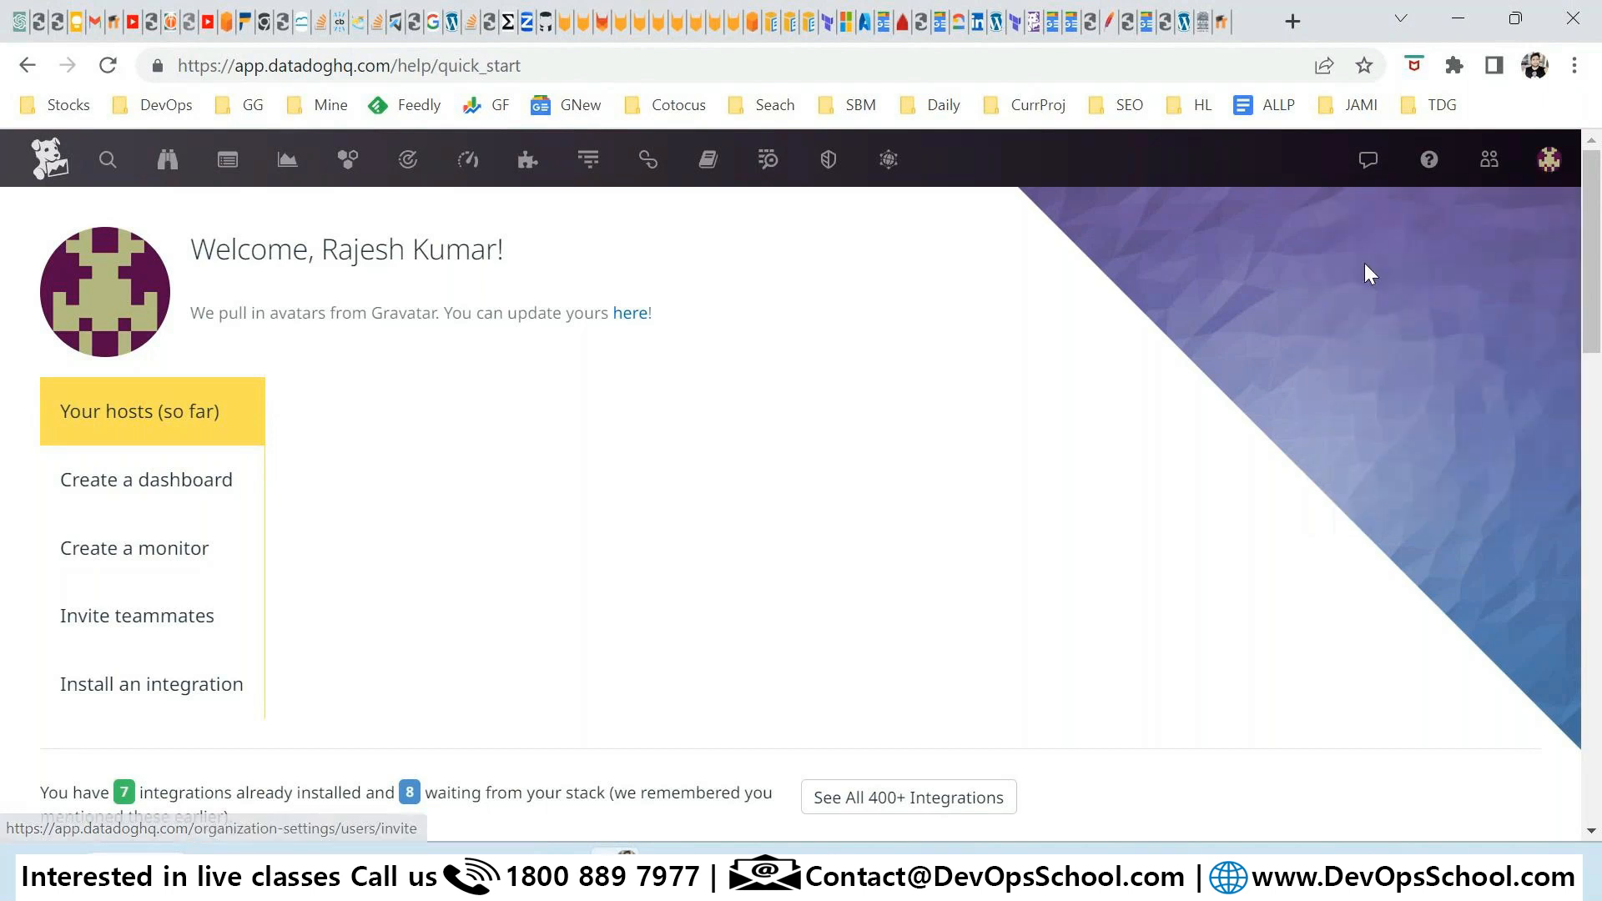
pyautogui.click(1549, 161)
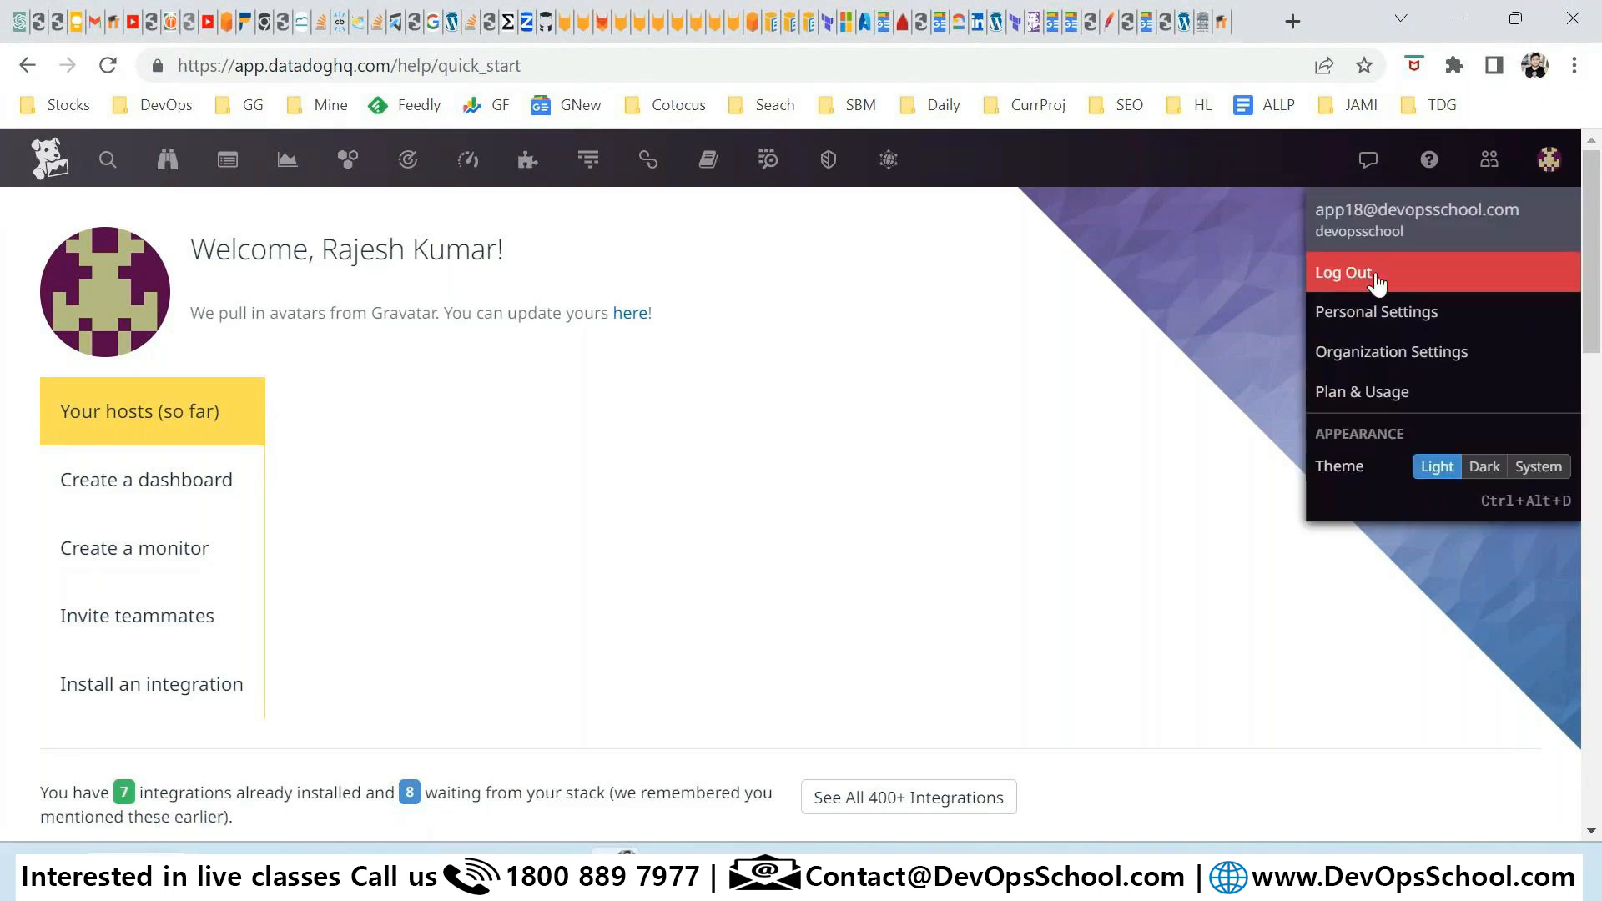
pyautogui.click(1347, 272)
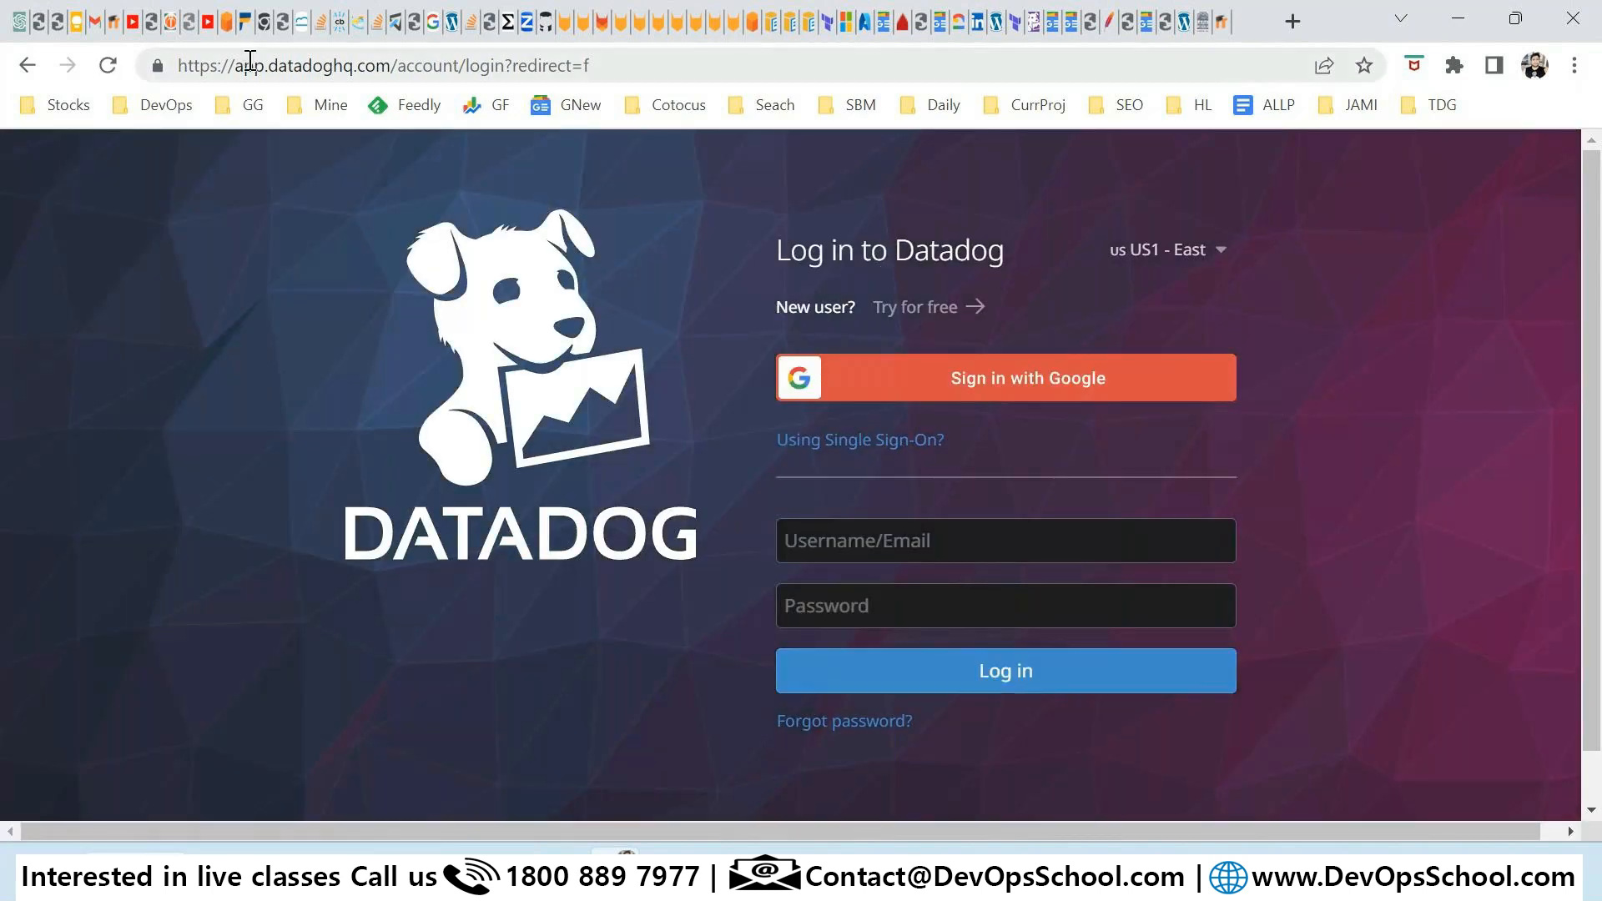
# Search 'datadoghq' and load the Datadog site from the results
pyautogui.write('datadoghq')
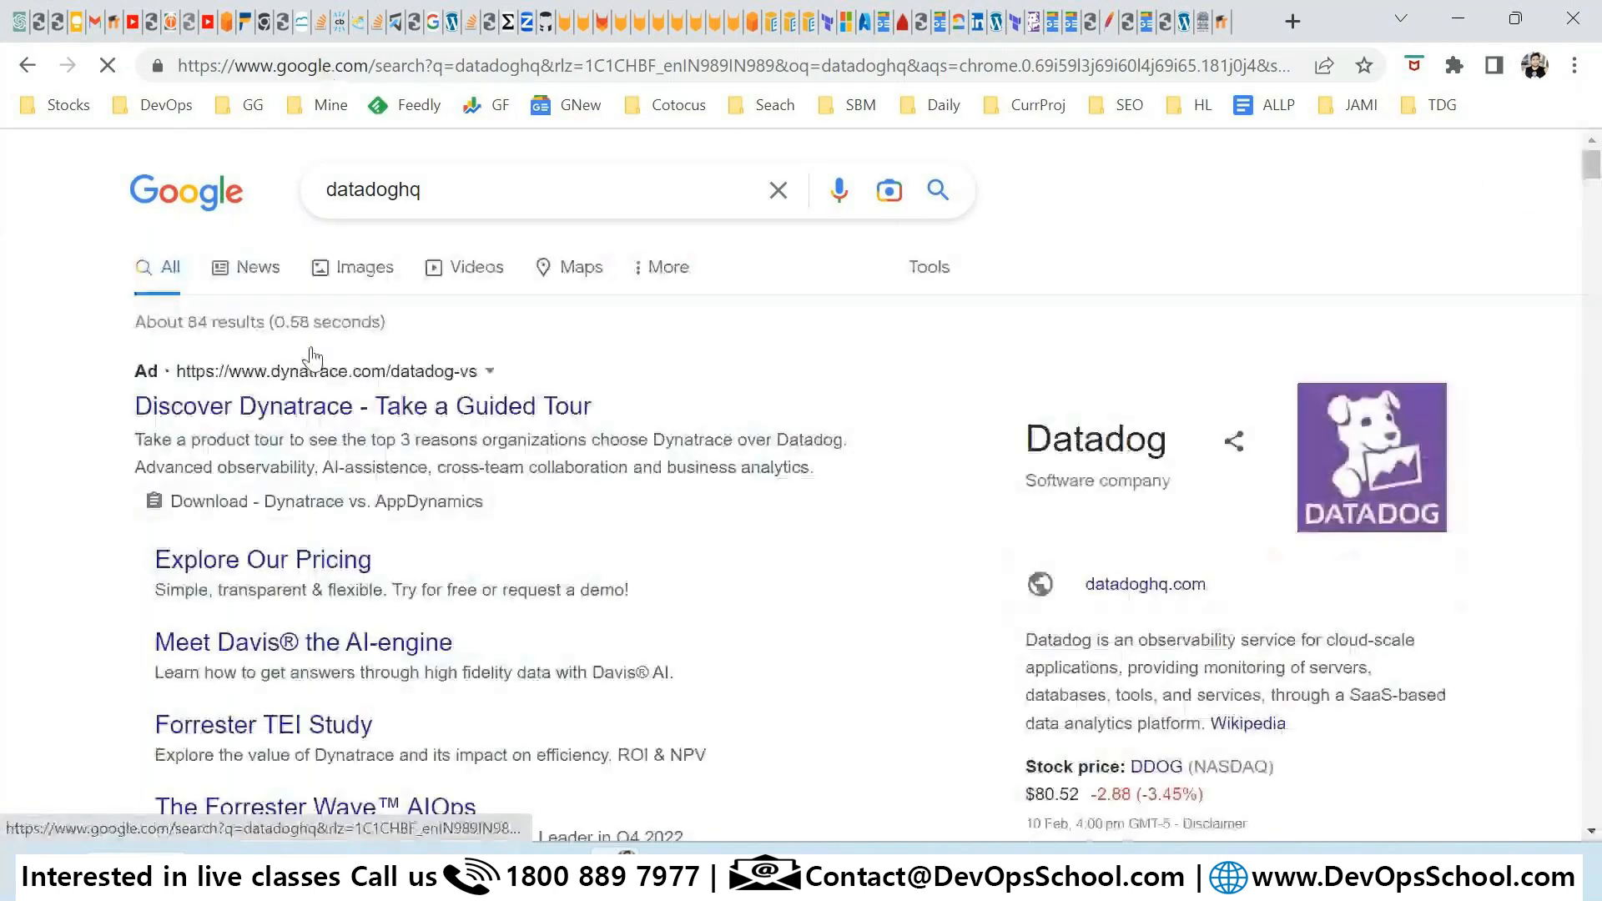
pyautogui.scroll(-3)
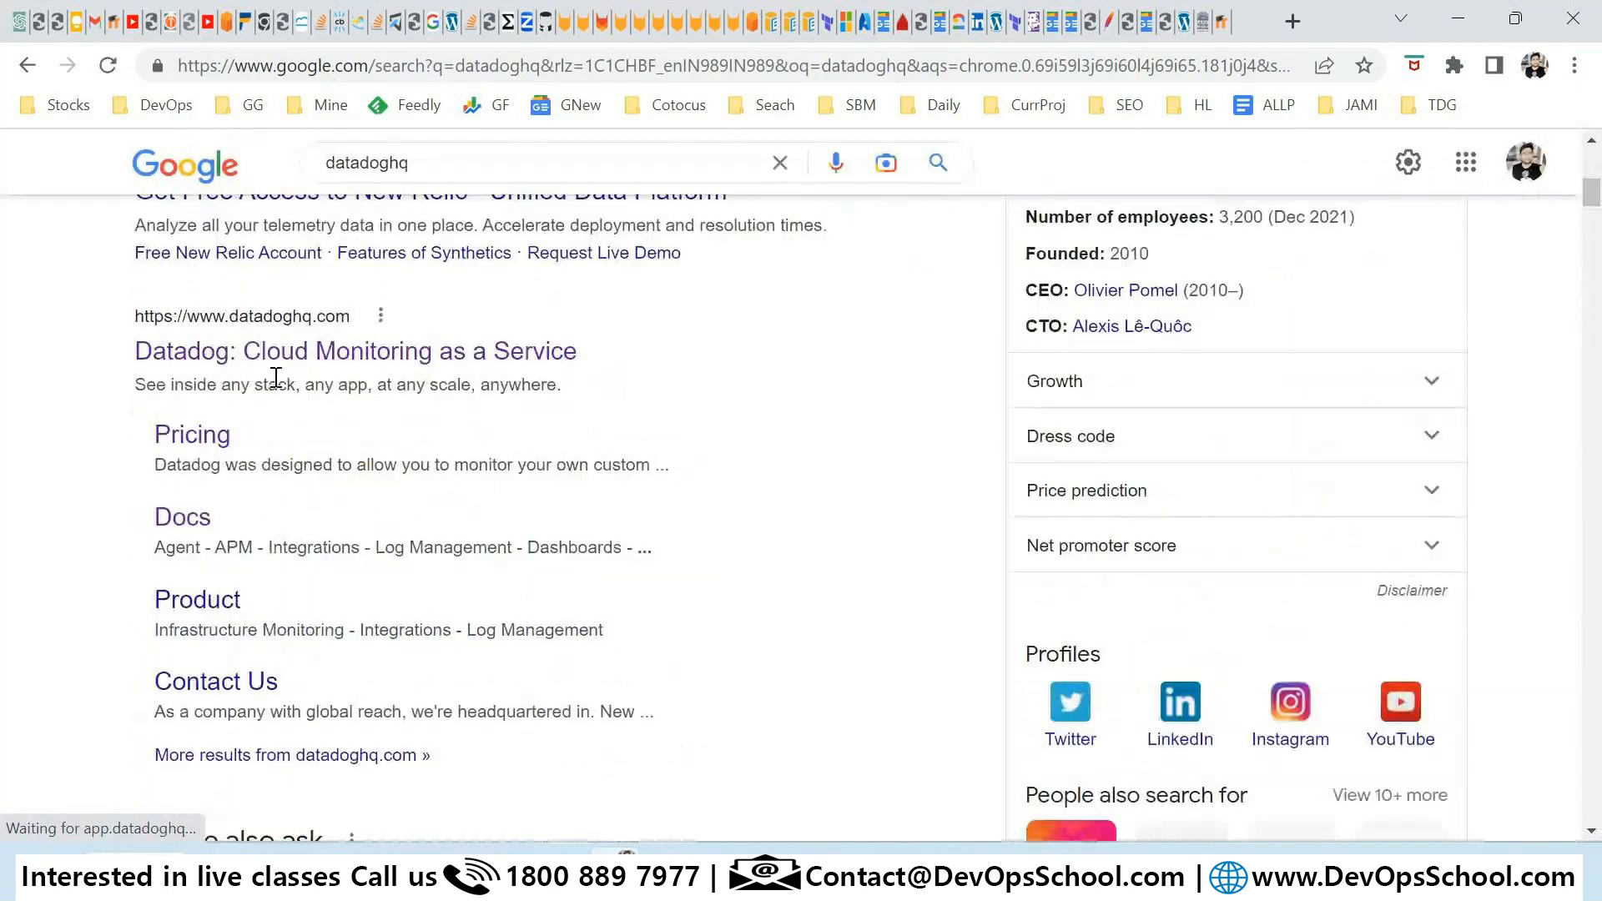
pyautogui.click(354, 350)
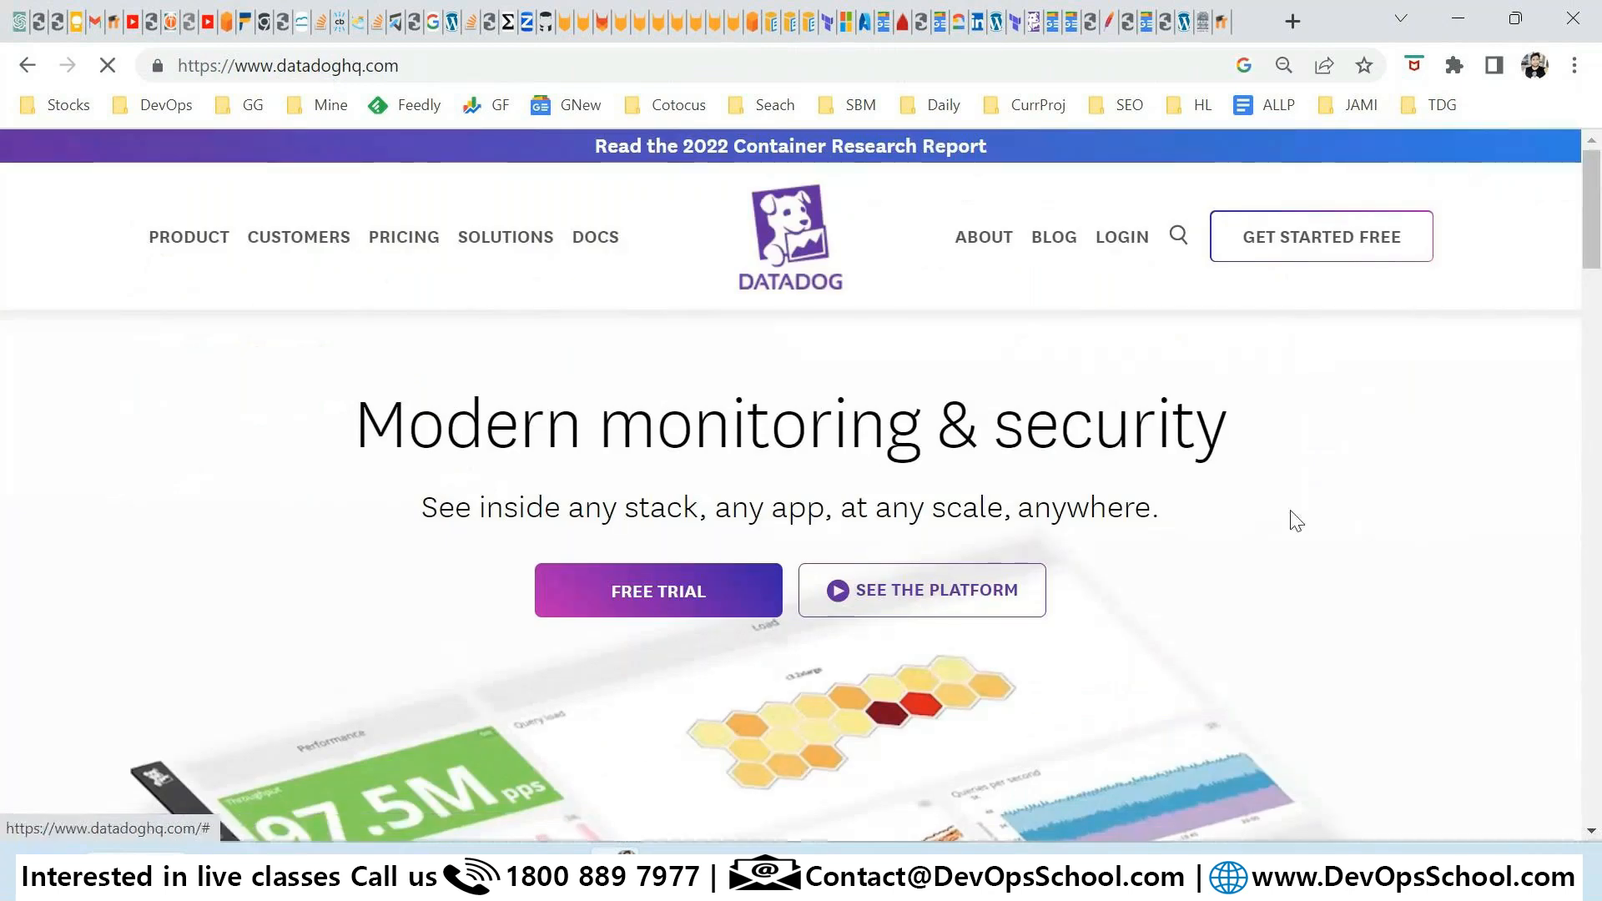
# Start the free-trial signup and pick United States (US1-East) as the region
pyautogui.click(1319, 236)
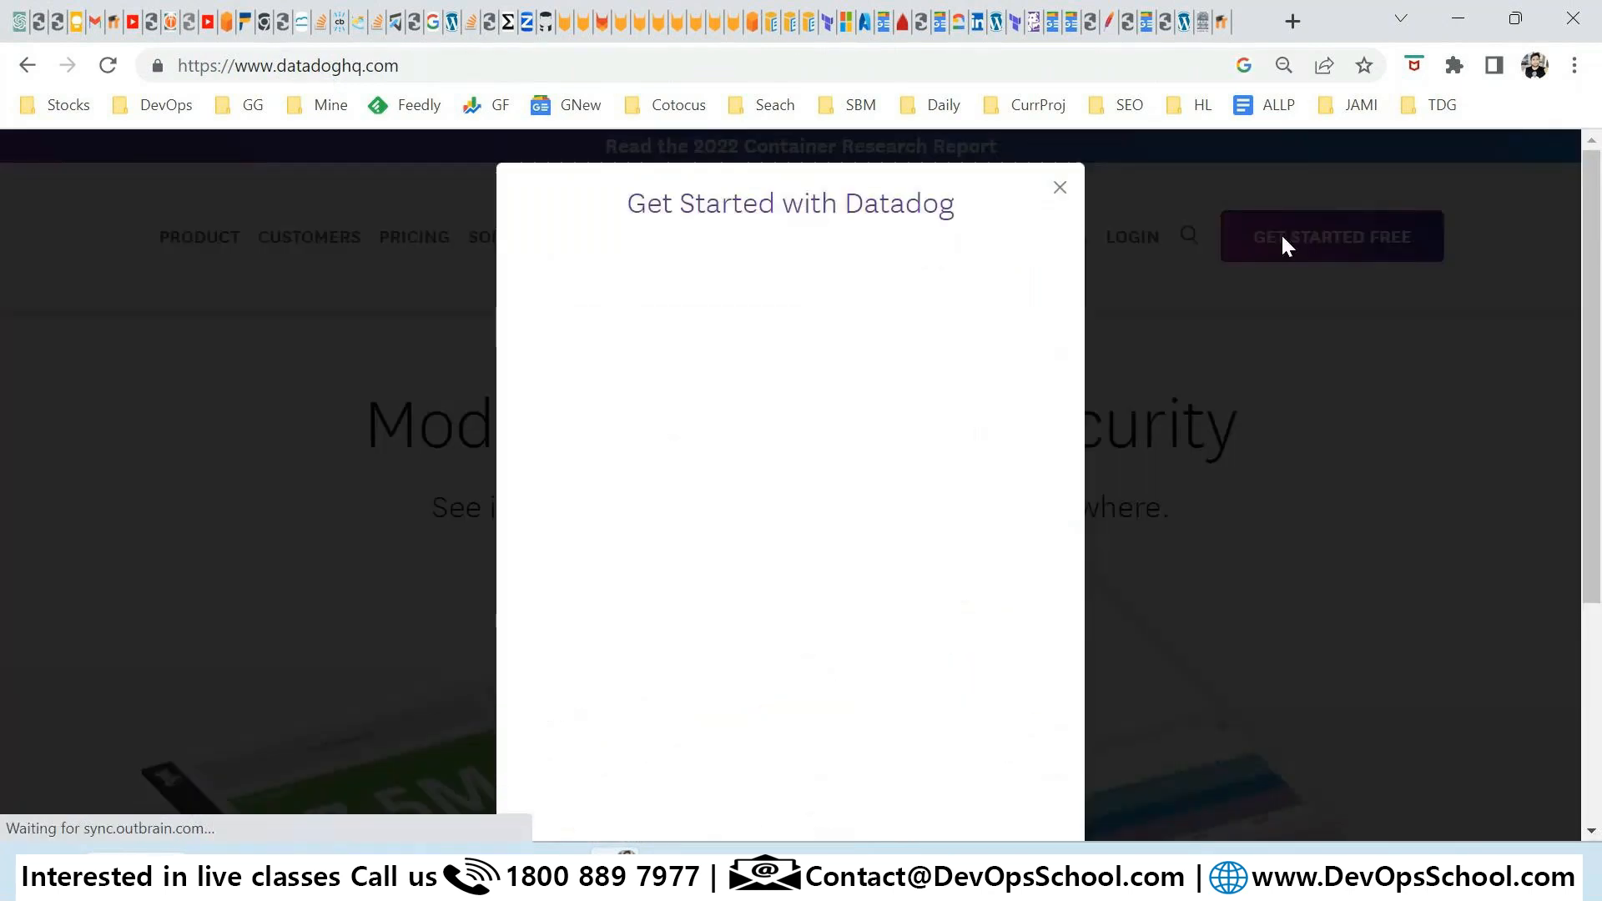
pyautogui.click(789, 431)
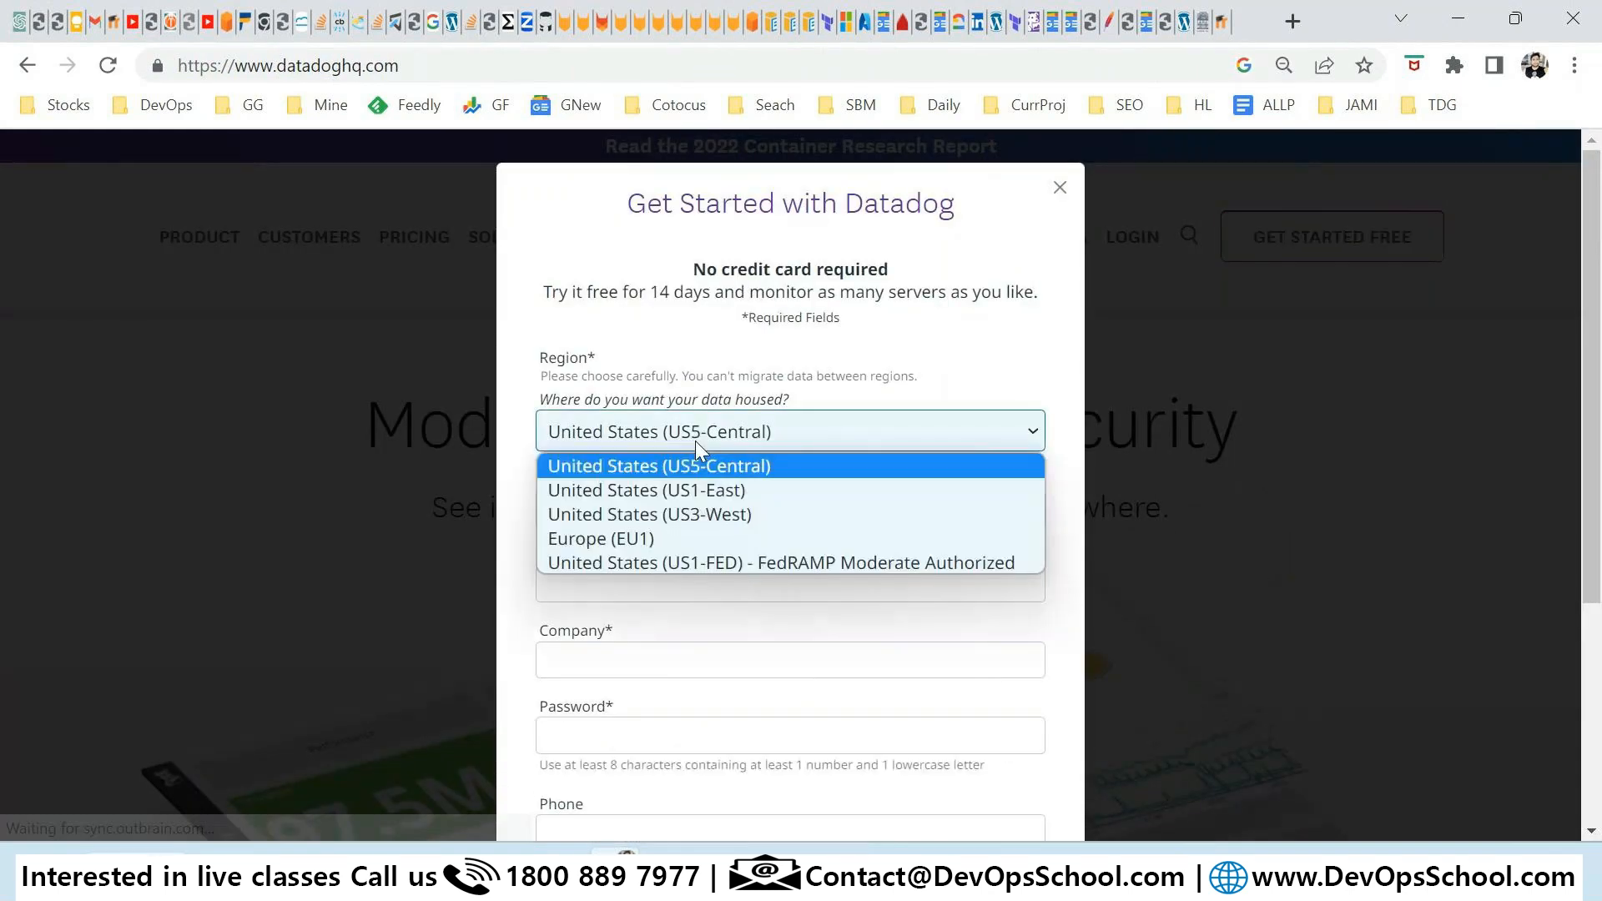
pyautogui.moveTo(664, 514)
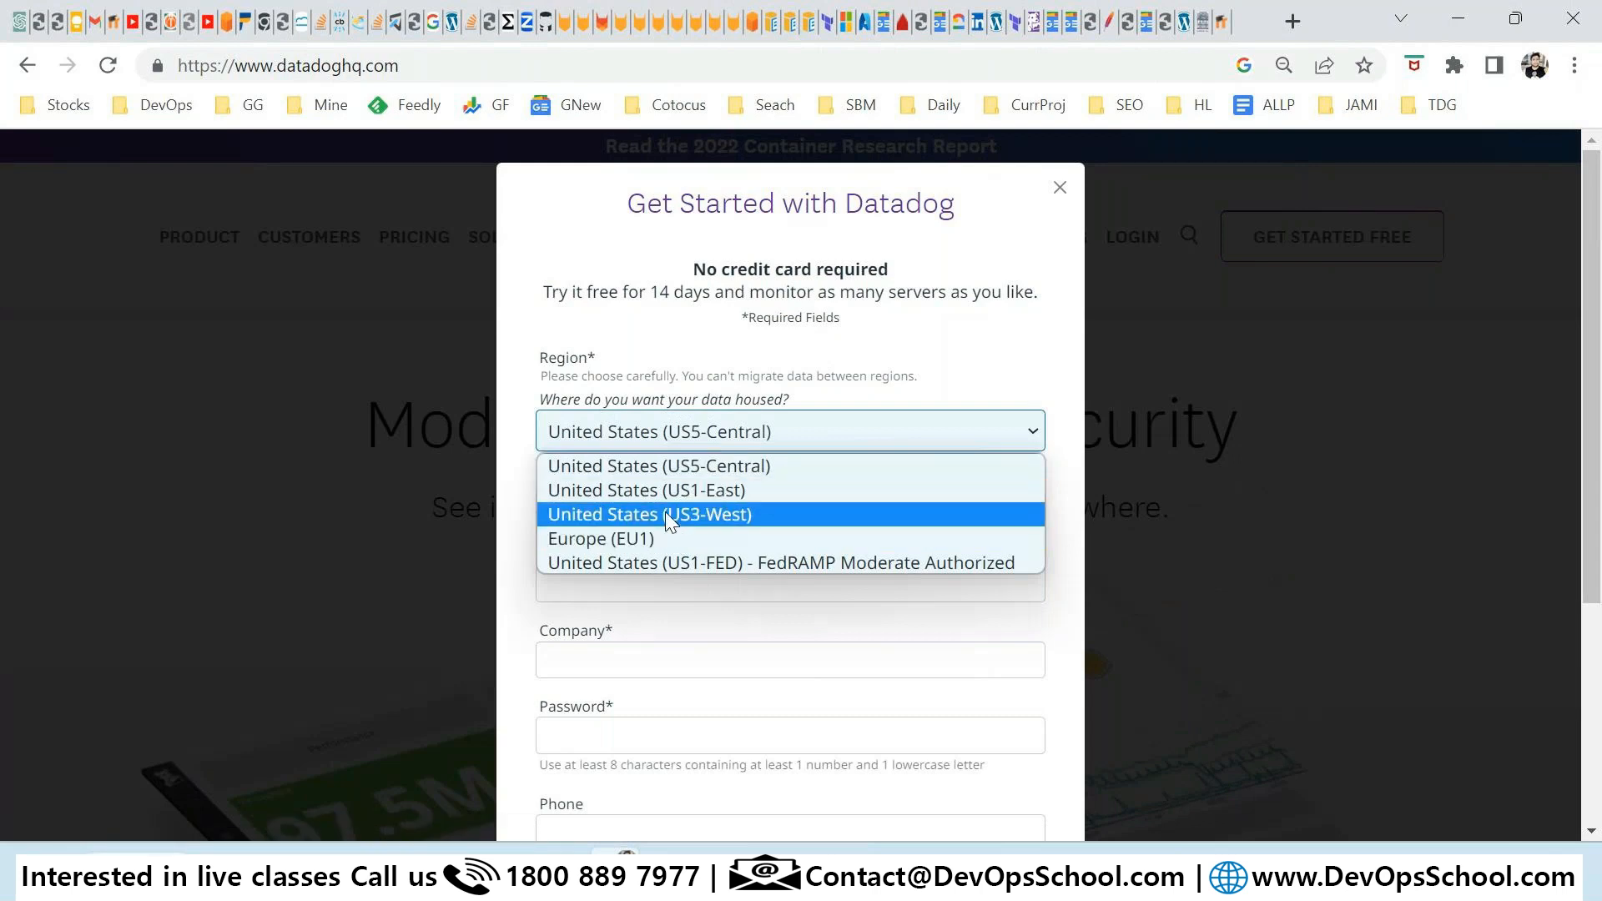
pyautogui.moveTo(639, 563)
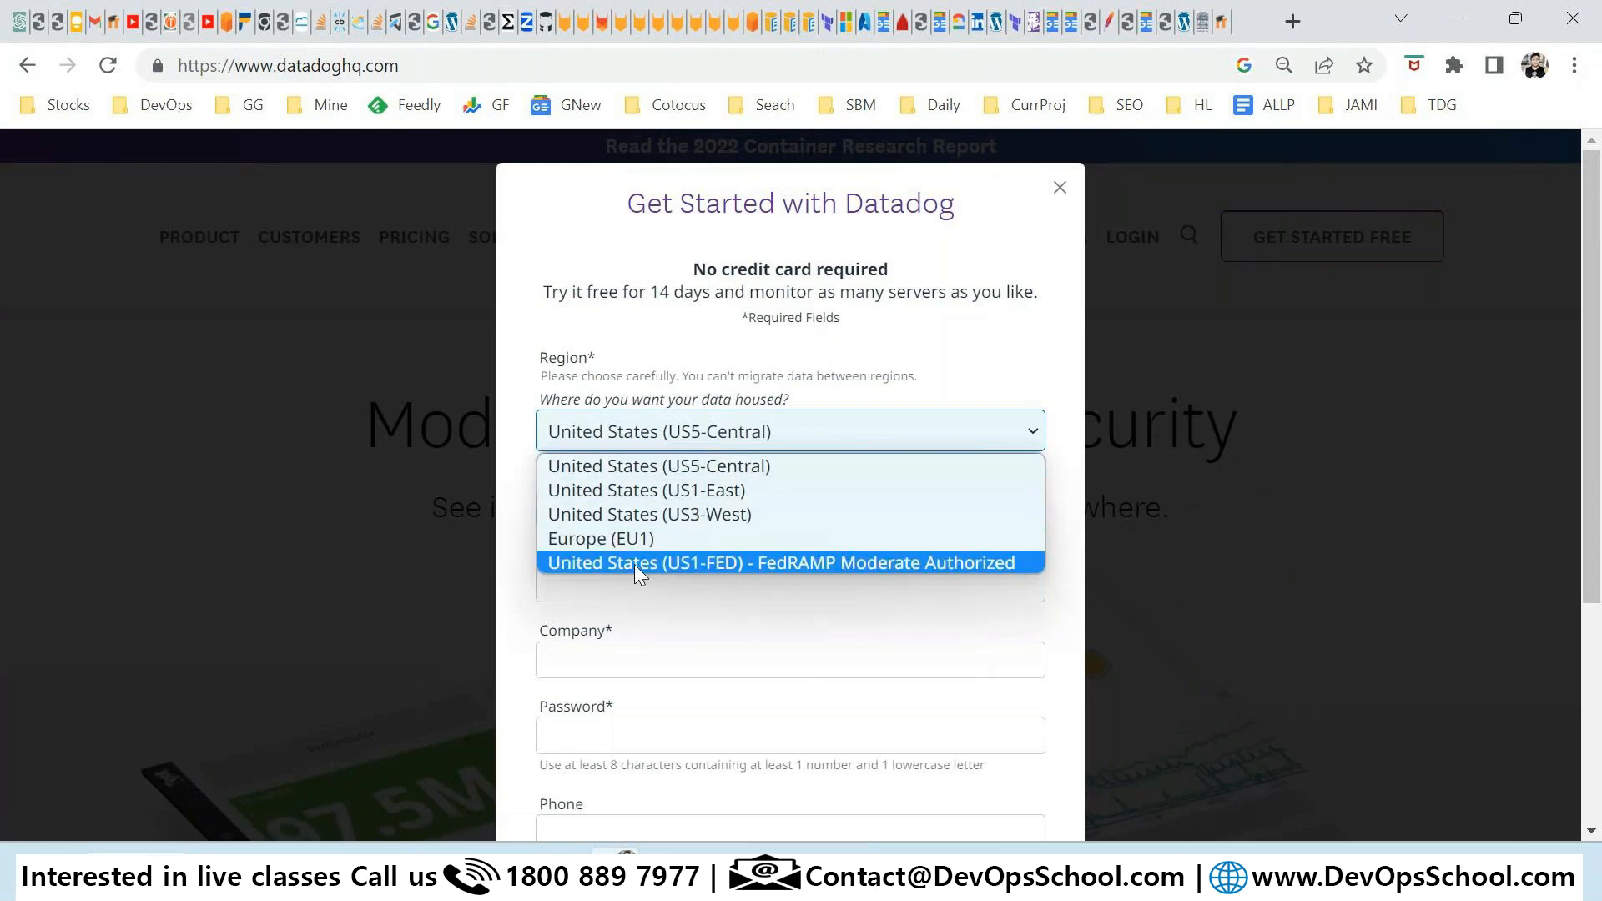
pyautogui.moveTo(665, 489)
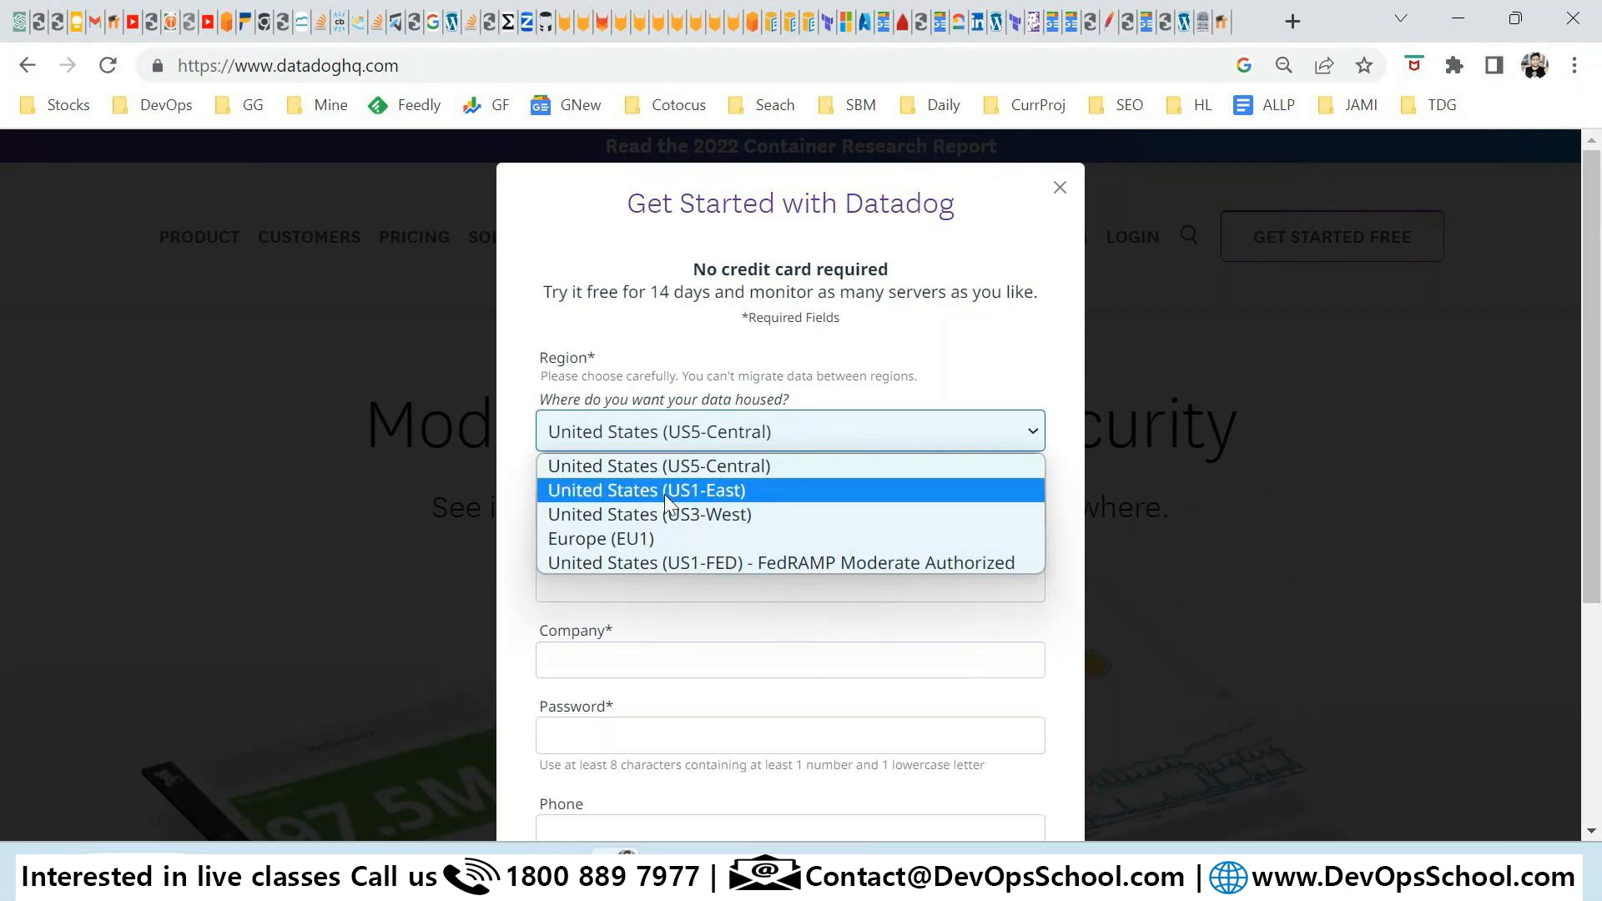
pyautogui.click(645, 489)
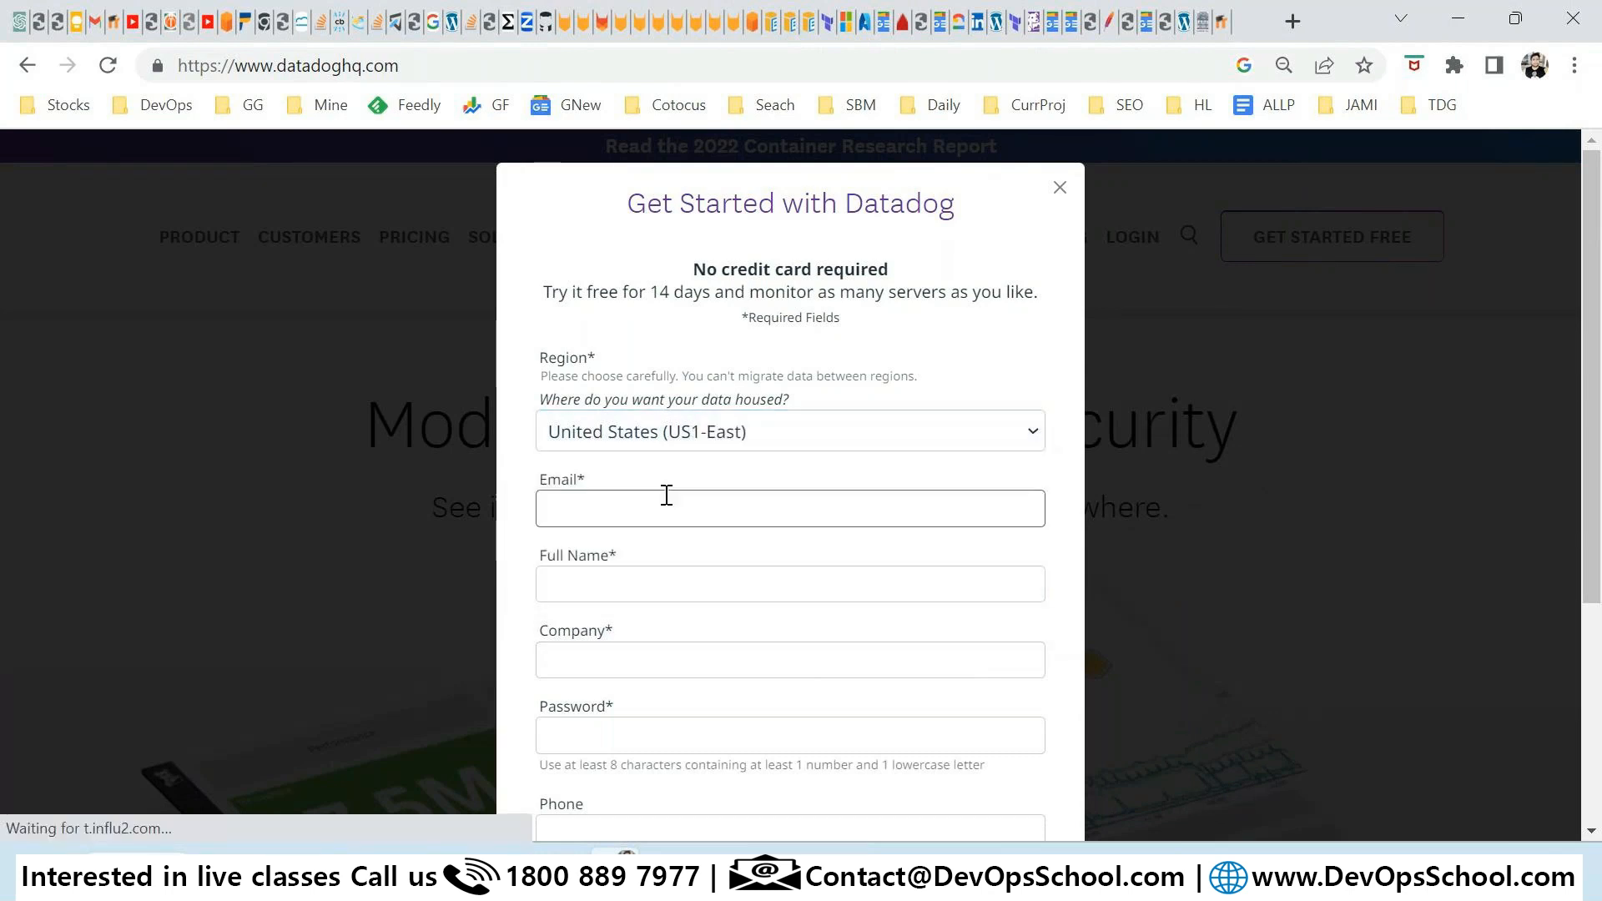
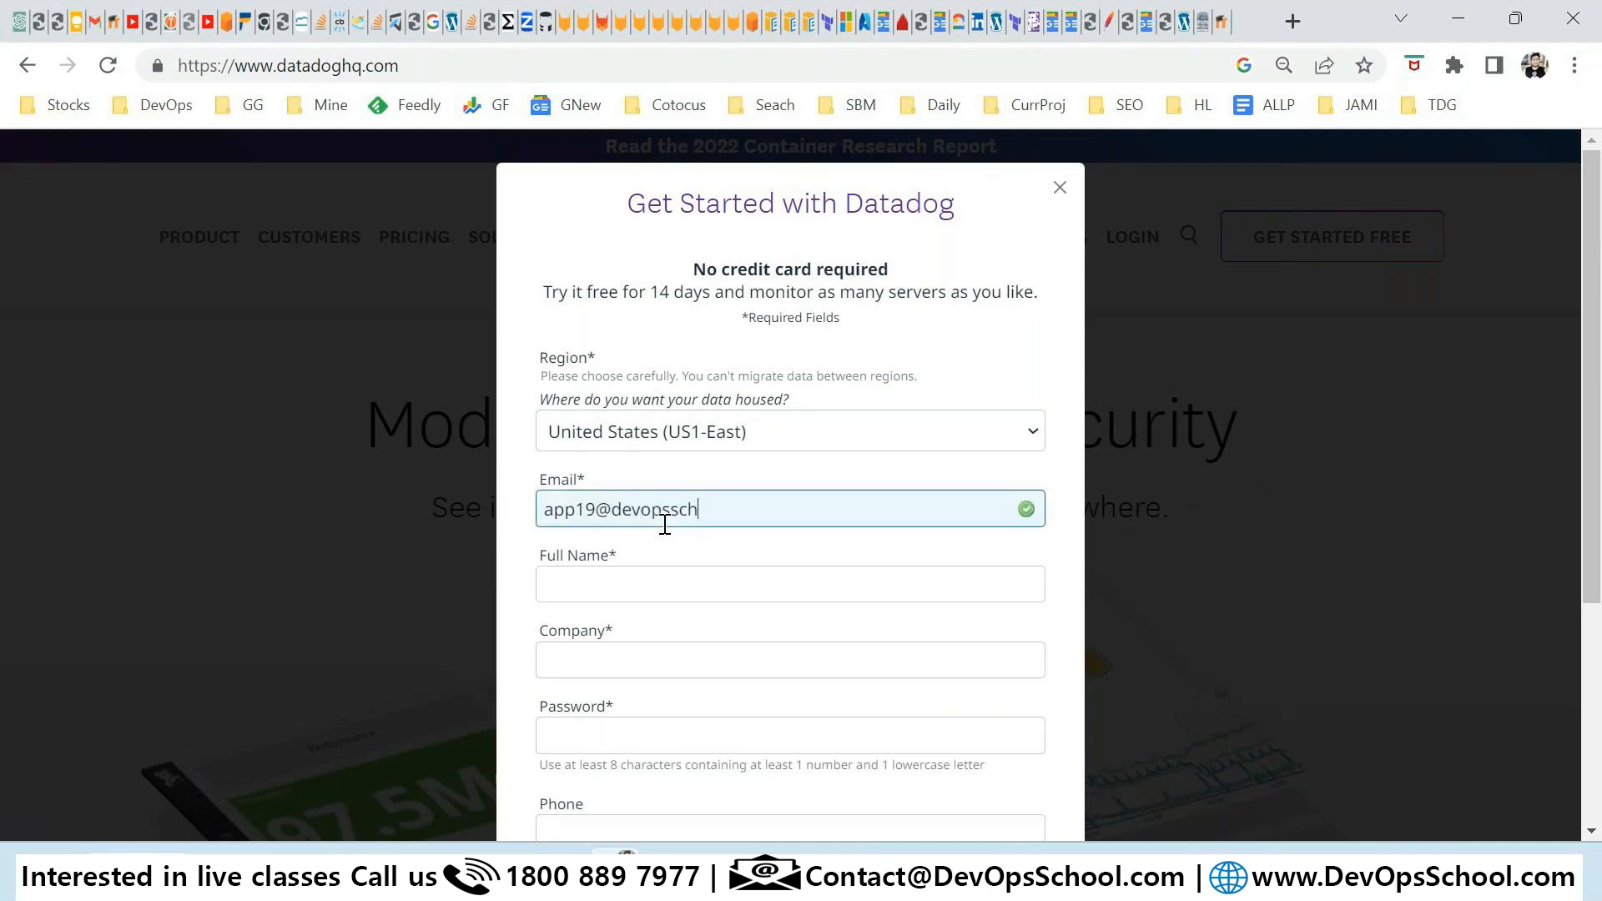
pyautogui.click(790, 584)
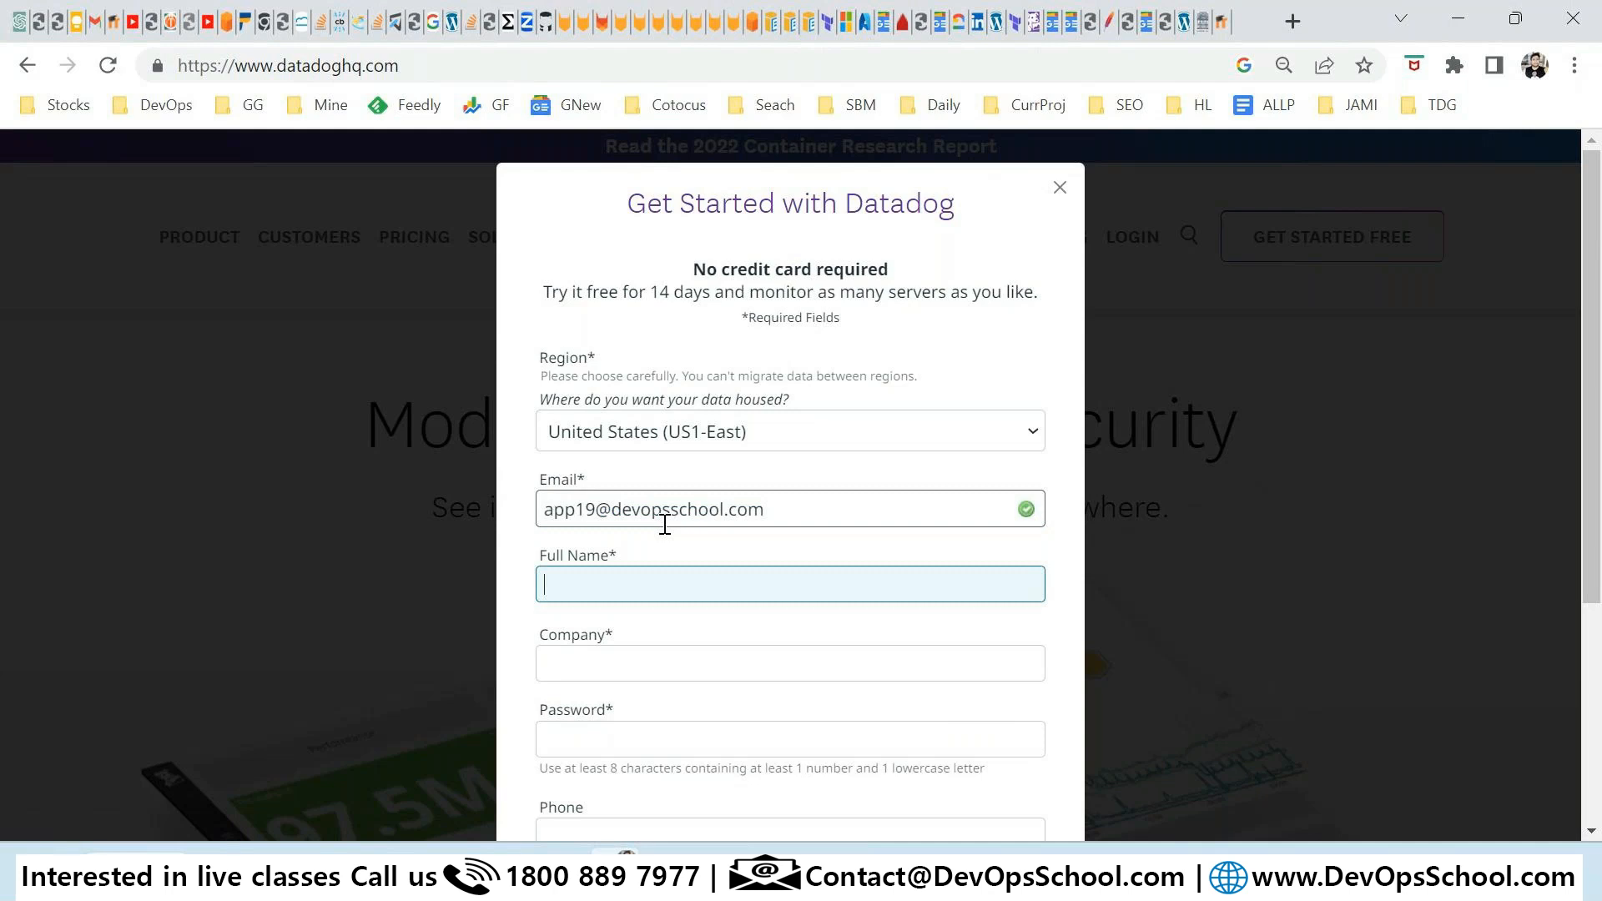
pyautogui.write('Raejs')
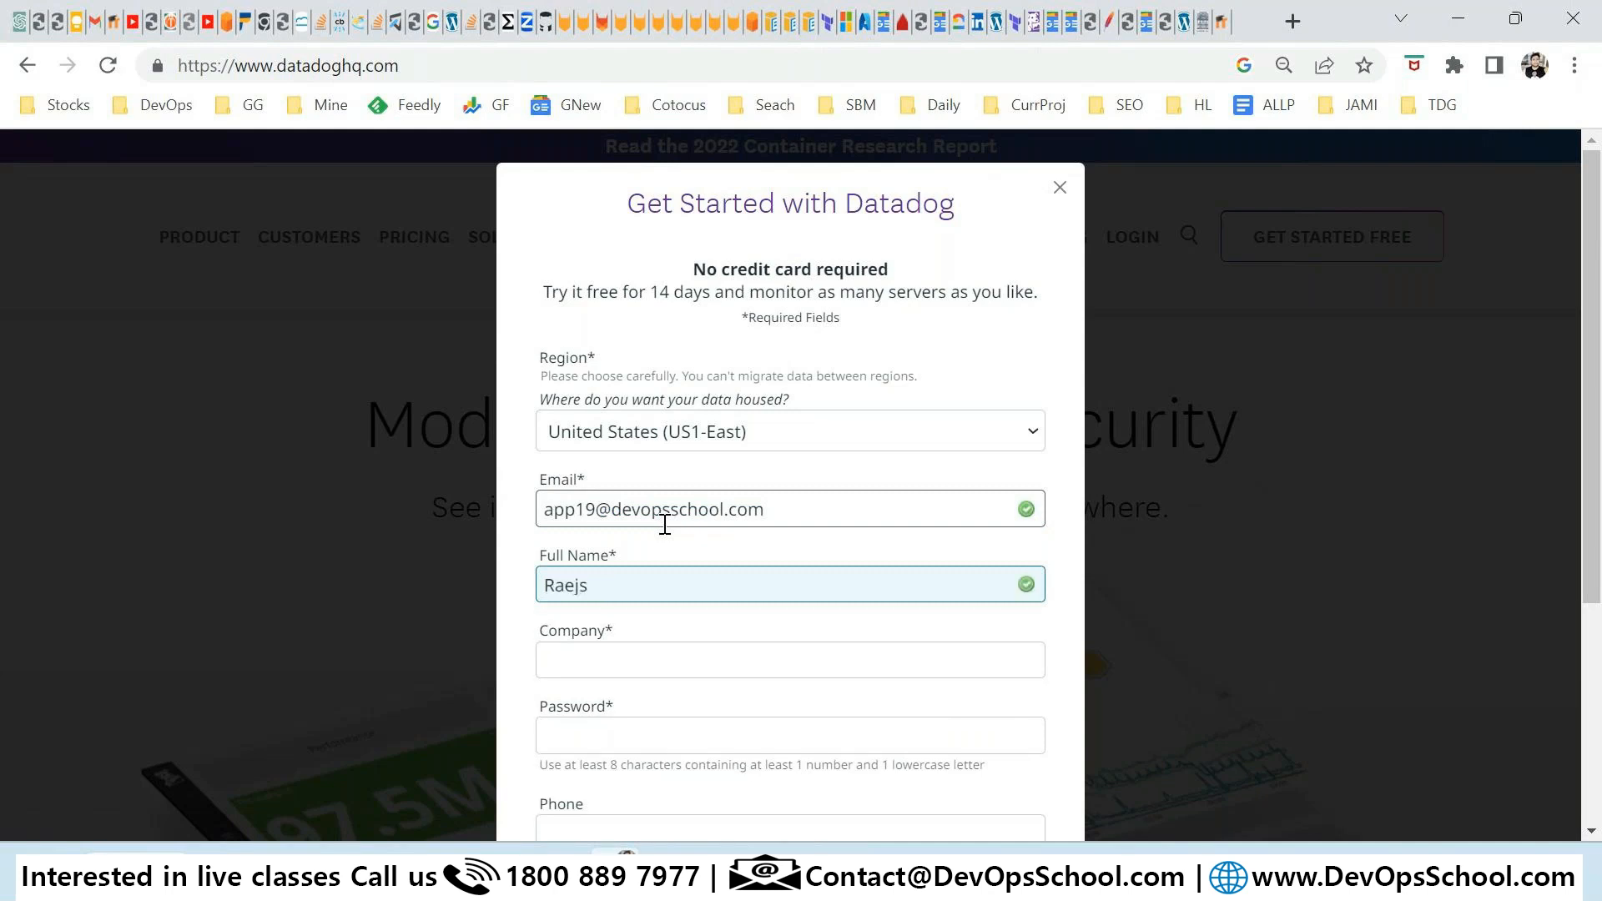
pyautogui.click(790, 660)
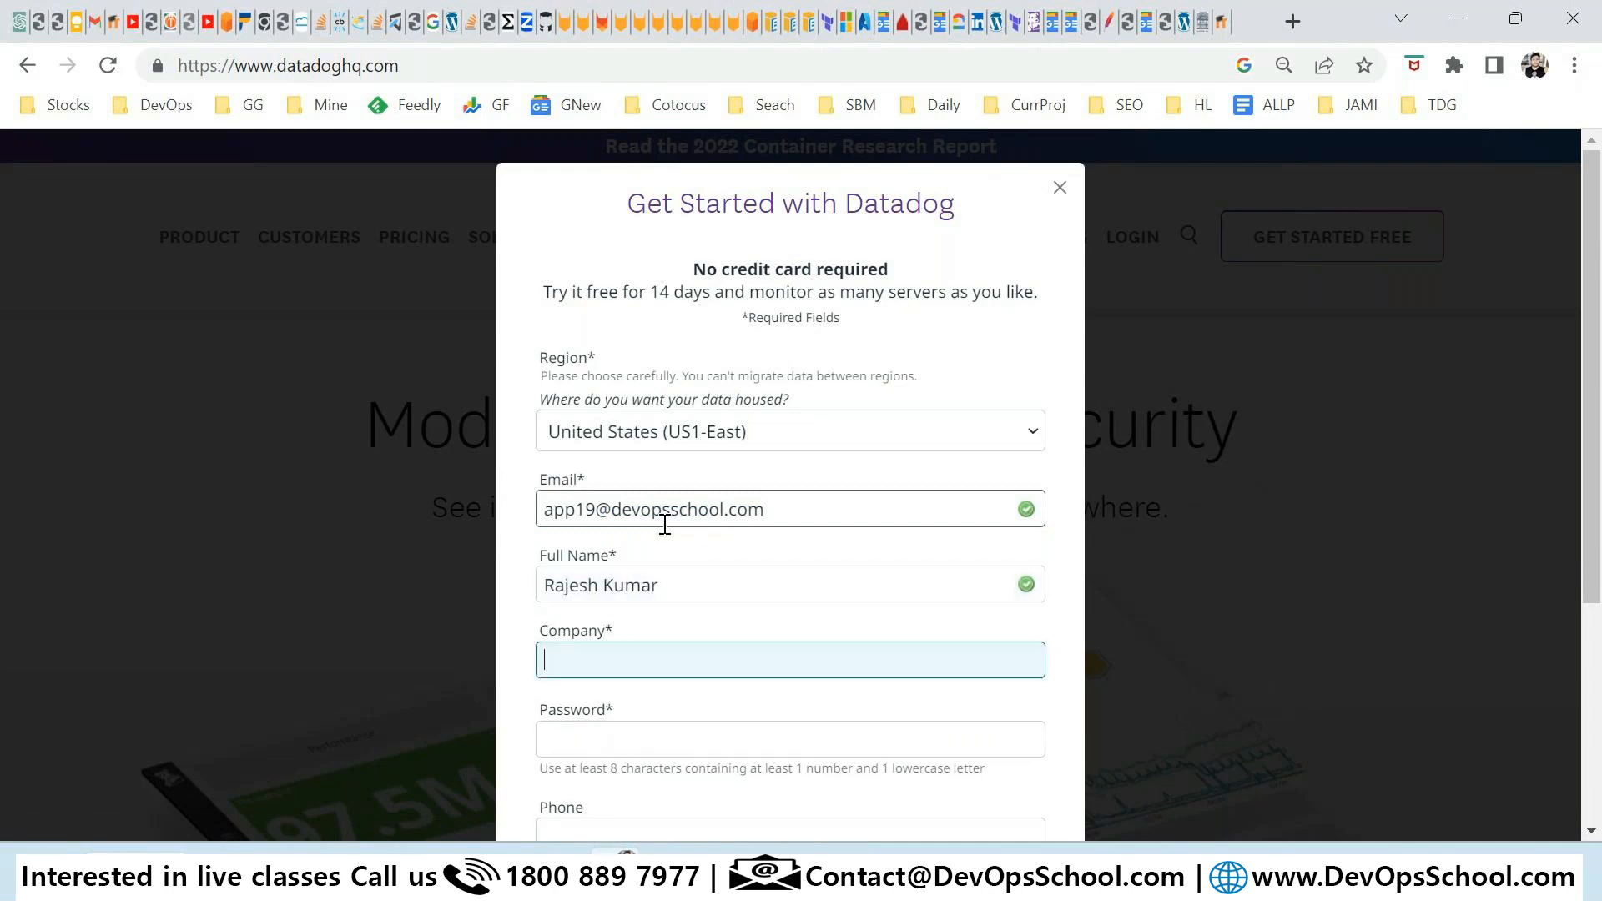
pyautogui.write('Devopsschool')
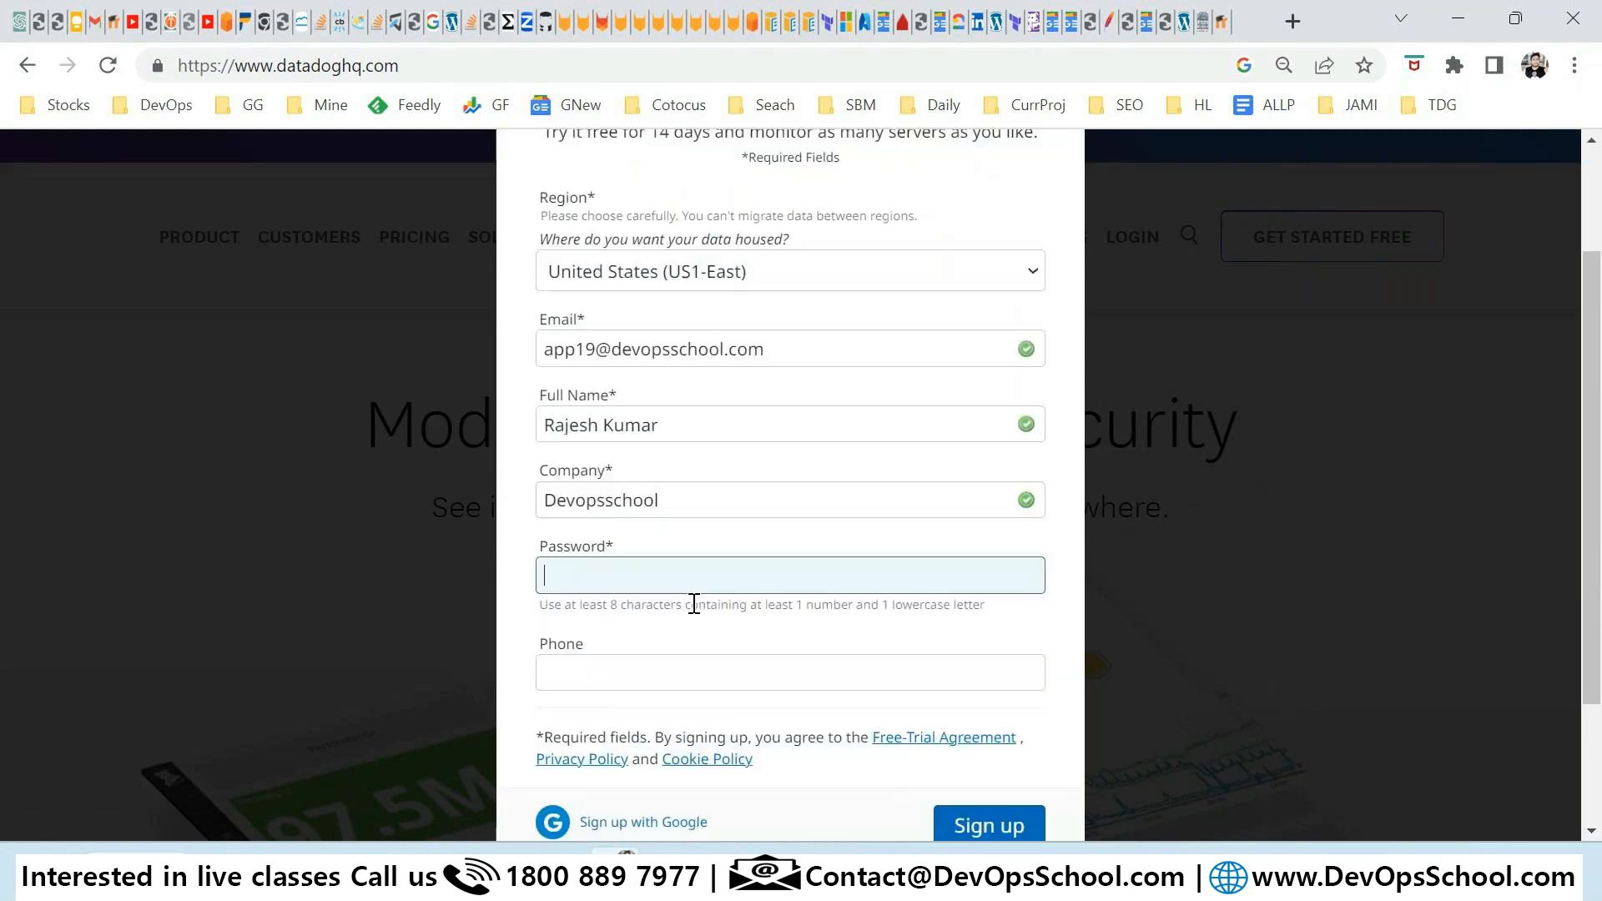
# Submit the signup details to create the Datadog account
pyautogui.scroll(-3)
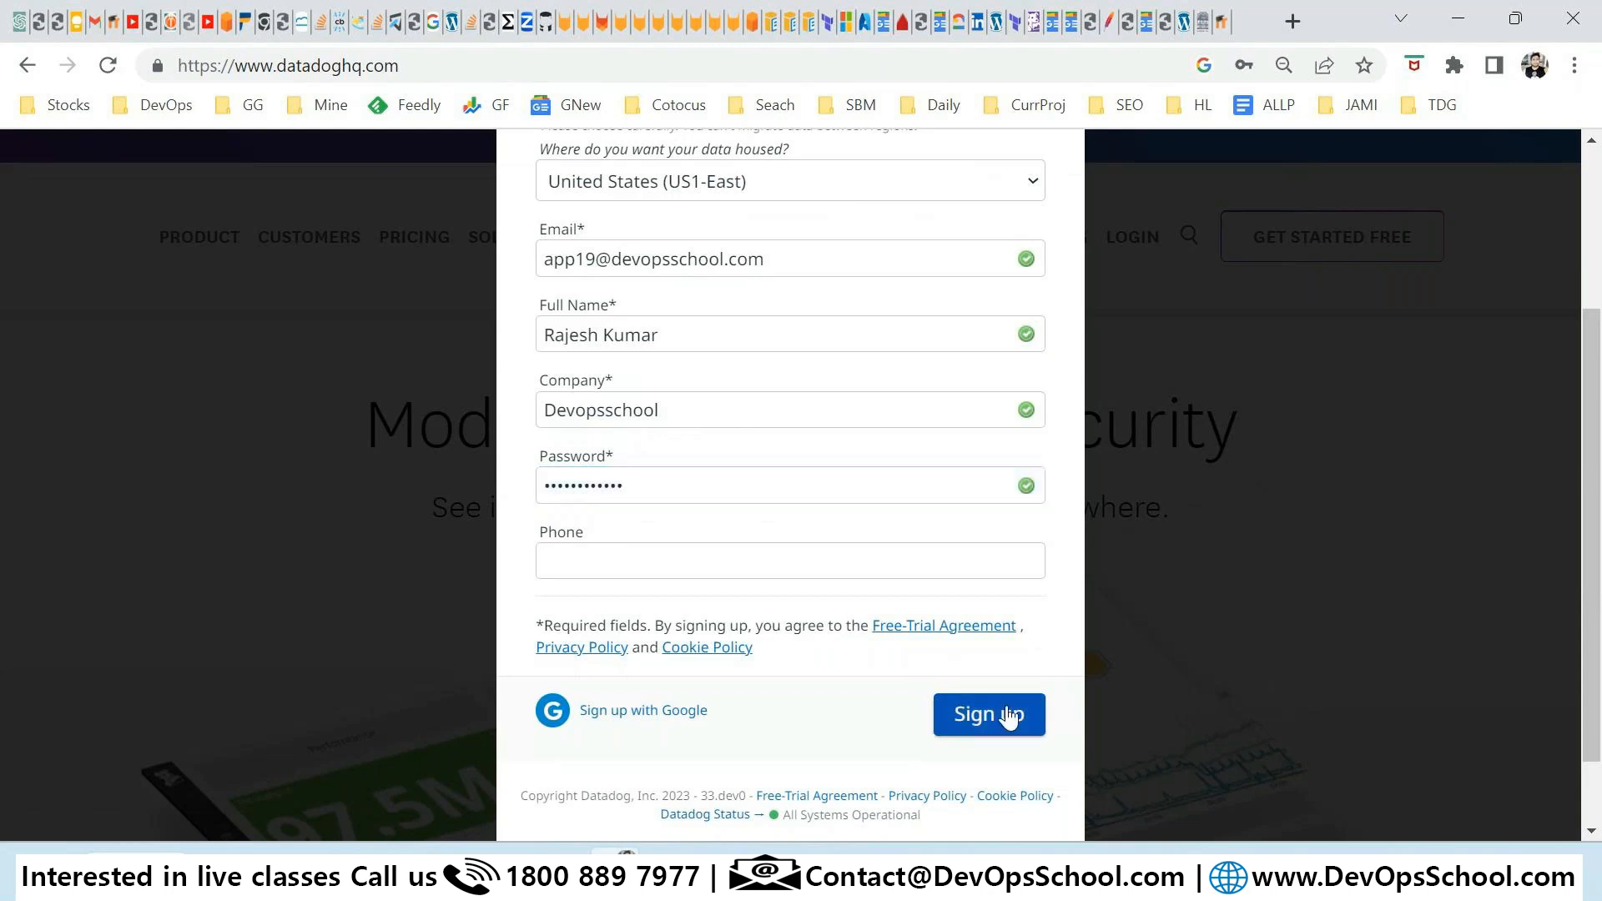
pyautogui.click(989, 714)
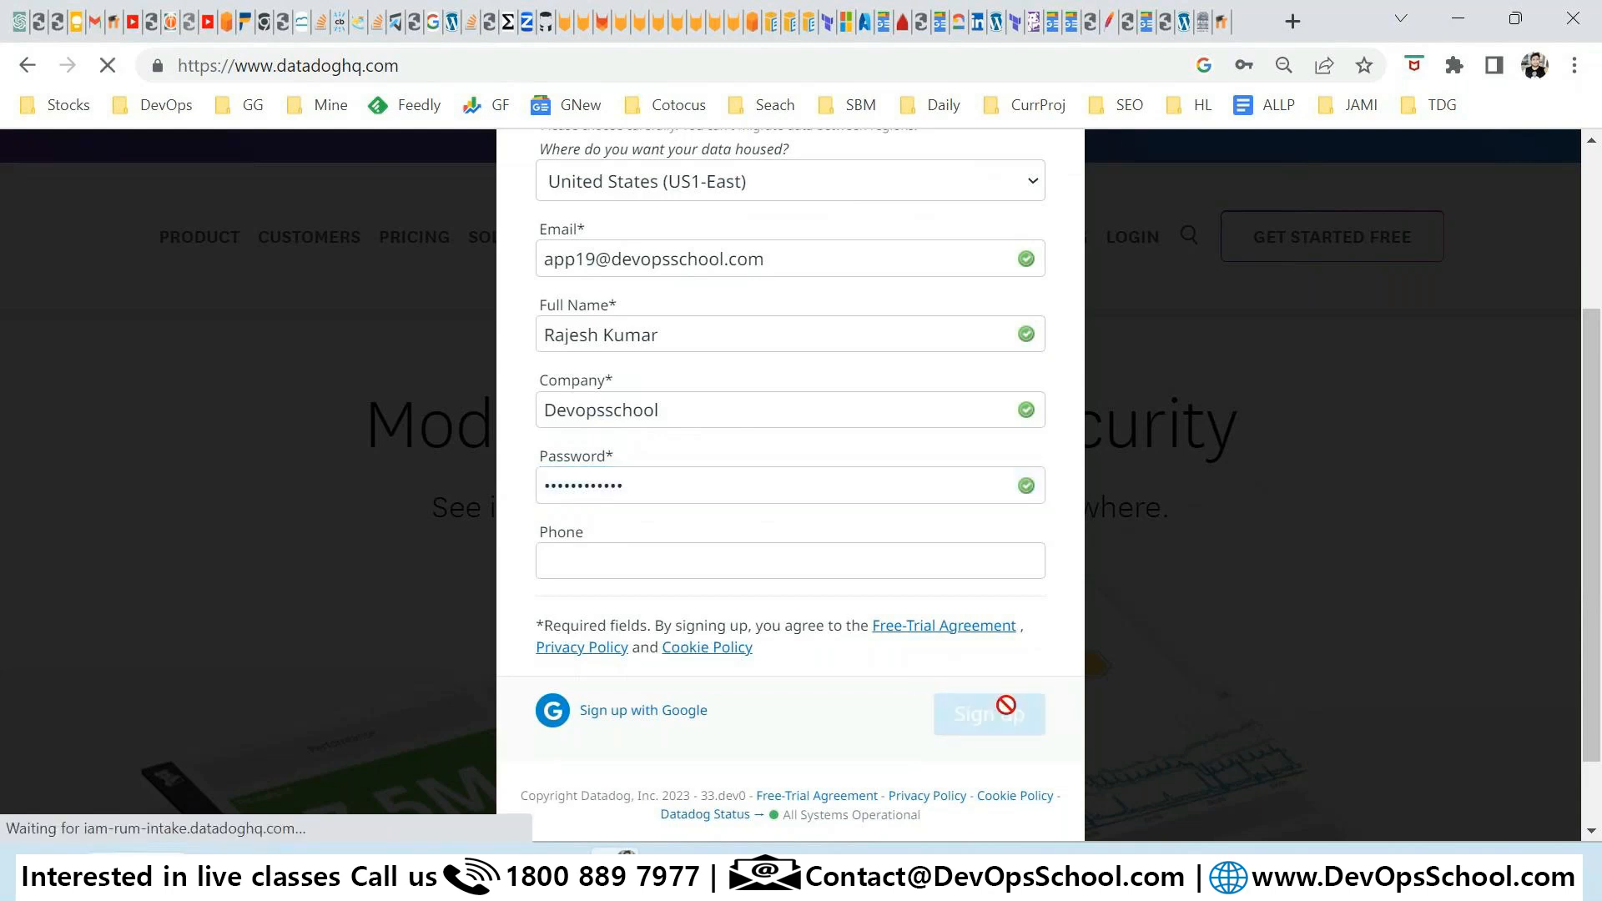
# Tick stack services, set managed servers to 10 and continue to 3. Agent Setup
pyautogui.click(987, 712)
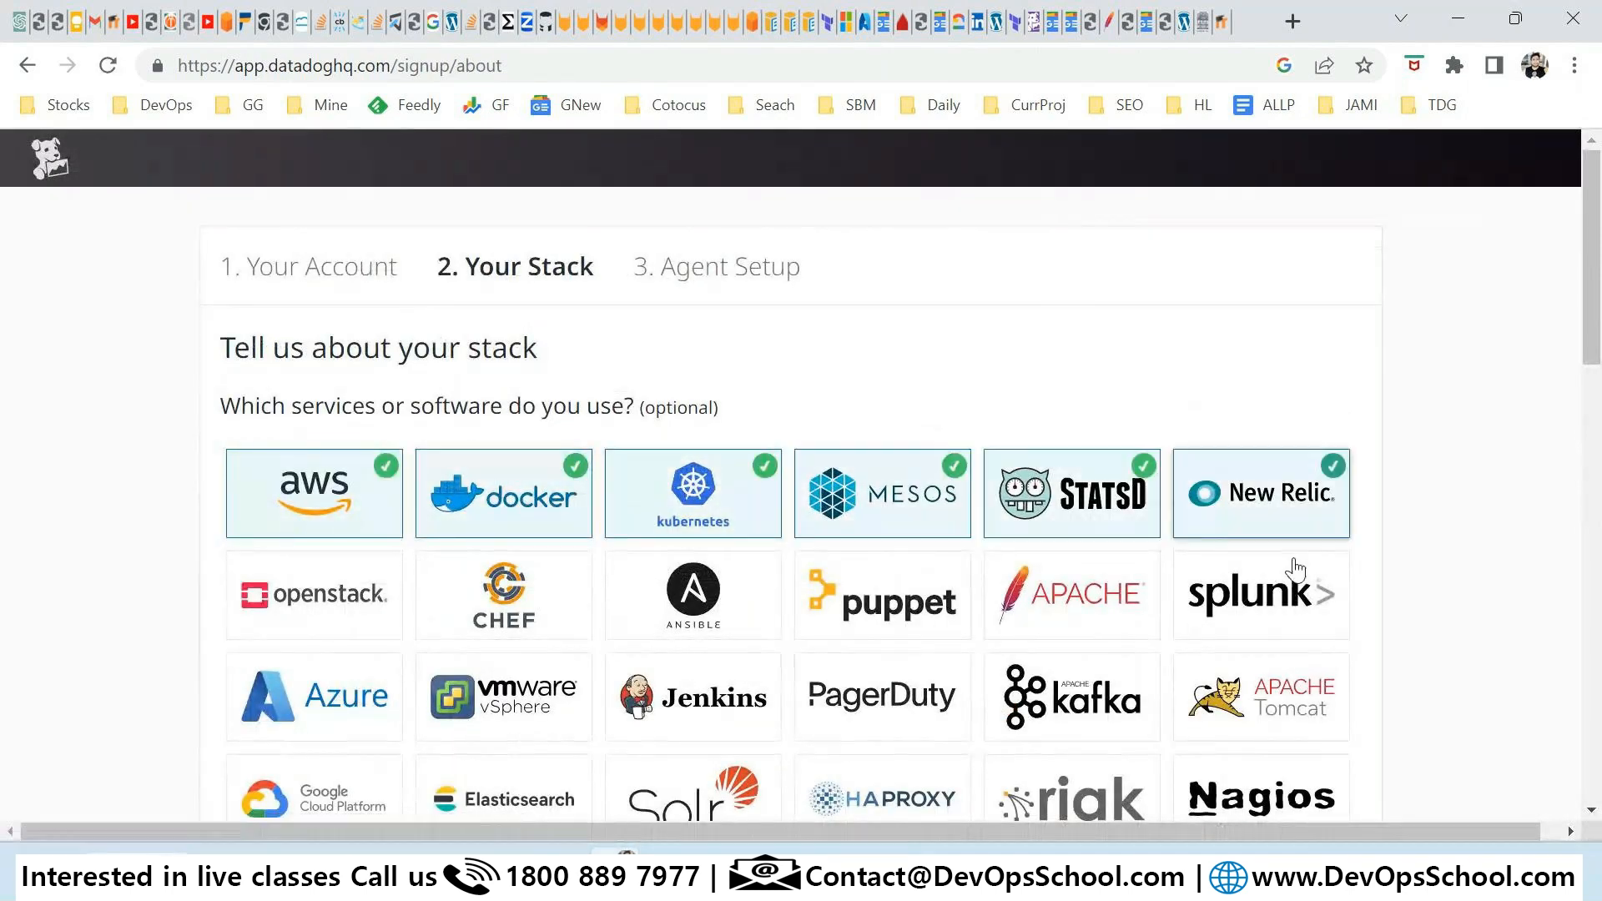
pyautogui.click(502, 594)
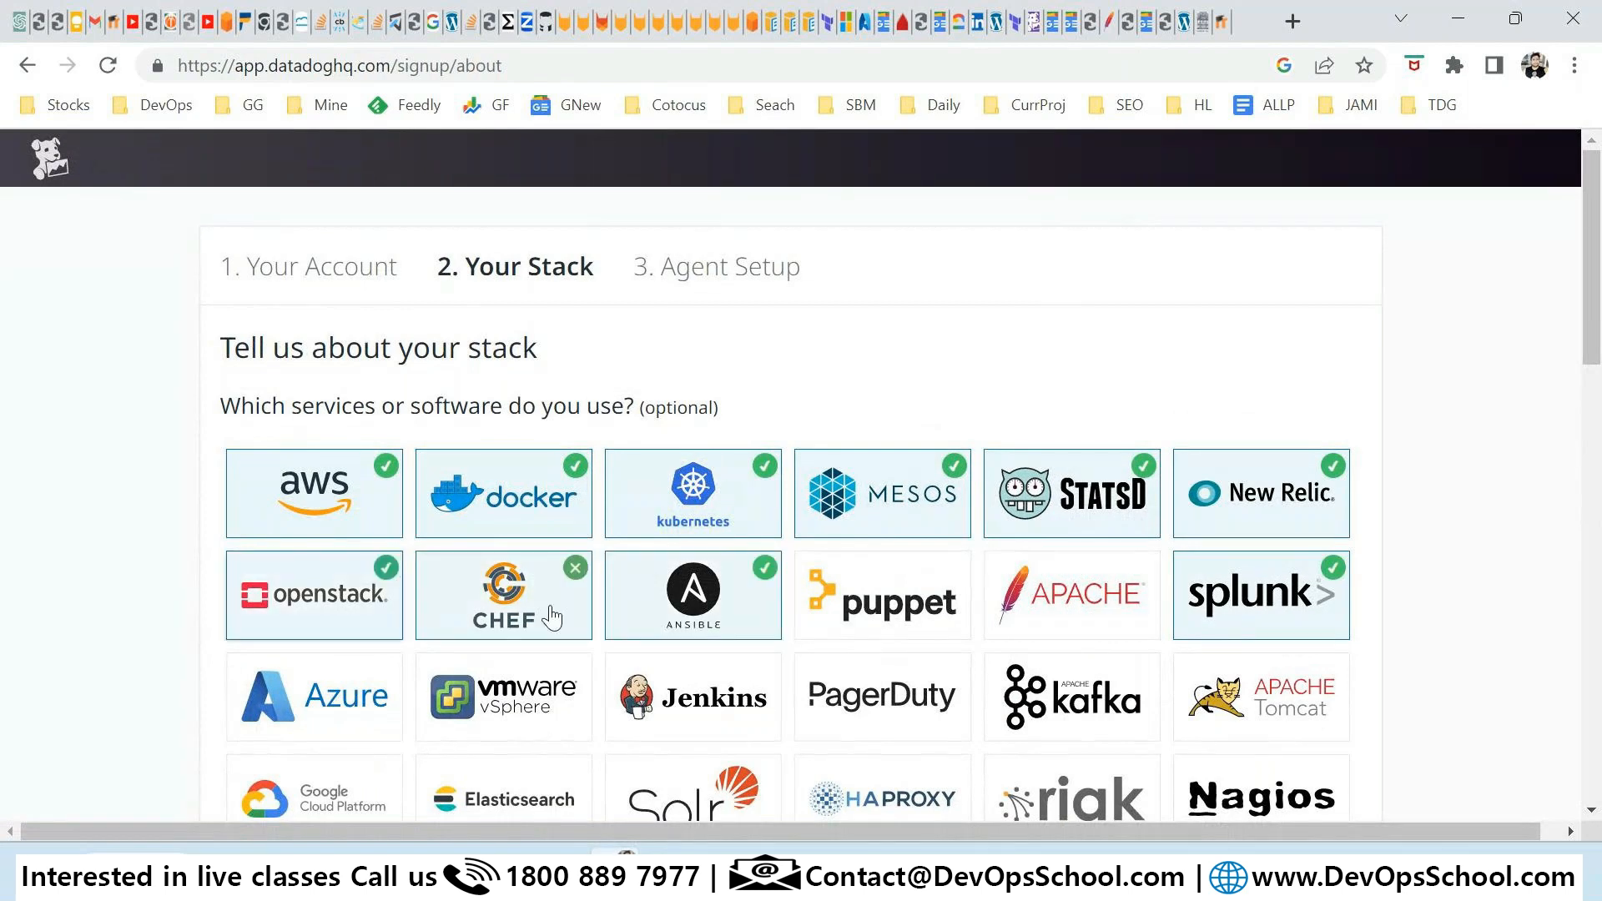
pyautogui.scroll(-3)
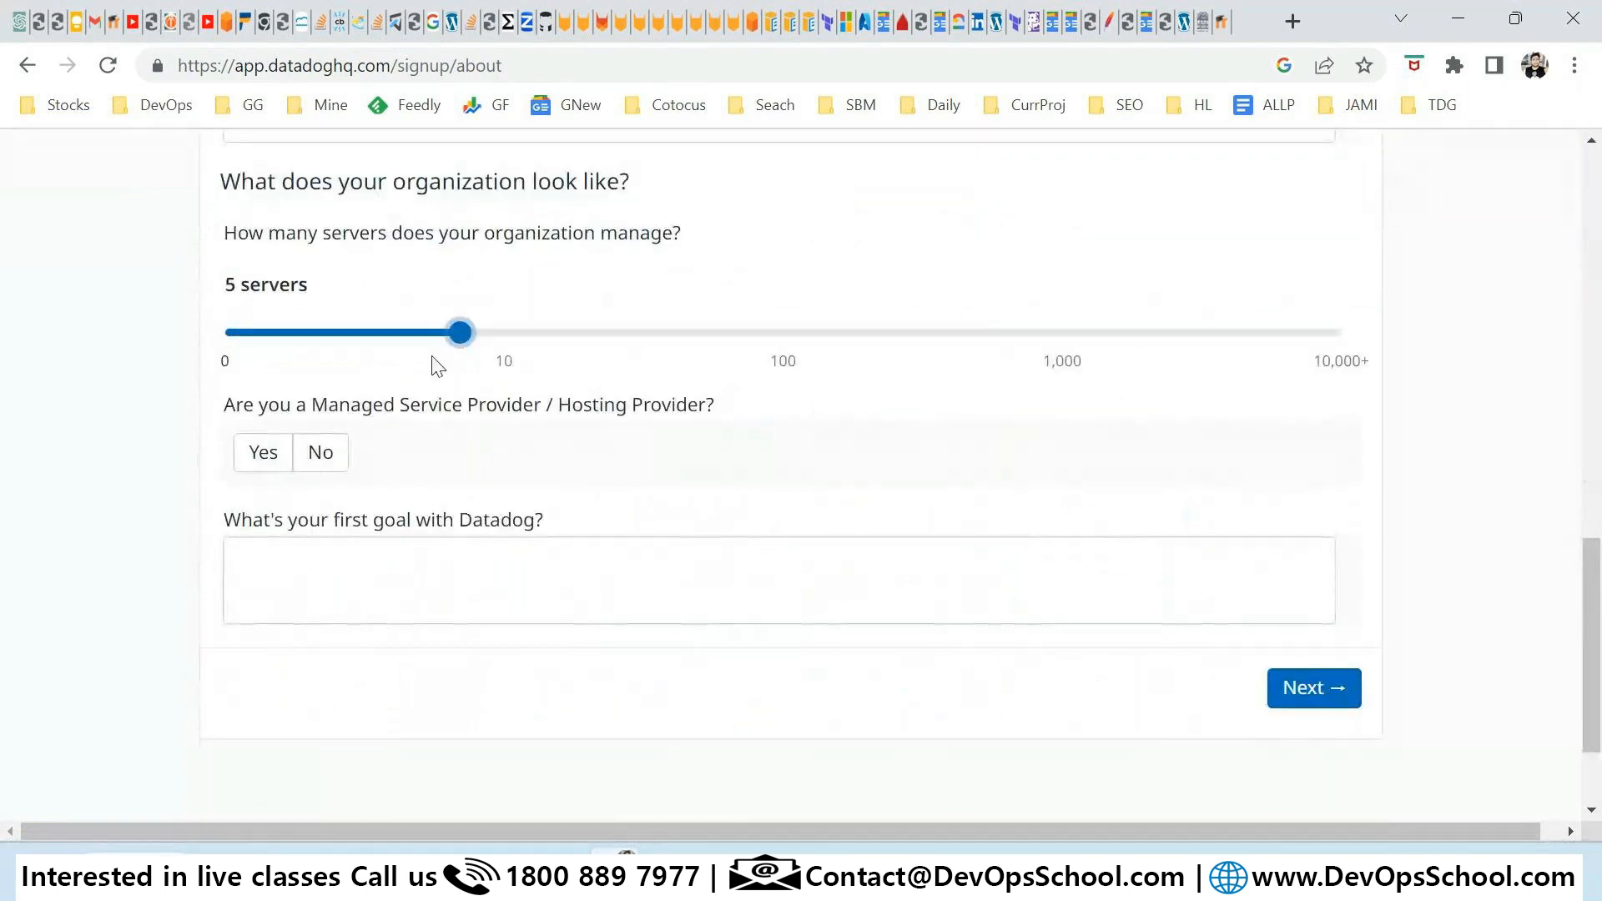
pyautogui.moveTo(459, 332); pyautogui.dragTo(501, 332)
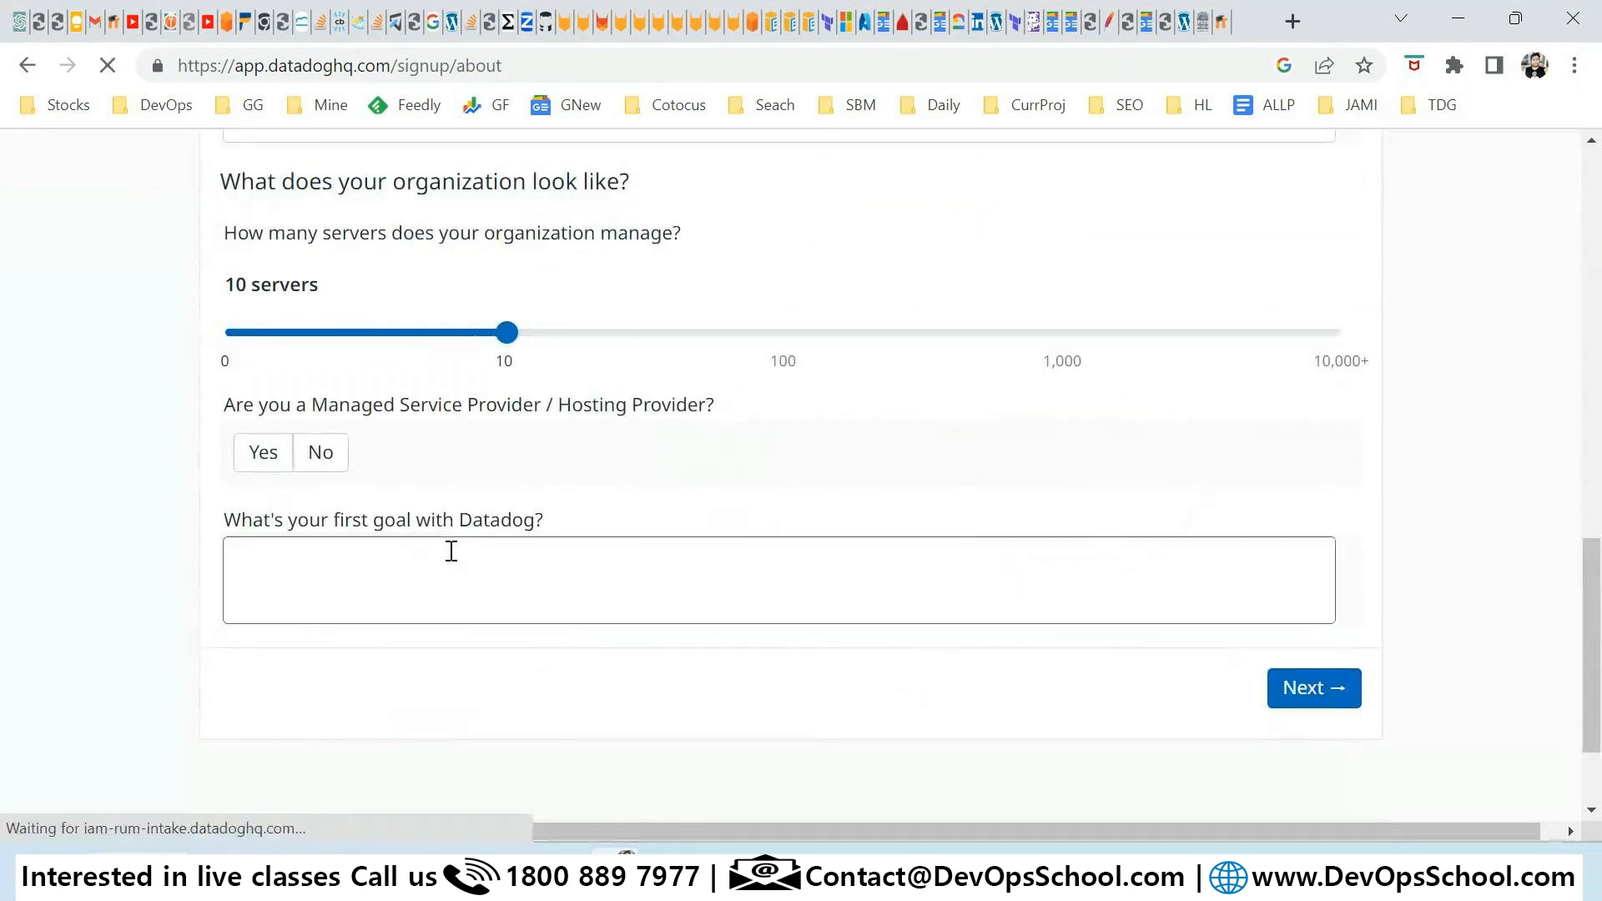
pyautogui.click(1314, 686)
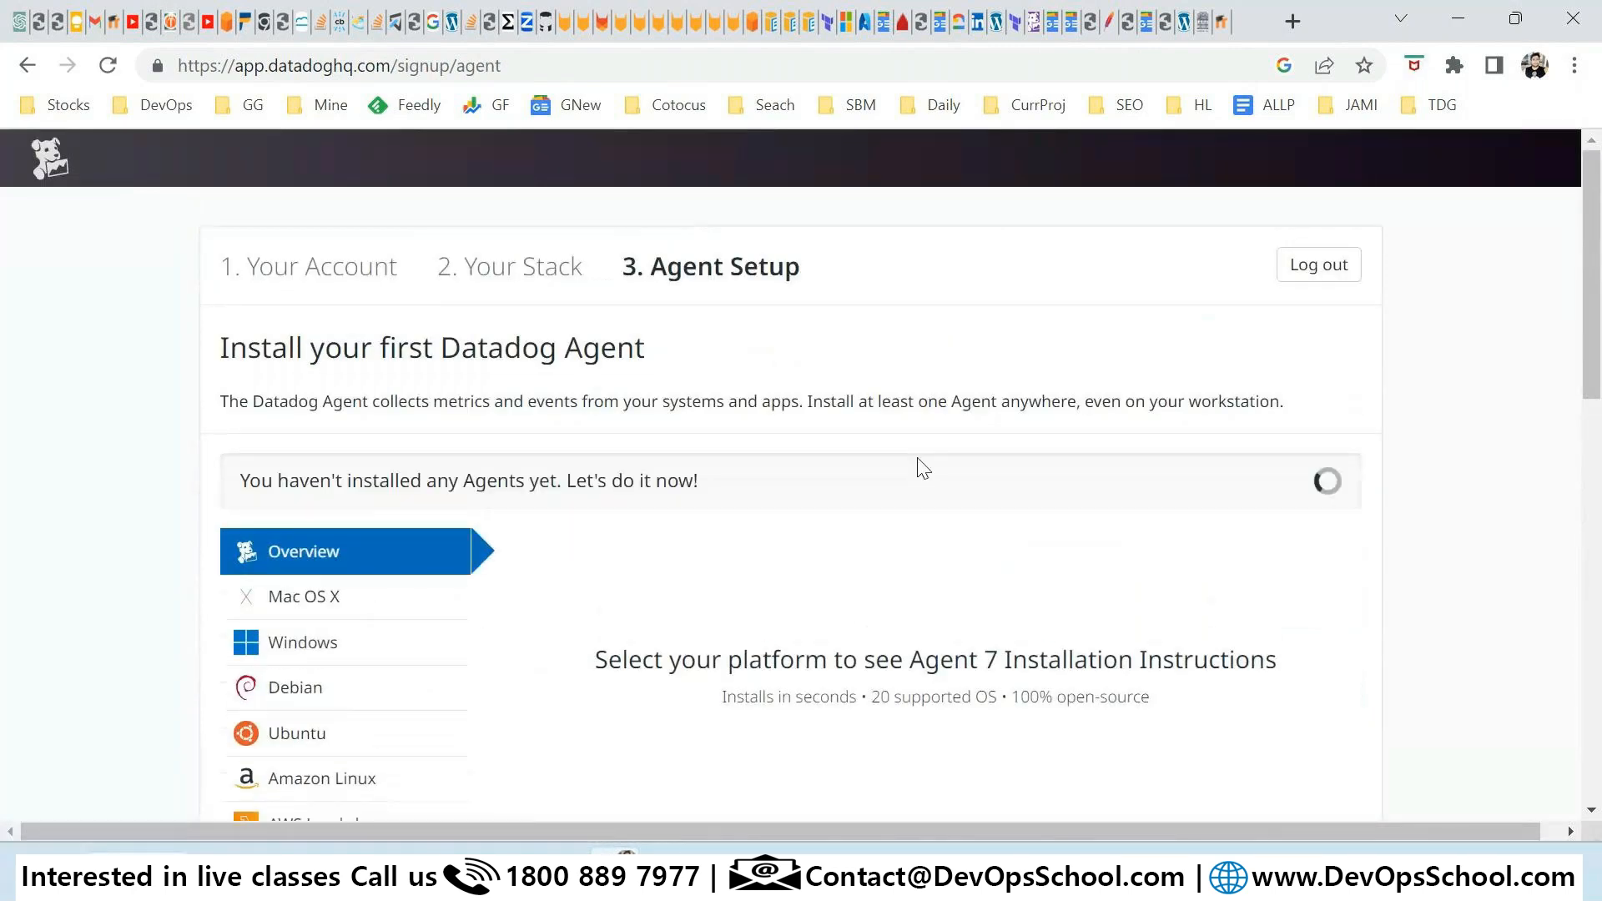
pyautogui.doubleClick(736, 267)
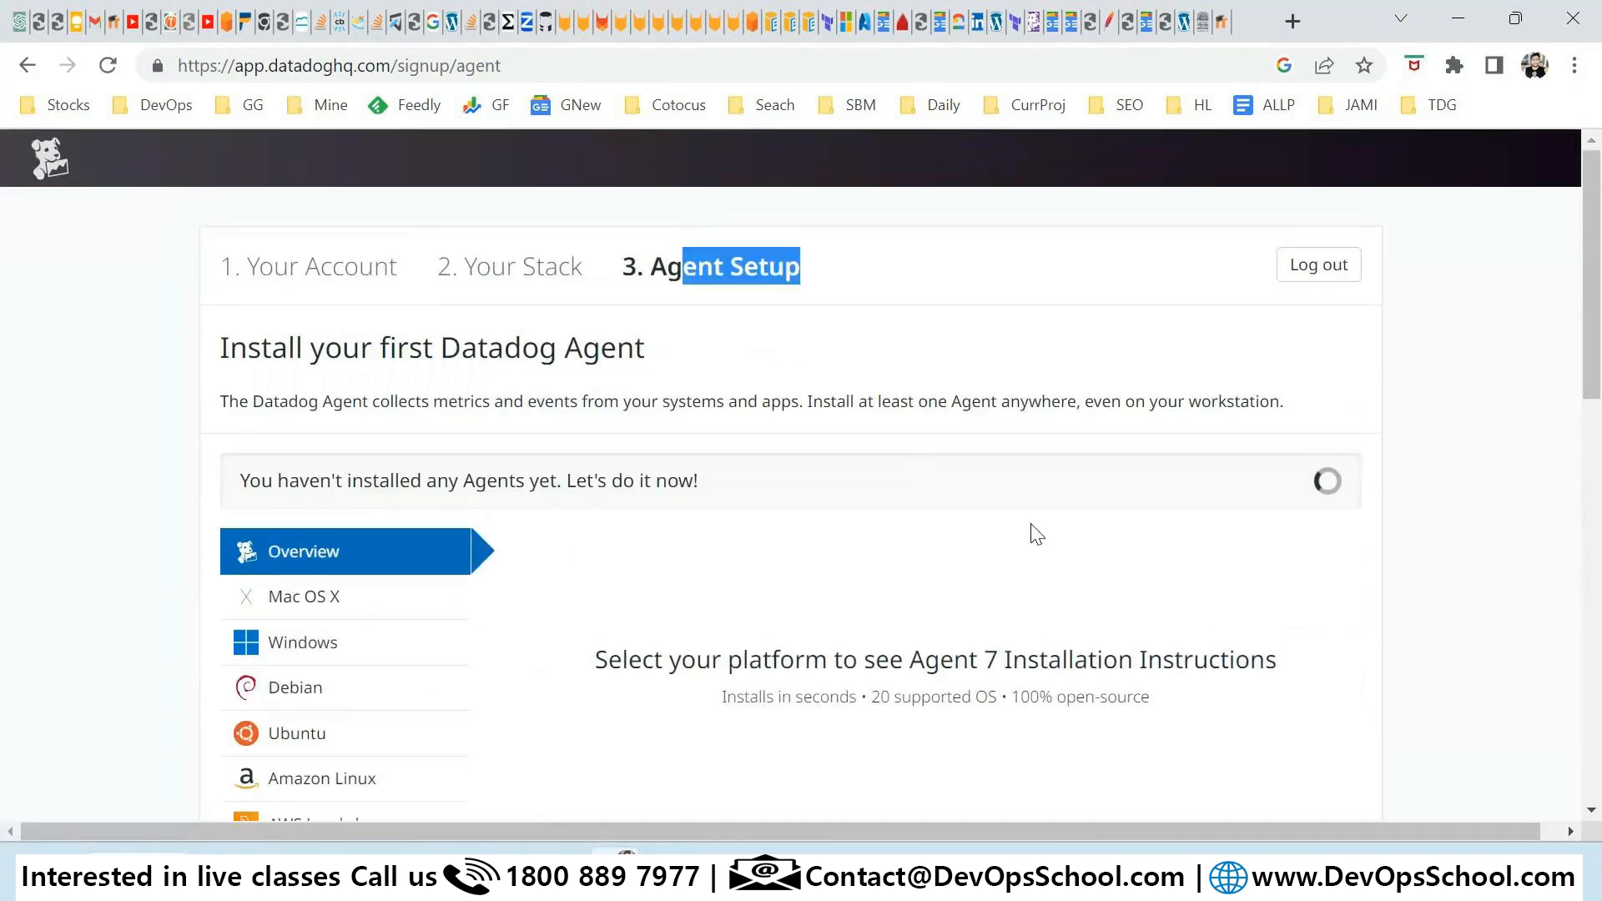
pyautogui.moveTo(1085, 646)
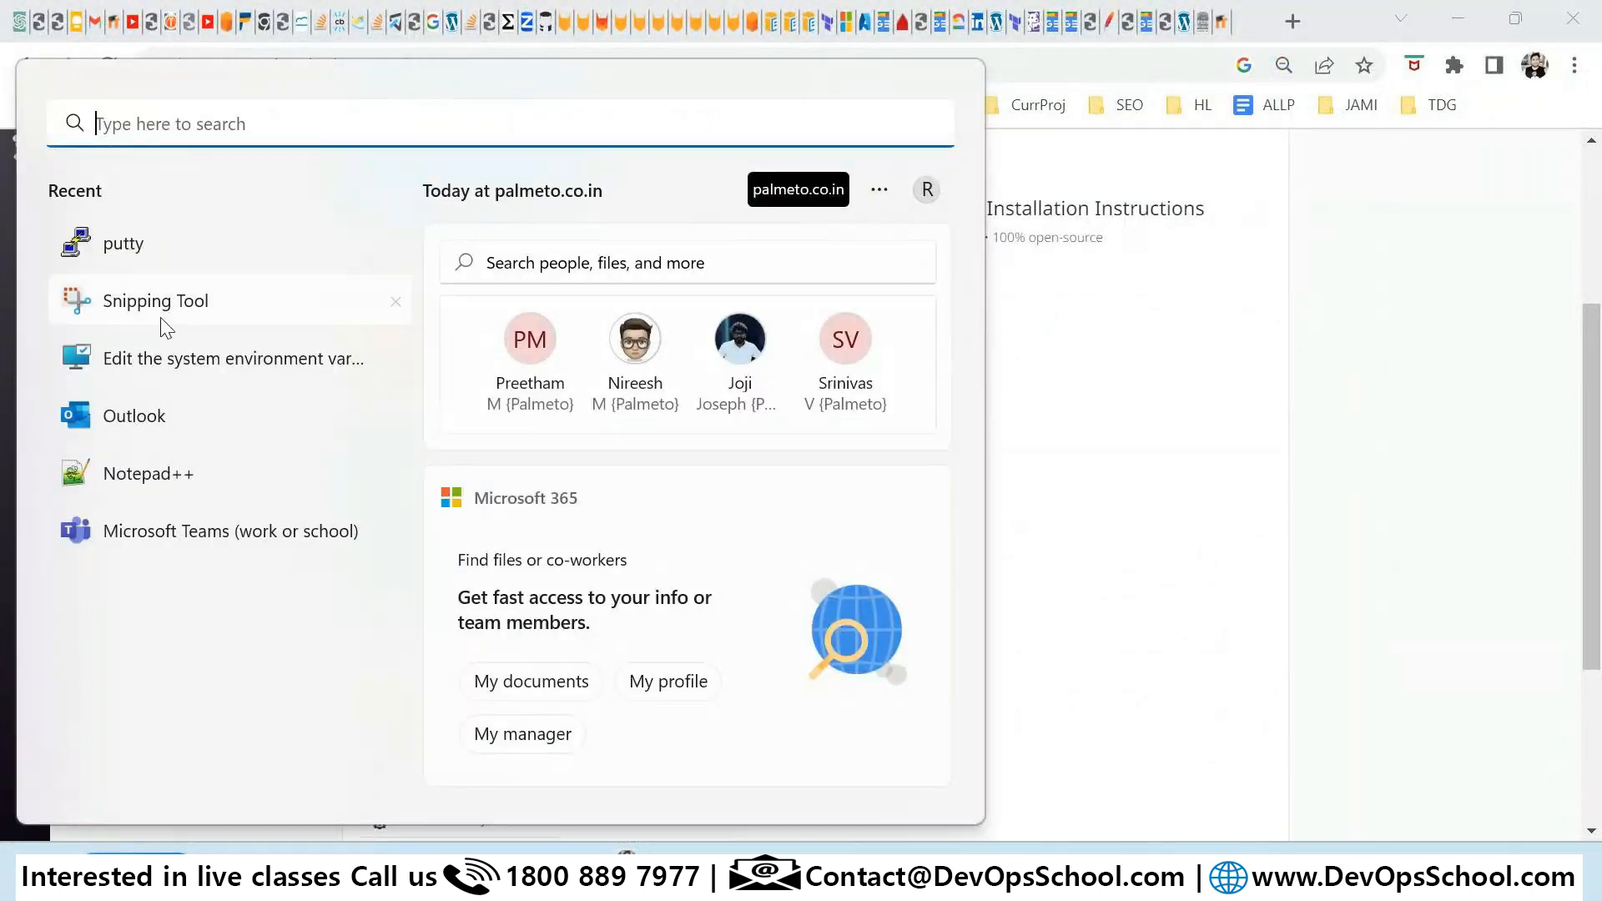
# Launch Snipping Tool and start a new capture of the agent platform list
pyautogui.click(155, 301)
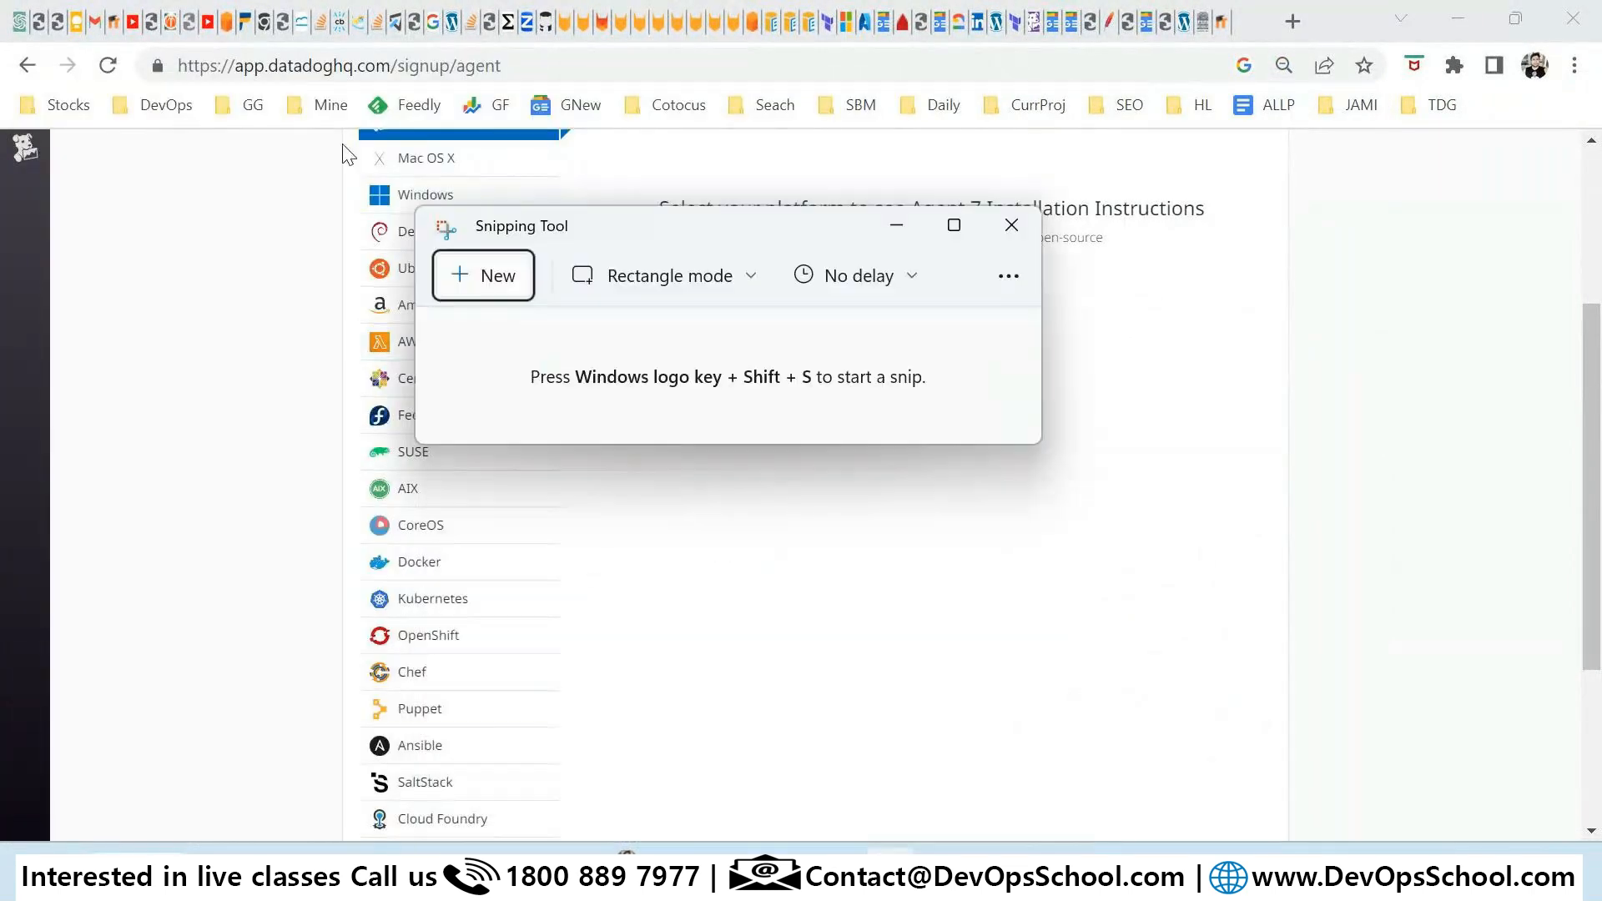
pyautogui.click(1012, 225)
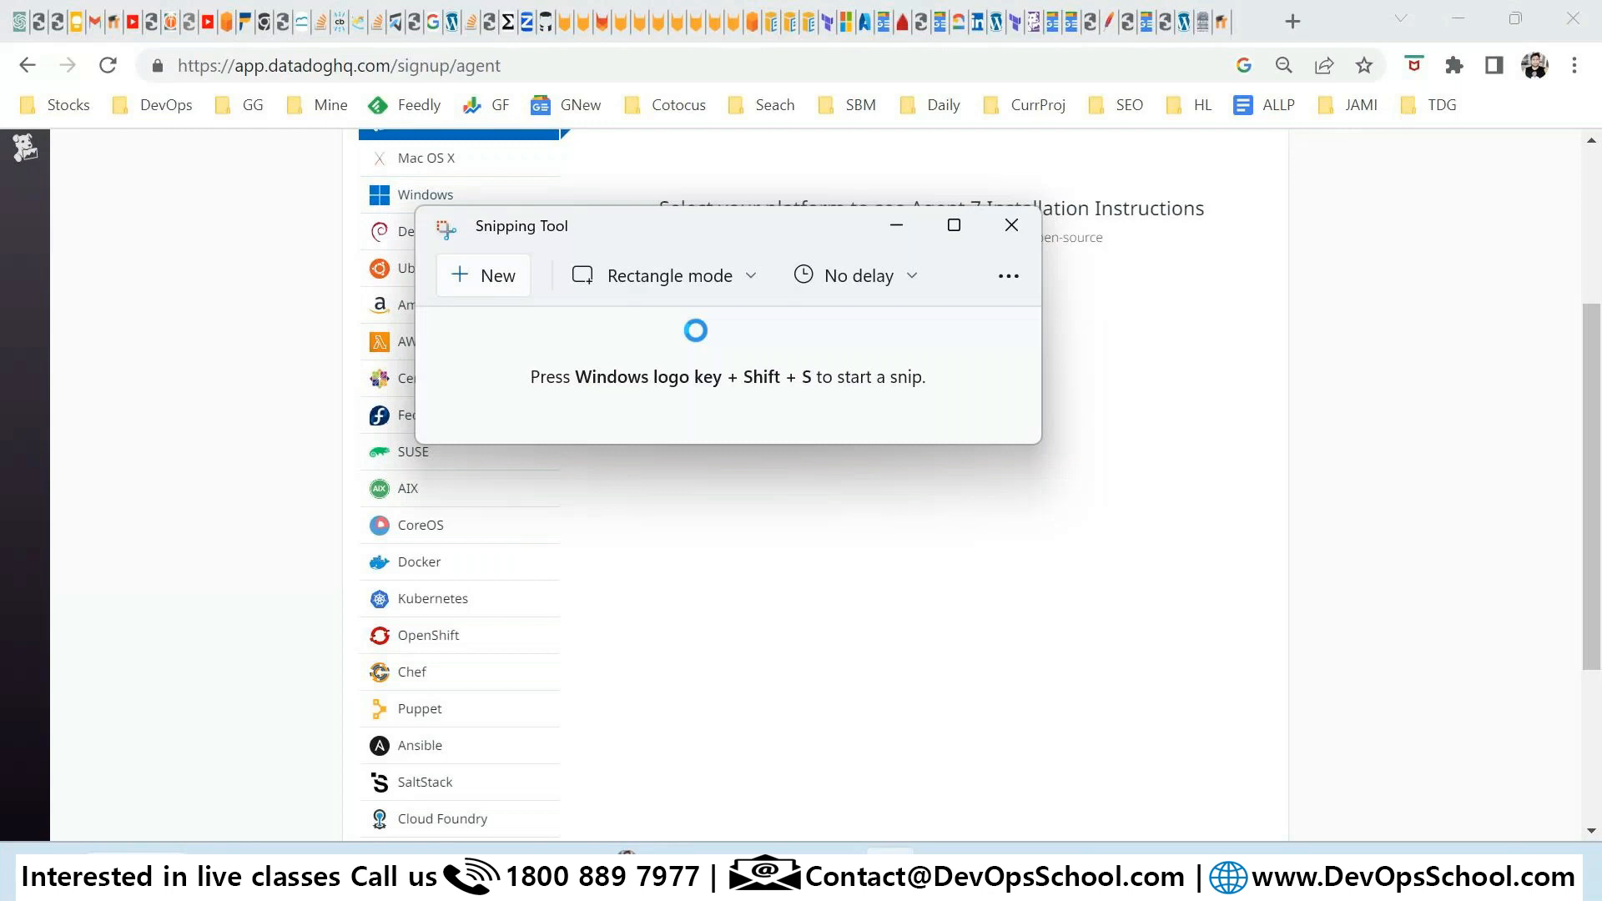
pyautogui.click(483, 276)
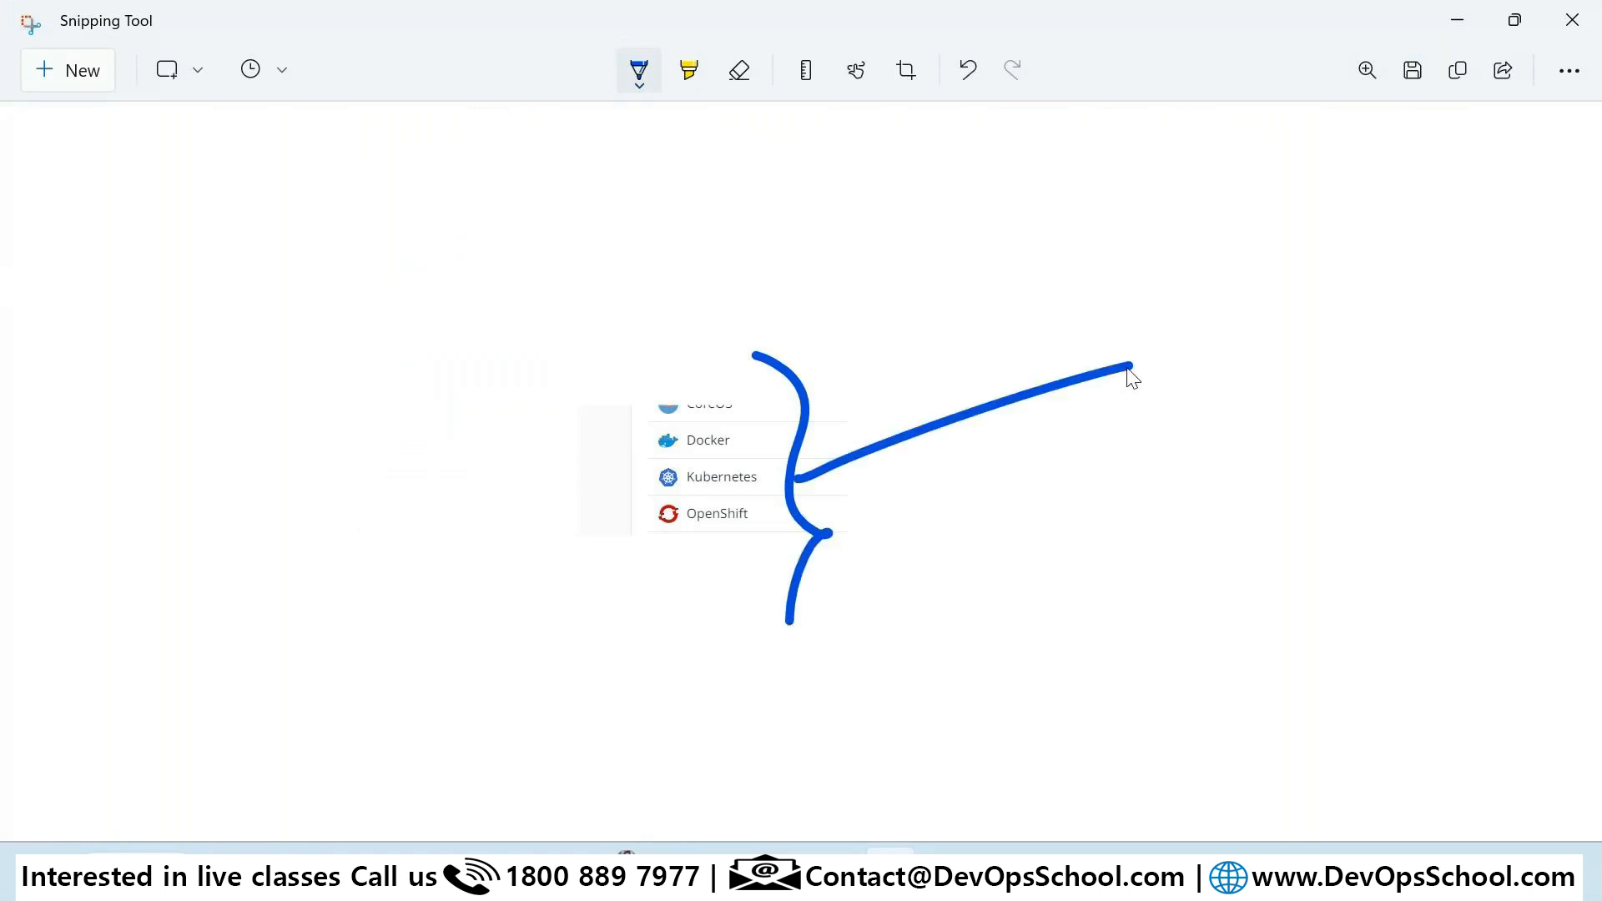
pyautogui.moveTo(1023, 381)
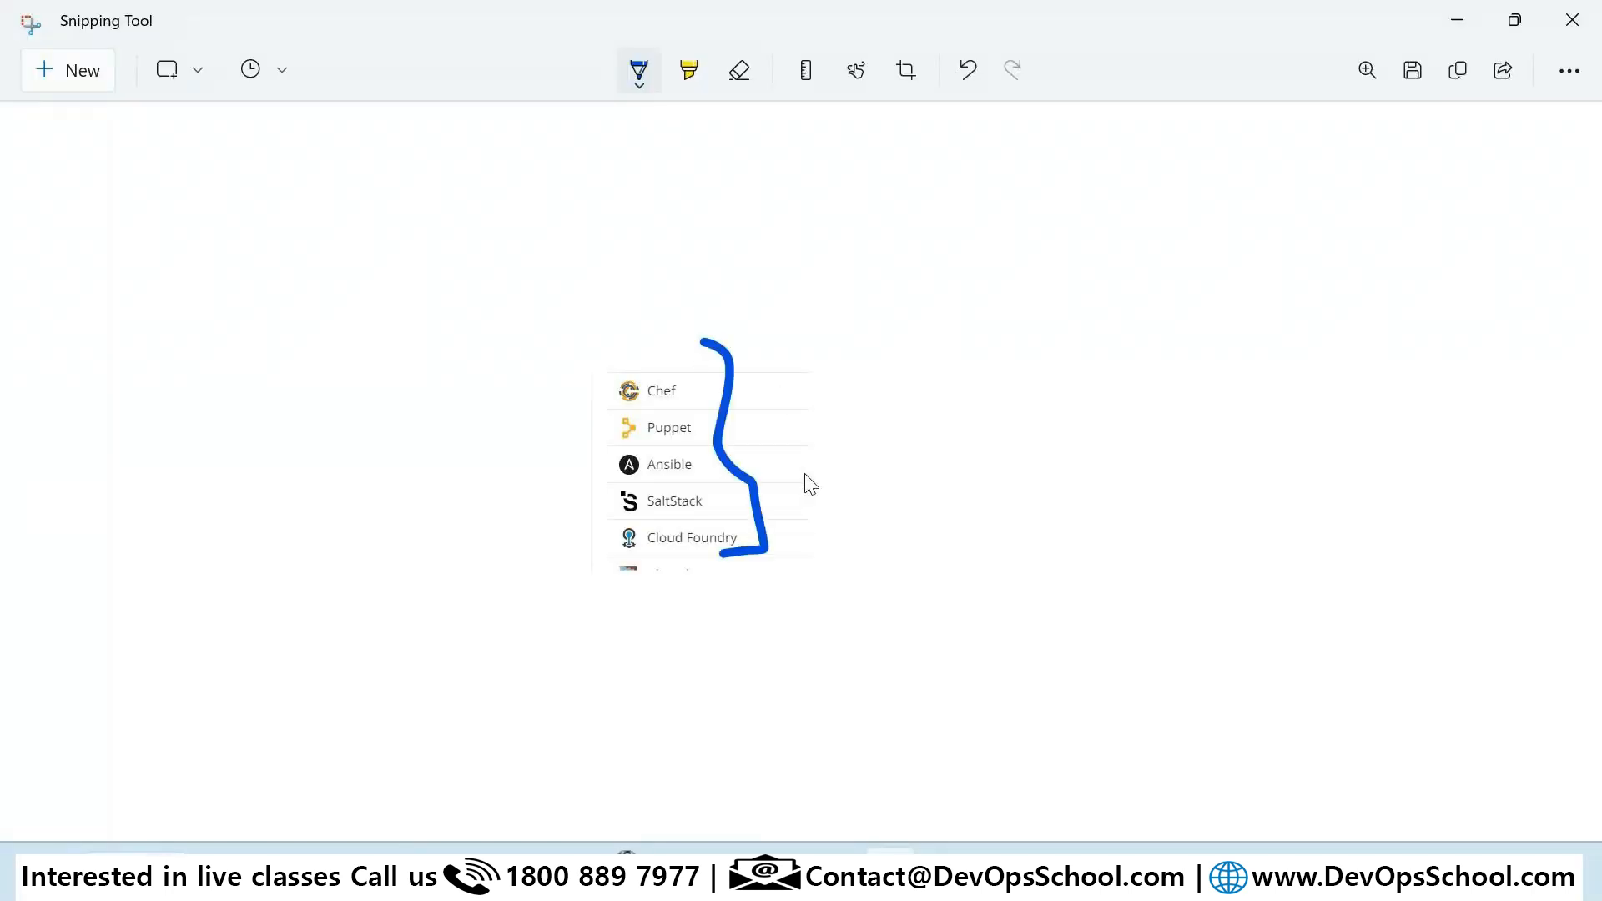
pyautogui.moveTo(713, 472)
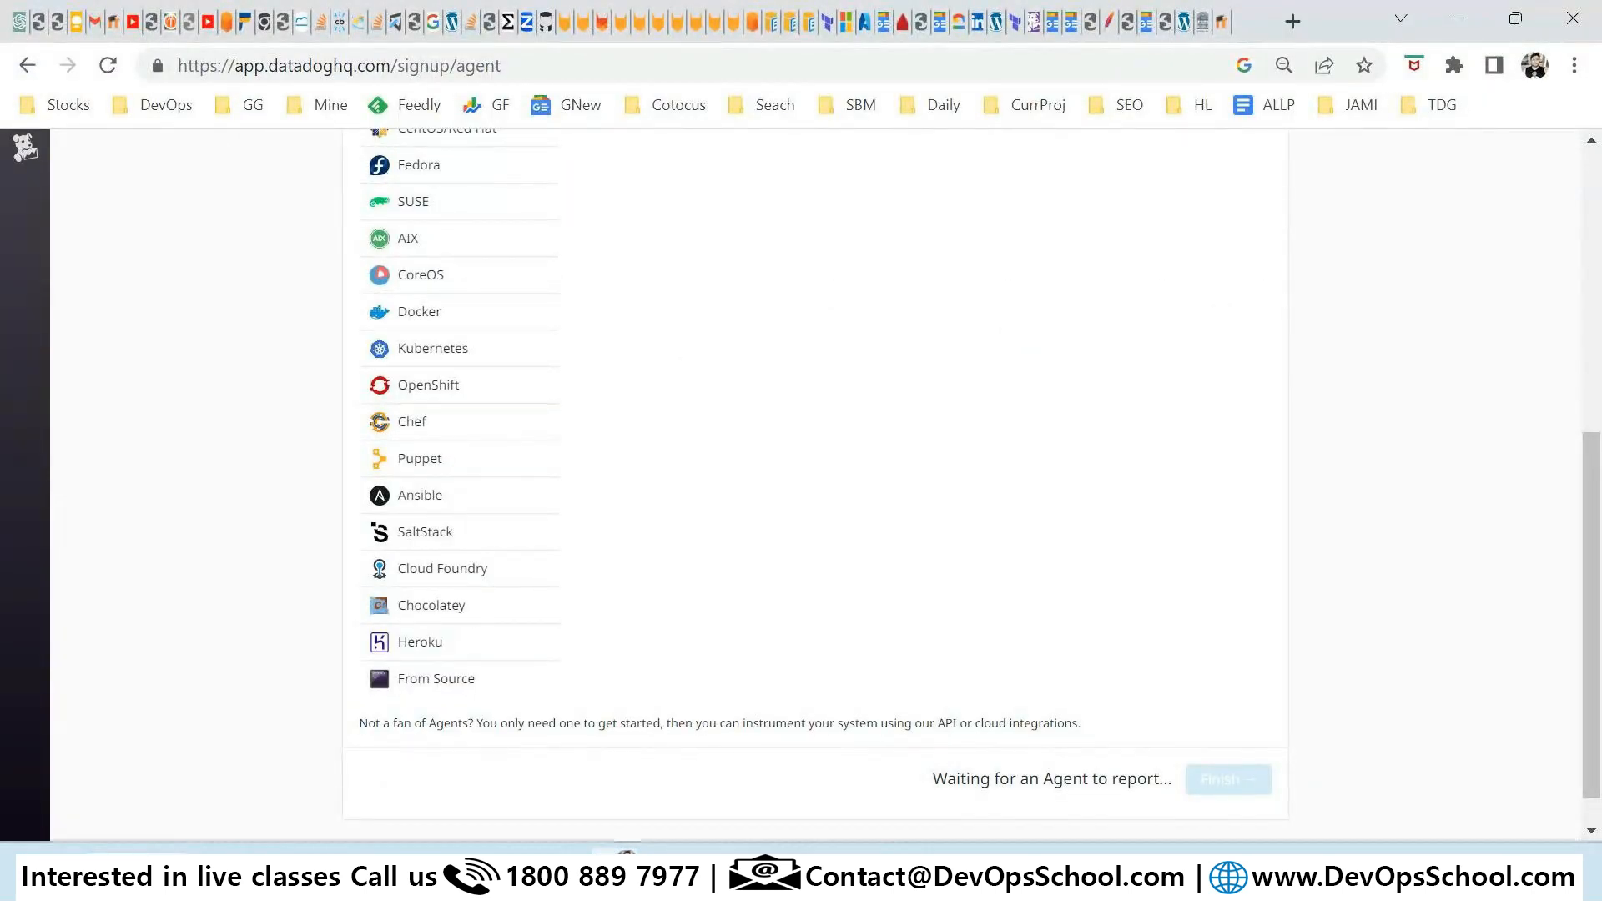
pyautogui.moveTo(1346, 785)
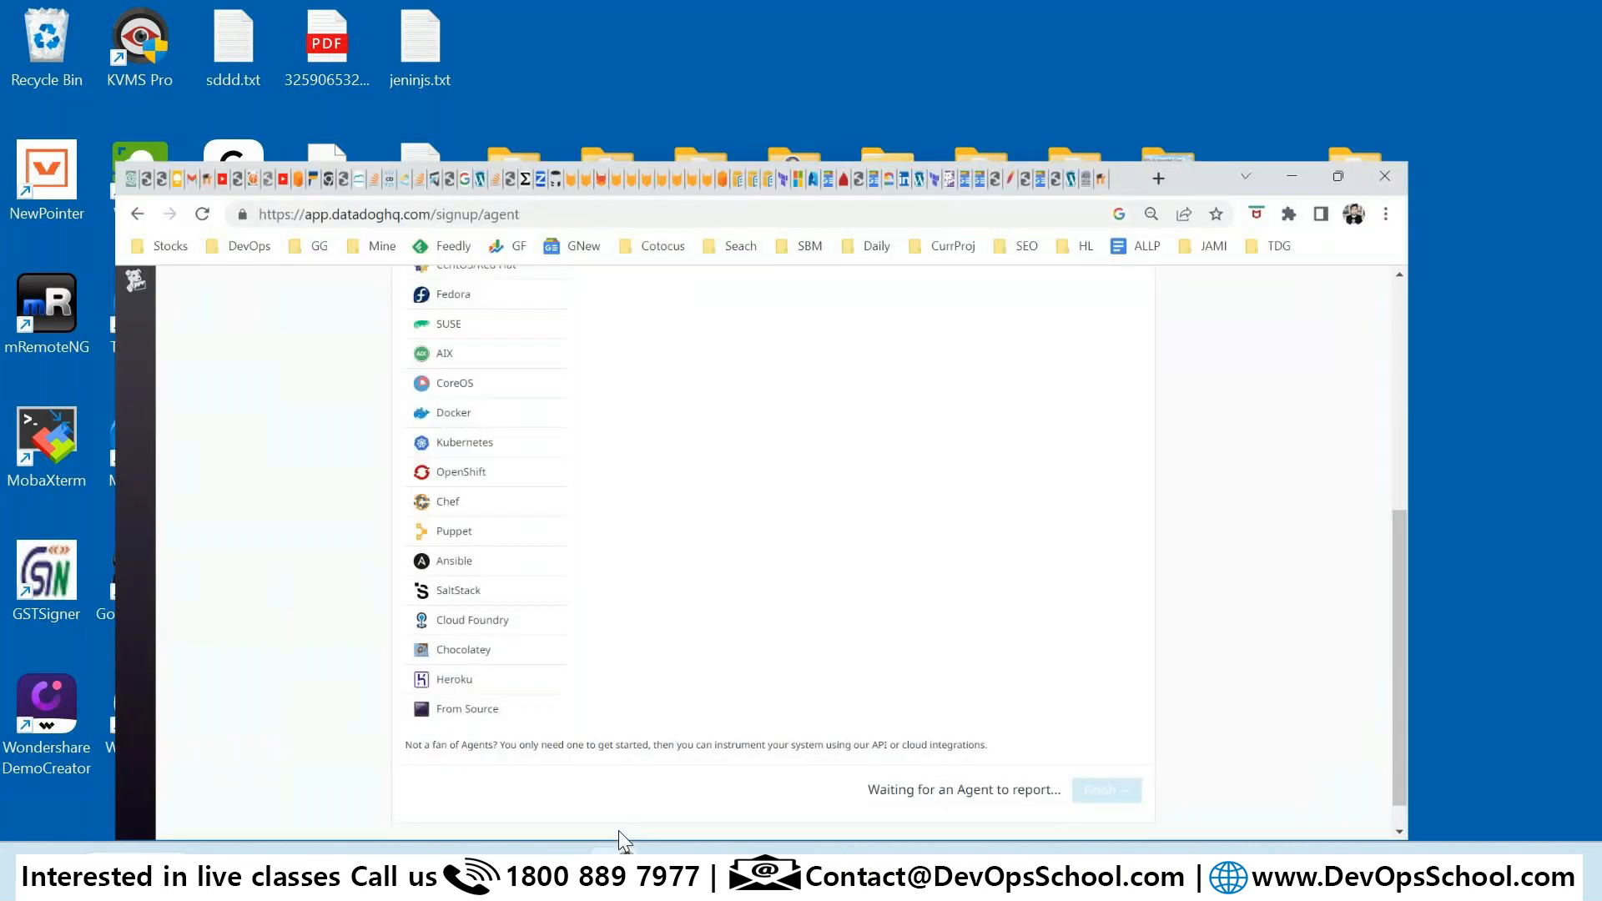
# Switch to the browser tab with the Microsoft Azure login page
pyautogui.click(1337, 175)
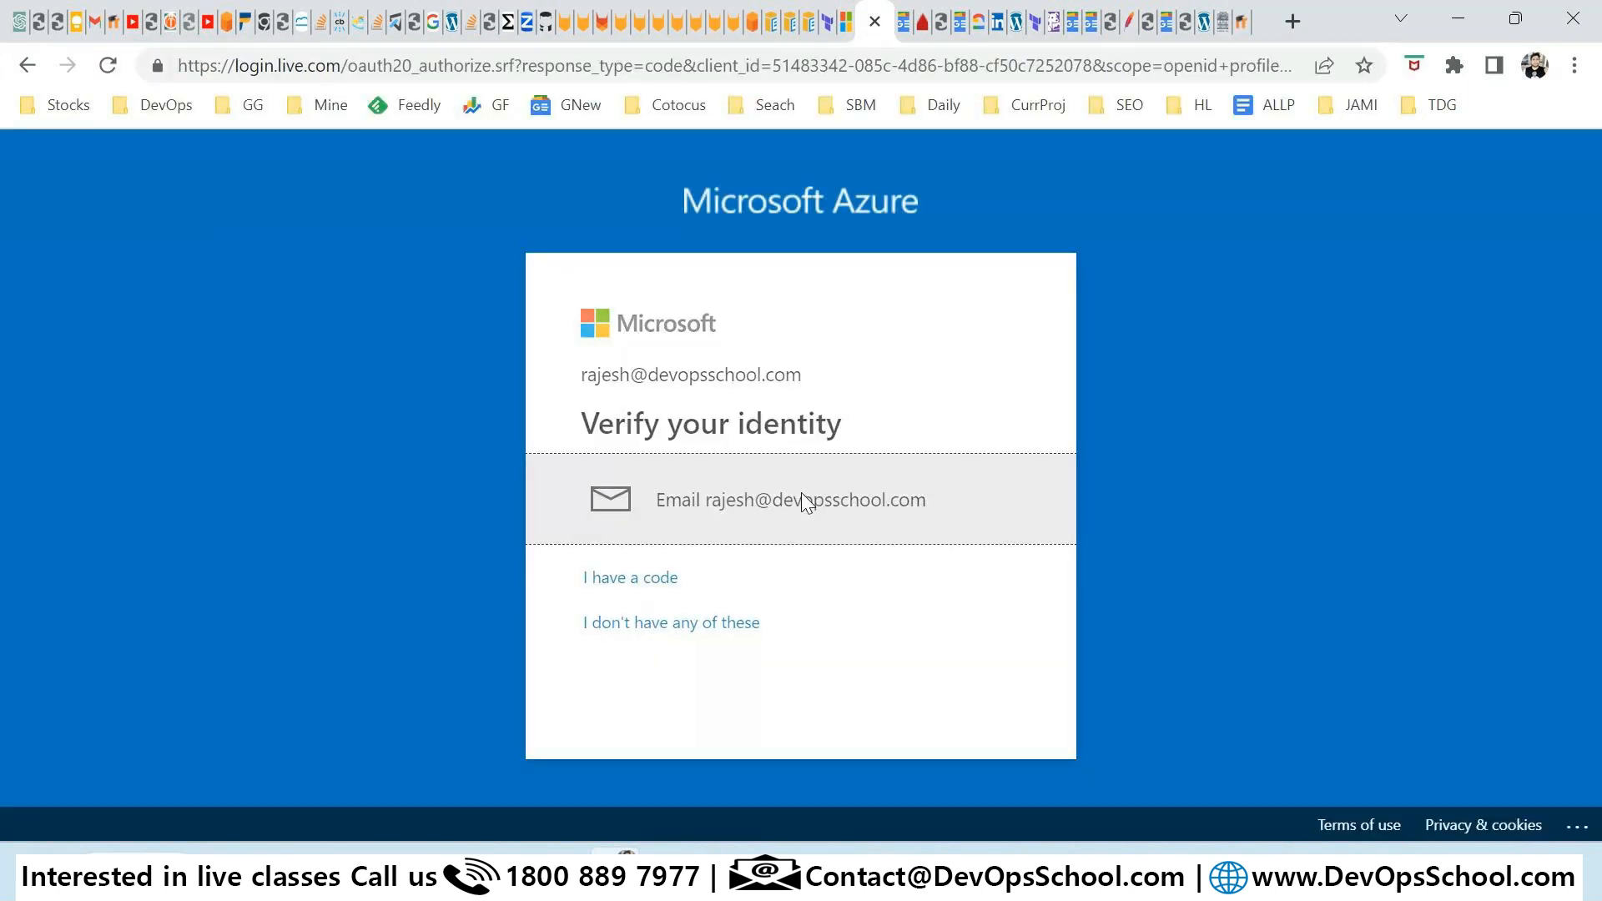
pyautogui.click(790, 499)
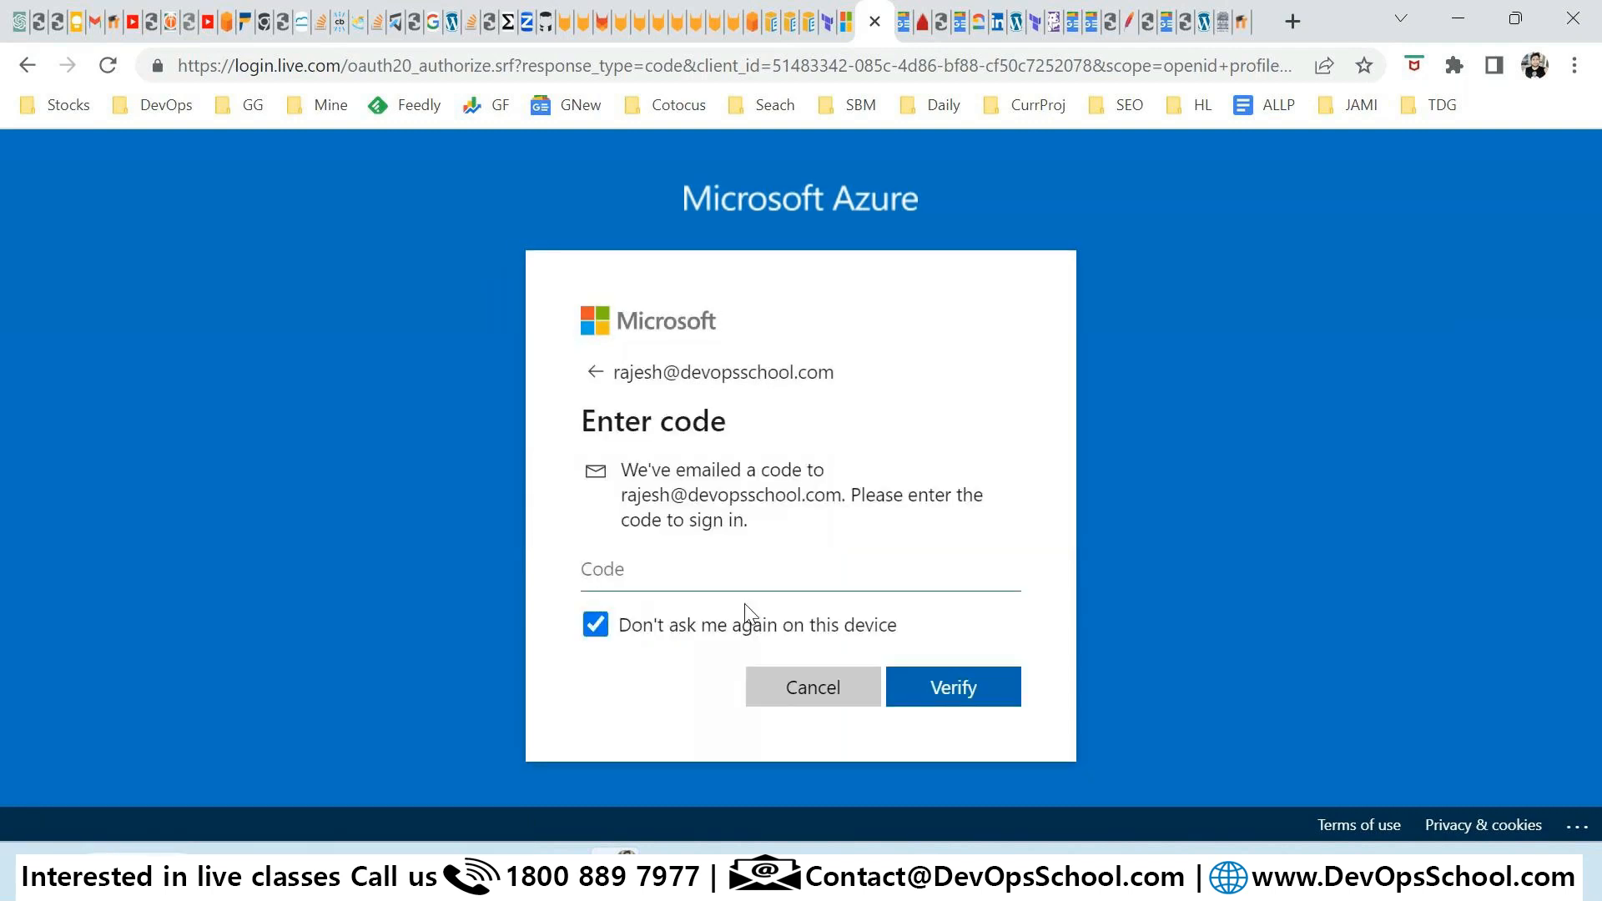
pyautogui.click(799, 570)
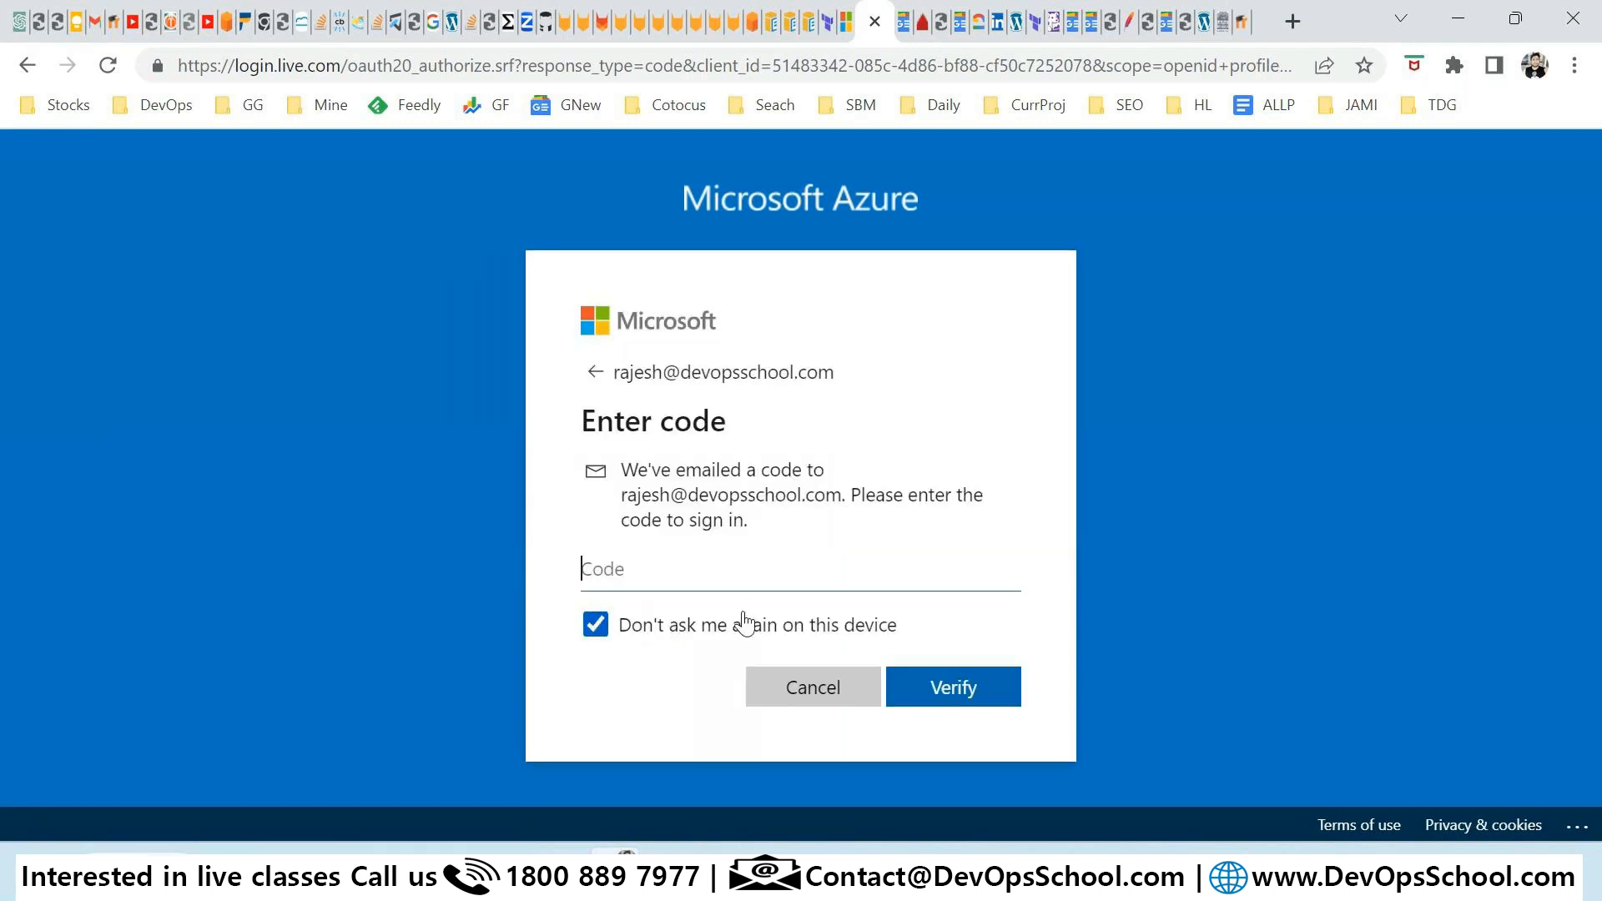
pyautogui.moveTo(456, 520)
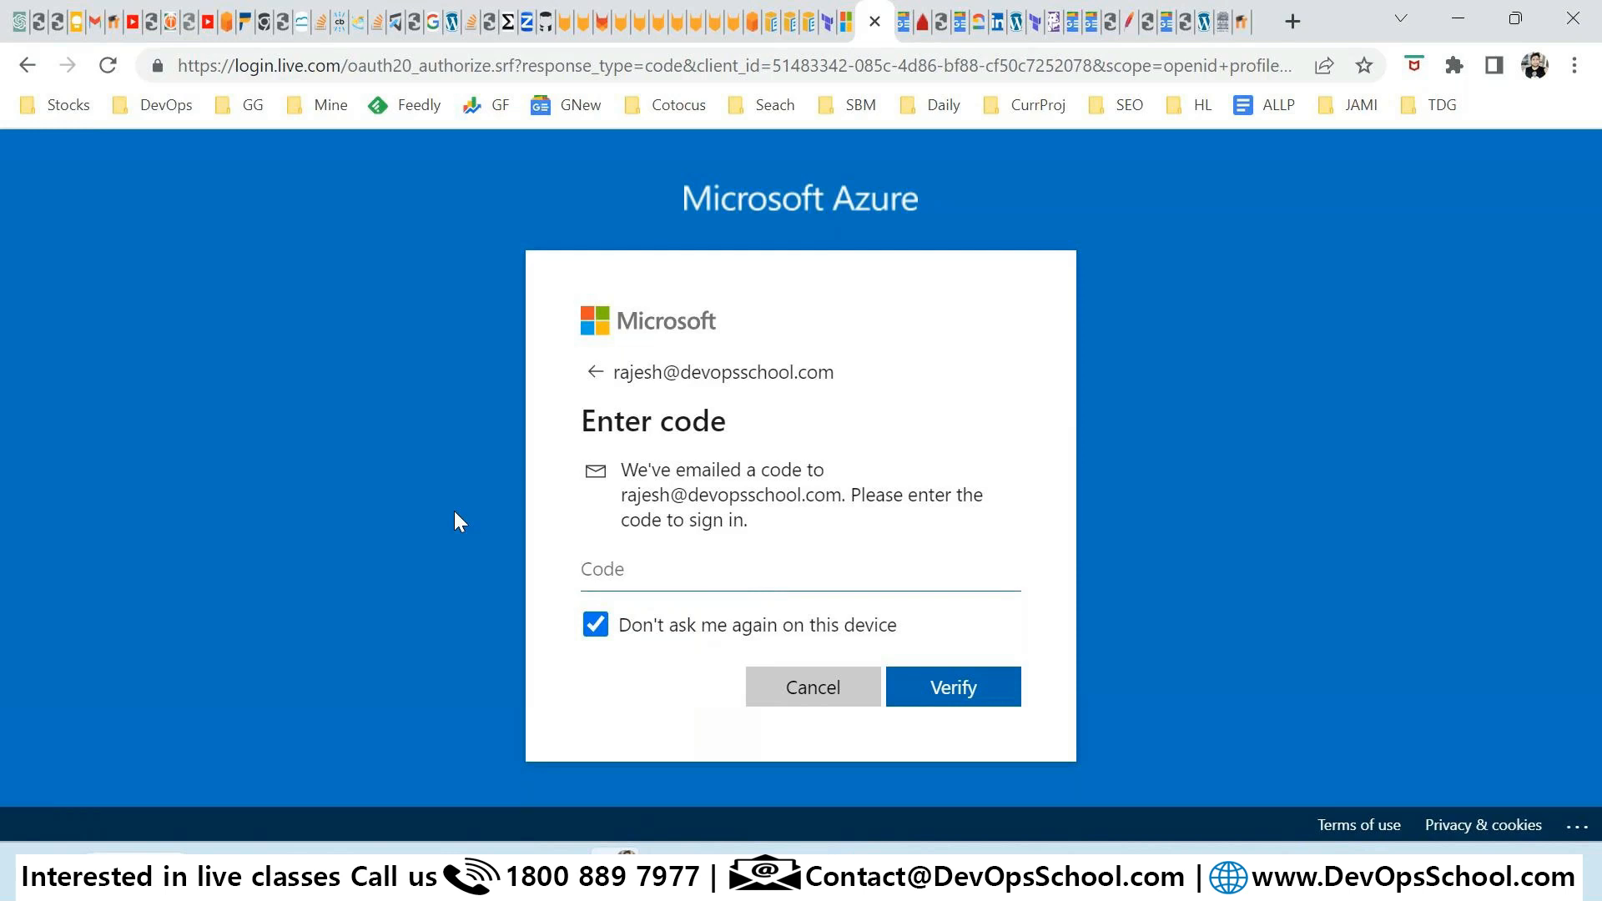
pyautogui.click(800, 568)
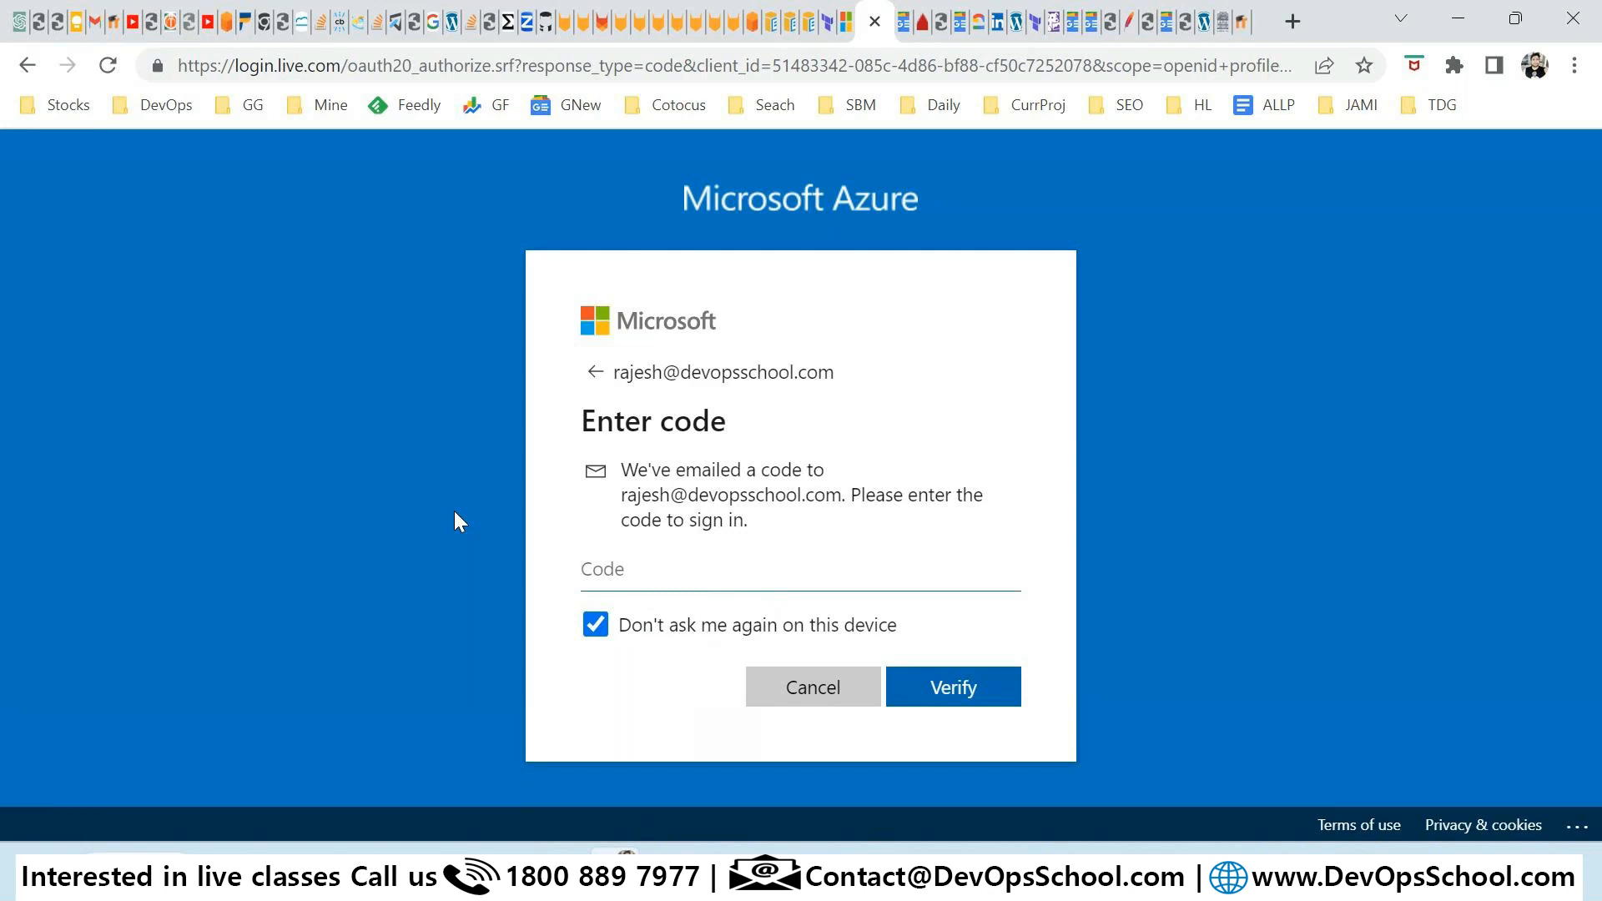
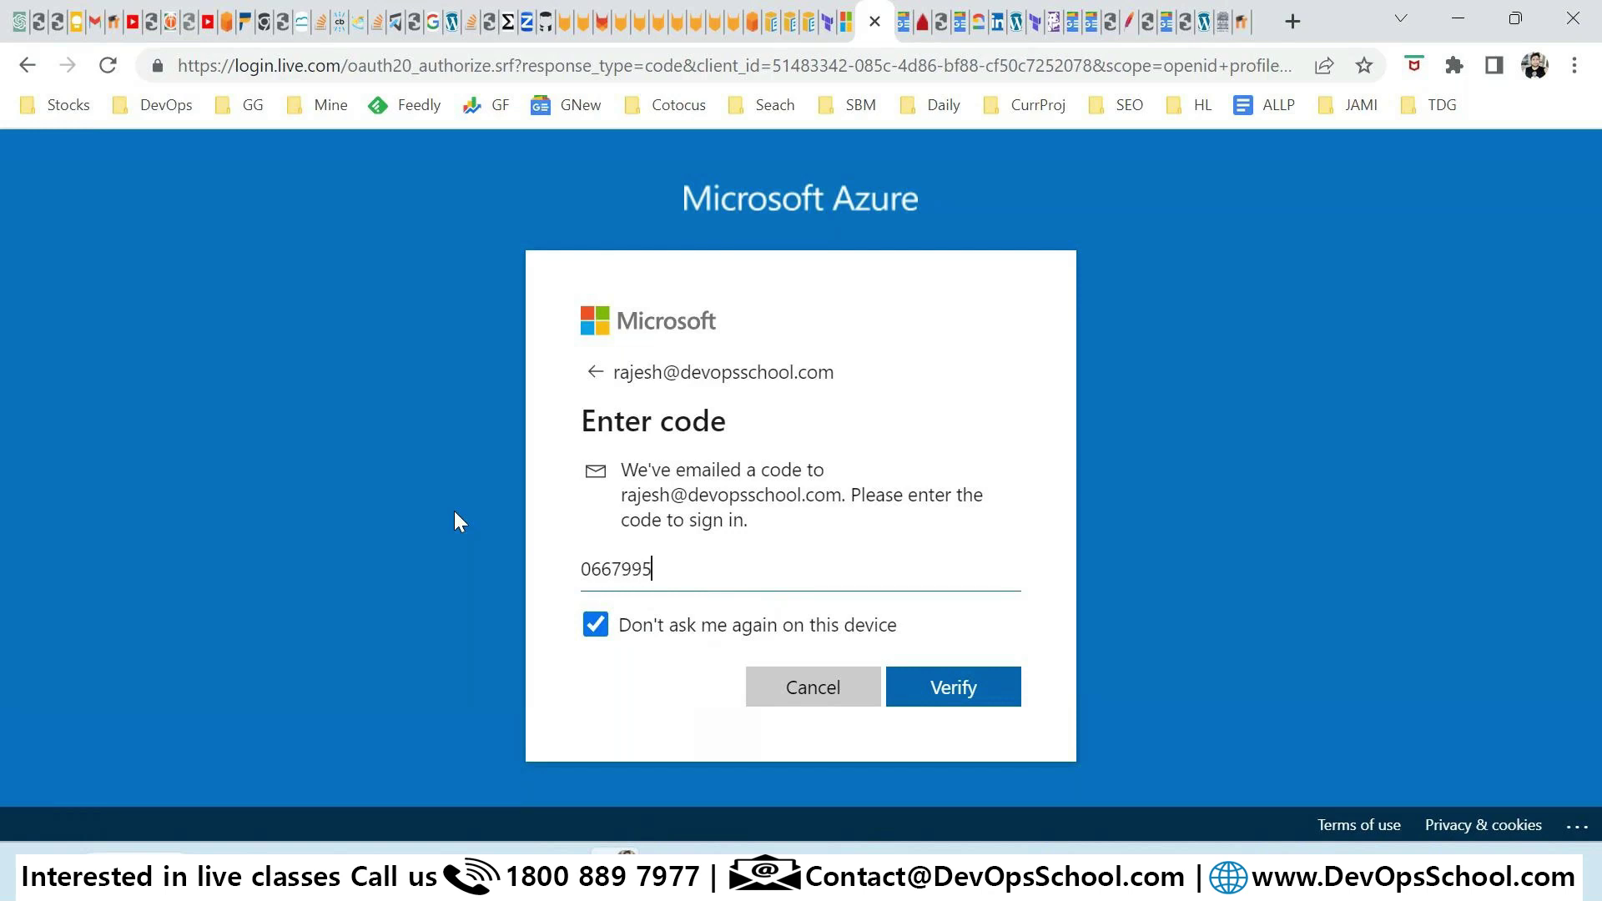
pyautogui.click(950, 686)
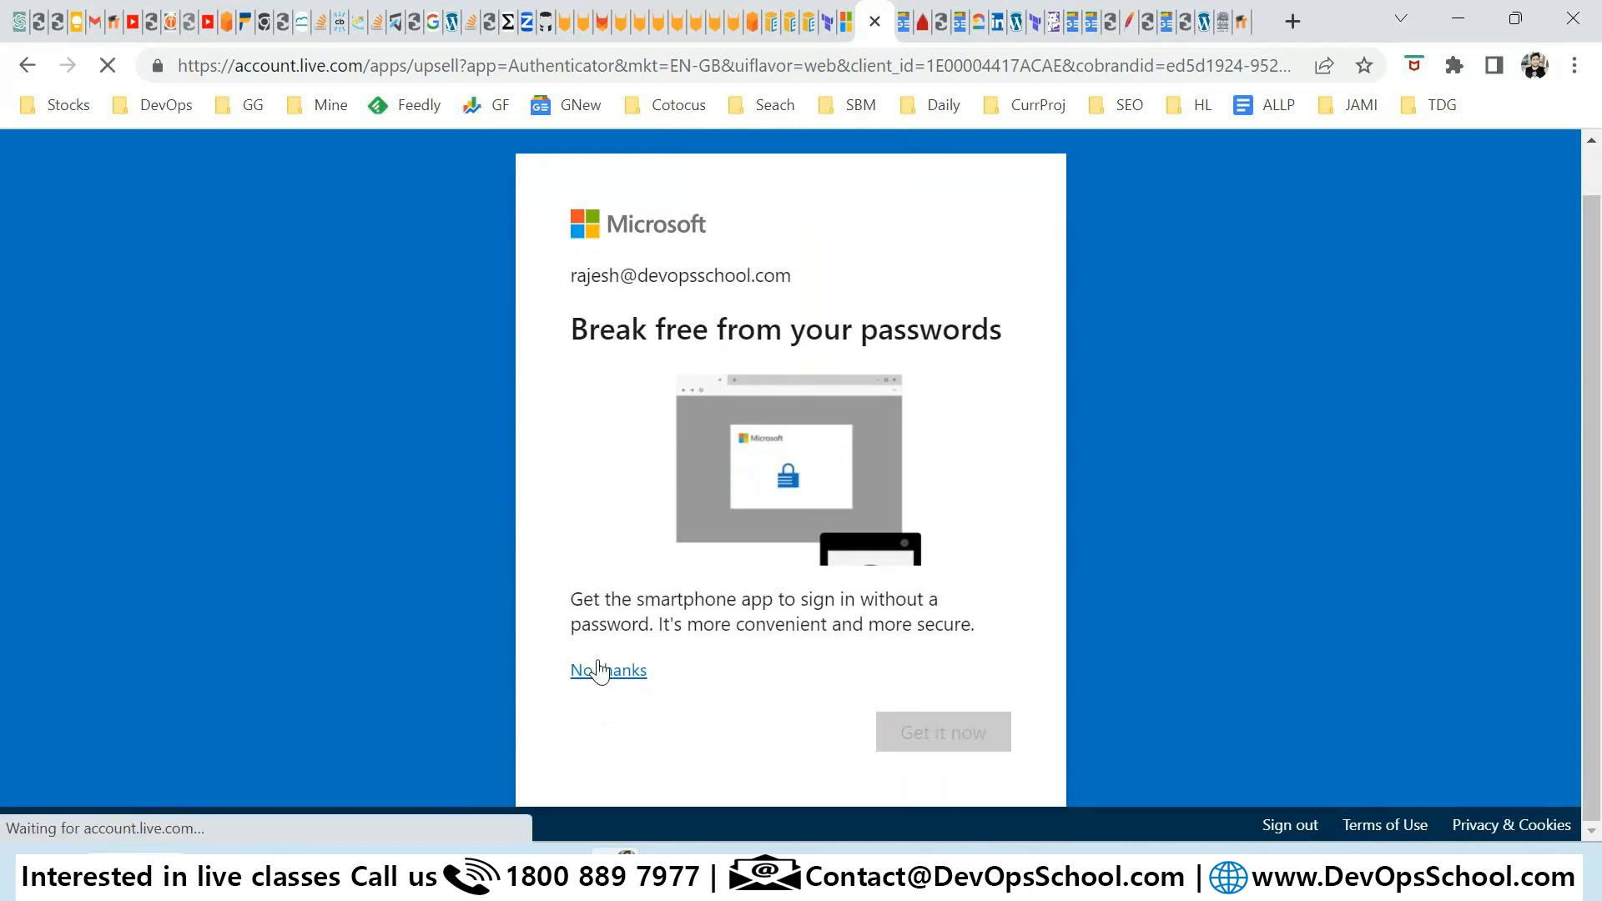
# Decline passwordless, dismiss the survey and show the jenkins VM overview with its public IP
pyautogui.click(599, 671)
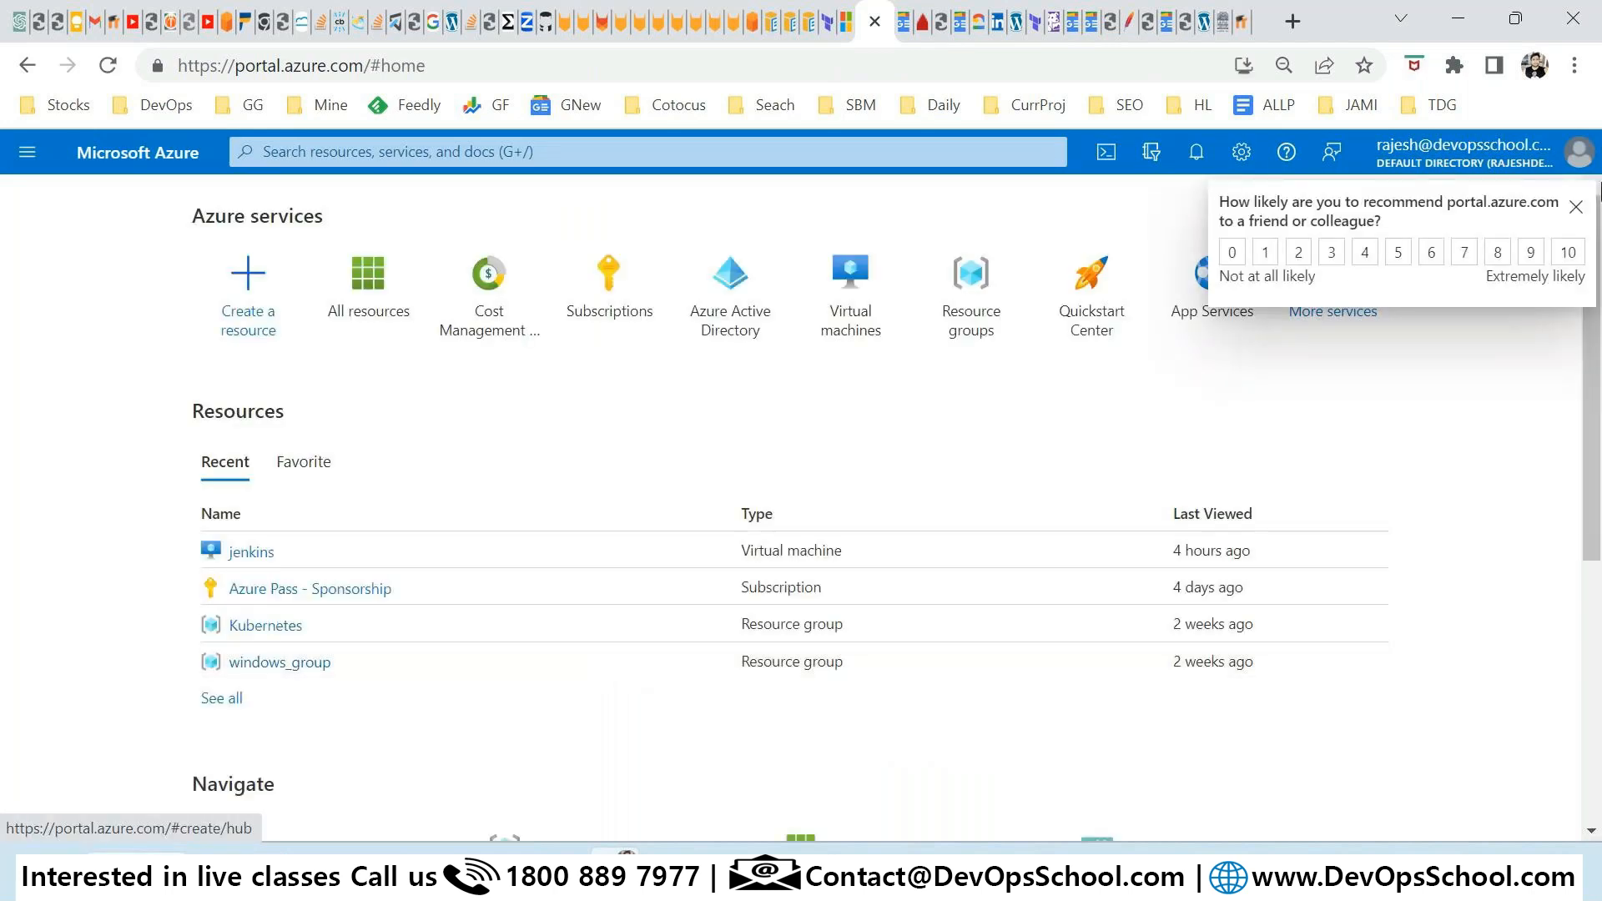
pyautogui.click(1577, 207)
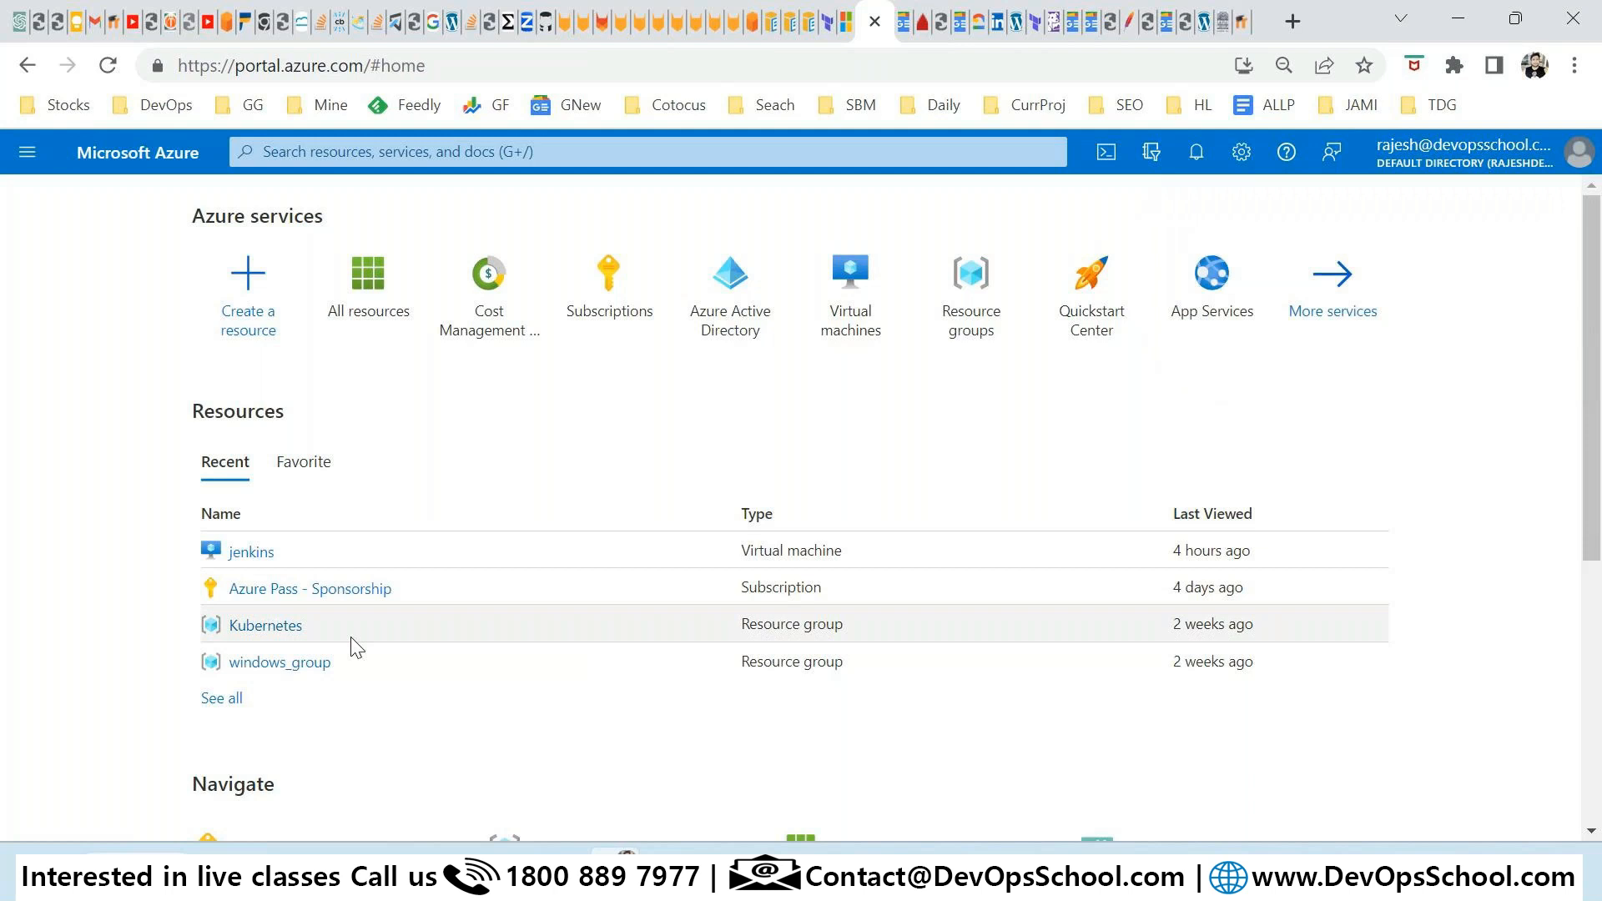
pyautogui.moveTo(250, 553)
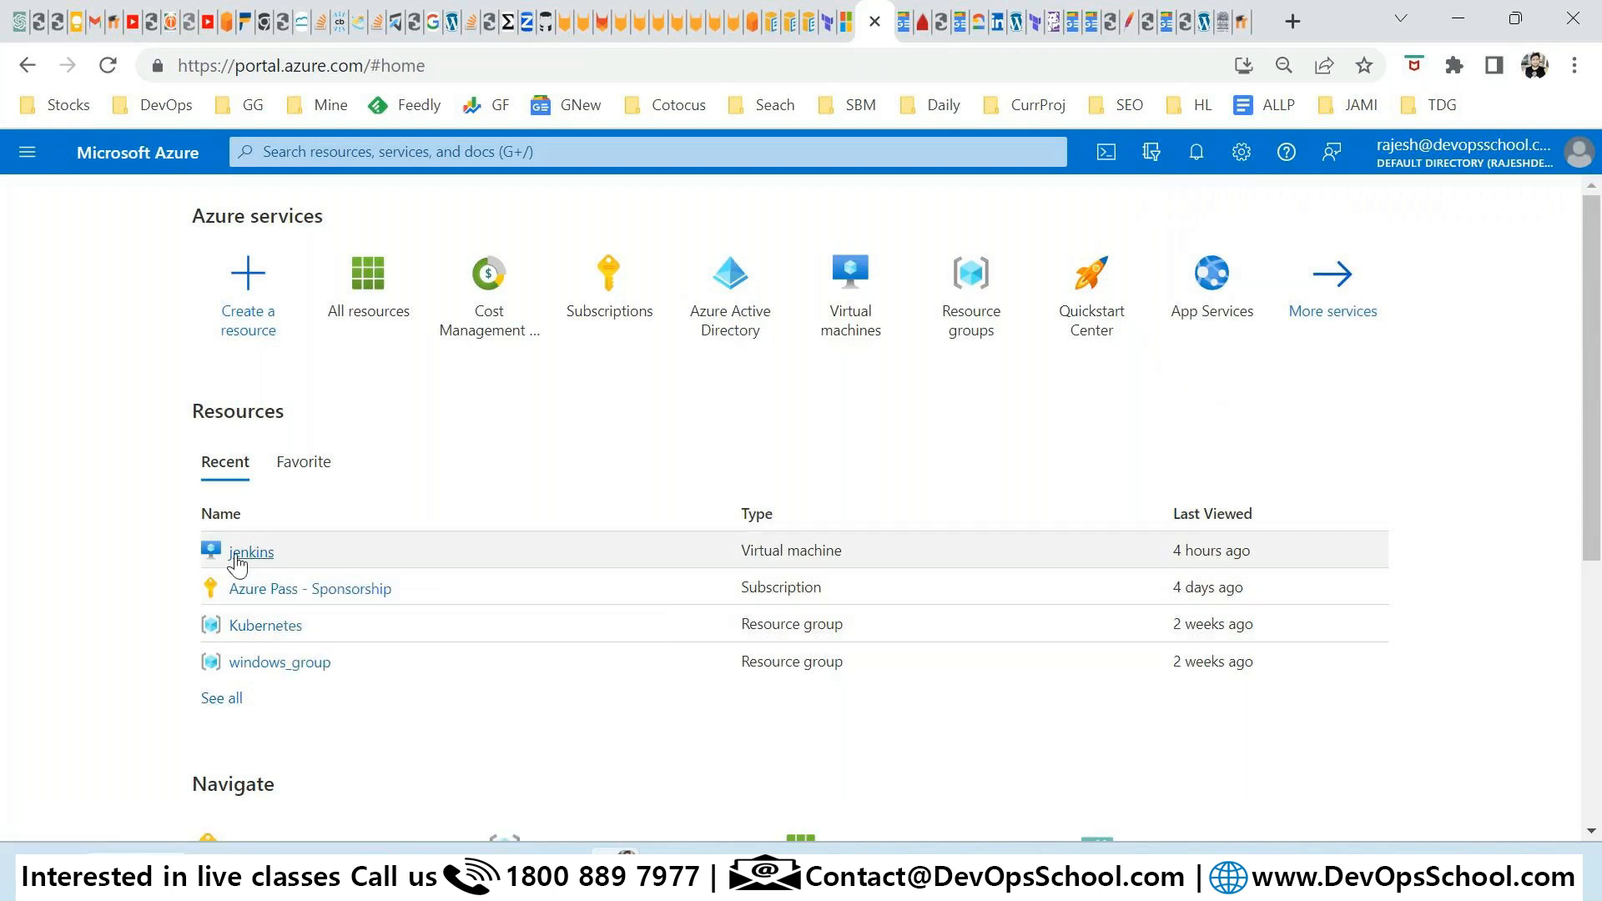
pyautogui.moveTo(279, 663)
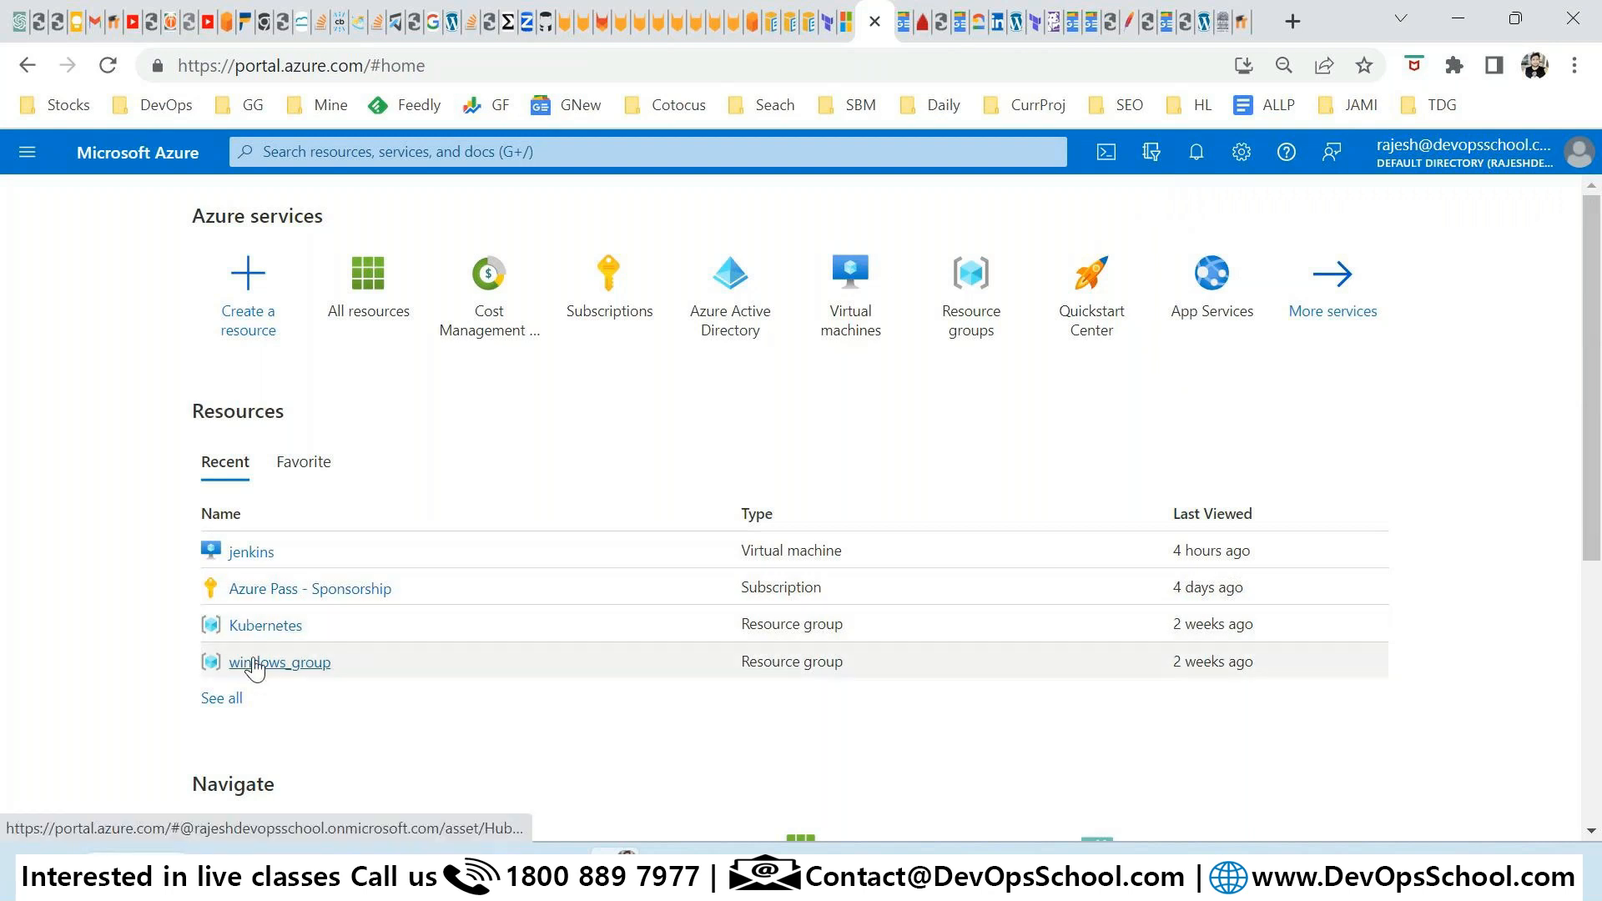
pyautogui.click(251, 551)
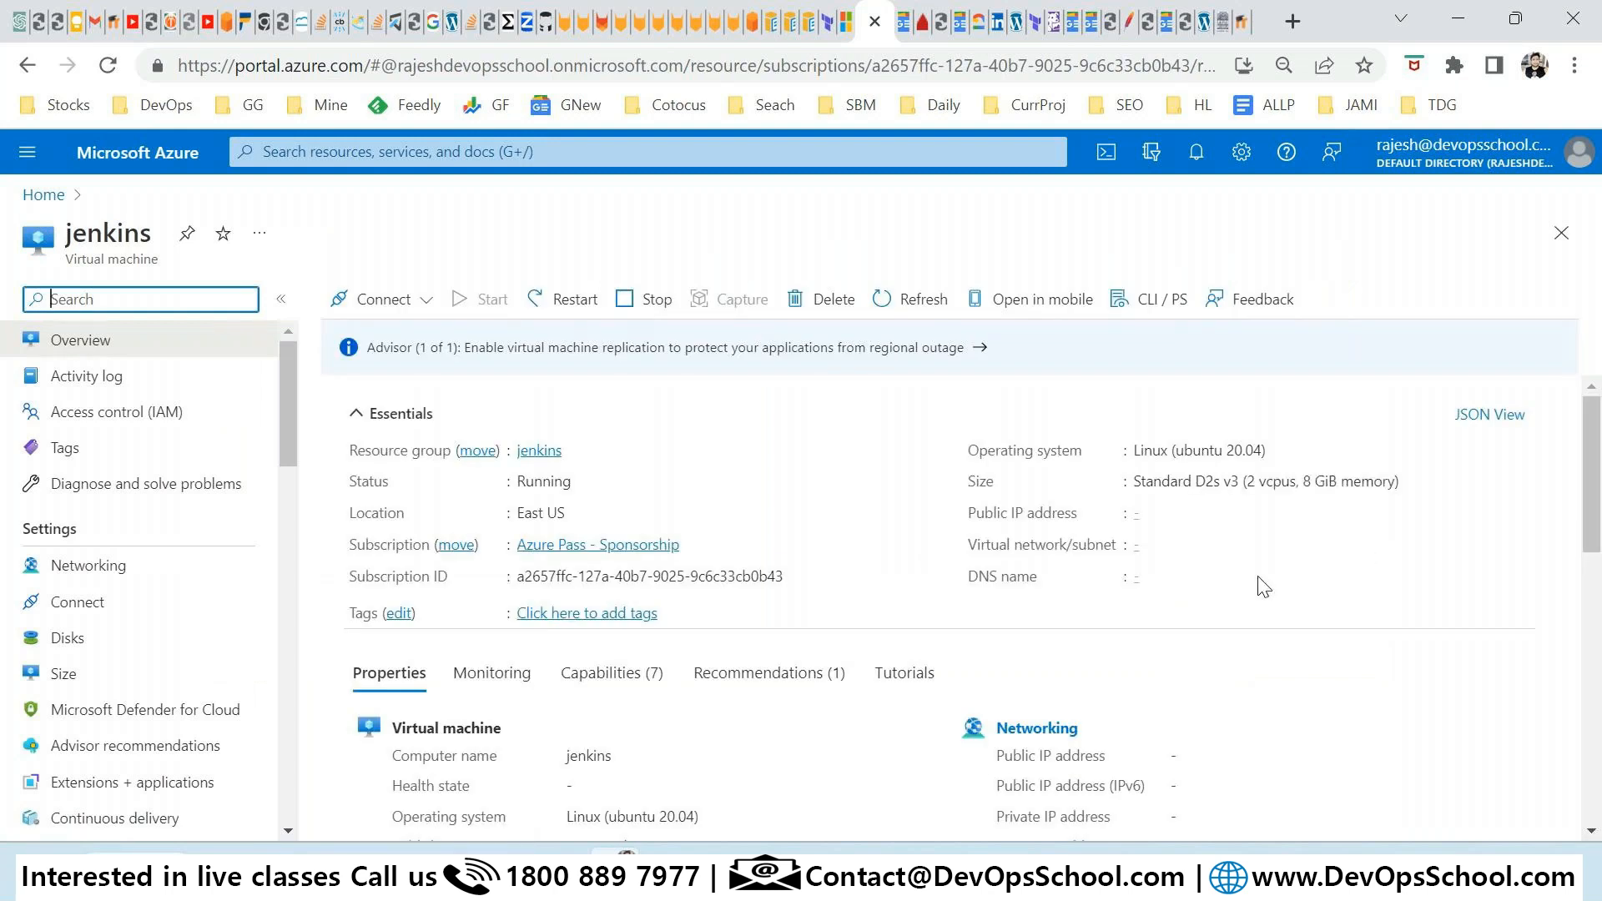
pyautogui.scroll(-3)
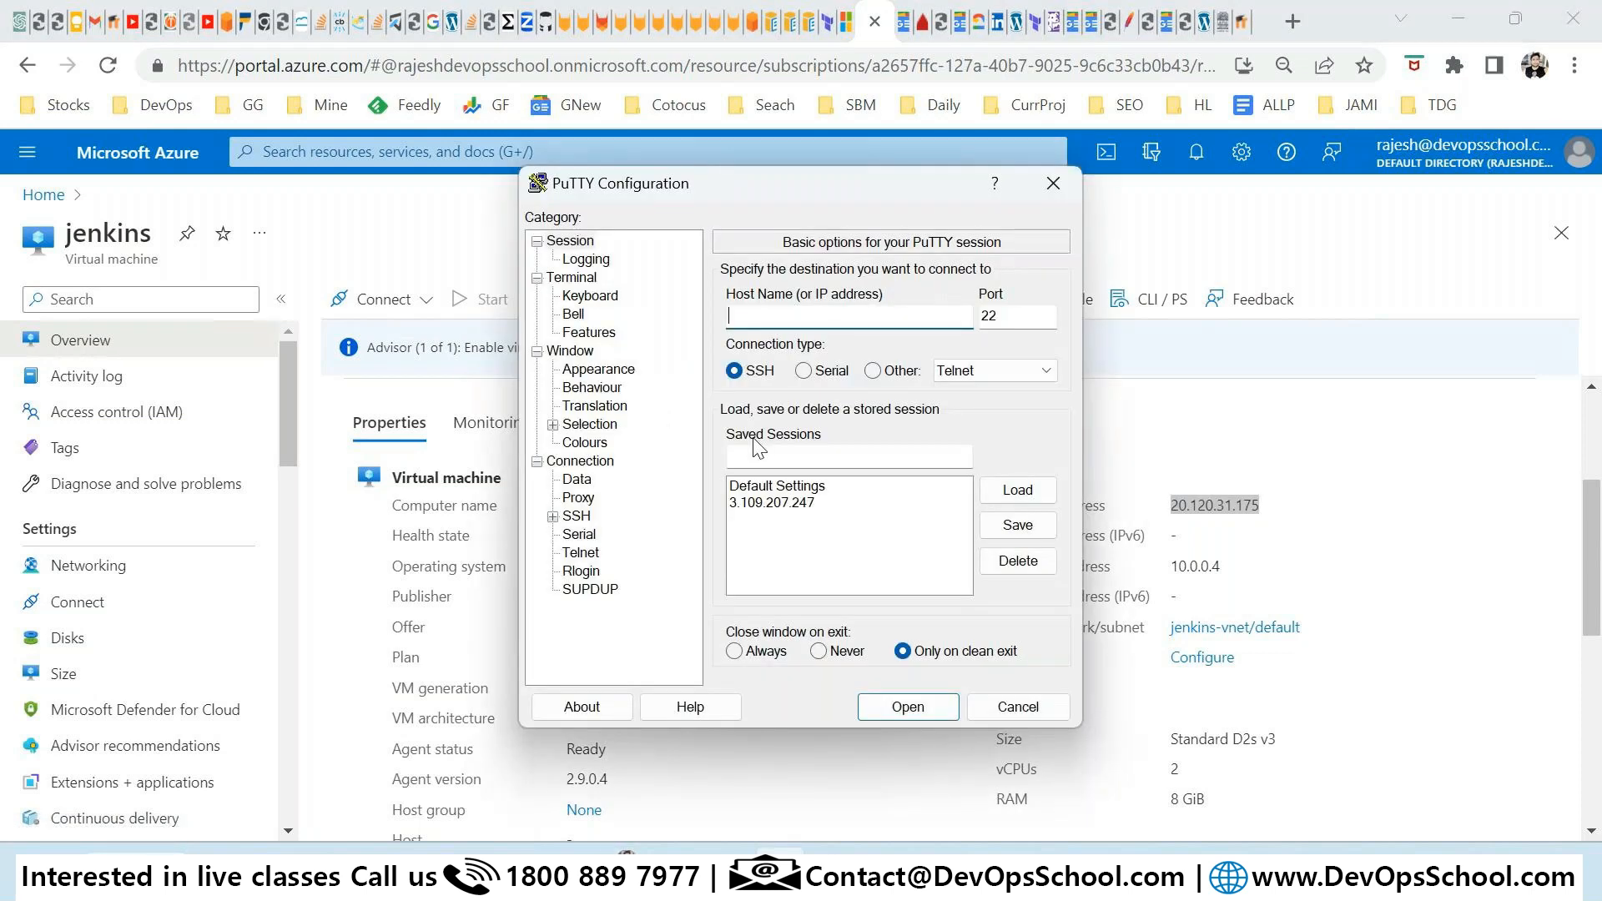
# Log in to the saved SSH session 20.120.31.175 as azureuser
pyautogui.click(904, 706)
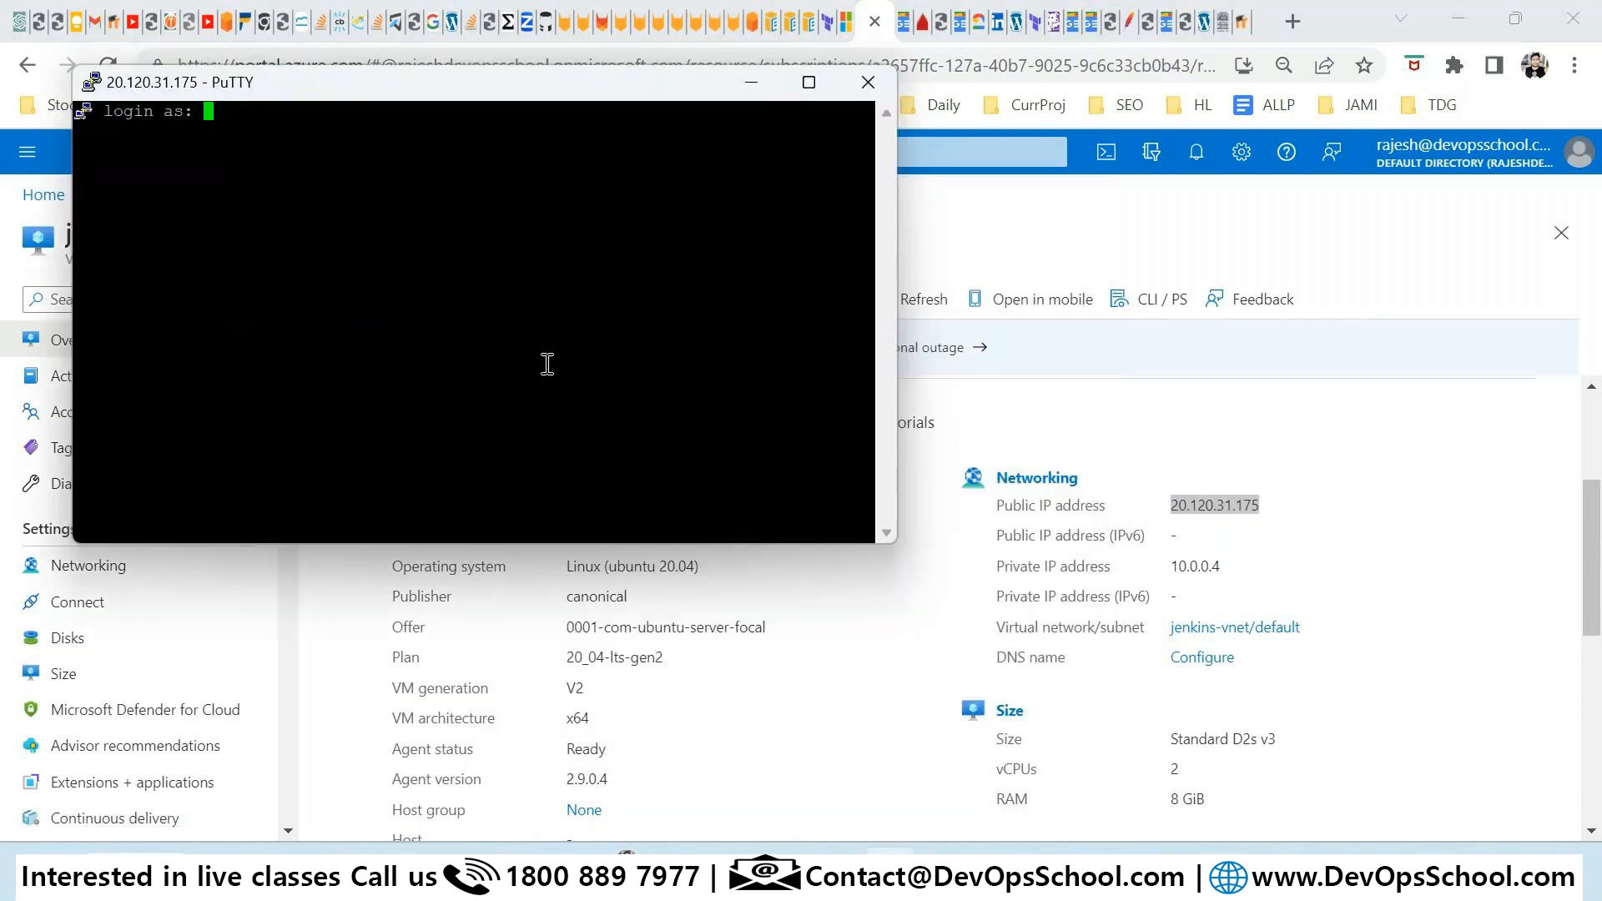
pyautogui.moveTo(336, 210)
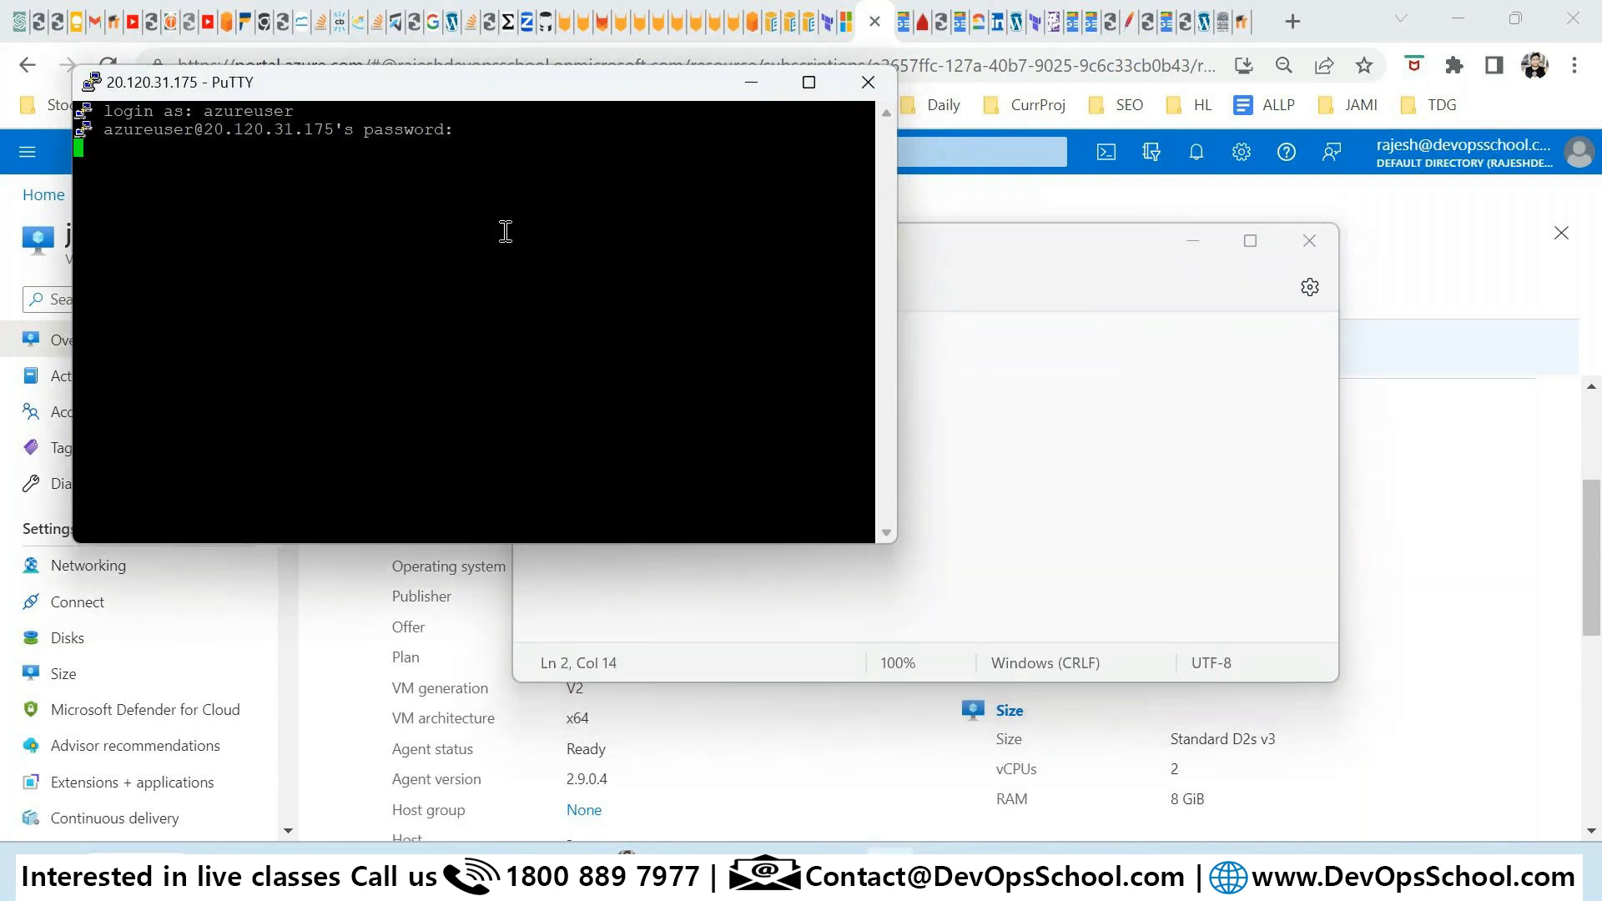
pyautogui.press('Return')
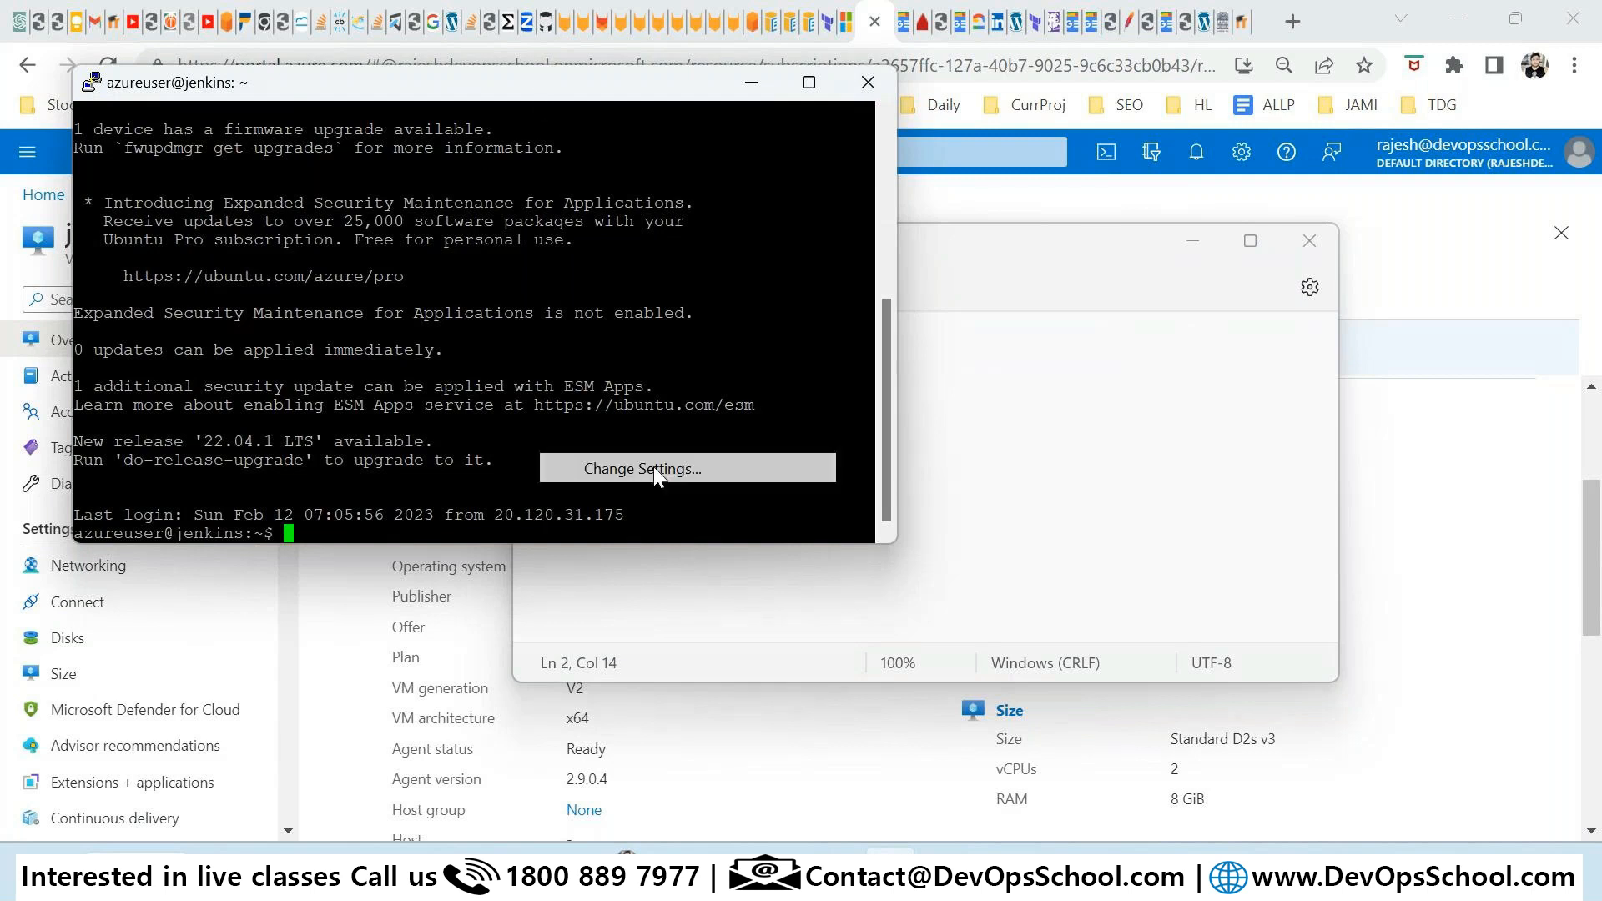
# Change the terminal appearance font to Bold 16 and apply it
pyautogui.click(639, 468)
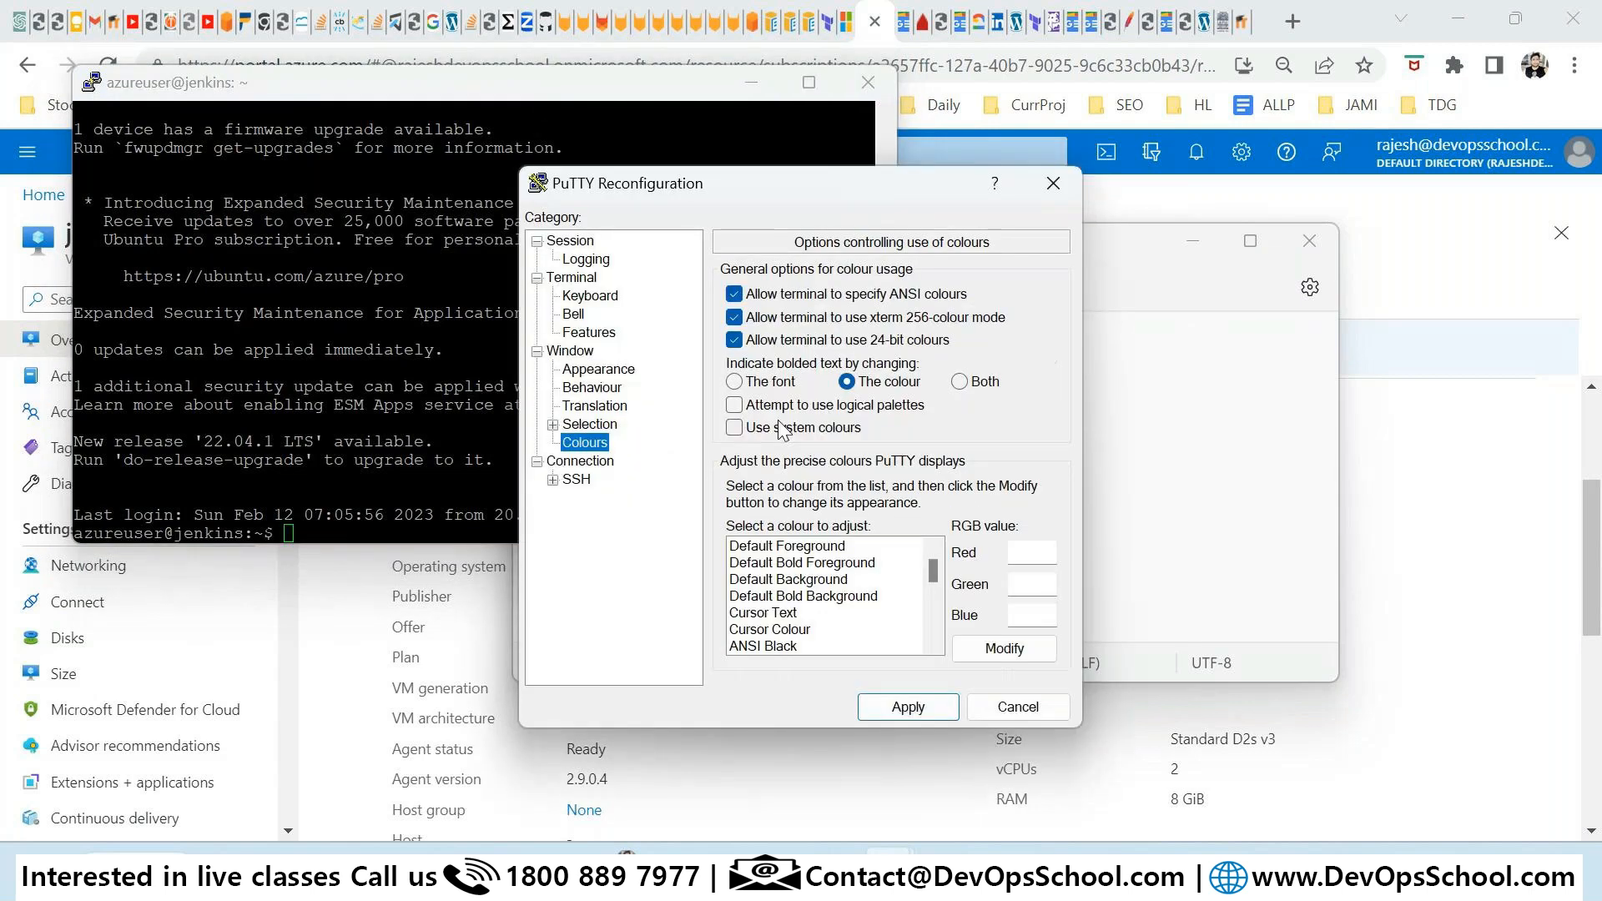
pyautogui.click(597, 369)
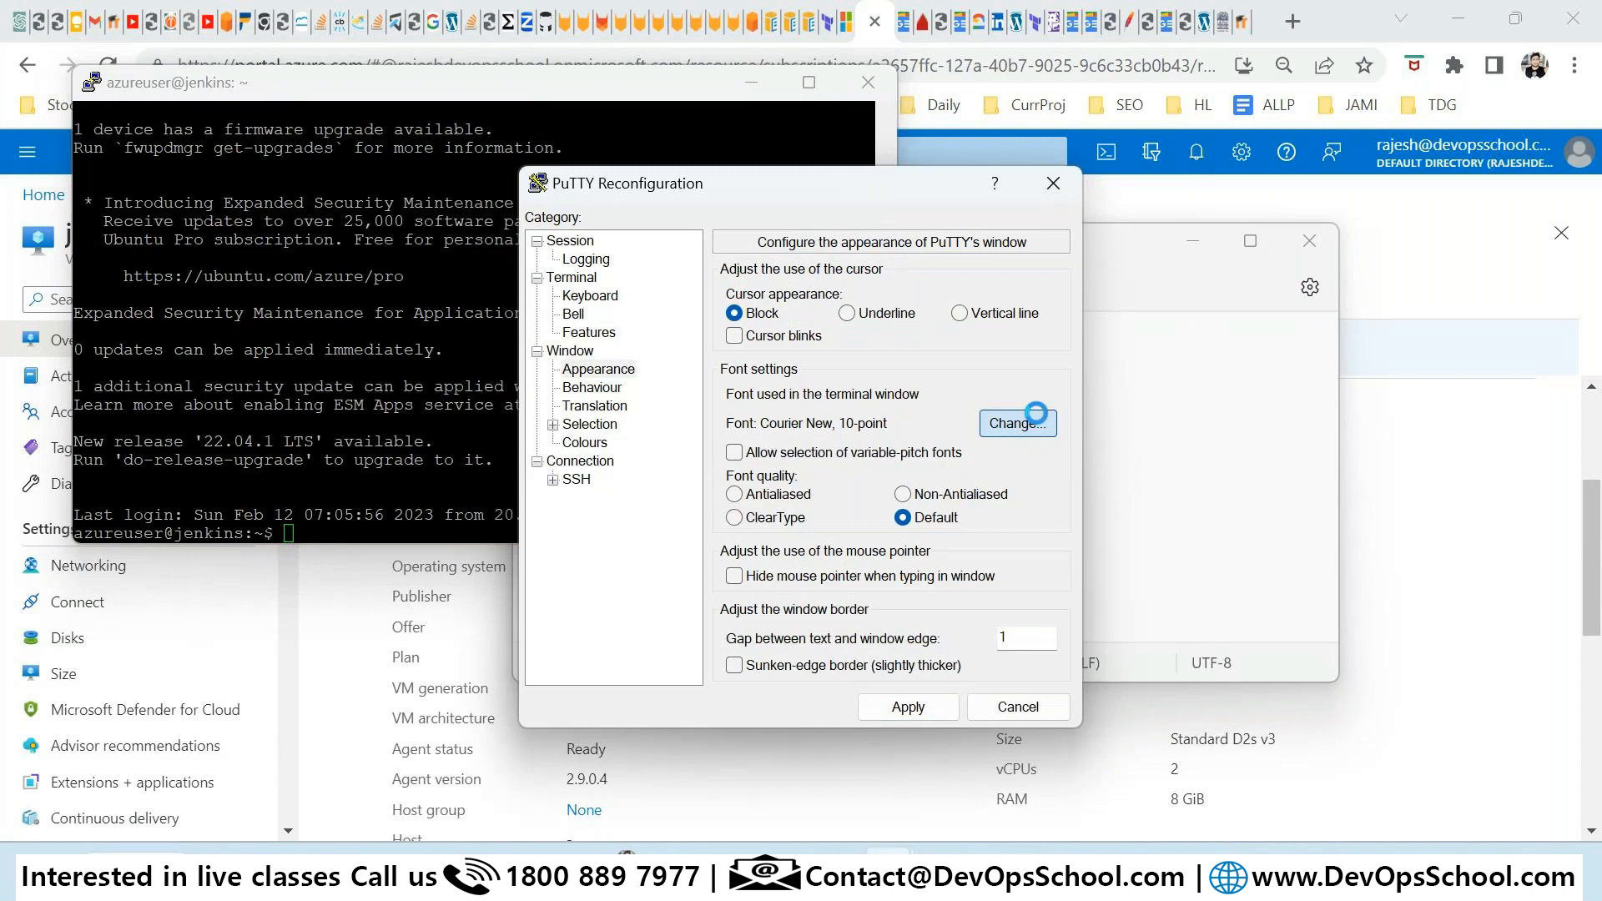
pyautogui.click(1017, 423)
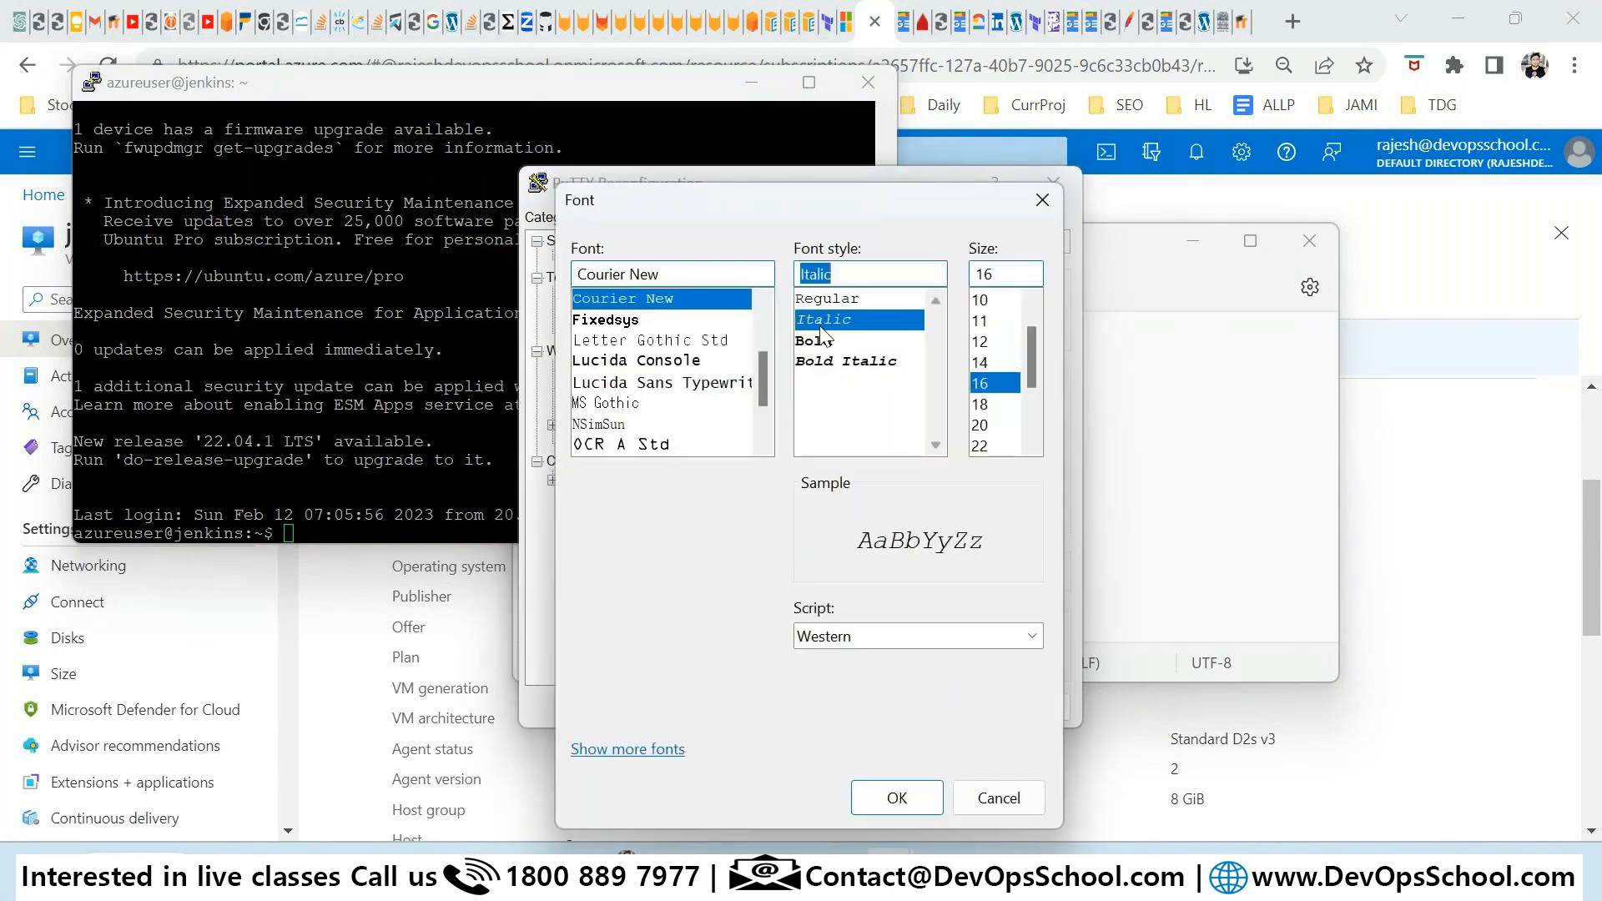
pyautogui.click(816, 340)
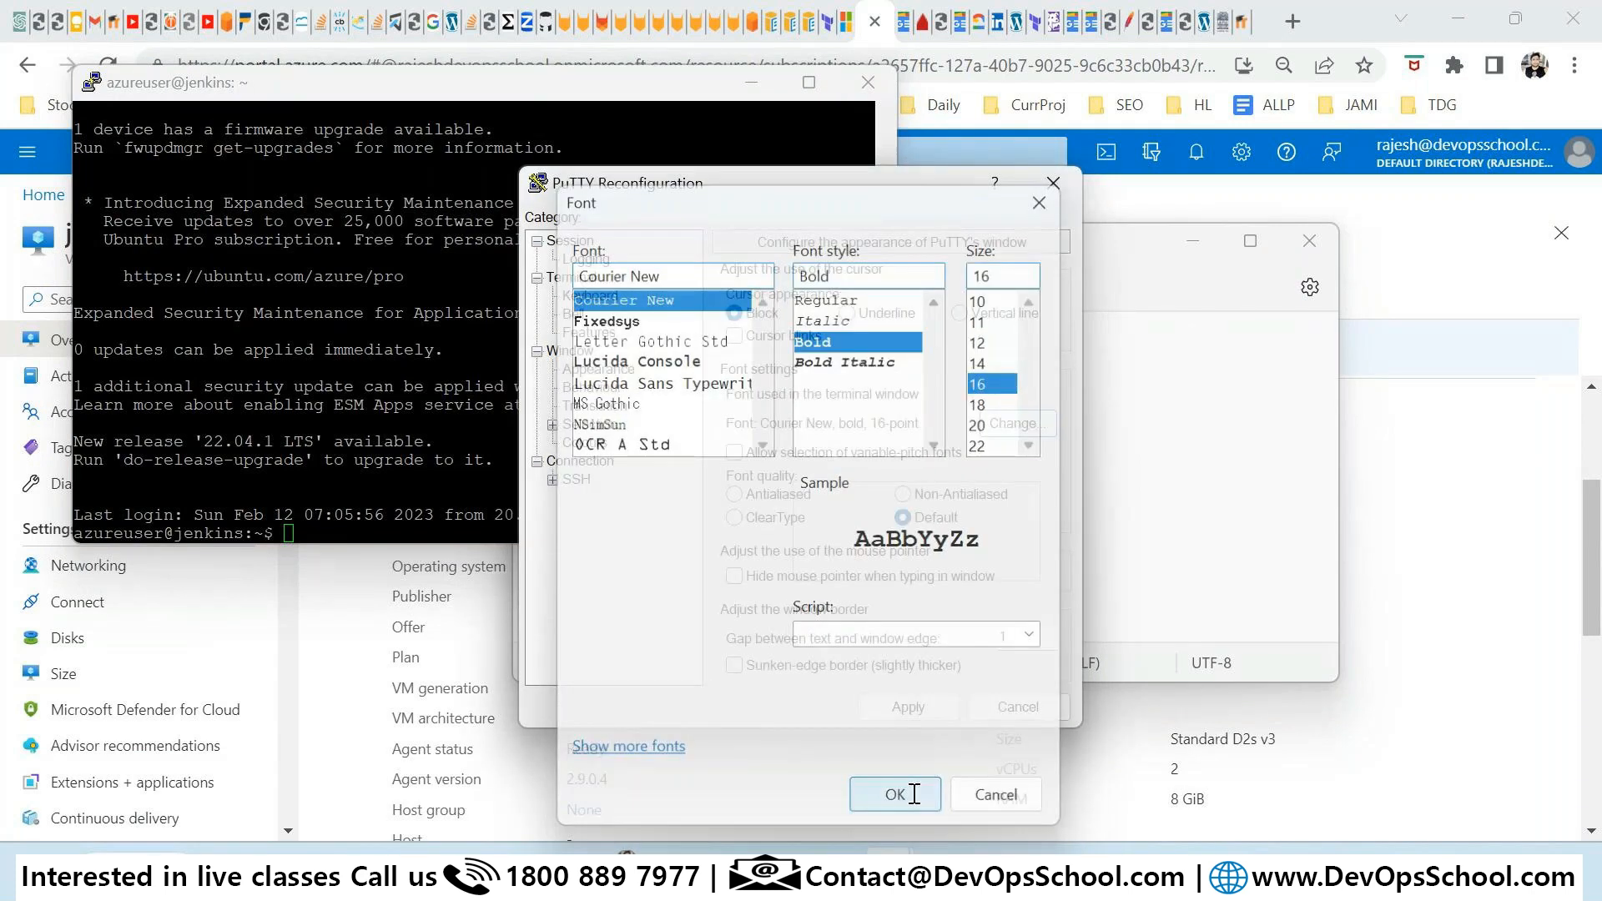
pyautogui.click(893, 794)
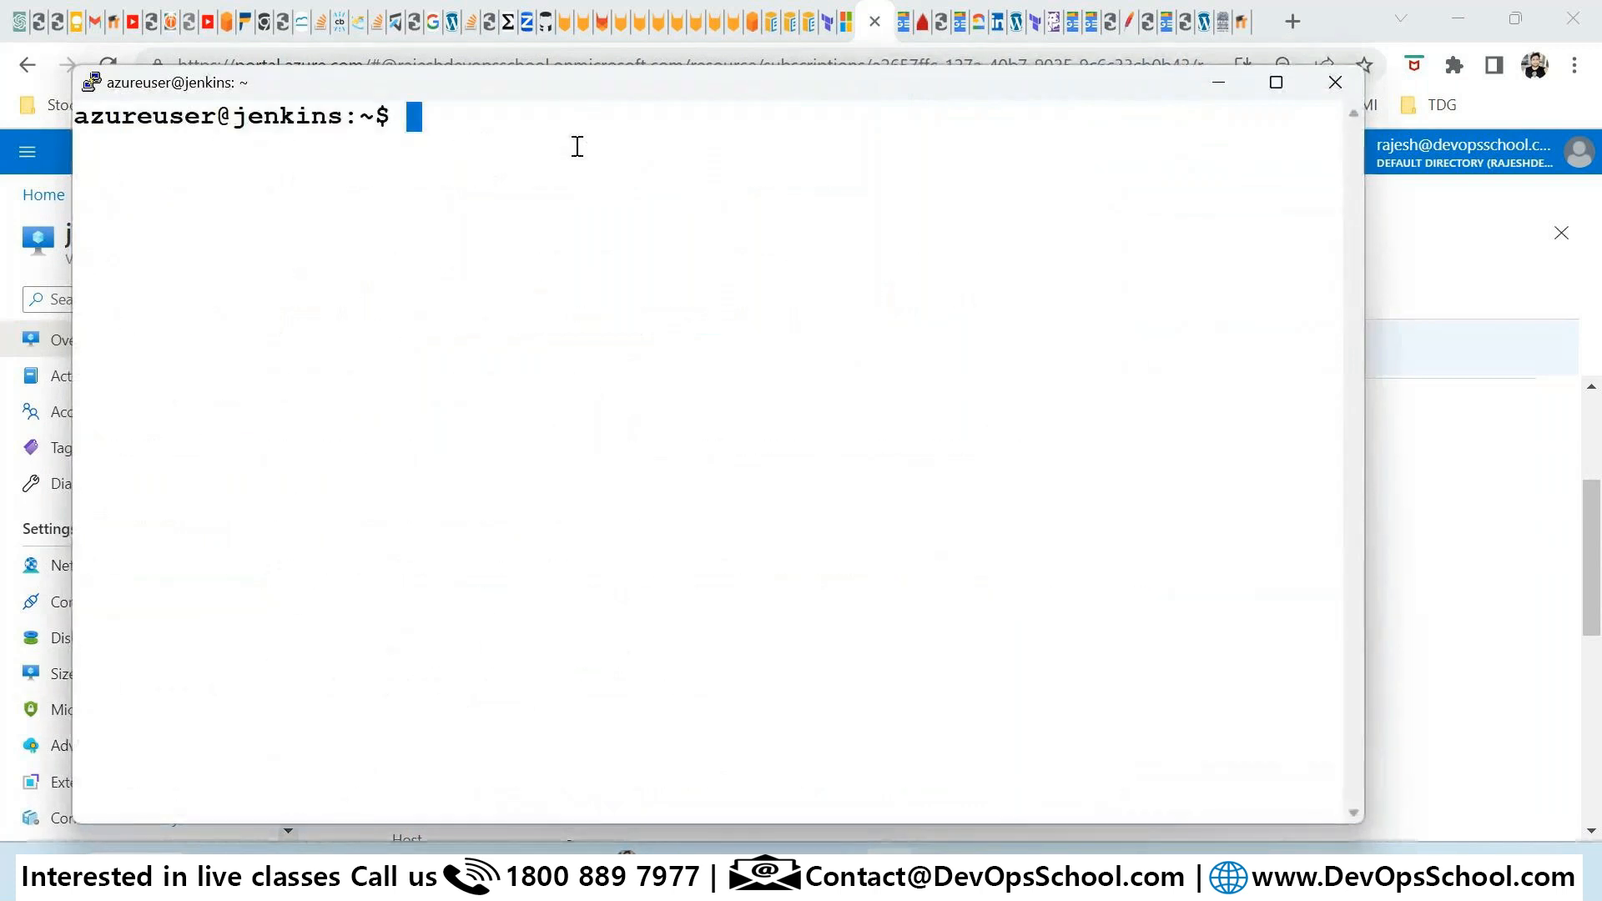
pyautogui.press('Return')
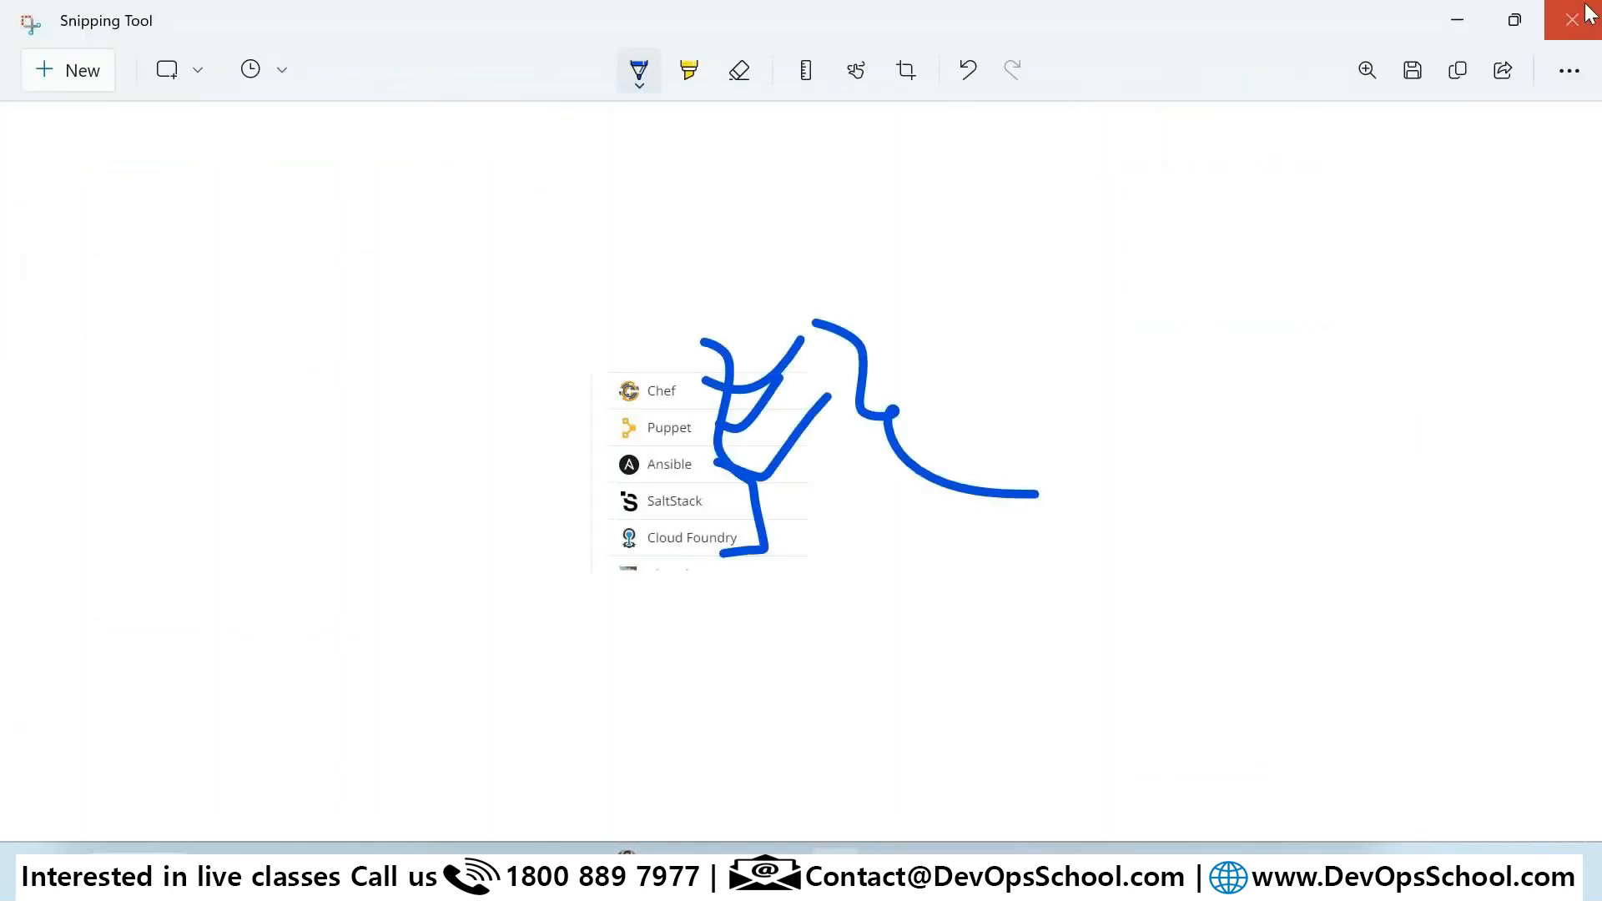
# Close the sketch window and return to the browser
pyautogui.click(1573, 20)
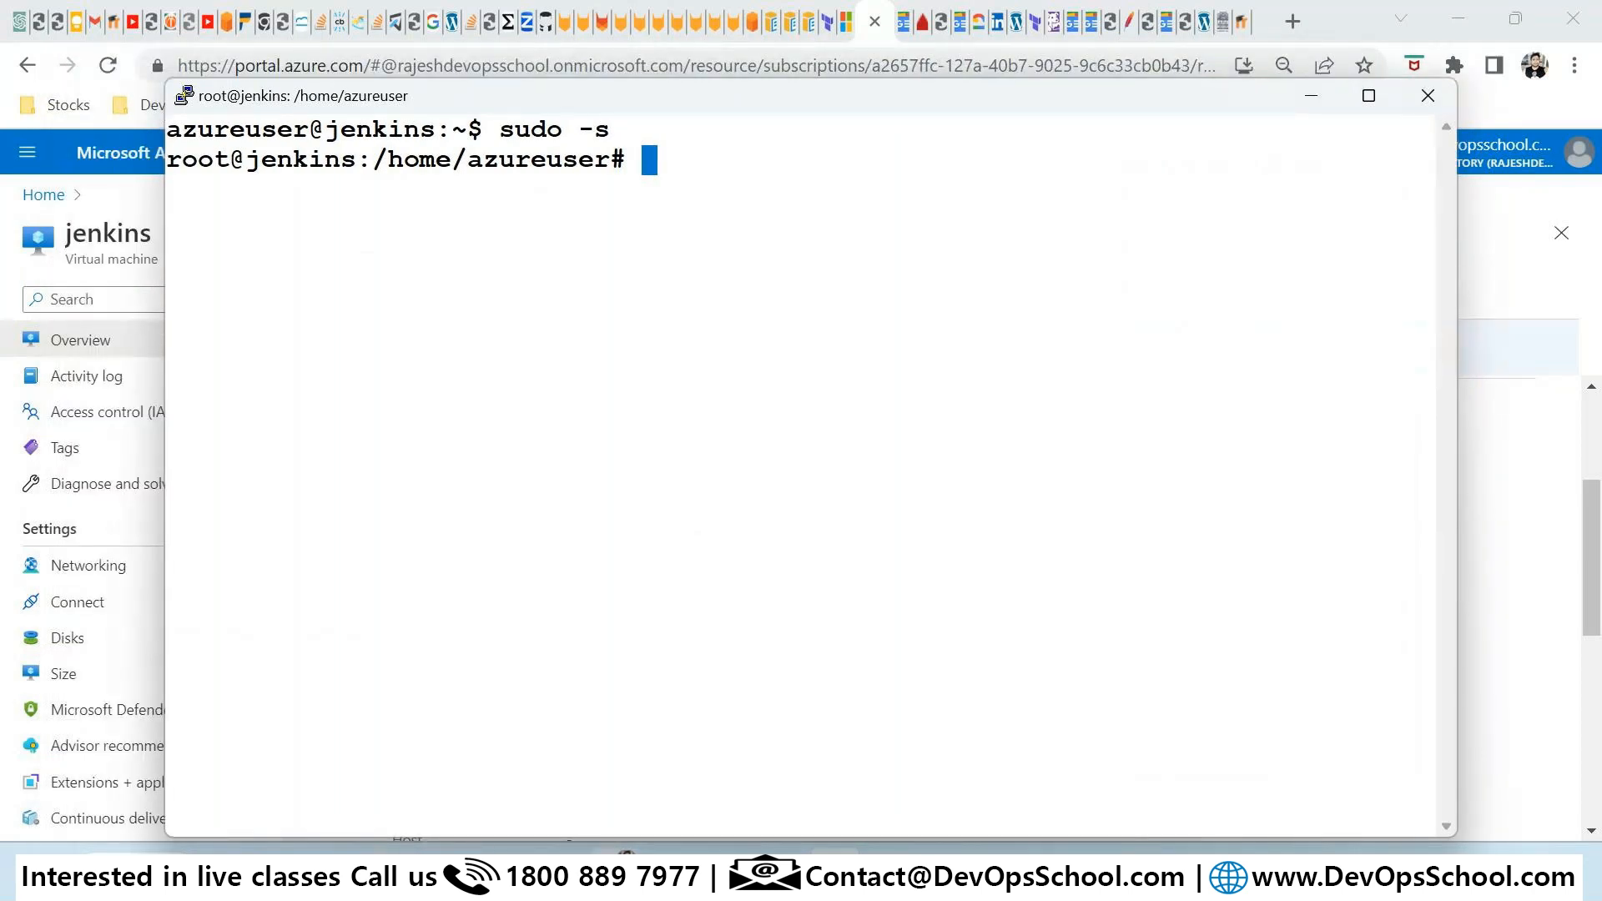
pyautogui.click(1427, 95)
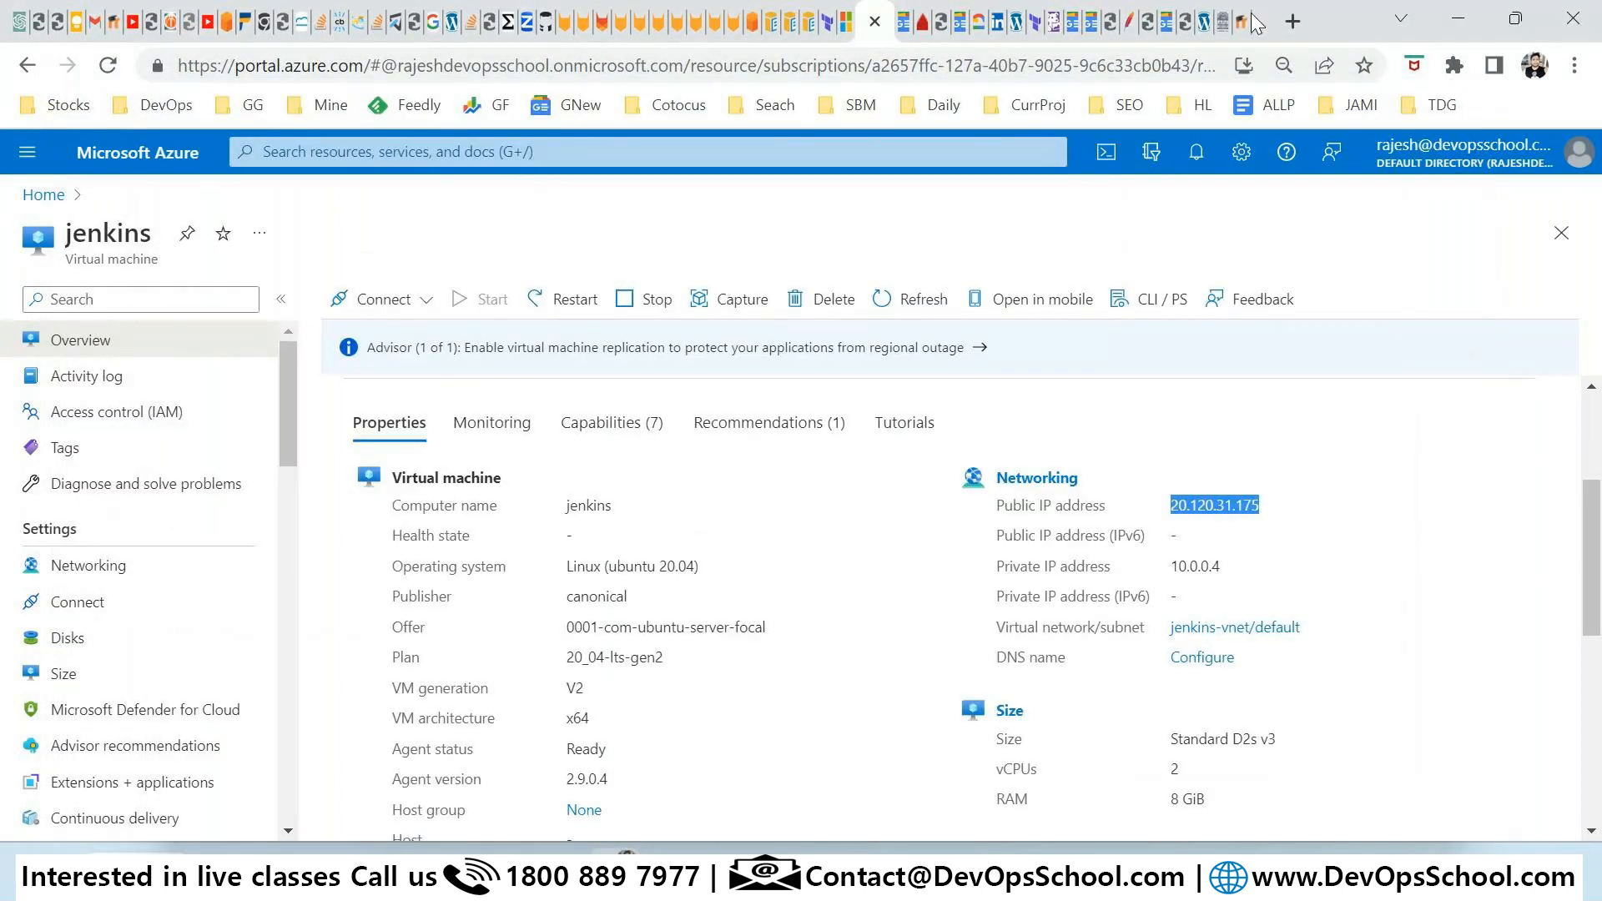
# Switch to the Datadog quick start tab and reload it
pyautogui.click(1118, 20)
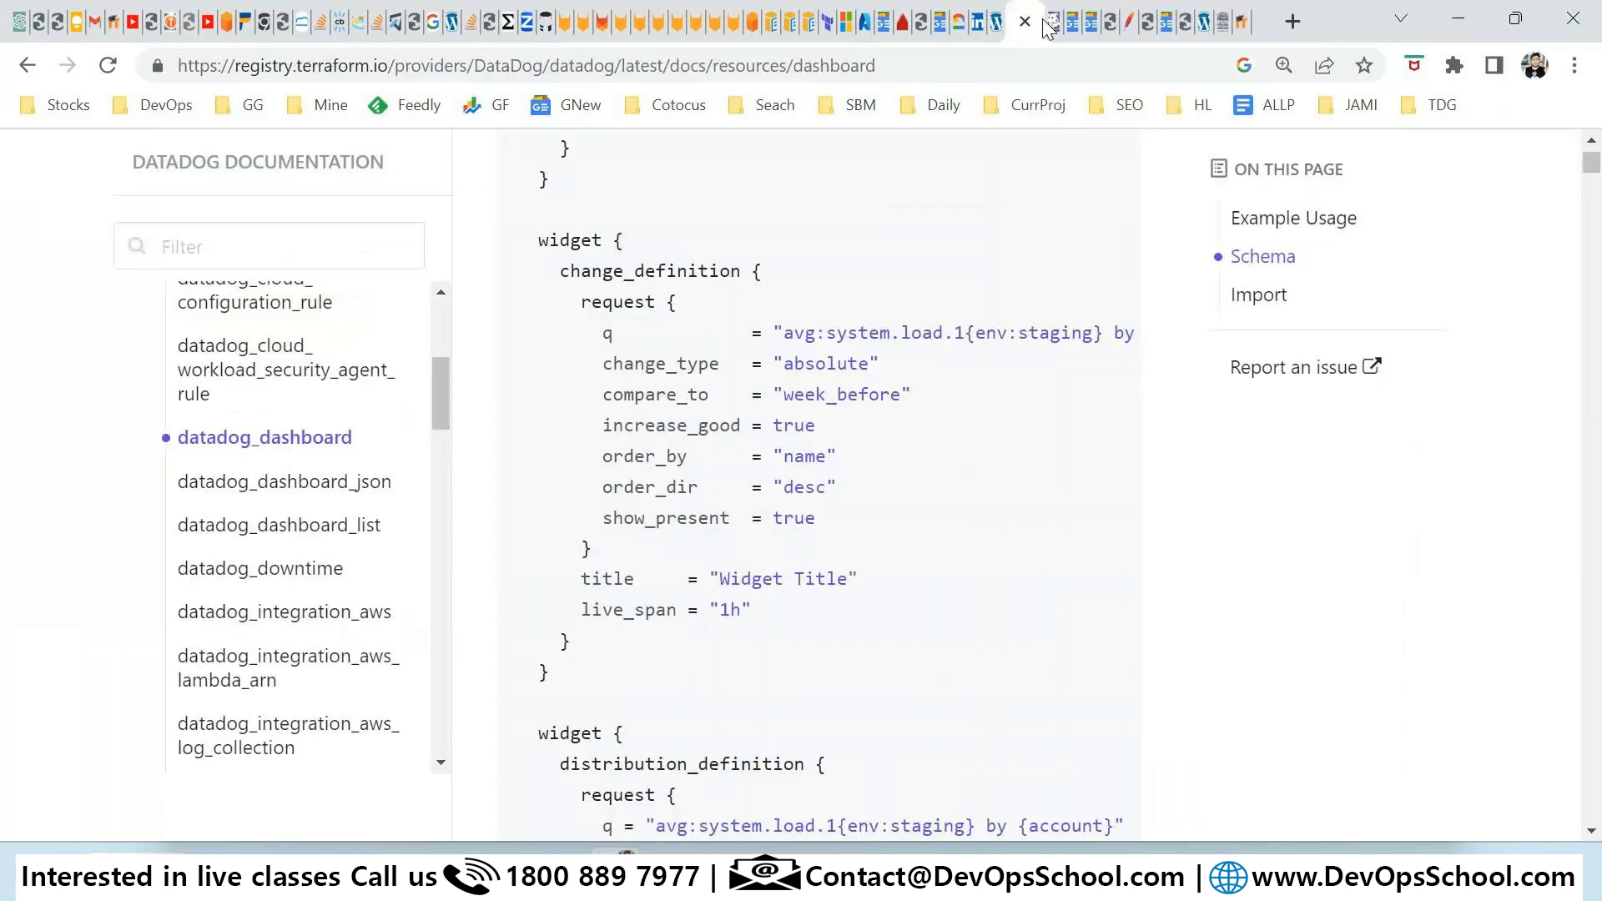
pyautogui.click(1042, 20)
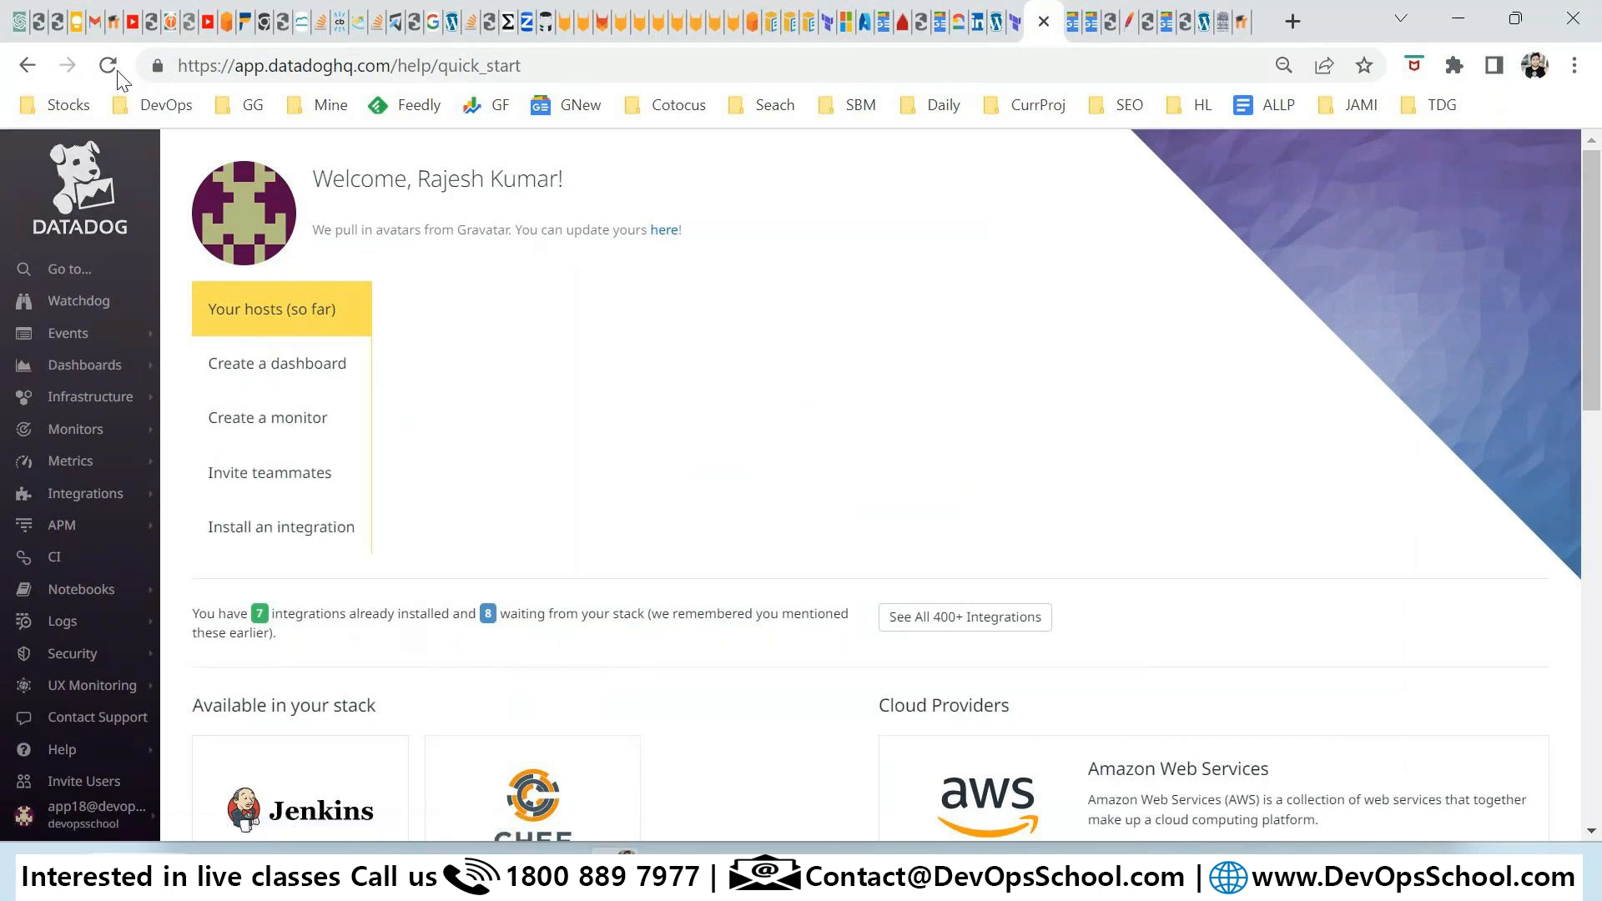
pyautogui.click(107, 65)
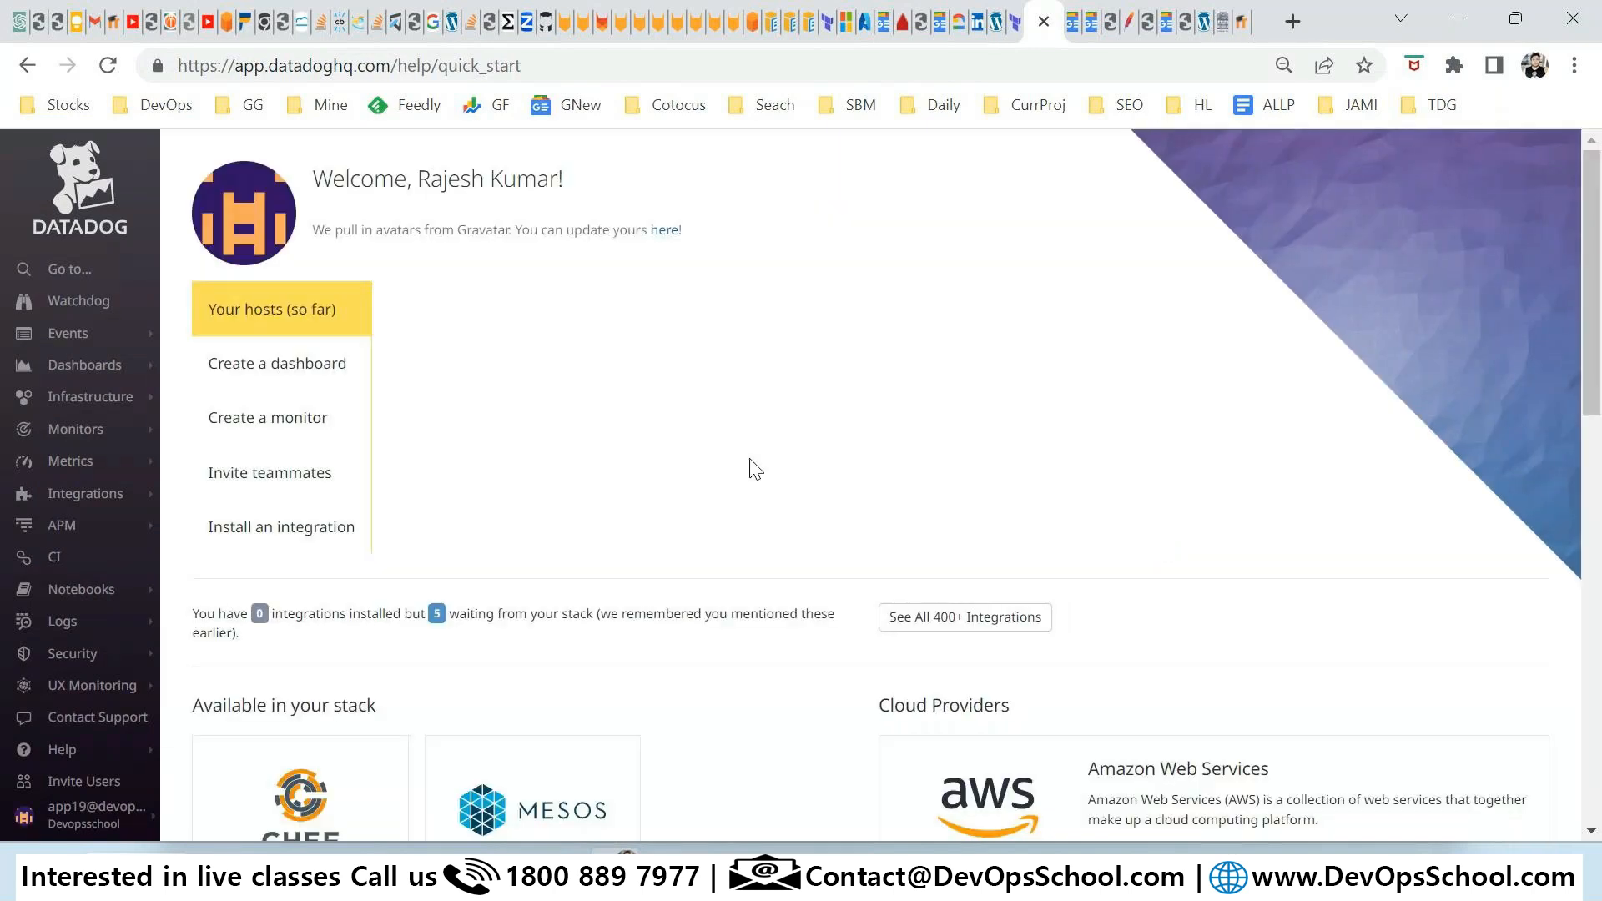
# Adjust the page zoom and reach the Agent 7 installation instructions listing supported platforms
pyautogui.click(1284, 65)
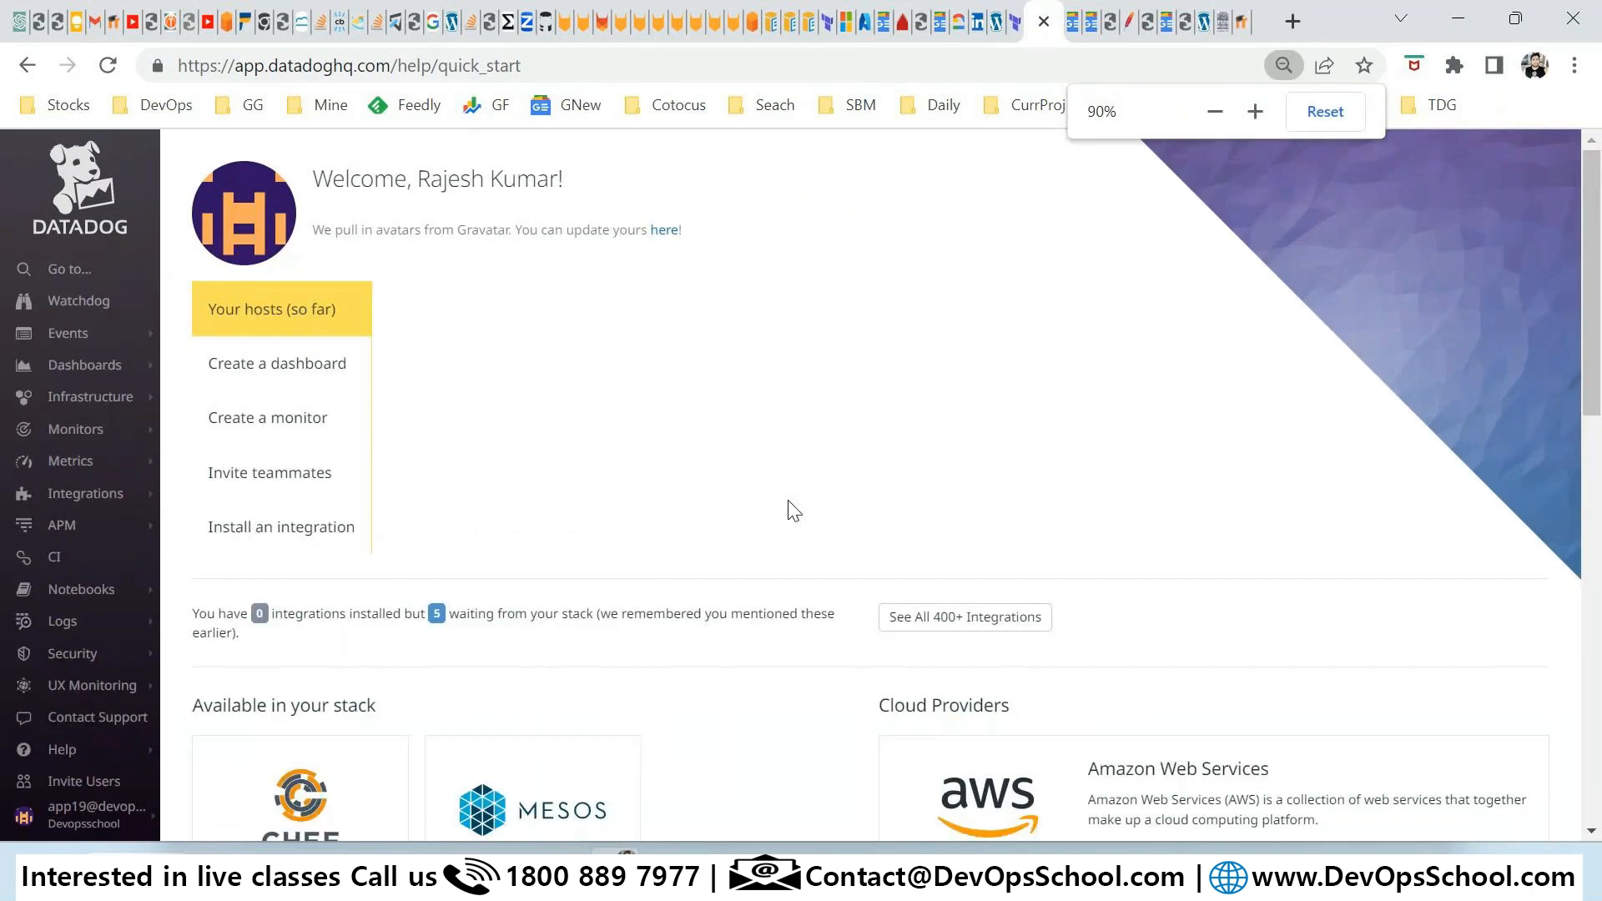
pyautogui.click(1256, 112)
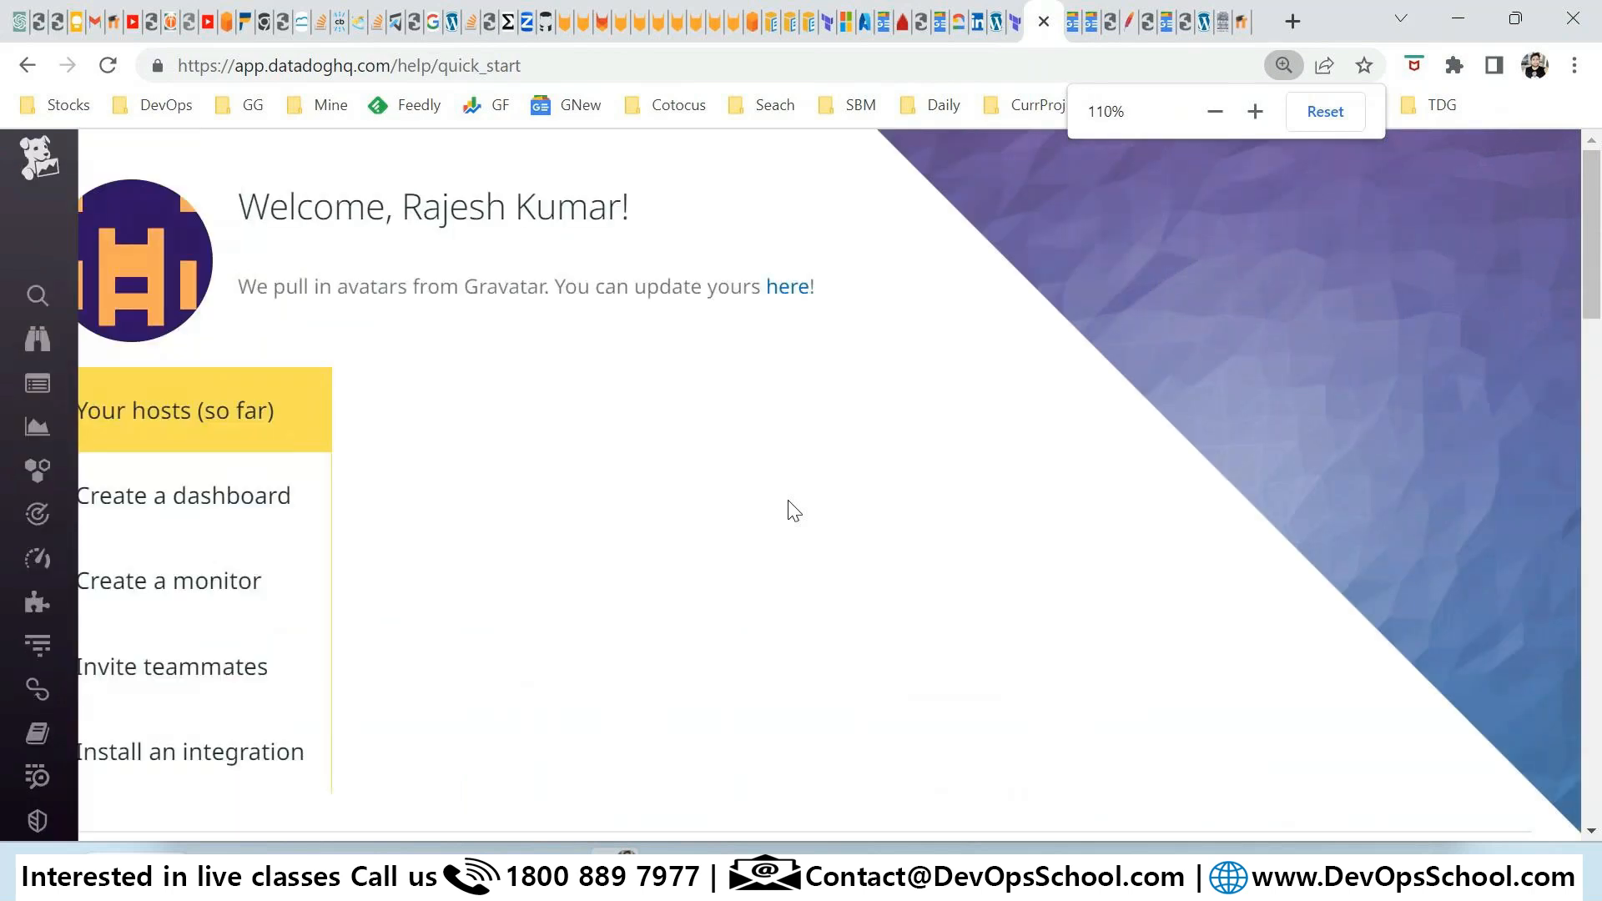
pyautogui.click(1215, 112)
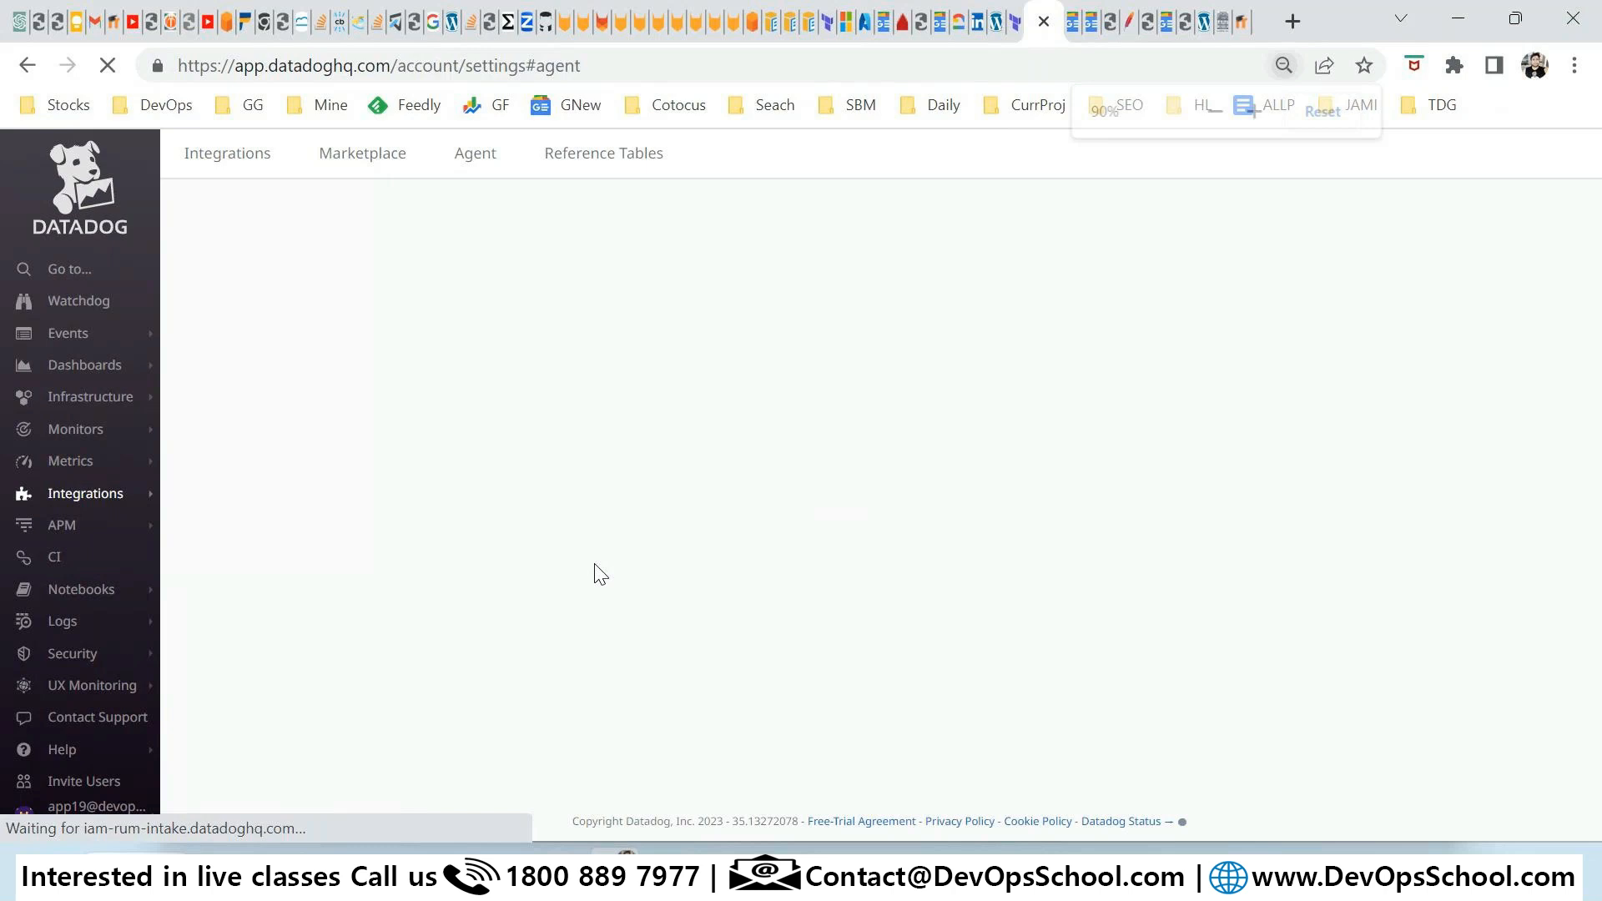
pyautogui.click(1255, 112)
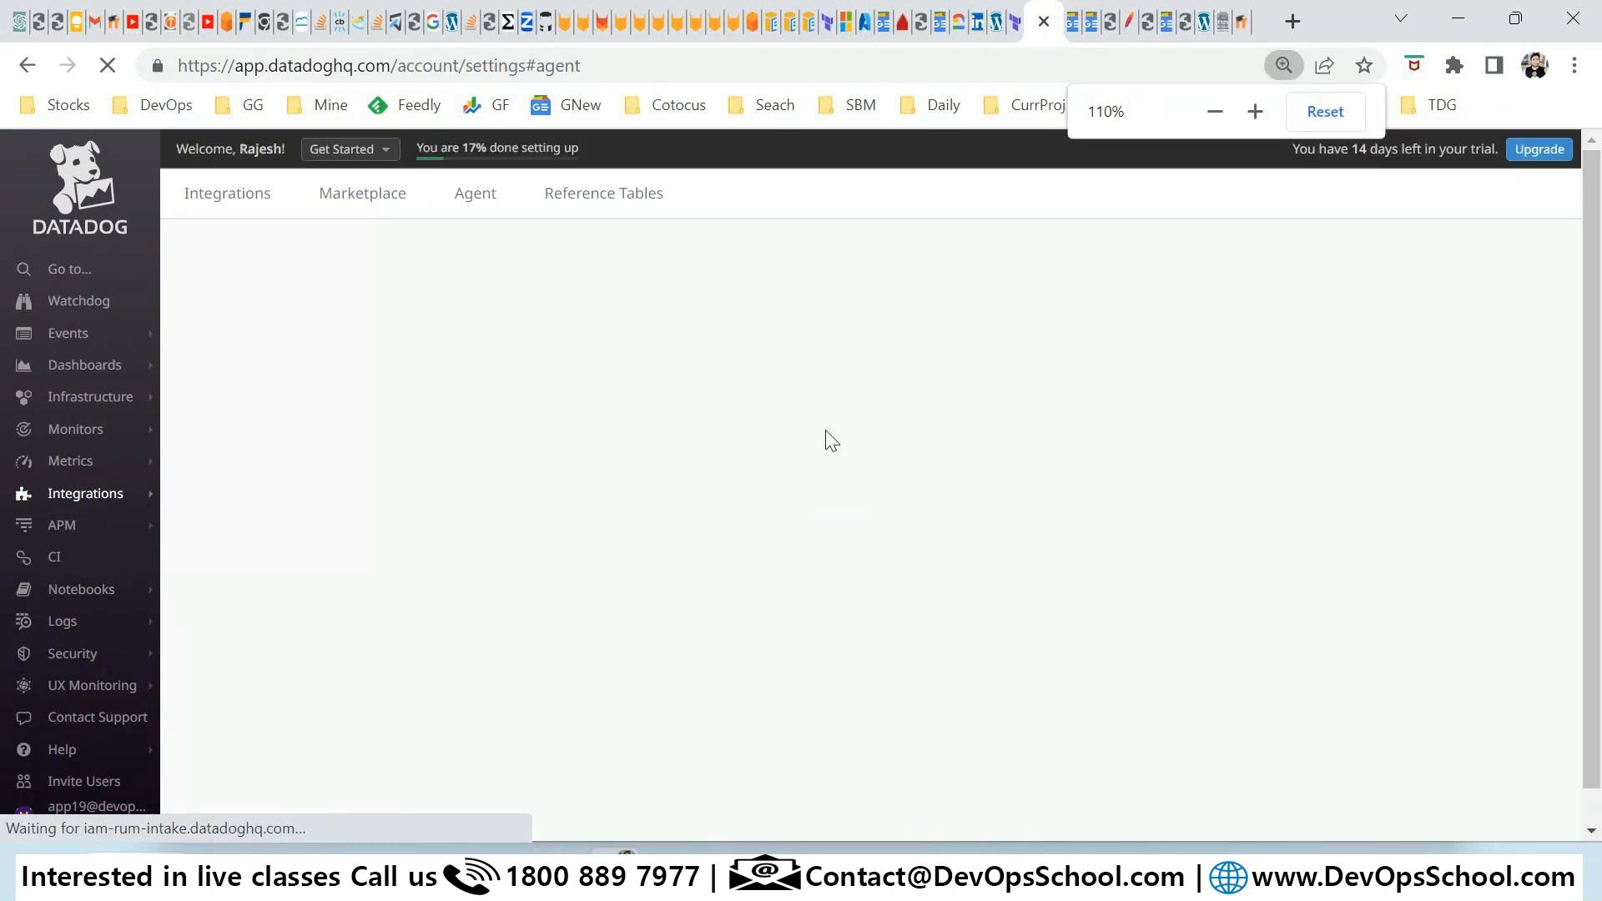
pyautogui.click(1214, 112)
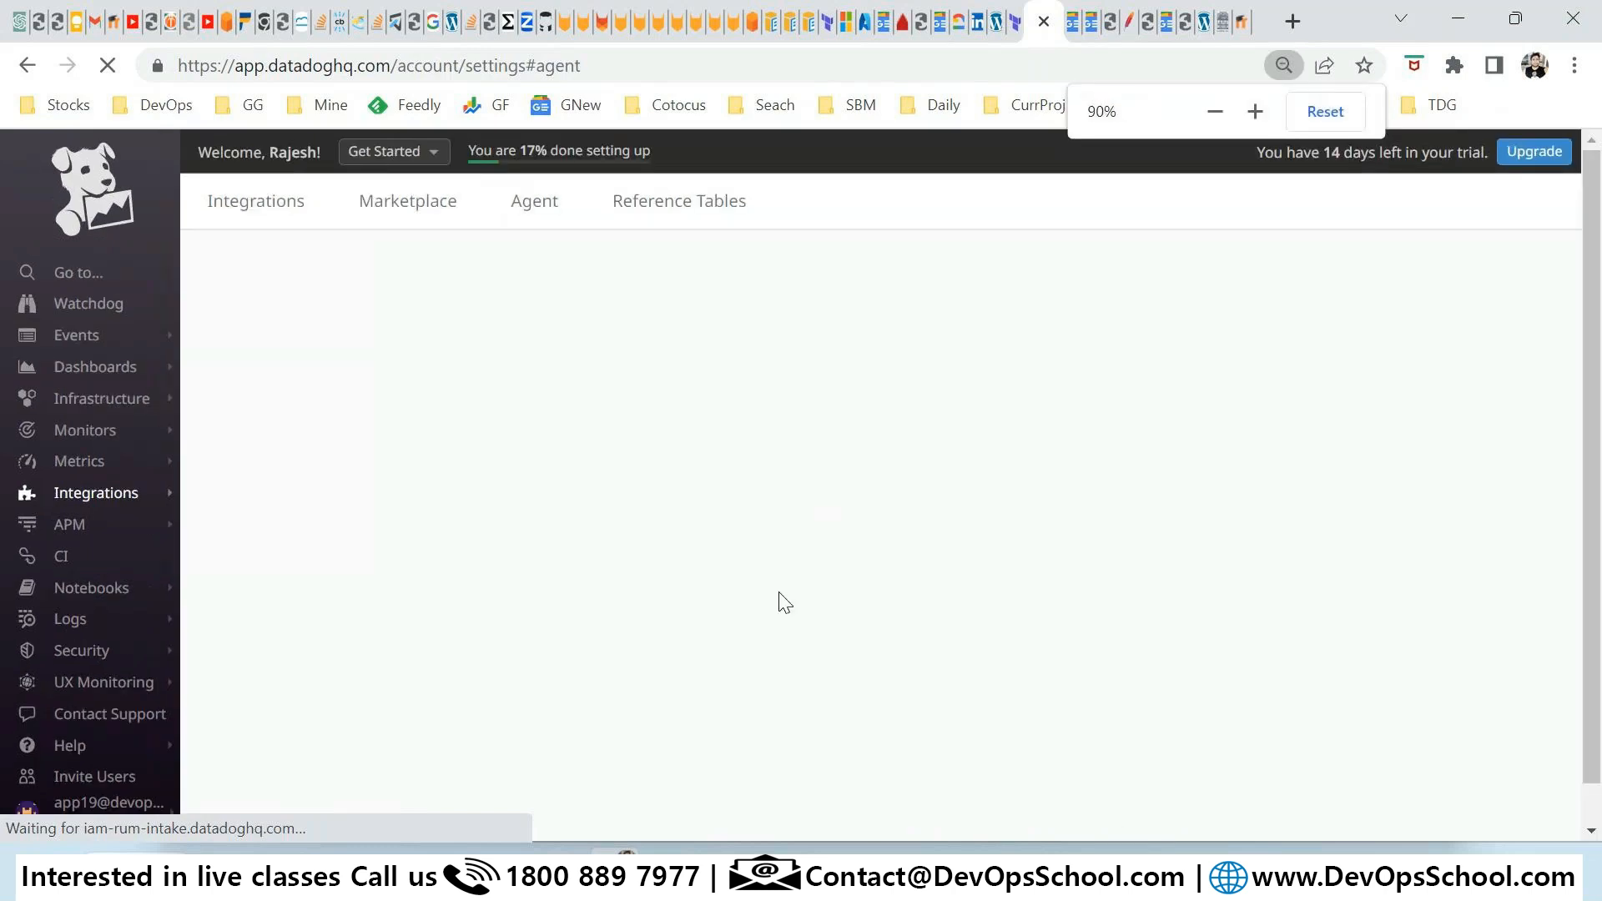
pyautogui.click(1215, 112)
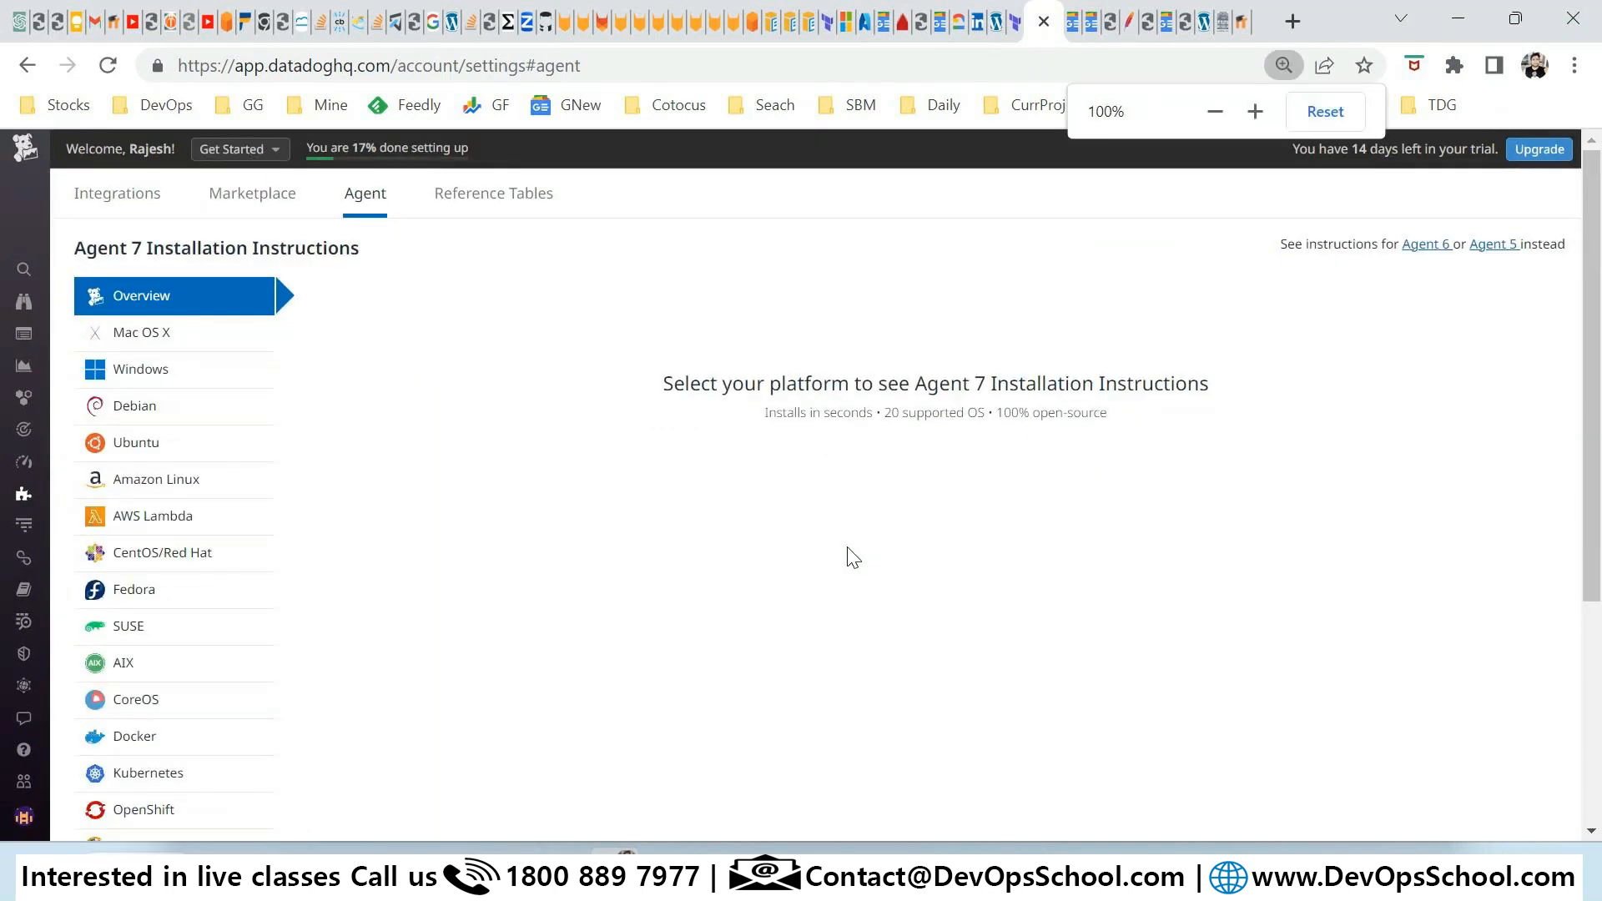
pyautogui.click(1255, 112)
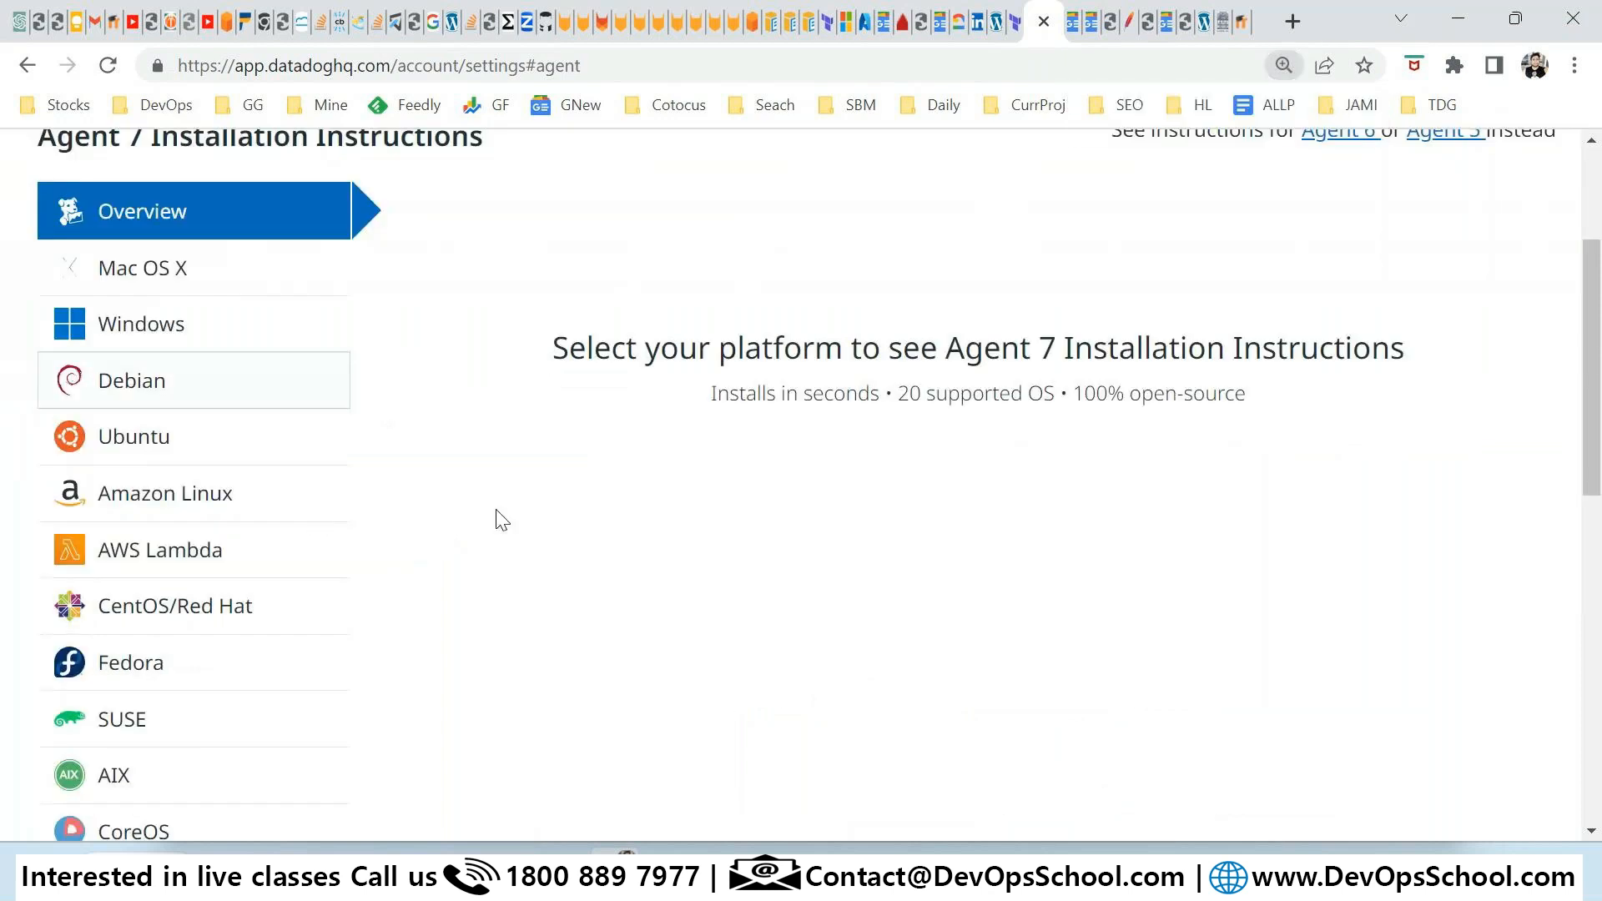
pyautogui.scroll(3)
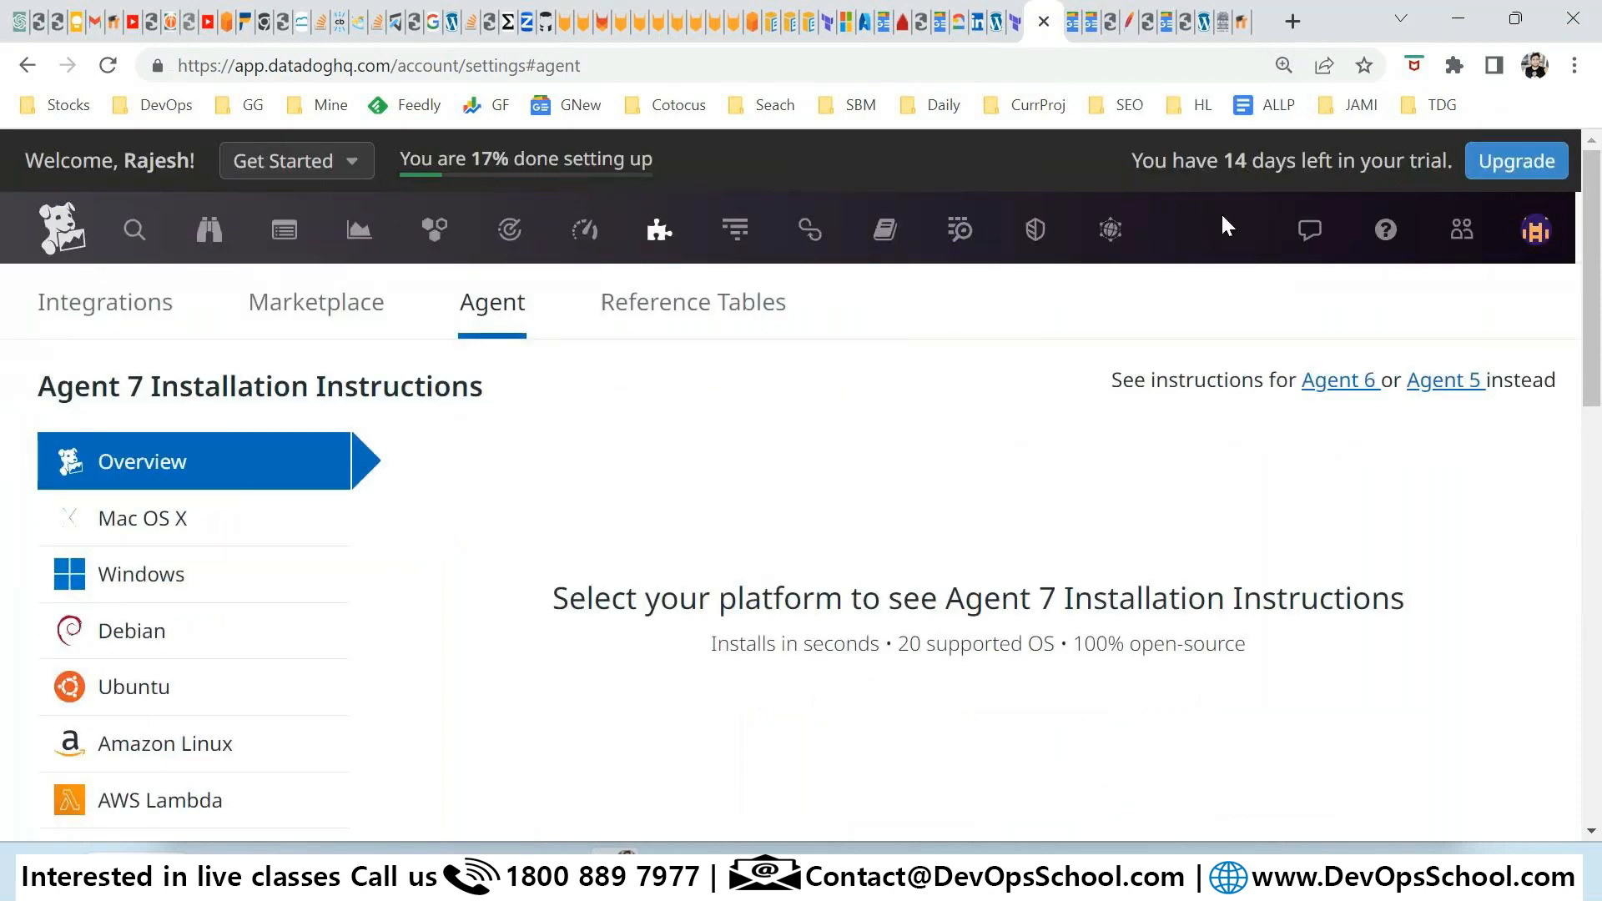
pyautogui.scroll(-3)
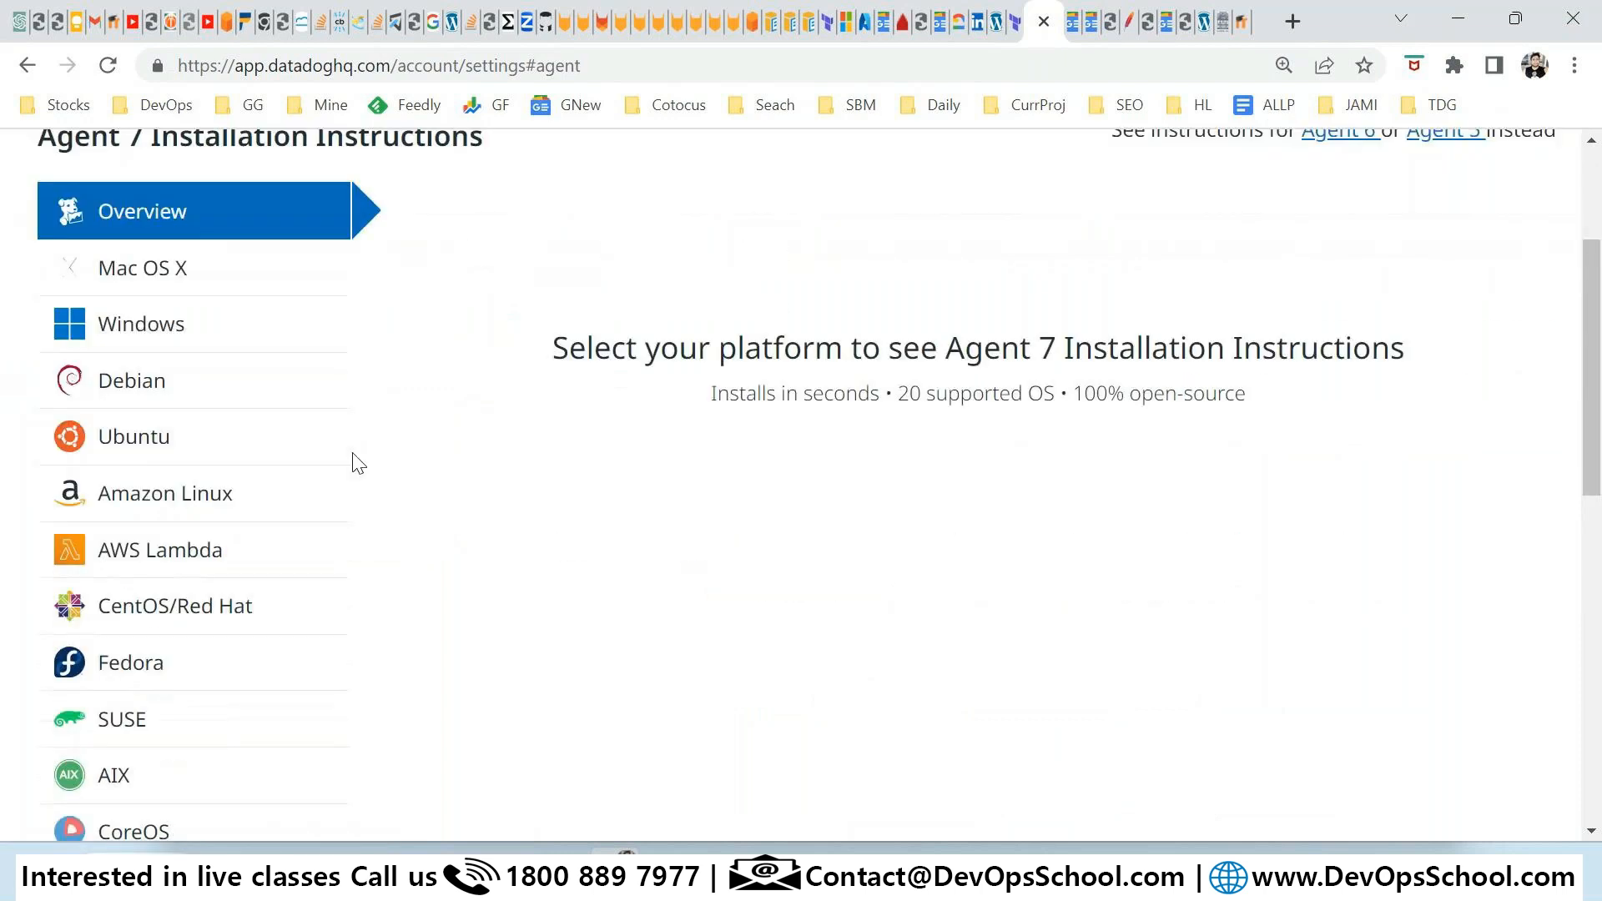
pyautogui.moveTo(131, 380)
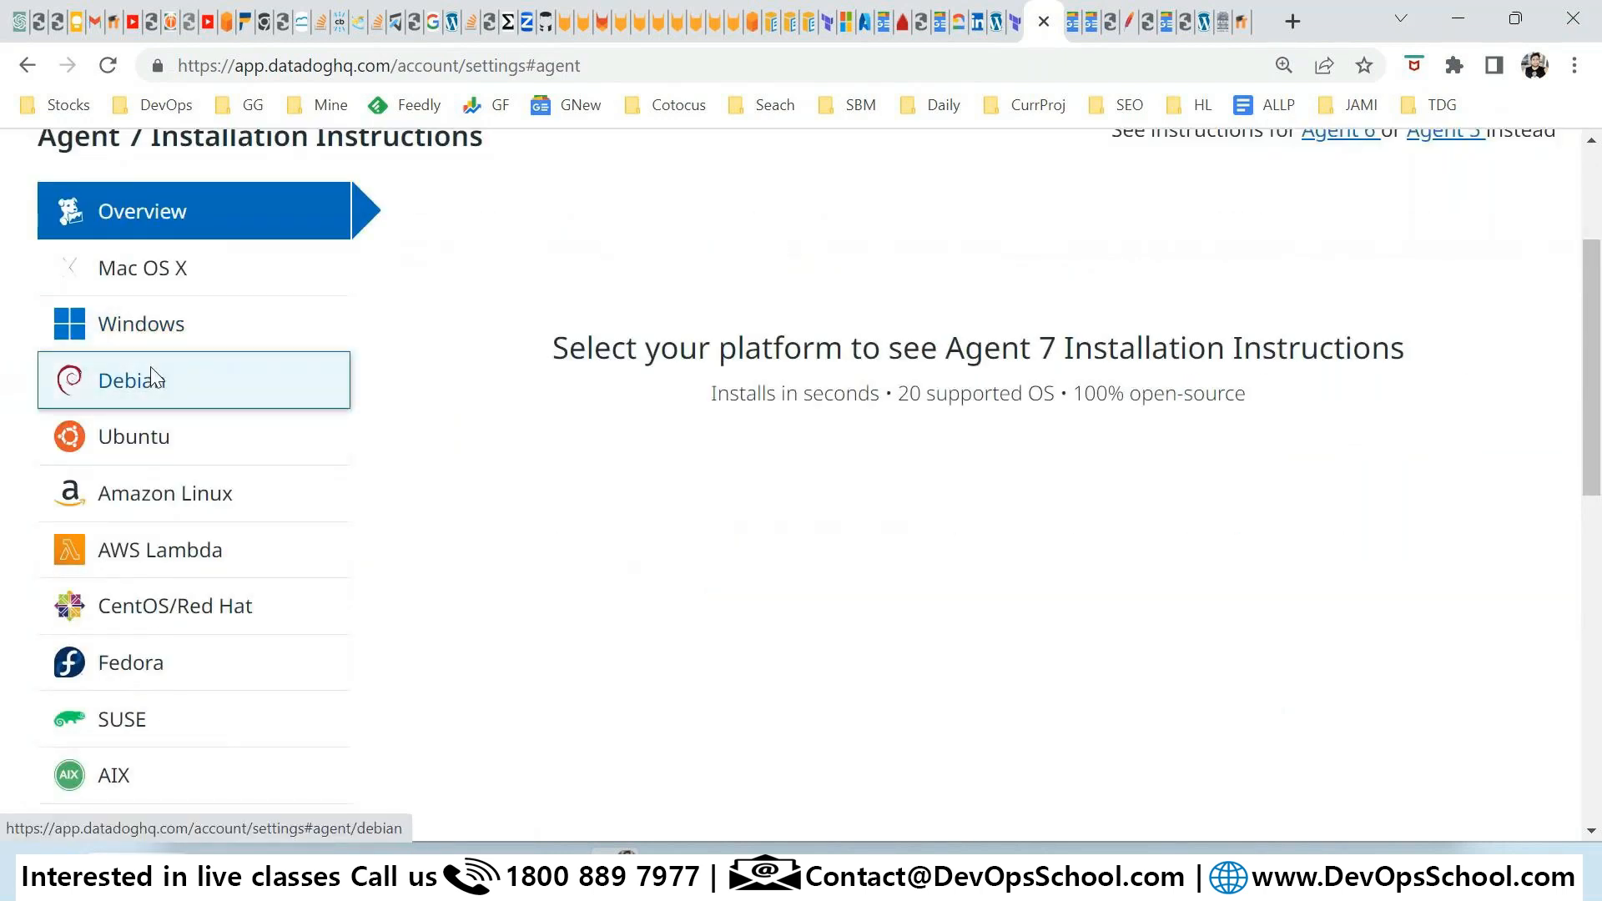
# Choose Debian, apply the account's existing API key and reveal the one-step install command
pyautogui.click(132, 379)
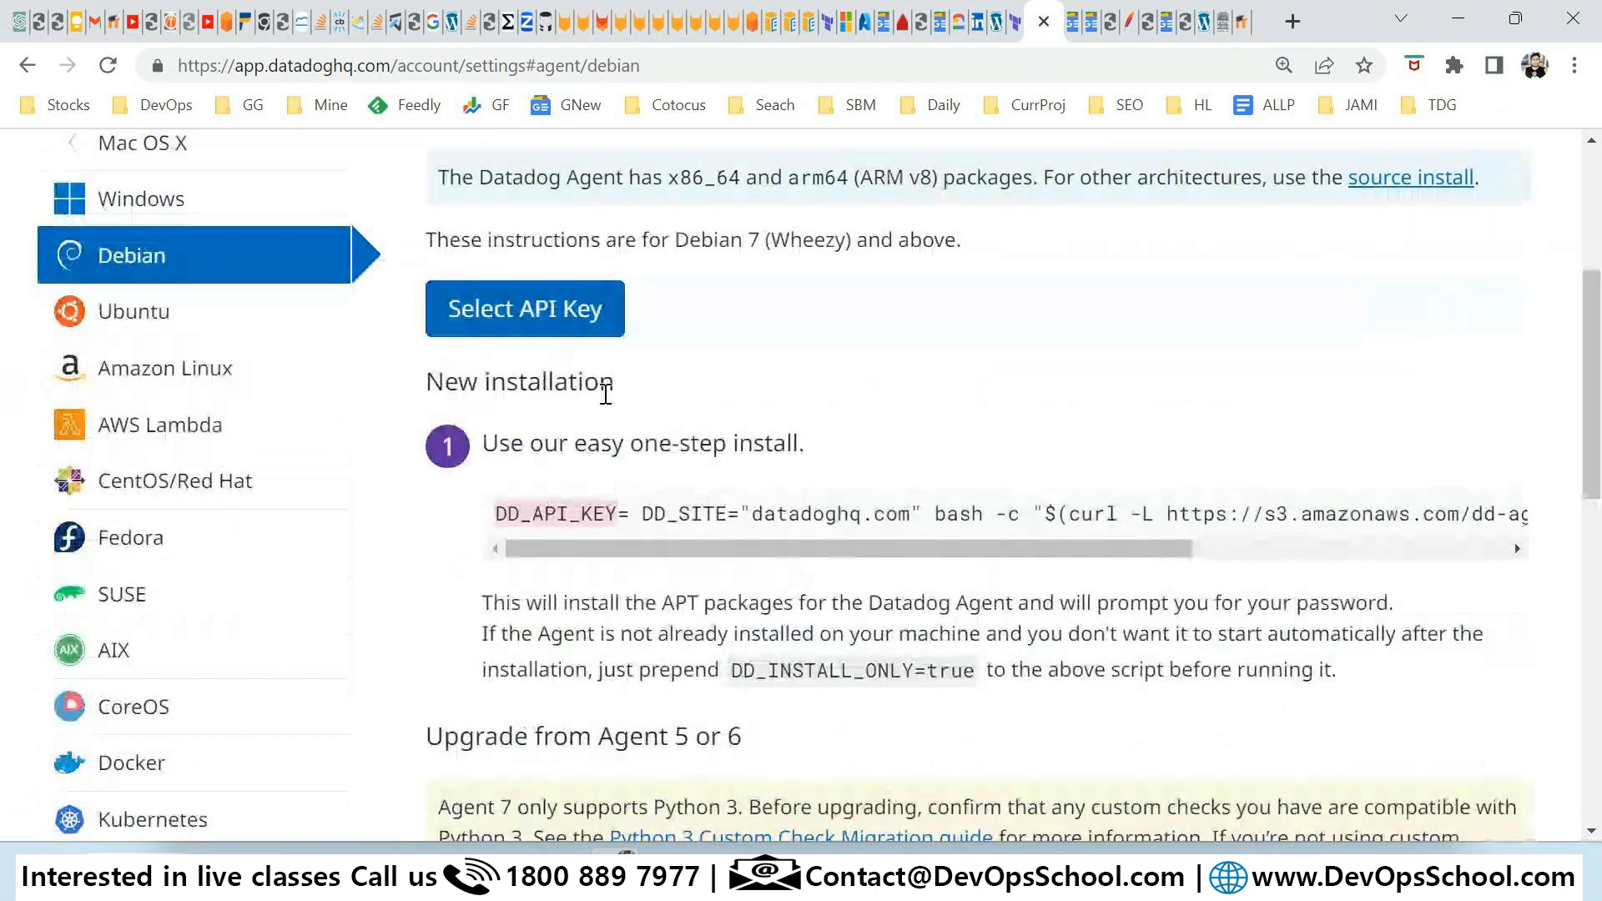
pyautogui.scroll(3)
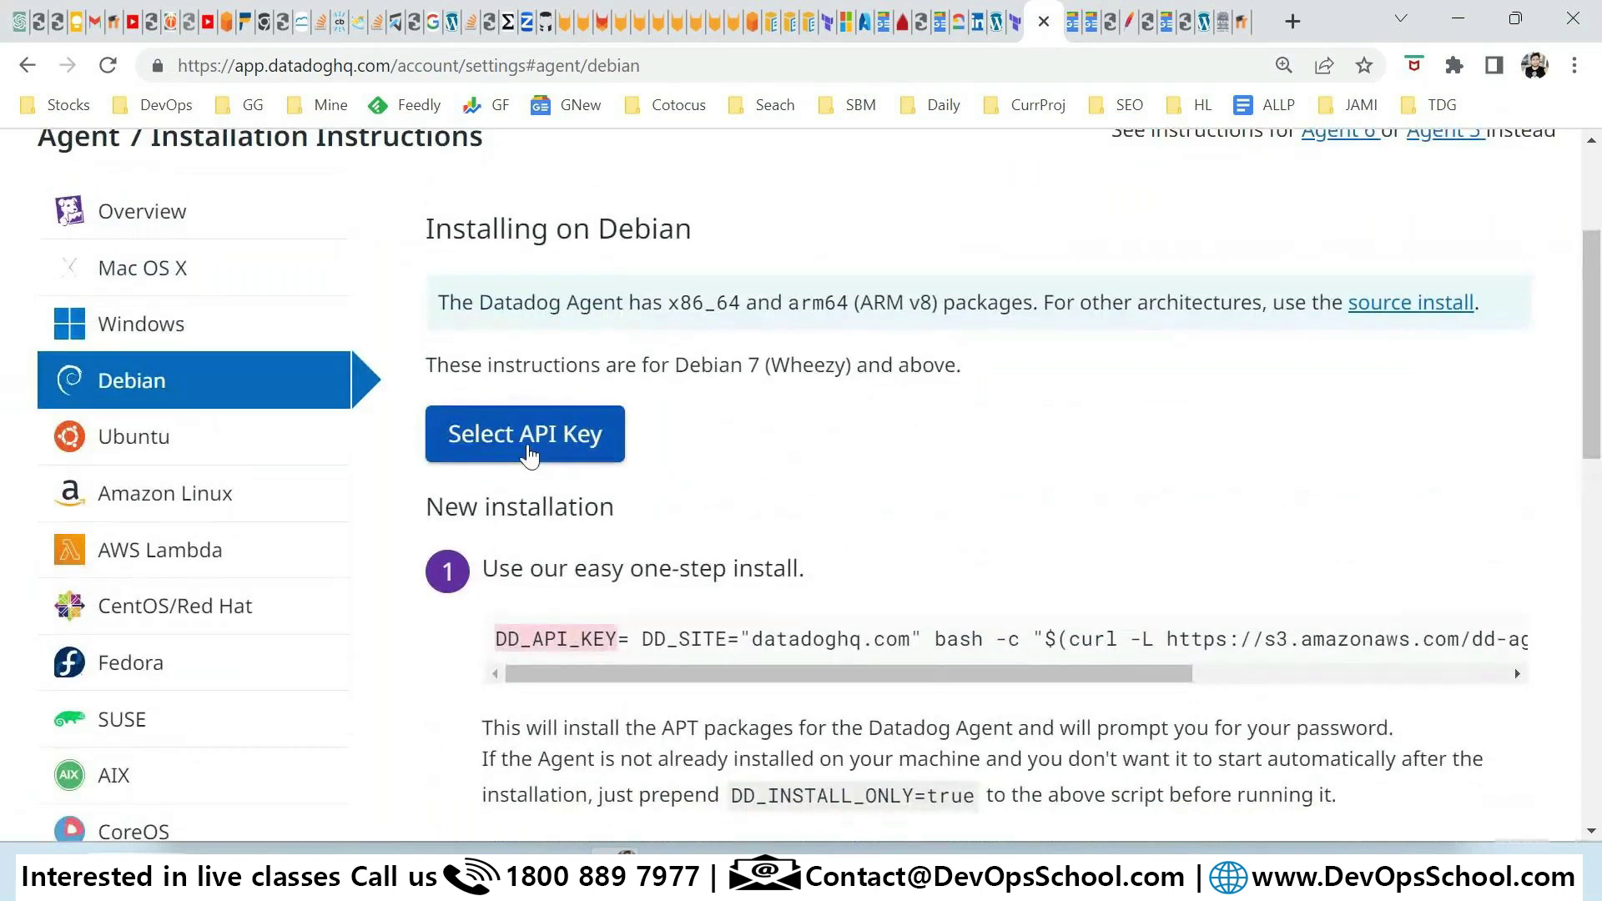
pyautogui.click(524, 434)
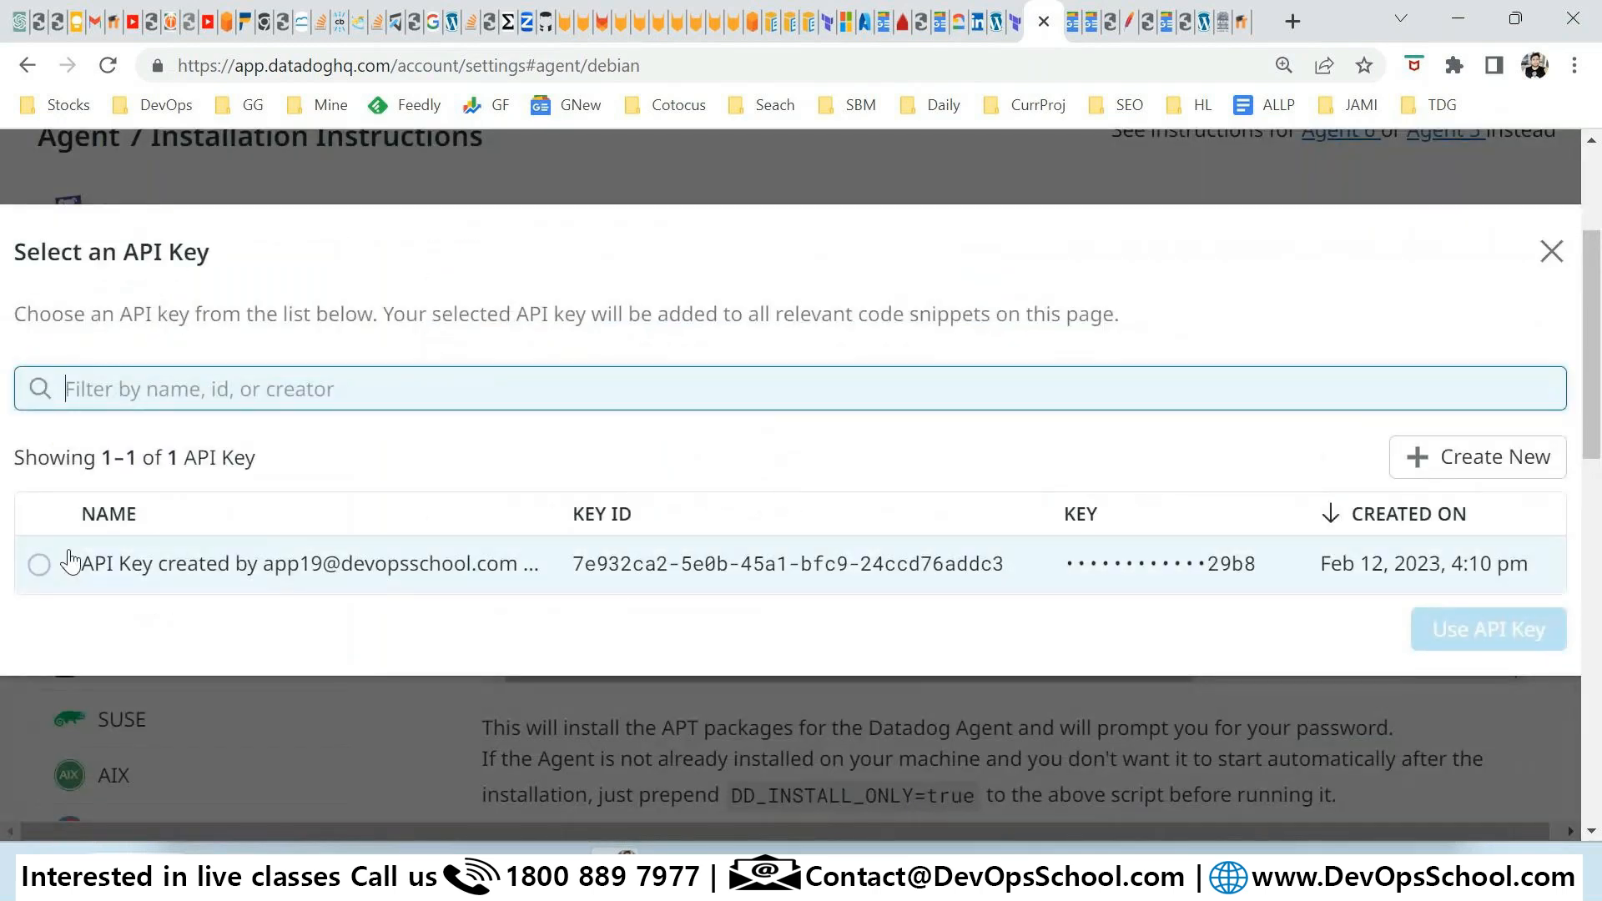
pyautogui.click(38, 562)
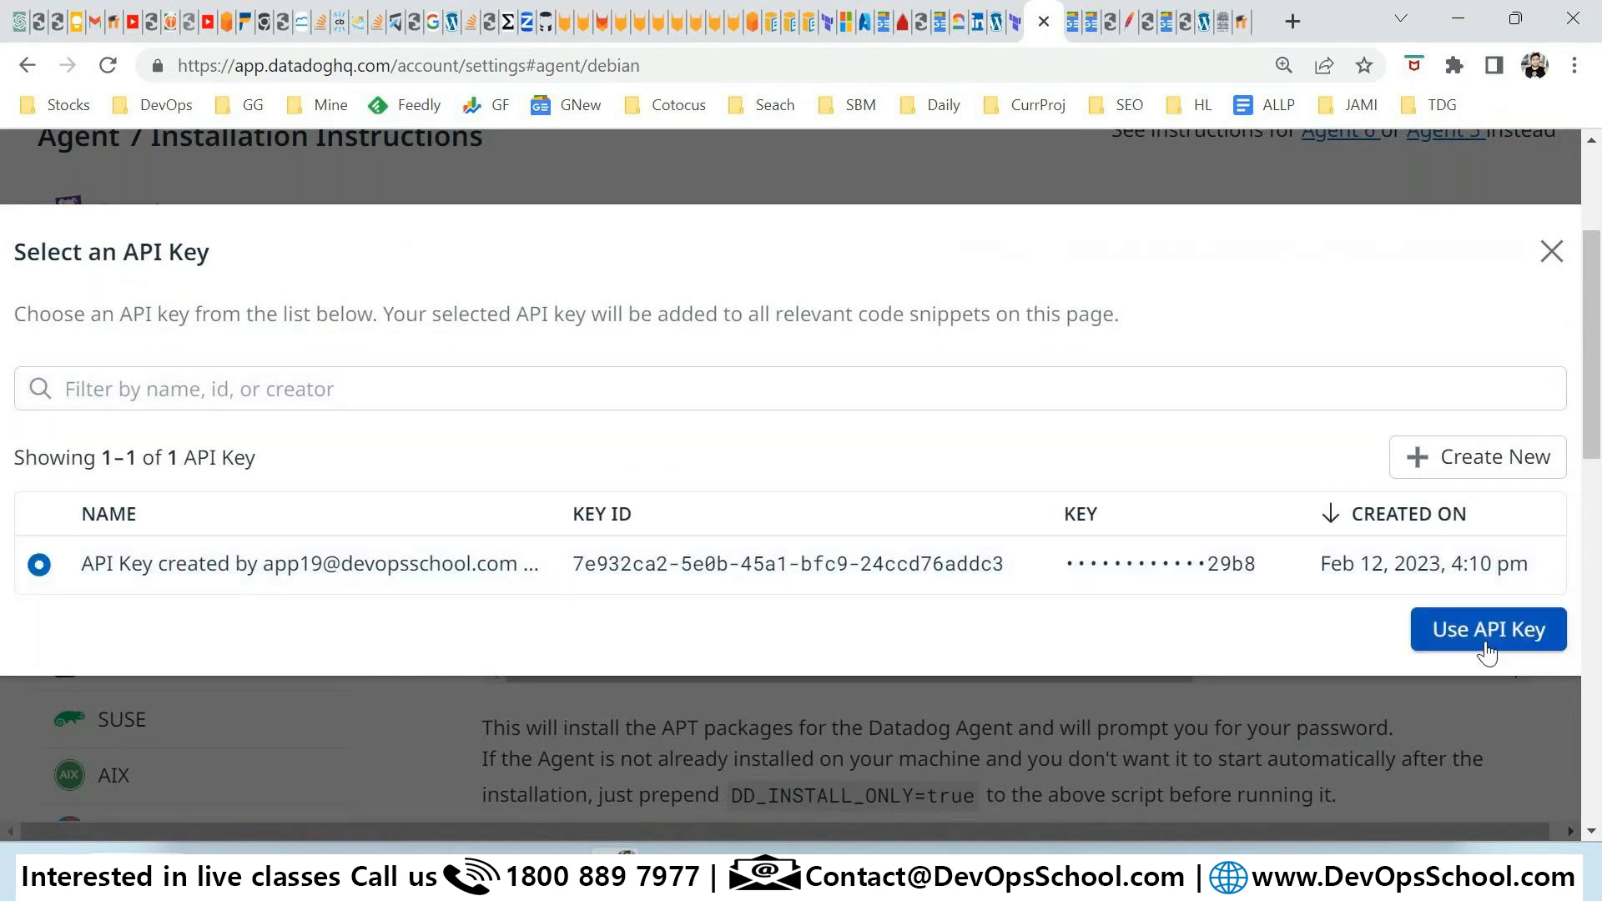
pyautogui.click(1487, 629)
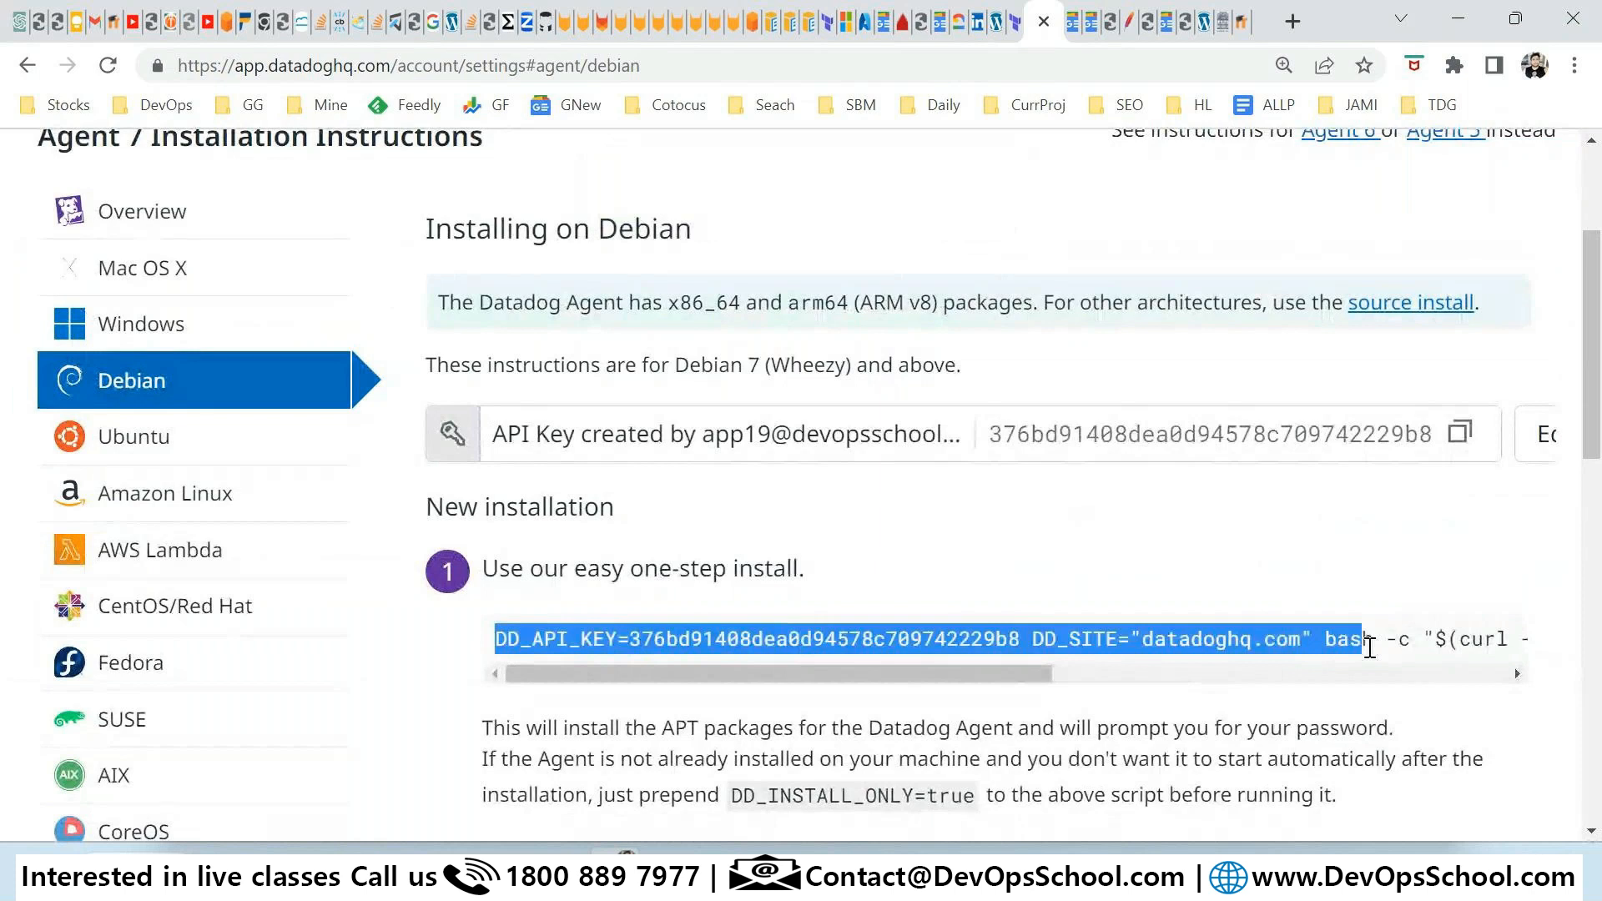
pyautogui.hscroll(3)
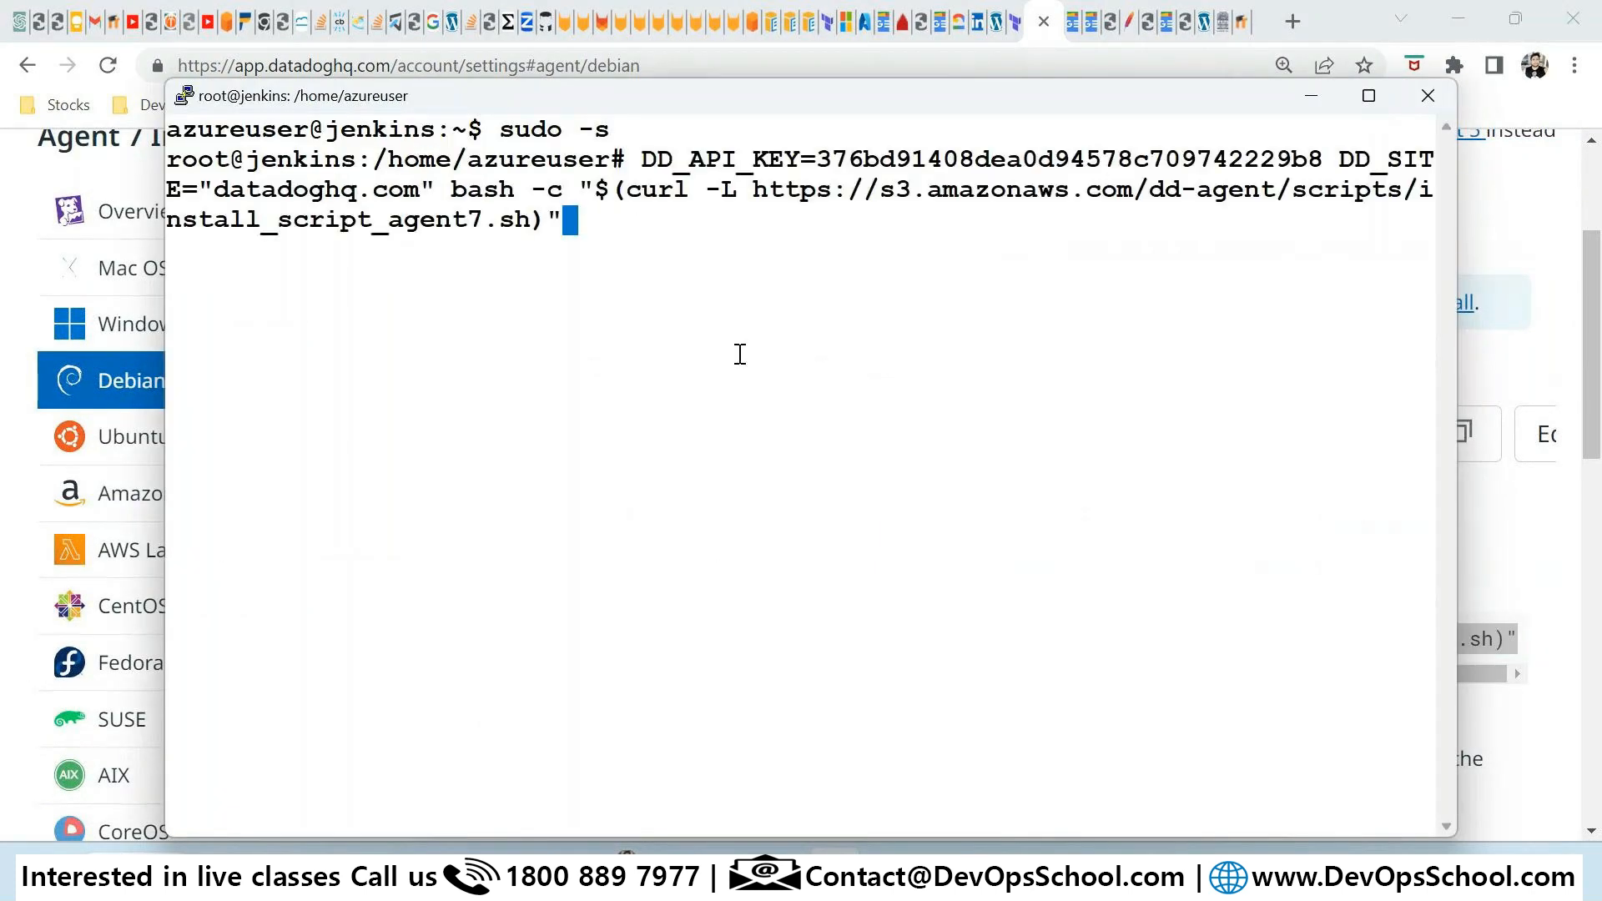
# Run the pasted Datadog agent install command as root on jenkins
pyautogui.press('Return')
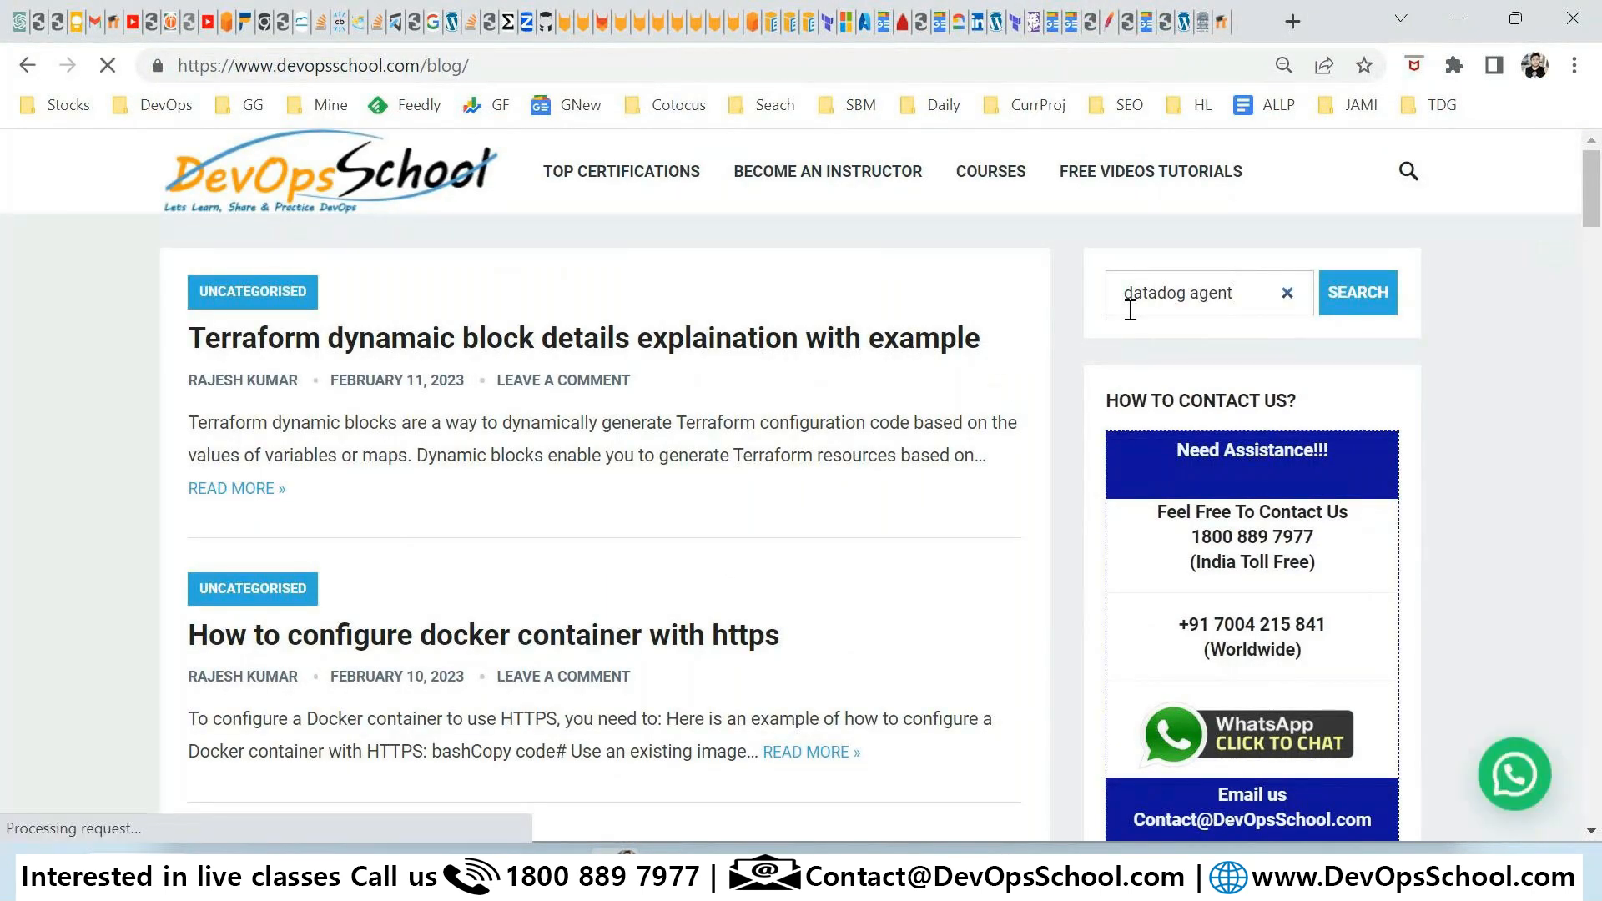
# Search the DevOpsSchool blog for datadog agent articles and browse the results
pyautogui.click(1357, 292)
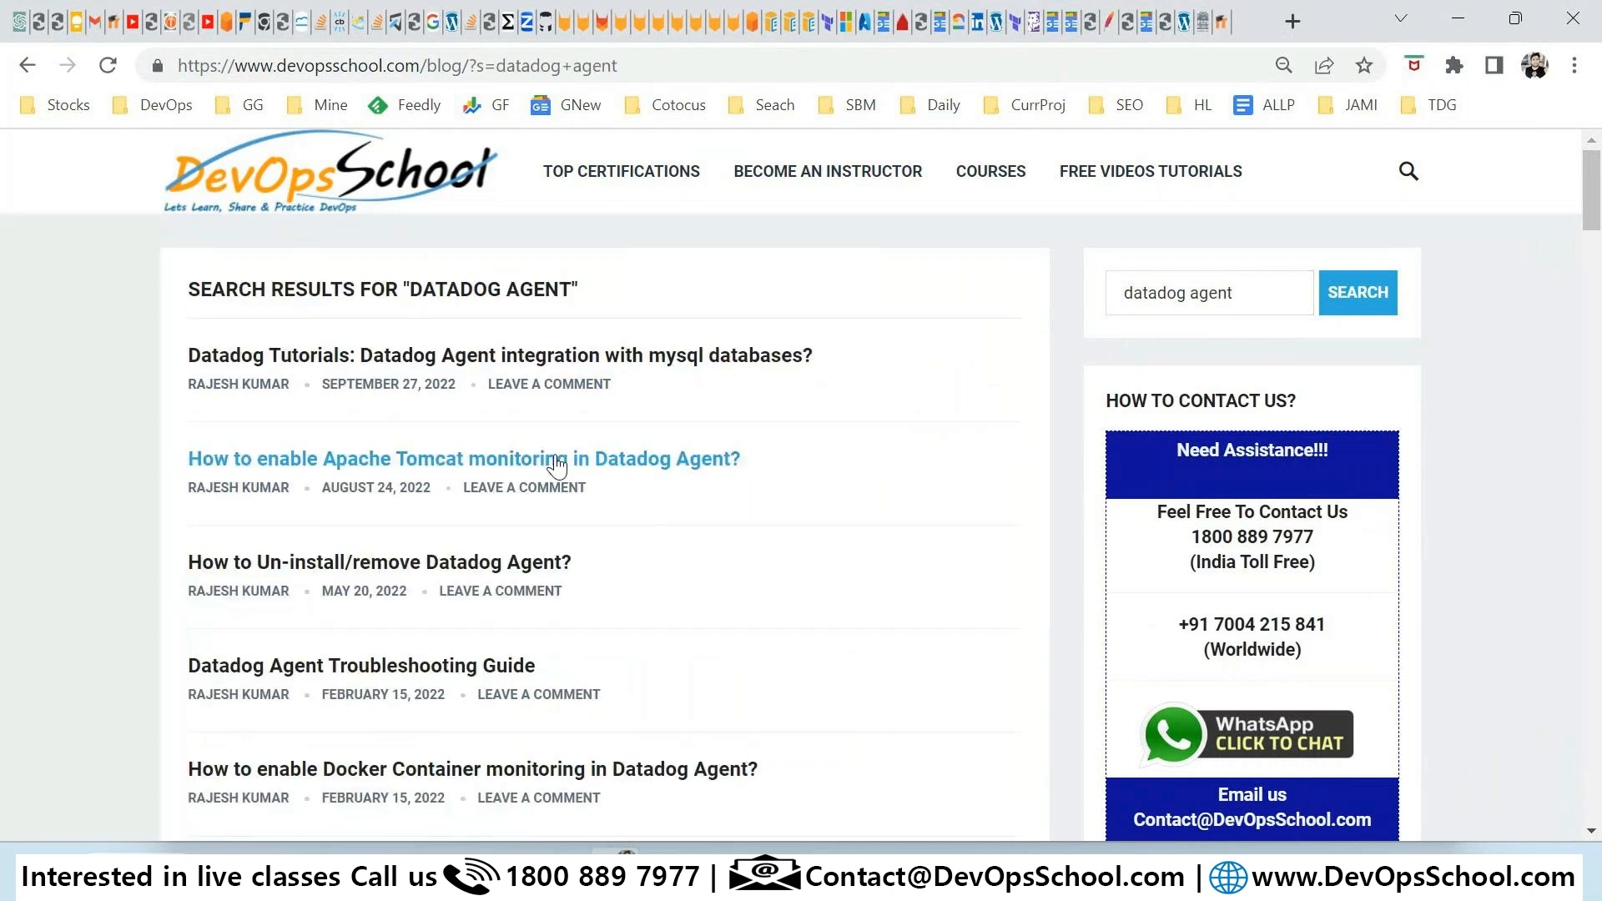
pyautogui.moveTo(472, 624)
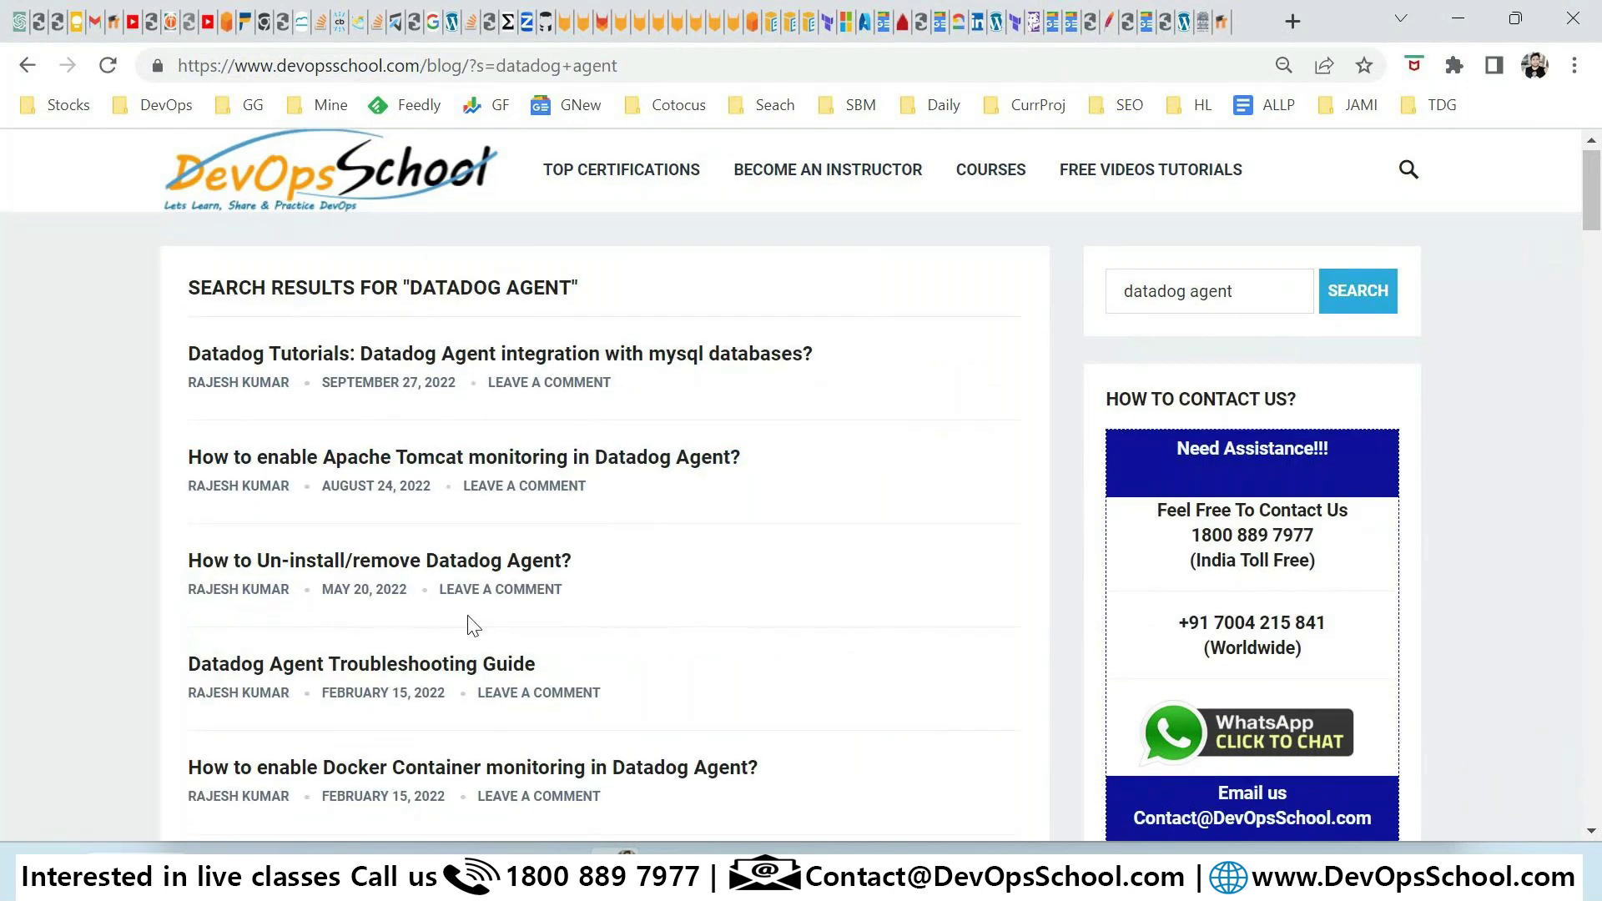
pyautogui.scroll(-3)
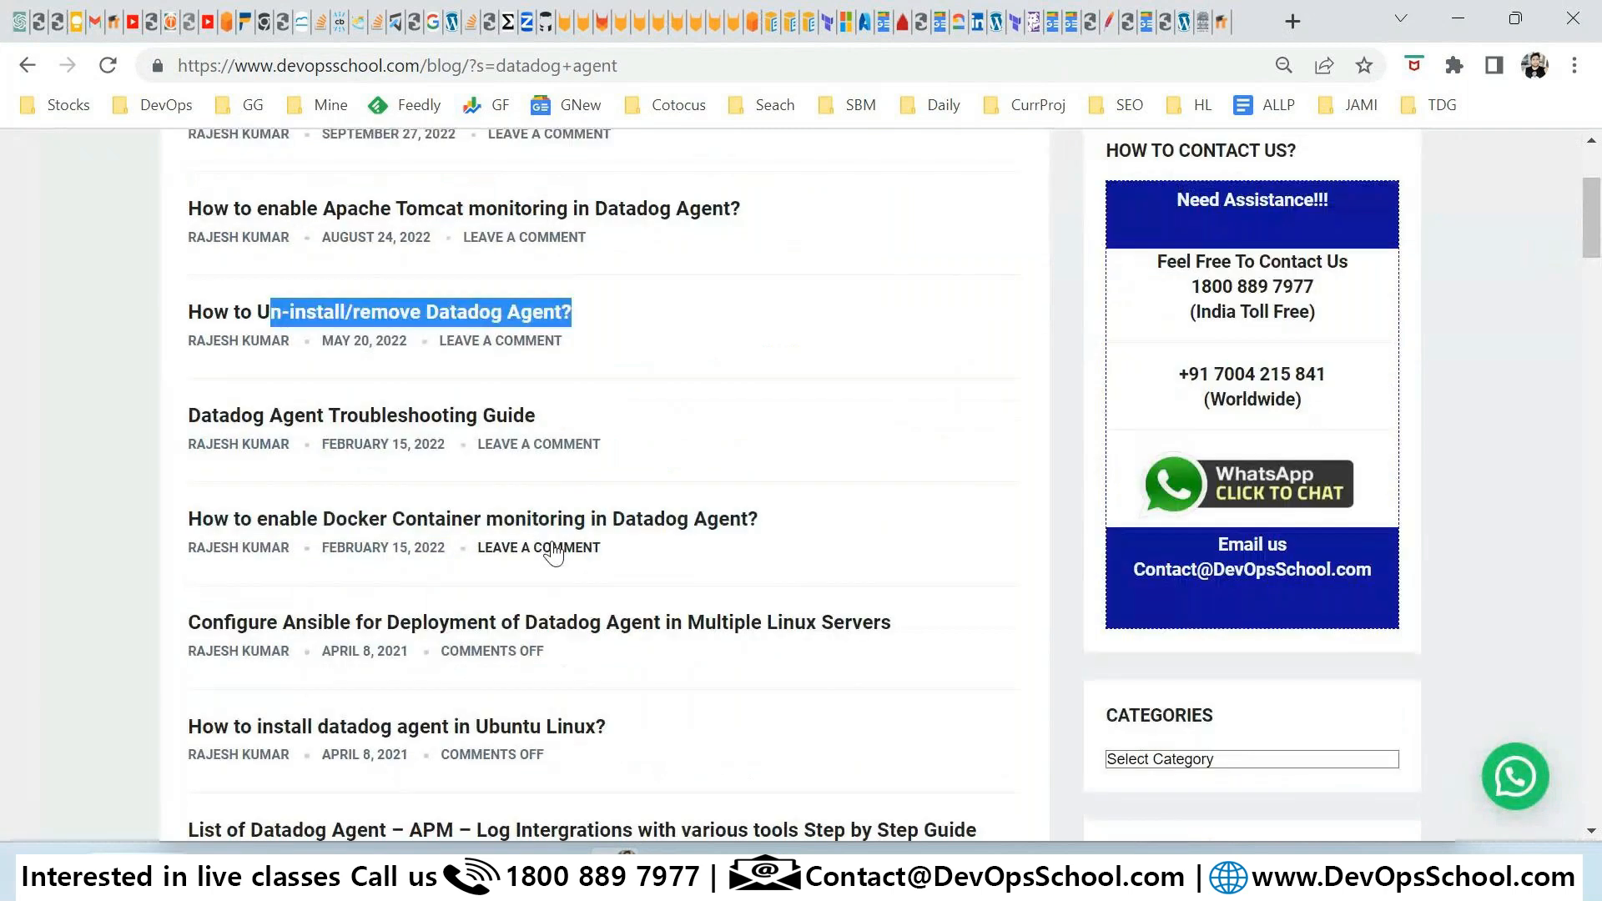
pyautogui.scroll(-3)
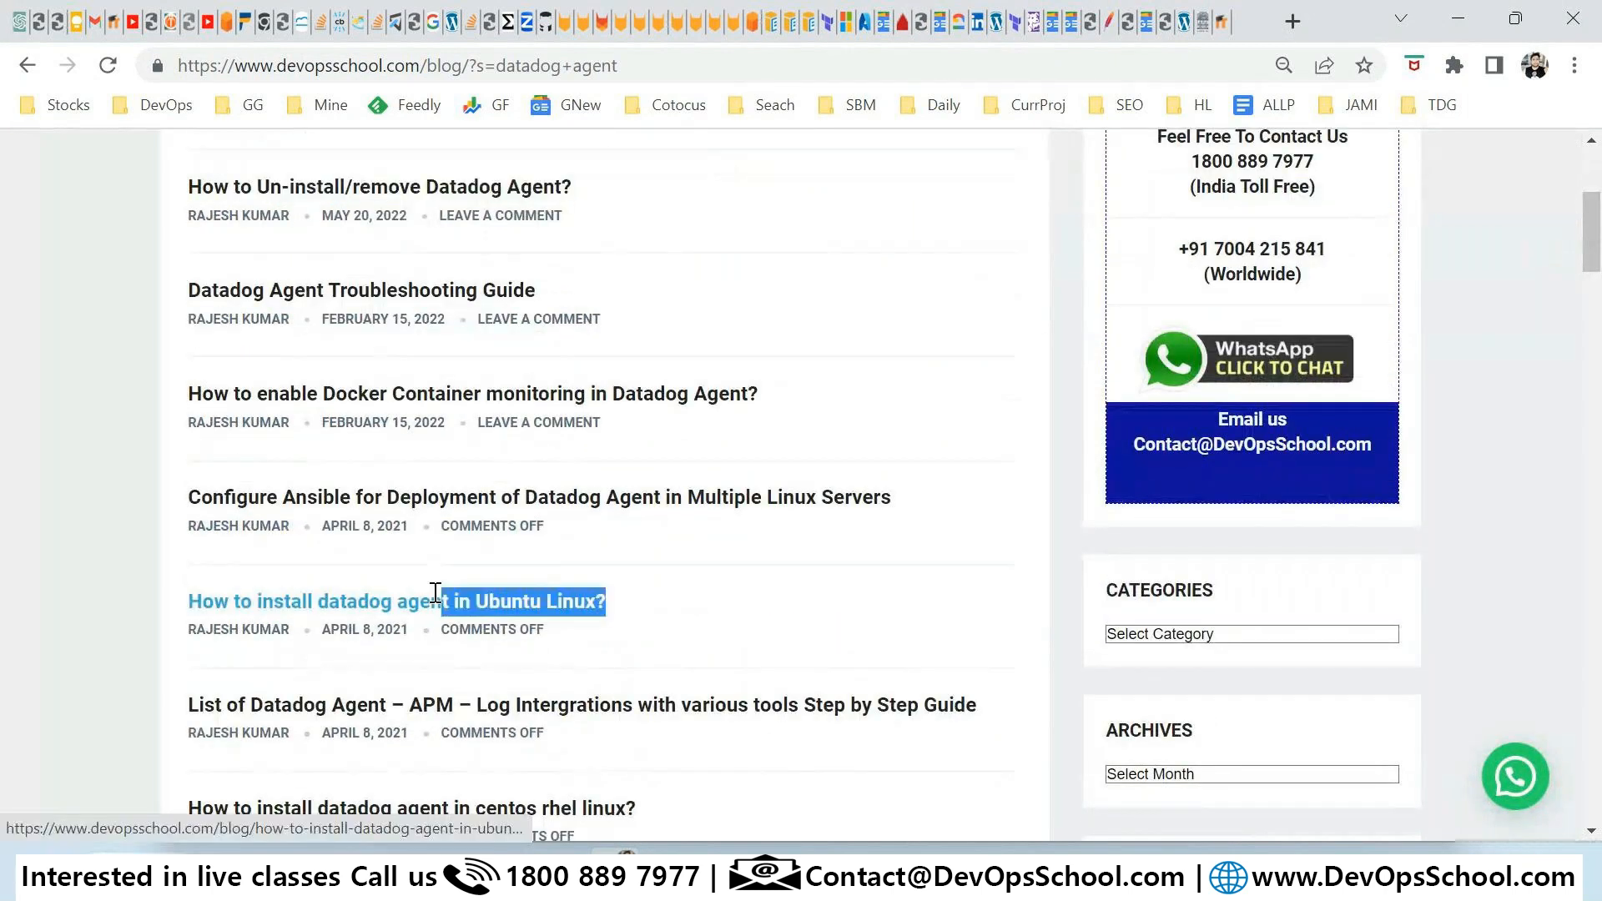
pyautogui.scroll(-3)
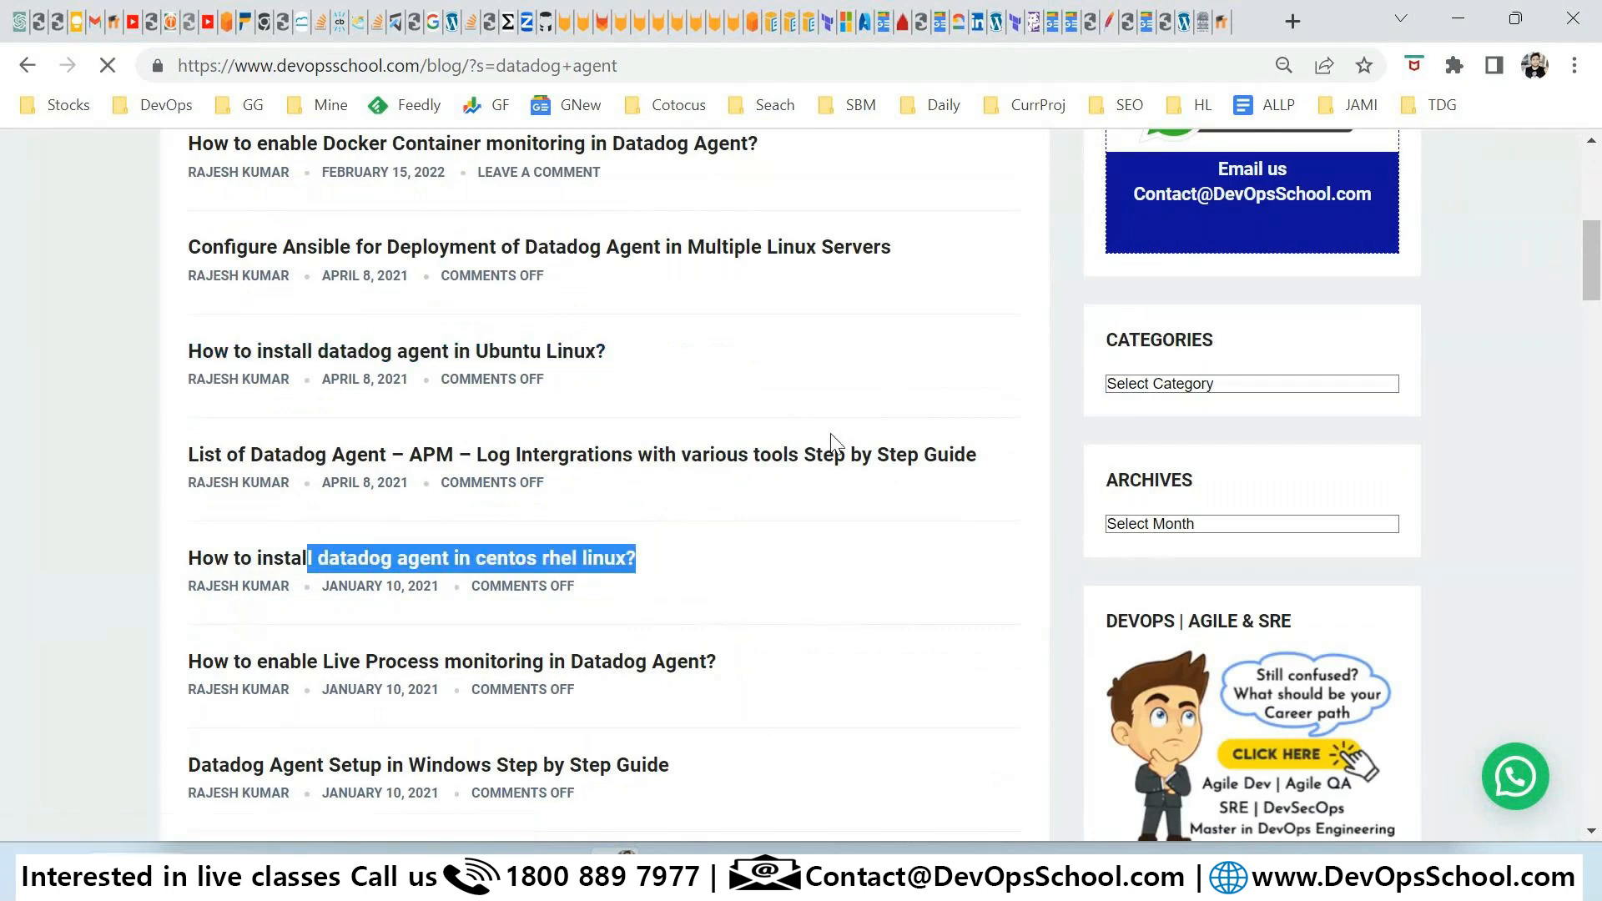
# Open 'How to install datadog agent in Ubuntu Linux?' and scroll to its Step 3 commands
pyautogui.click(395, 351)
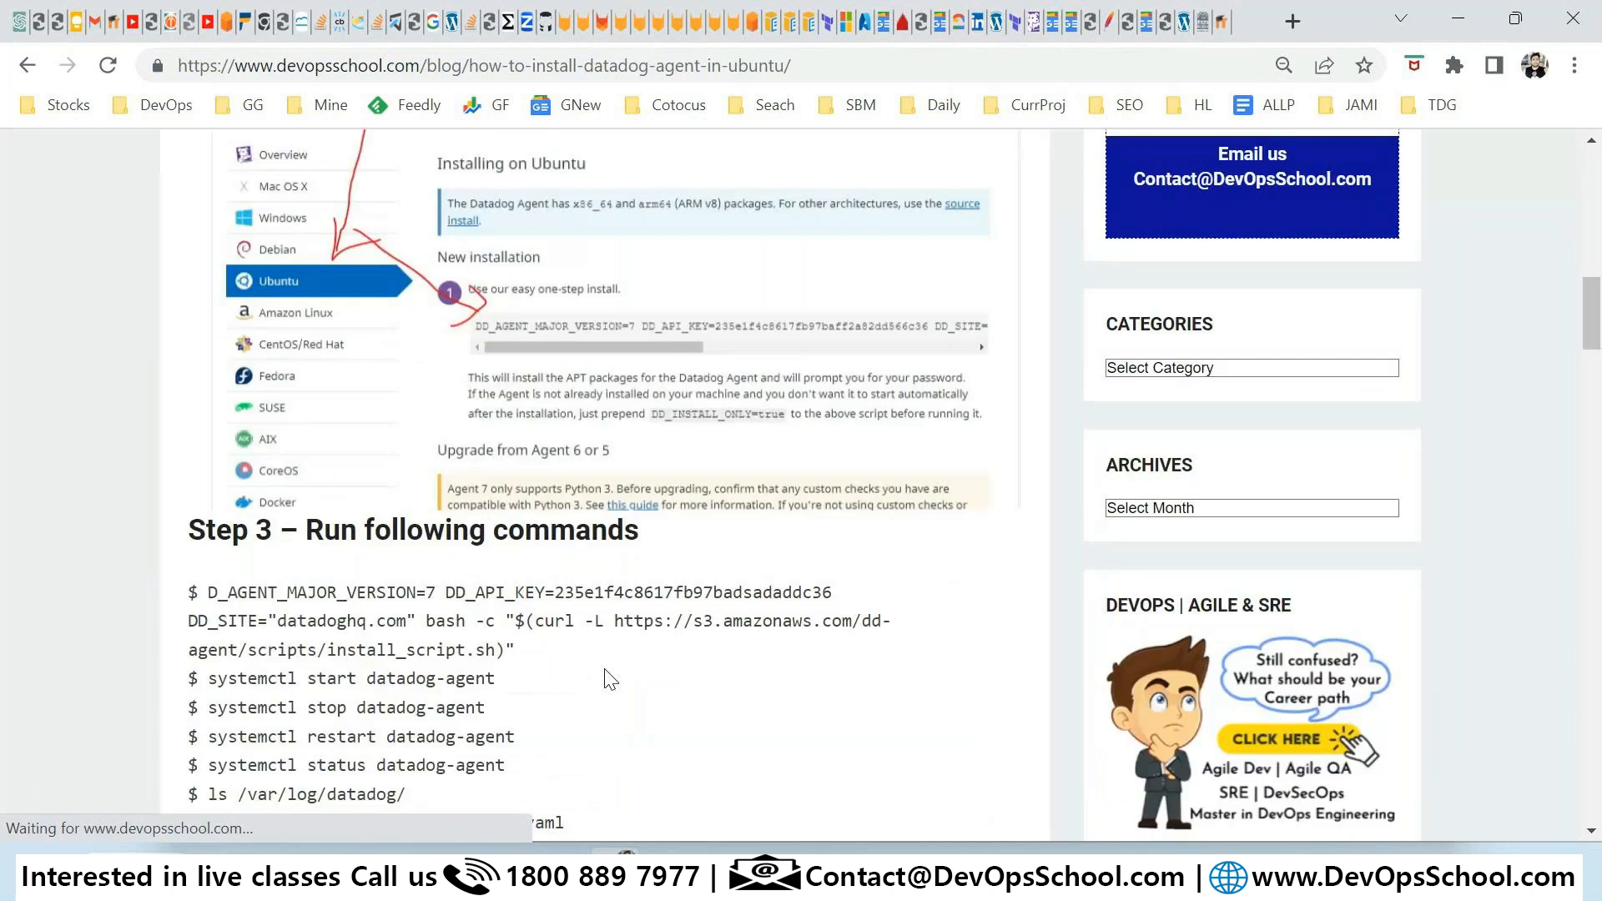
pyautogui.scroll(-3)
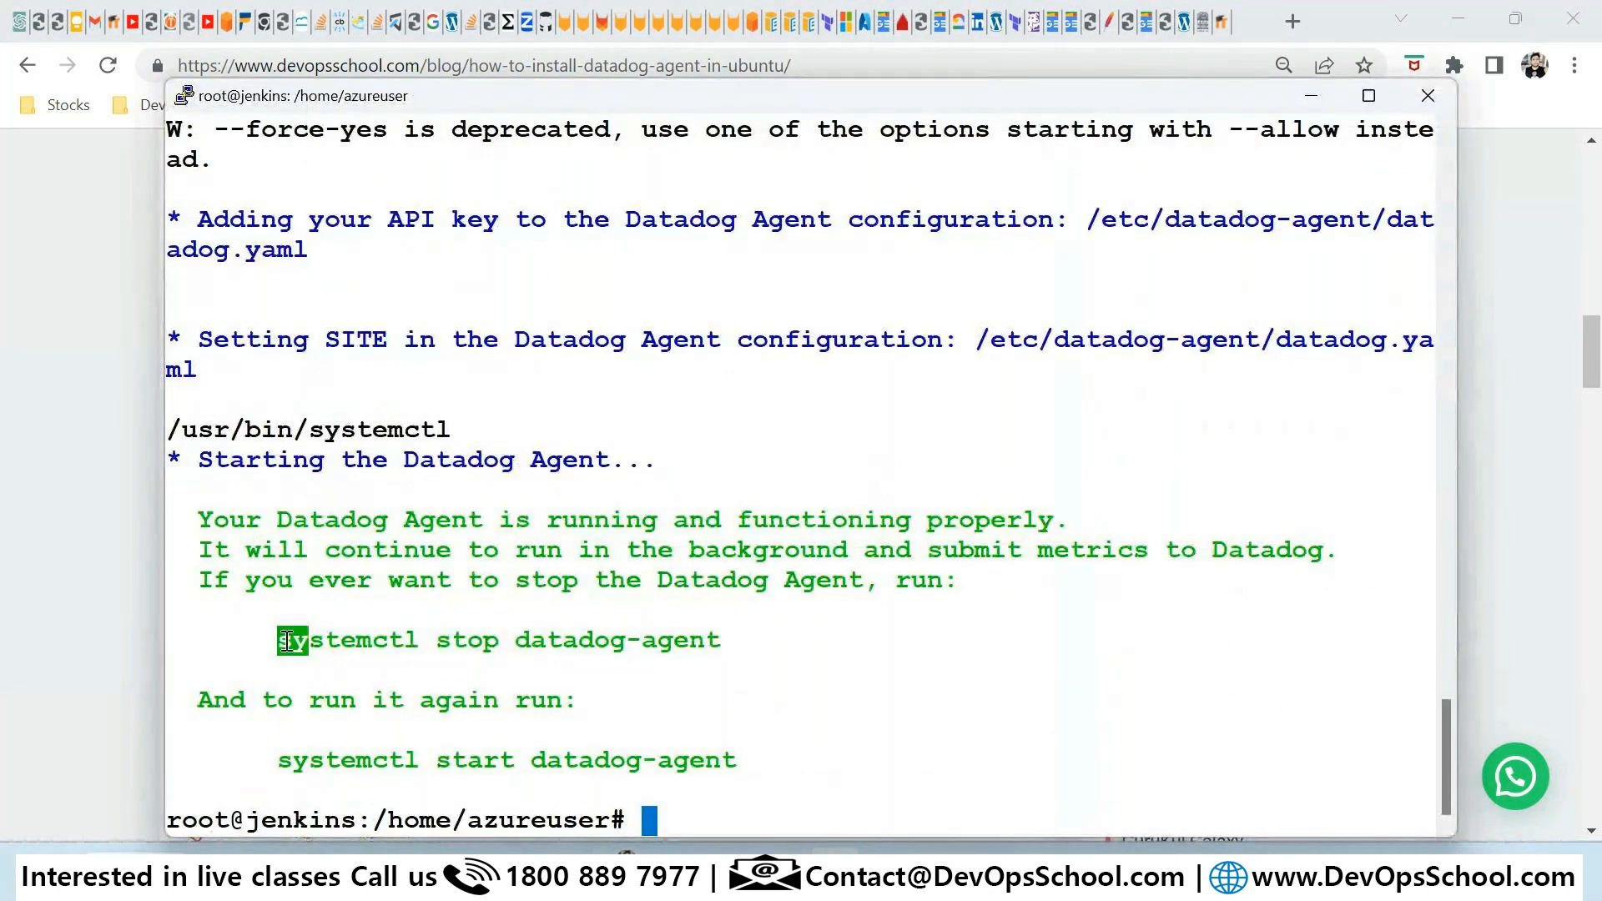
# Review the install output in PuTTY and return to the Datadog installation instructions tab
pyautogui.doubleClick(389, 759)
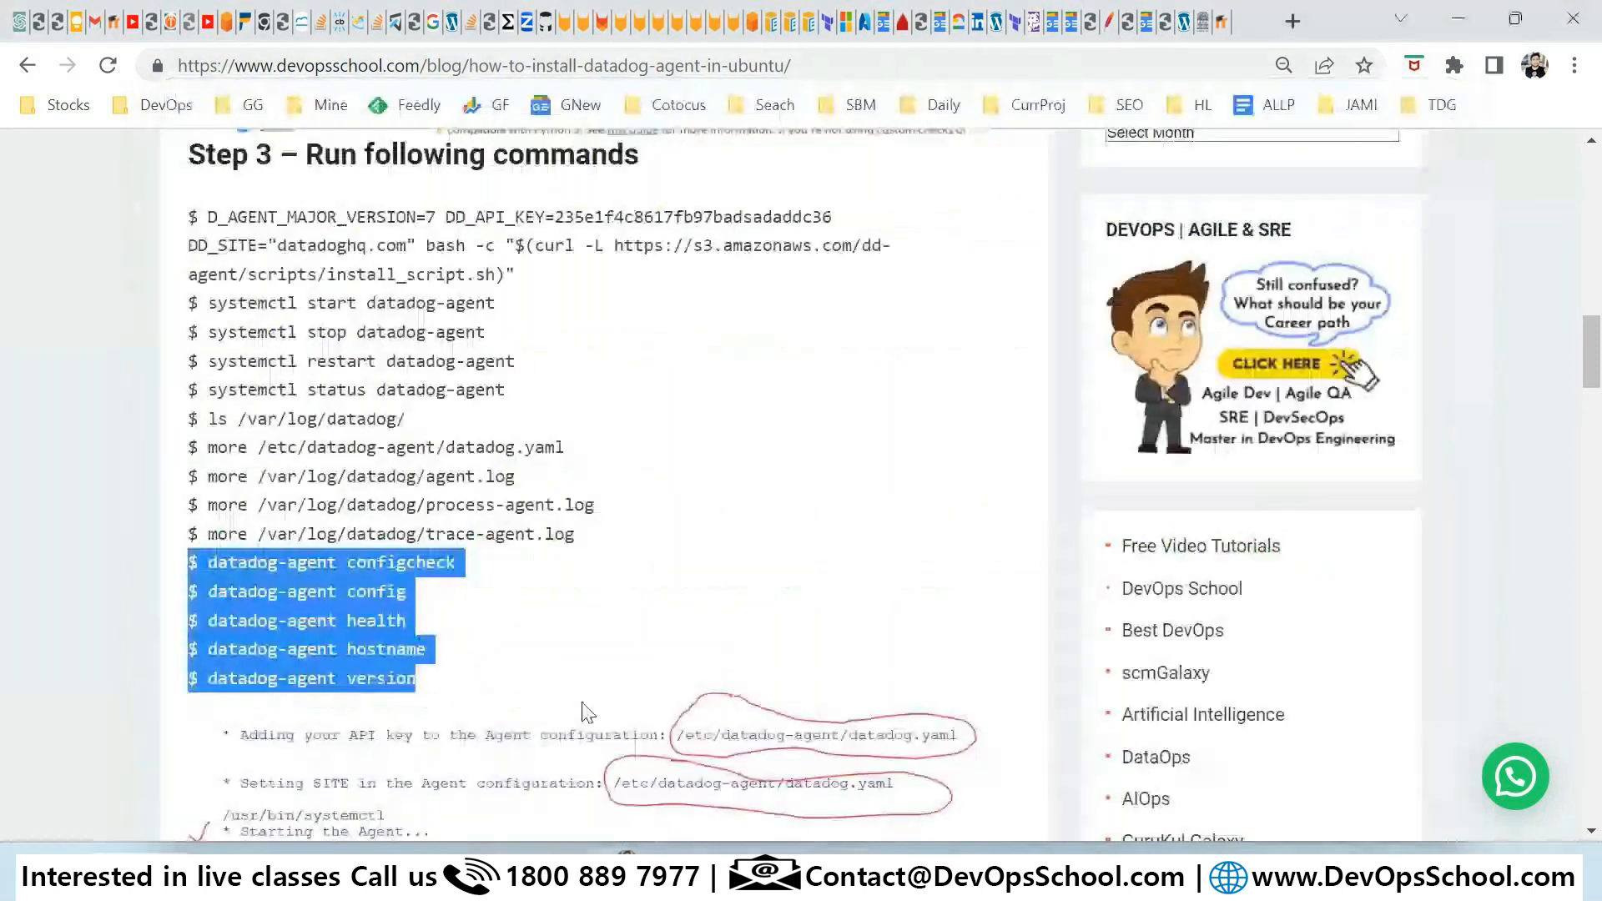
pyautogui.click(419, 609)
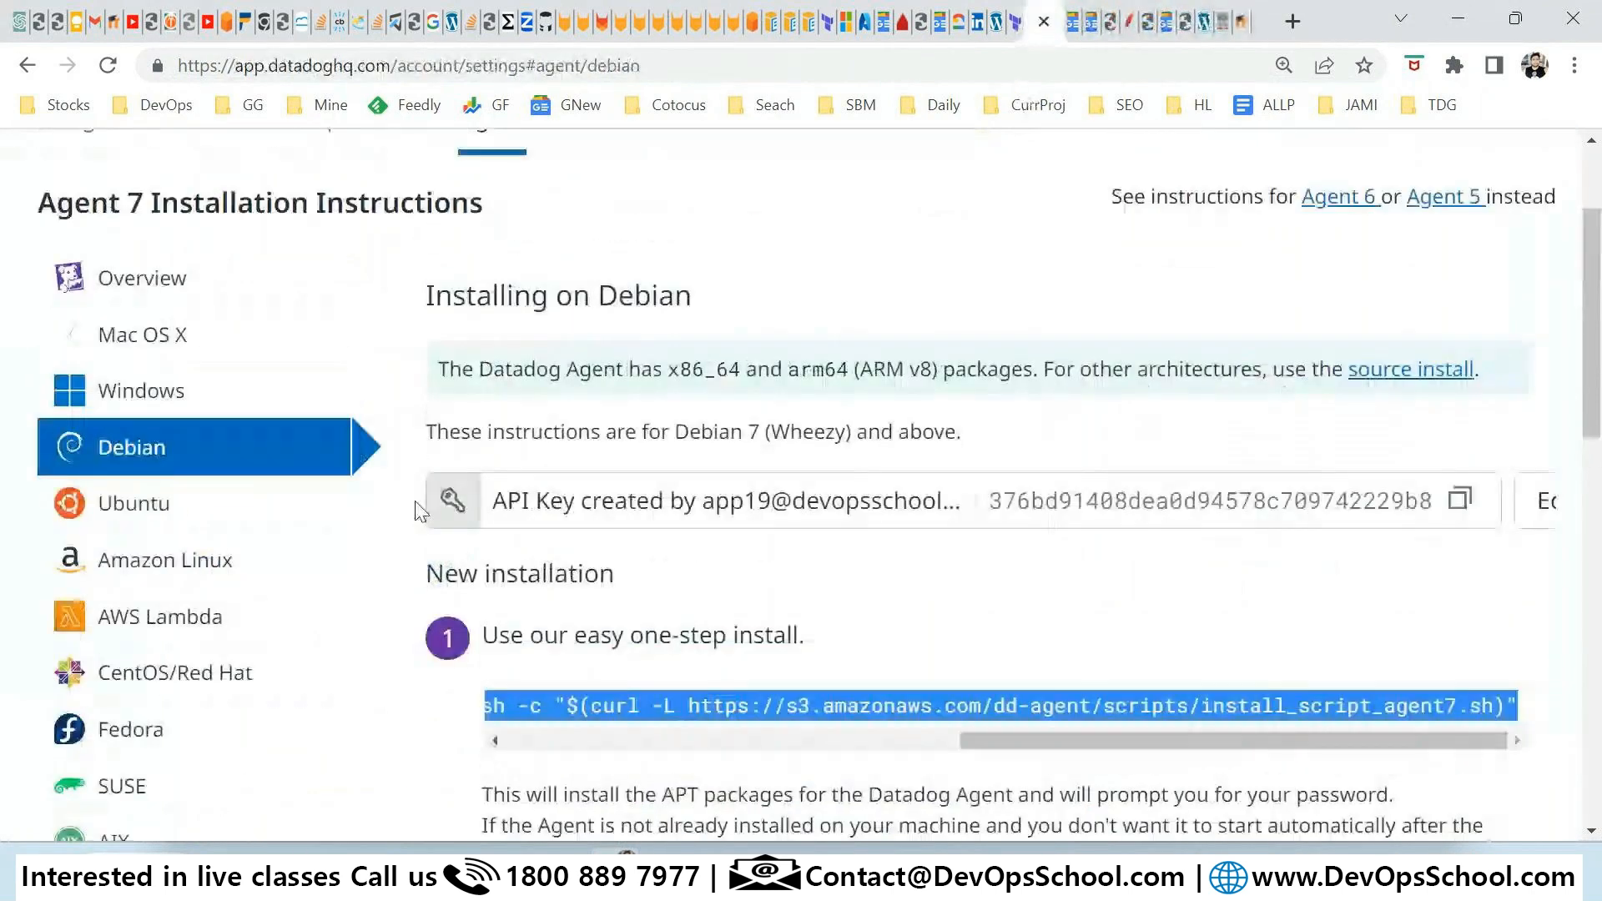
# Navigate to Infrastructure > Infrastructure List in Datadog
pyautogui.click(434, 228)
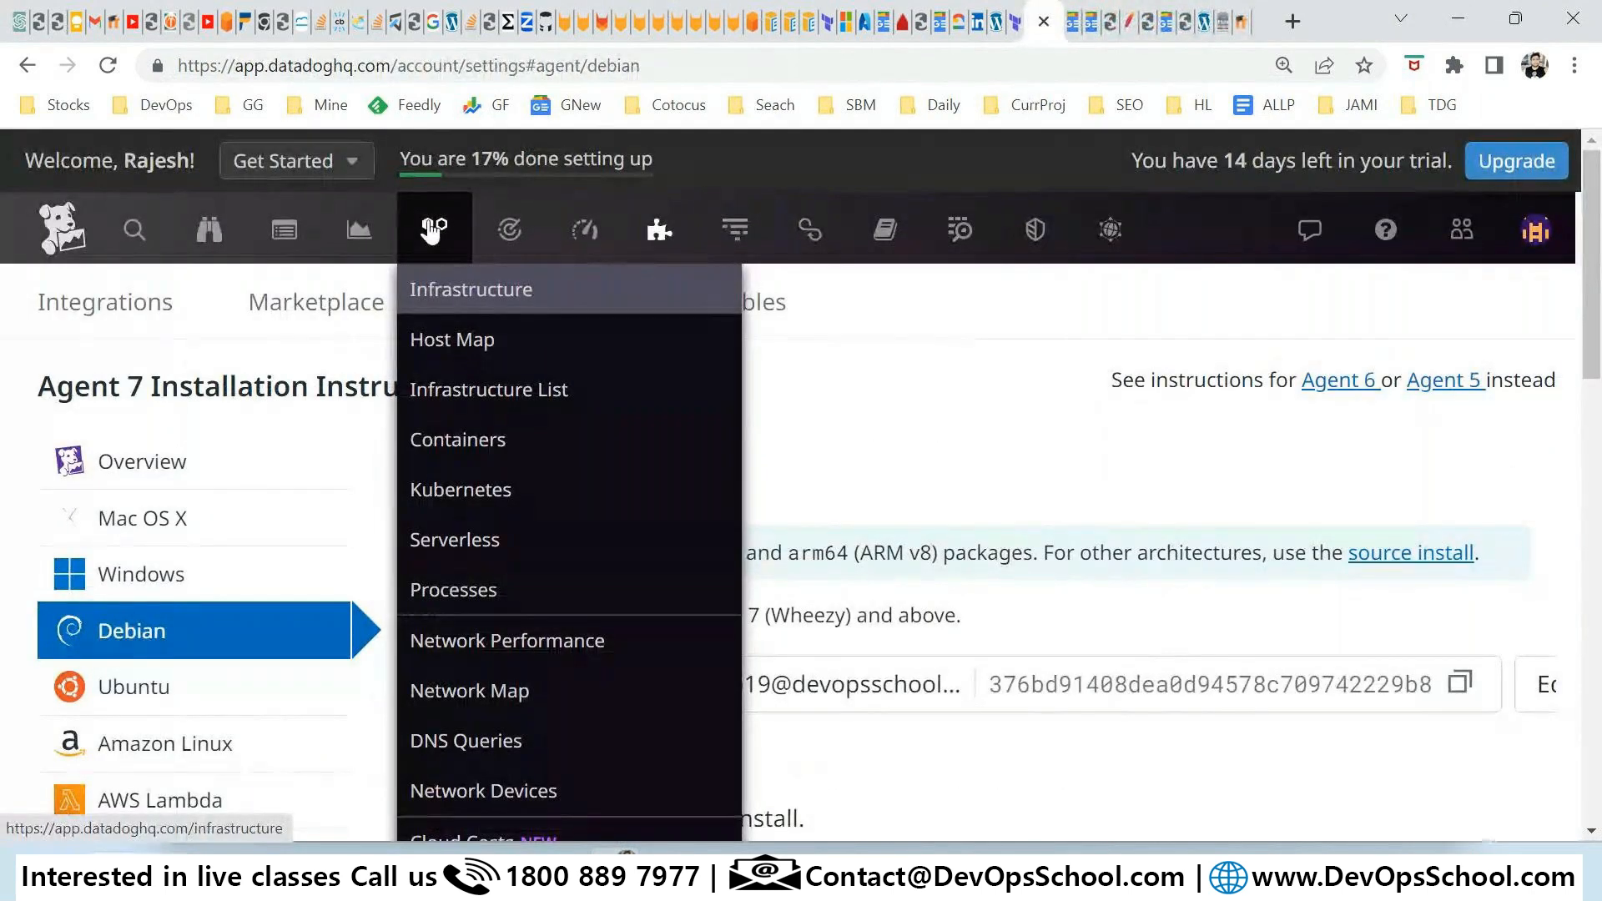
pyautogui.click(471, 289)
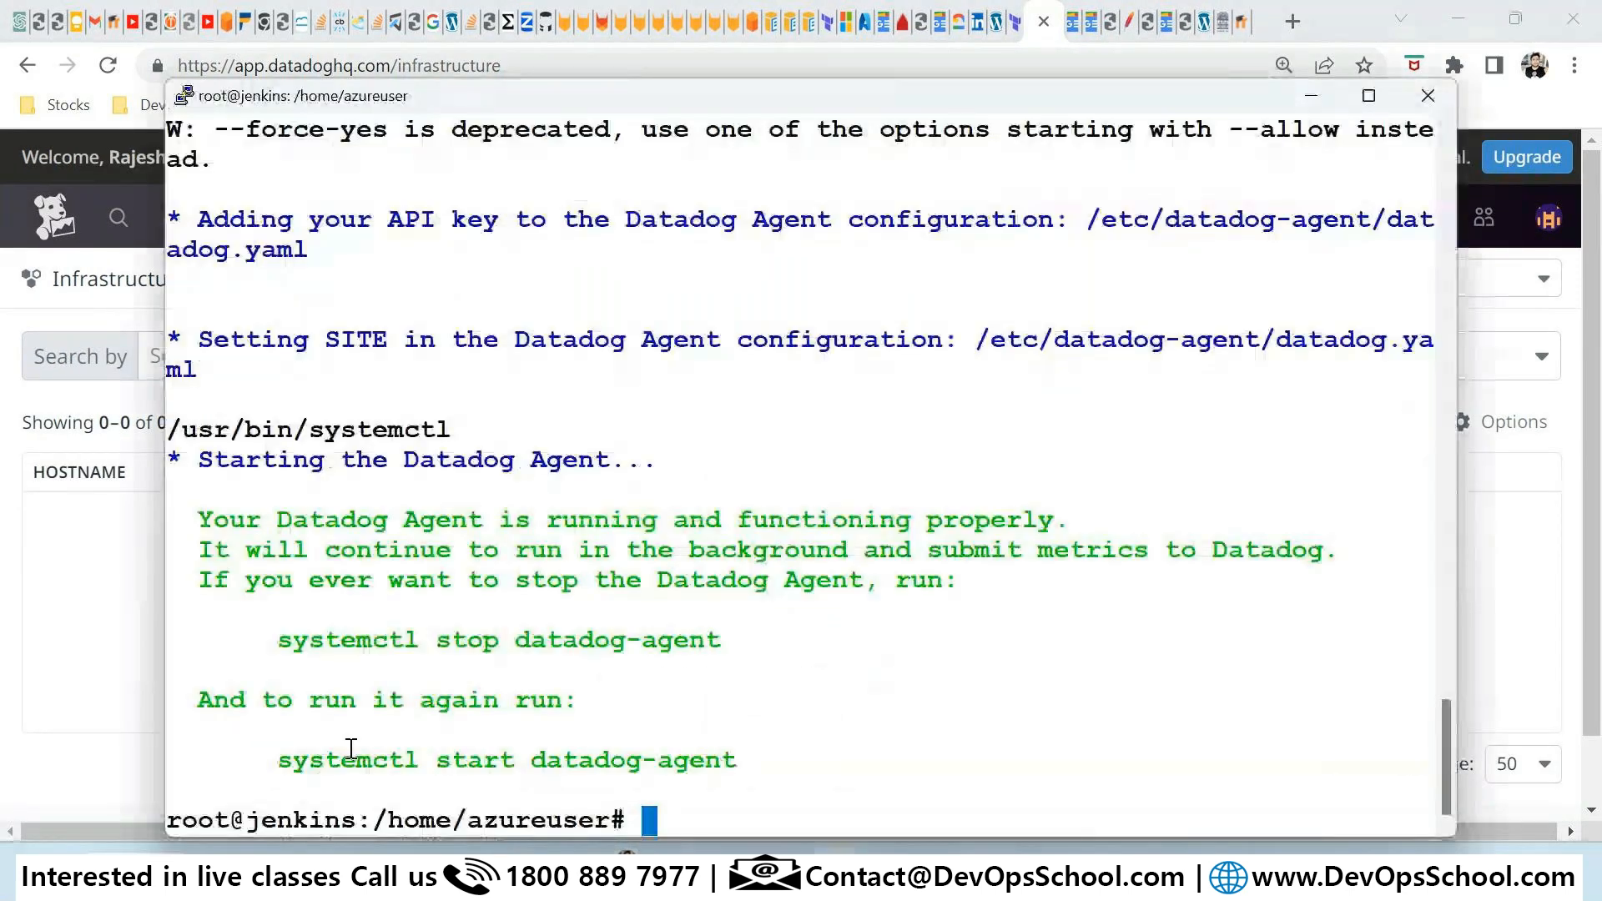
# Run systemctl start datadog-agent as root on the jenkins host
pyautogui.doubleClick(504, 761)
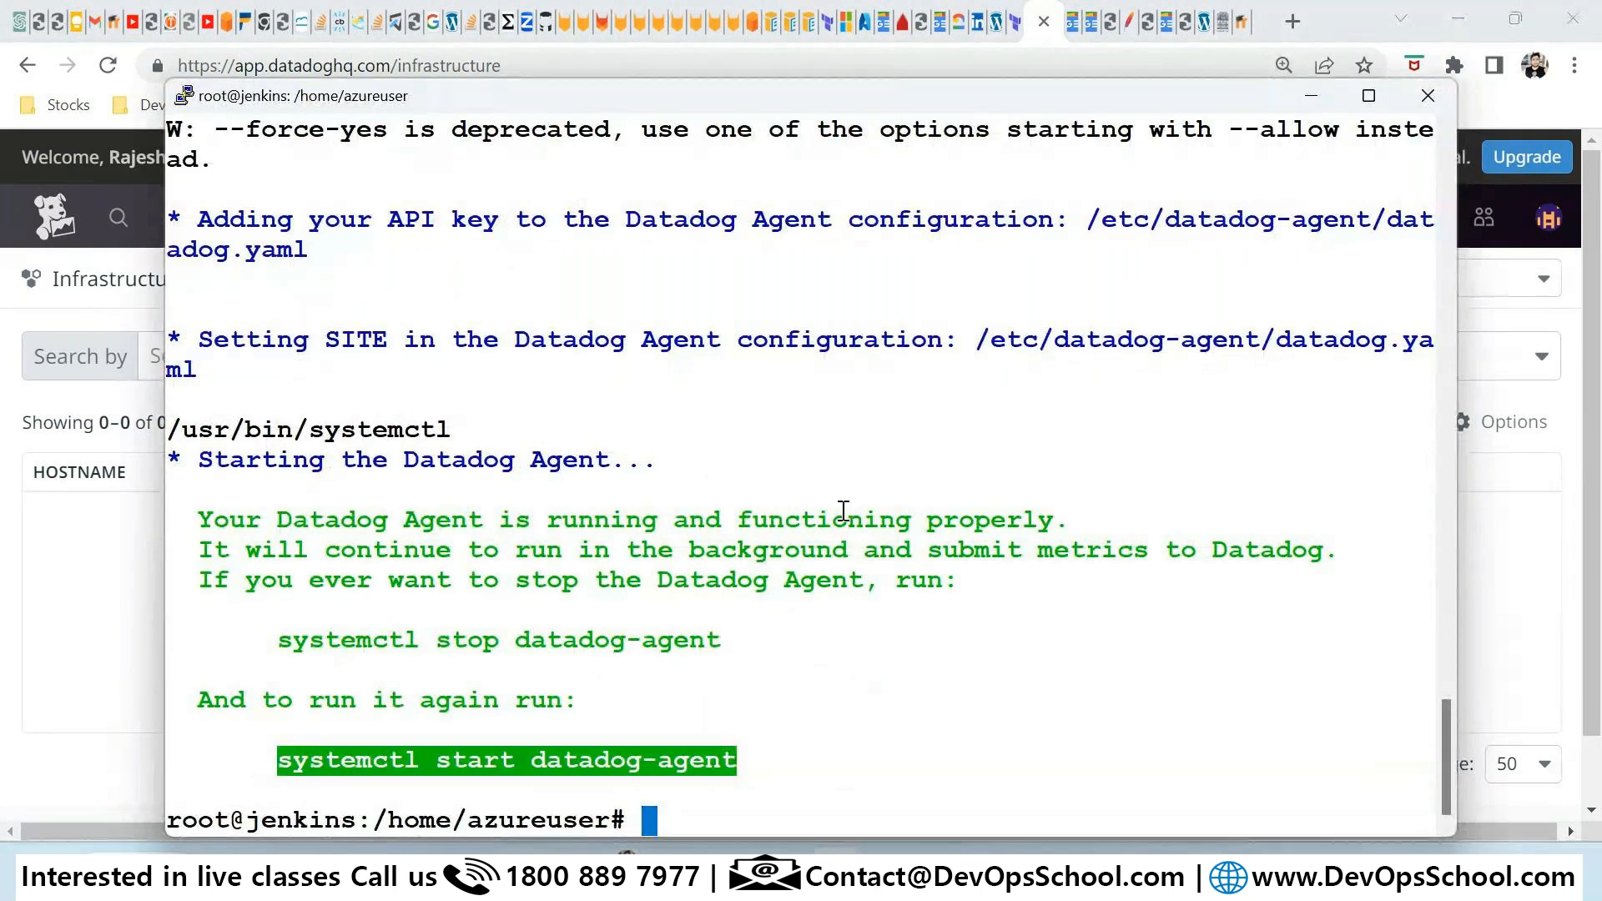
pyautogui.write('systemctl start datadog-agent')
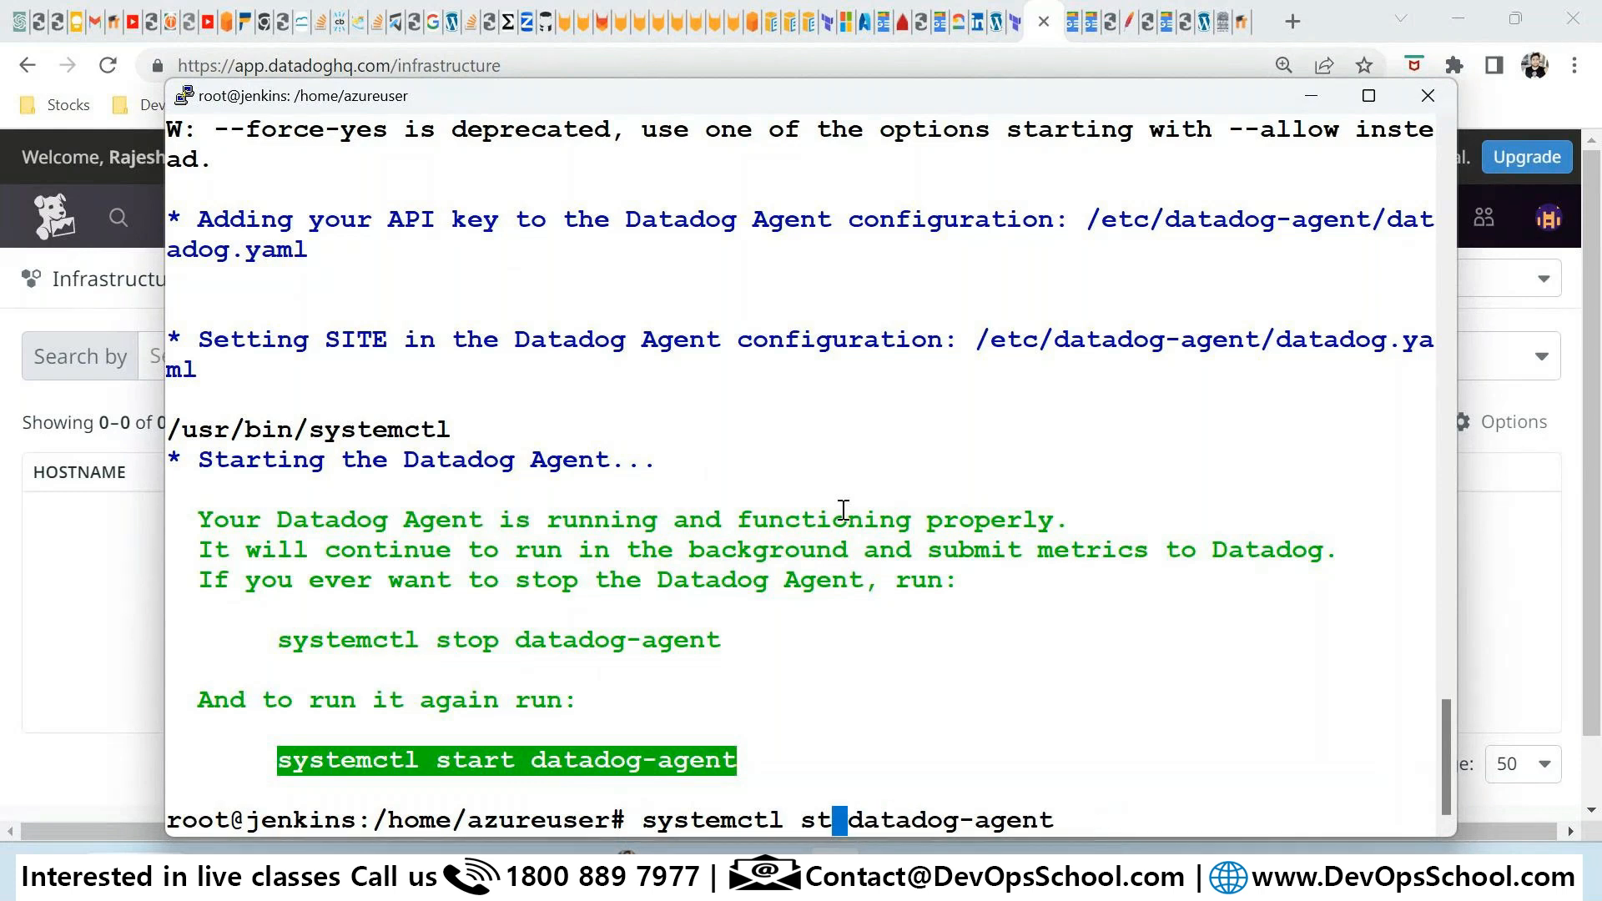
pyautogui.press('Return')
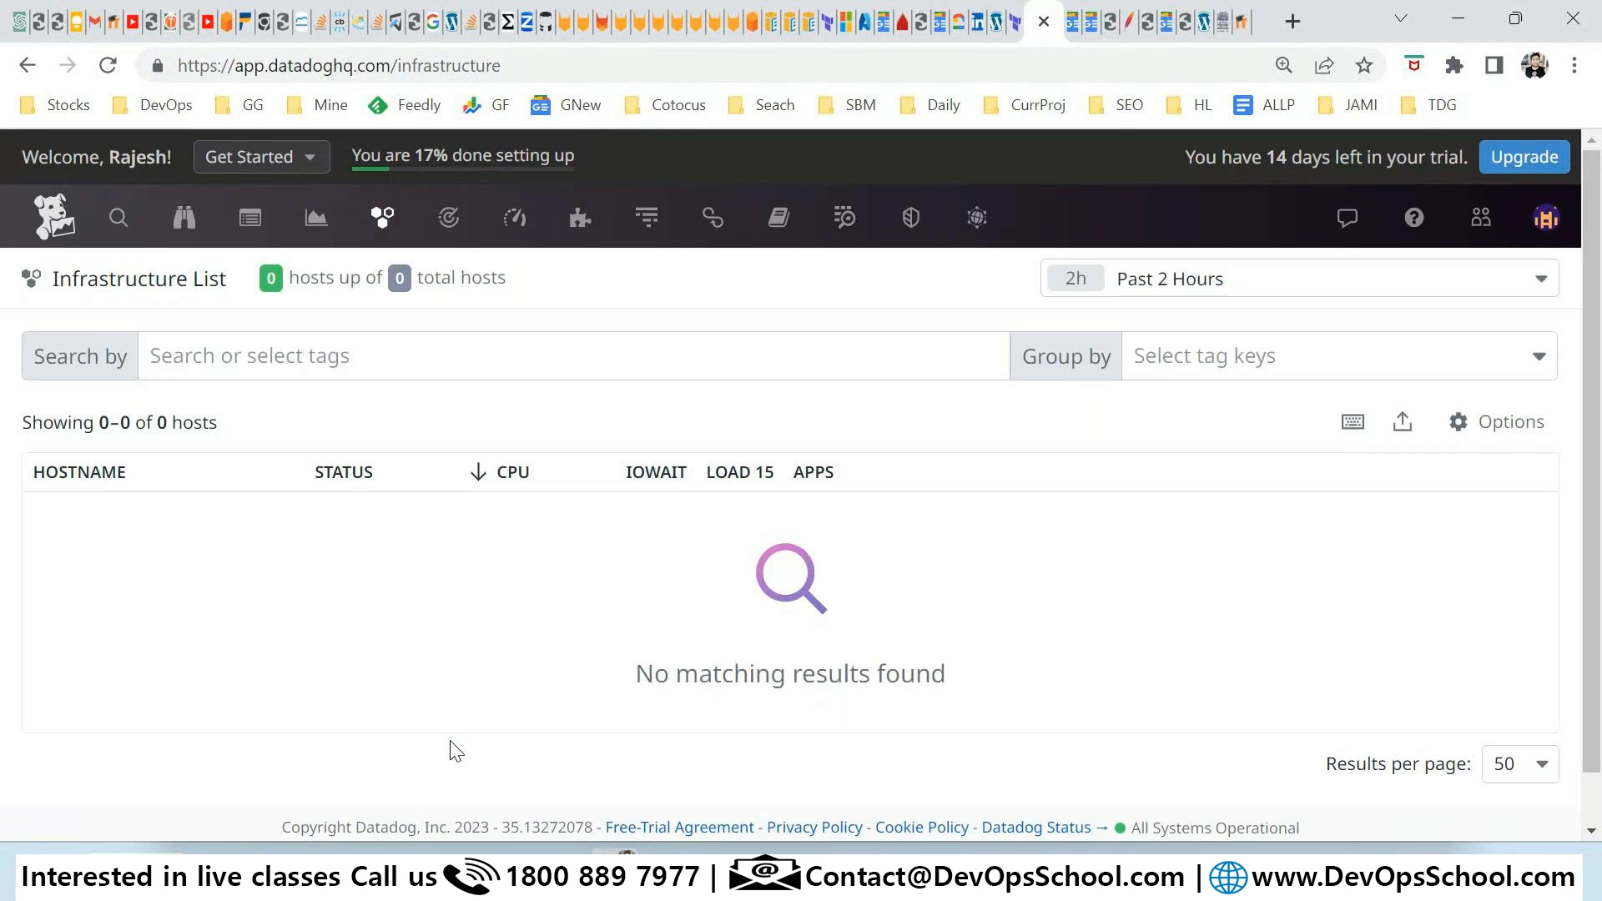
pyautogui.moveTo(310, 282)
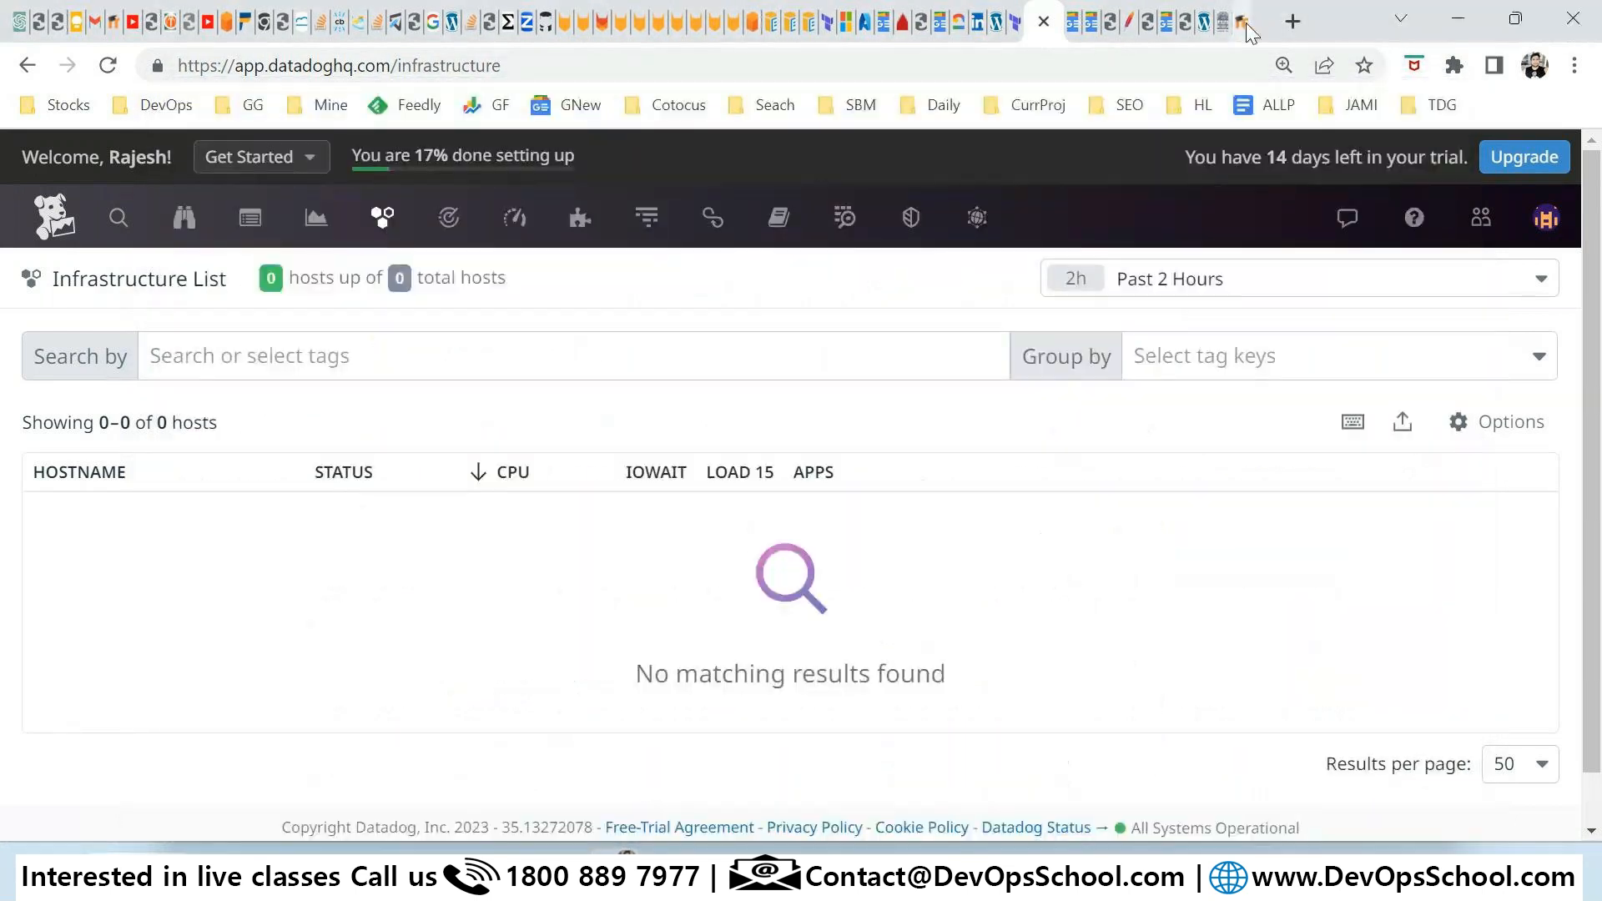
pyautogui.moveTo(1227, 20)
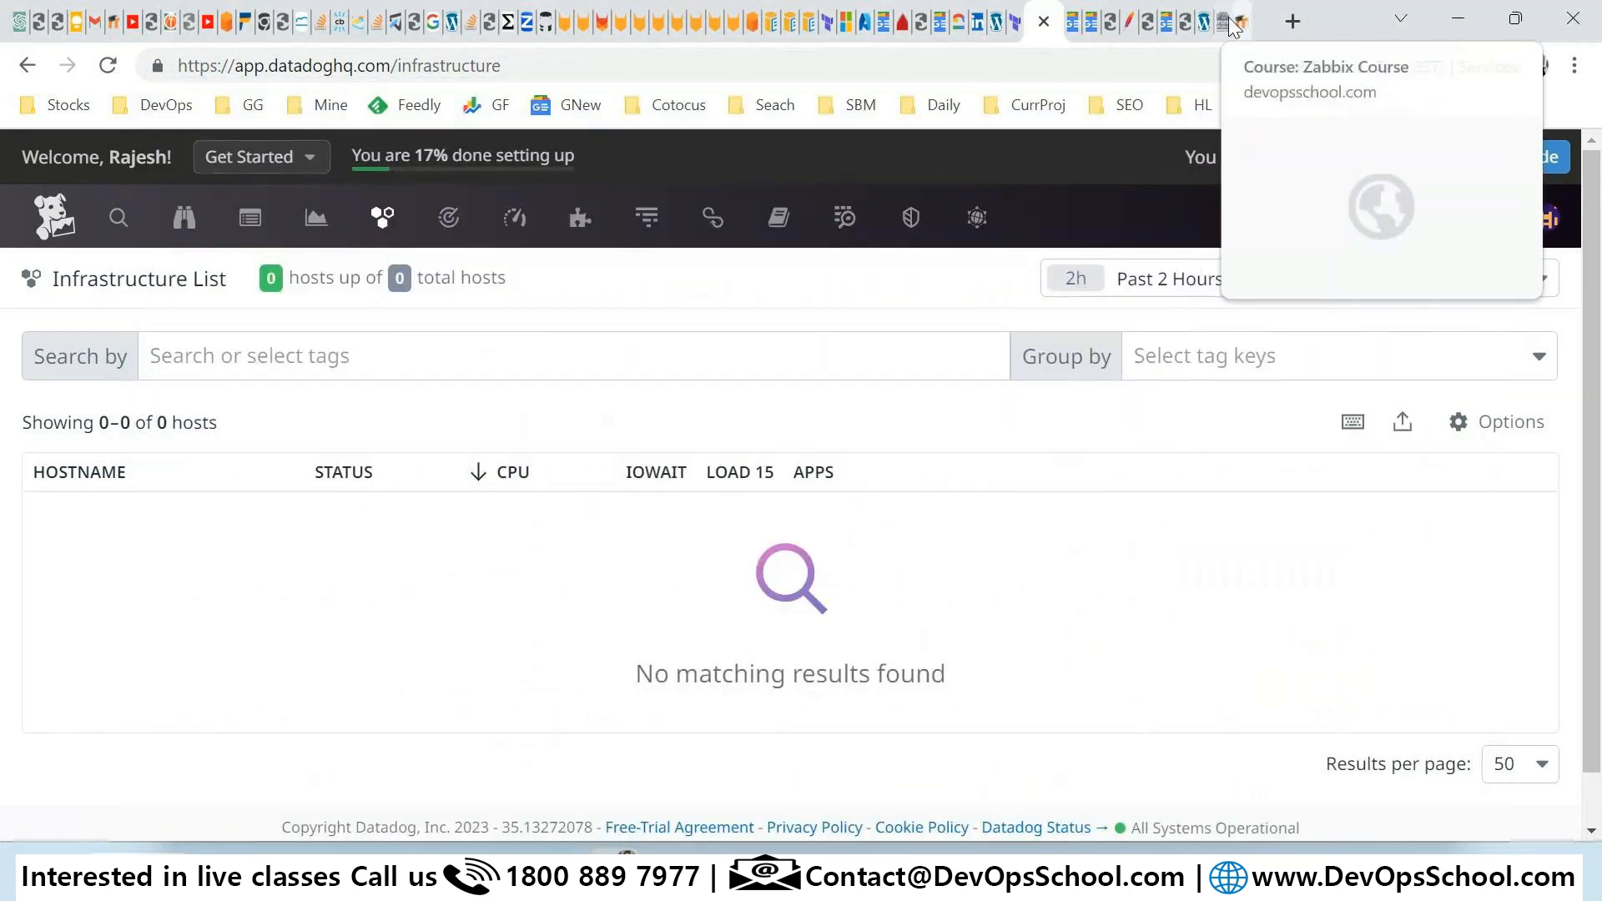
# Close the unrelated Zabbix course, stocksmantra, HDFC banking and GST portal tabs
pyautogui.click(1227, 20)
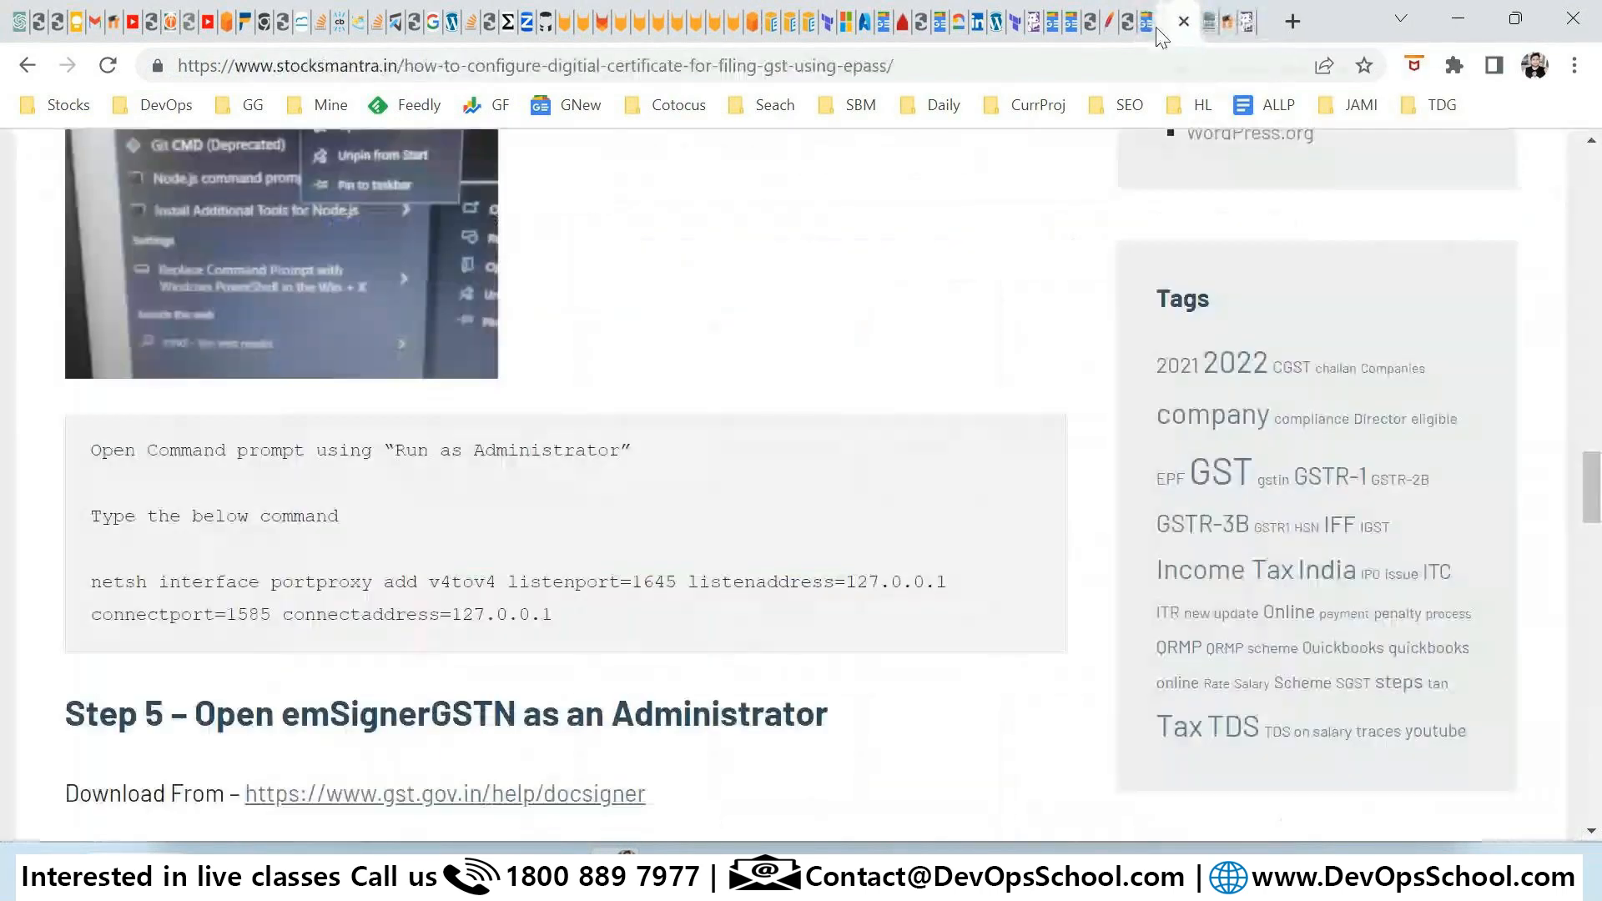
pyautogui.click(1165, 20)
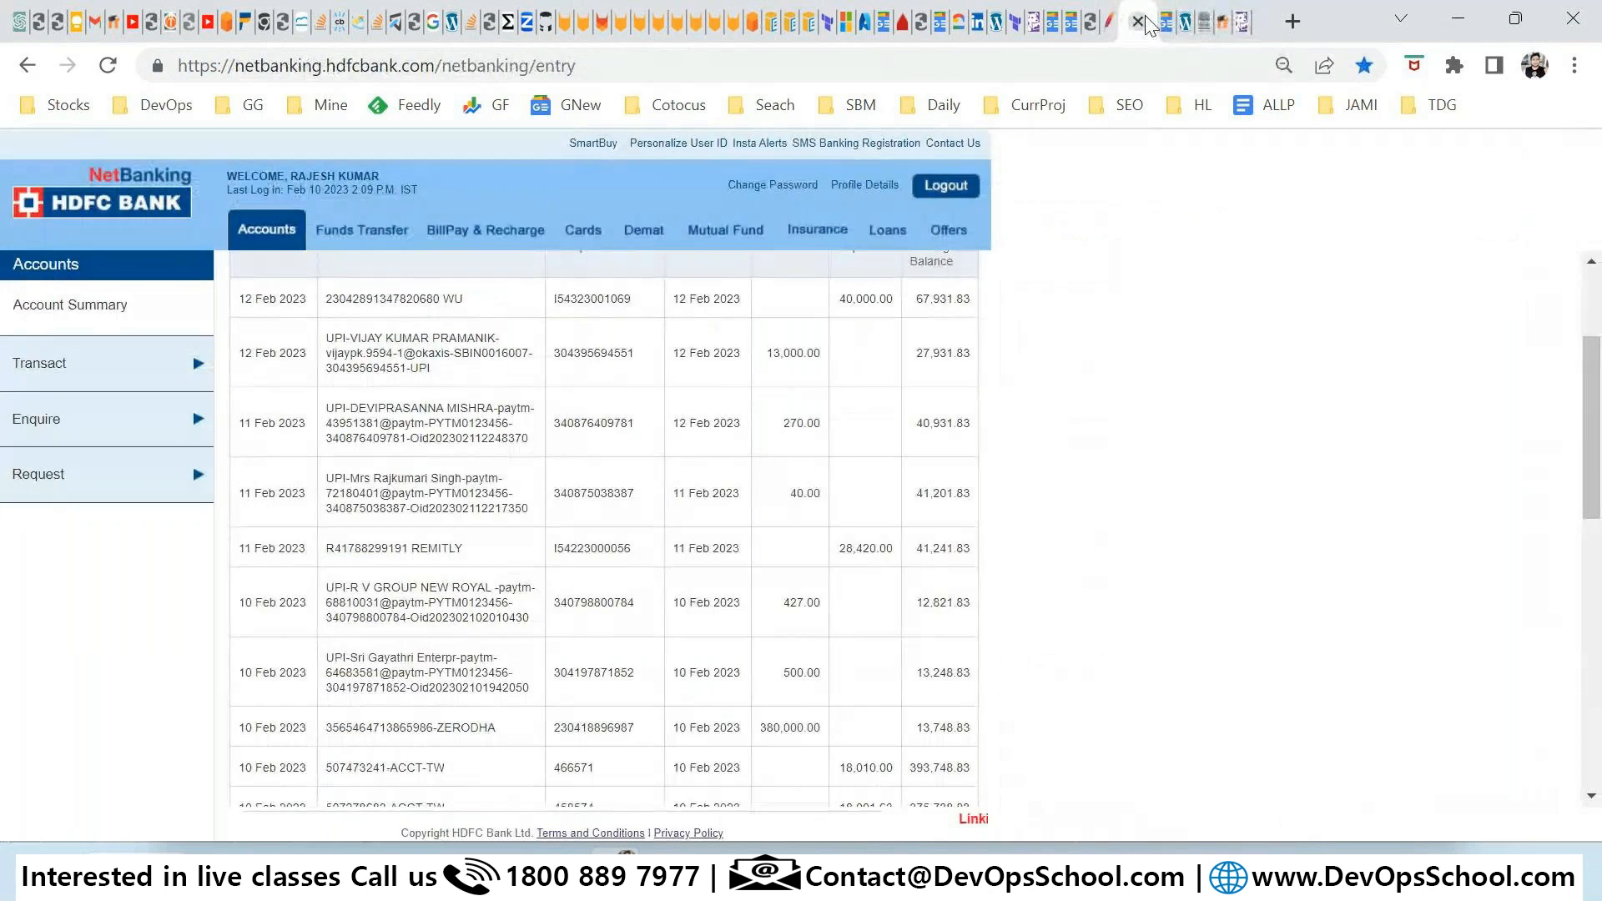
pyautogui.click(1213, 20)
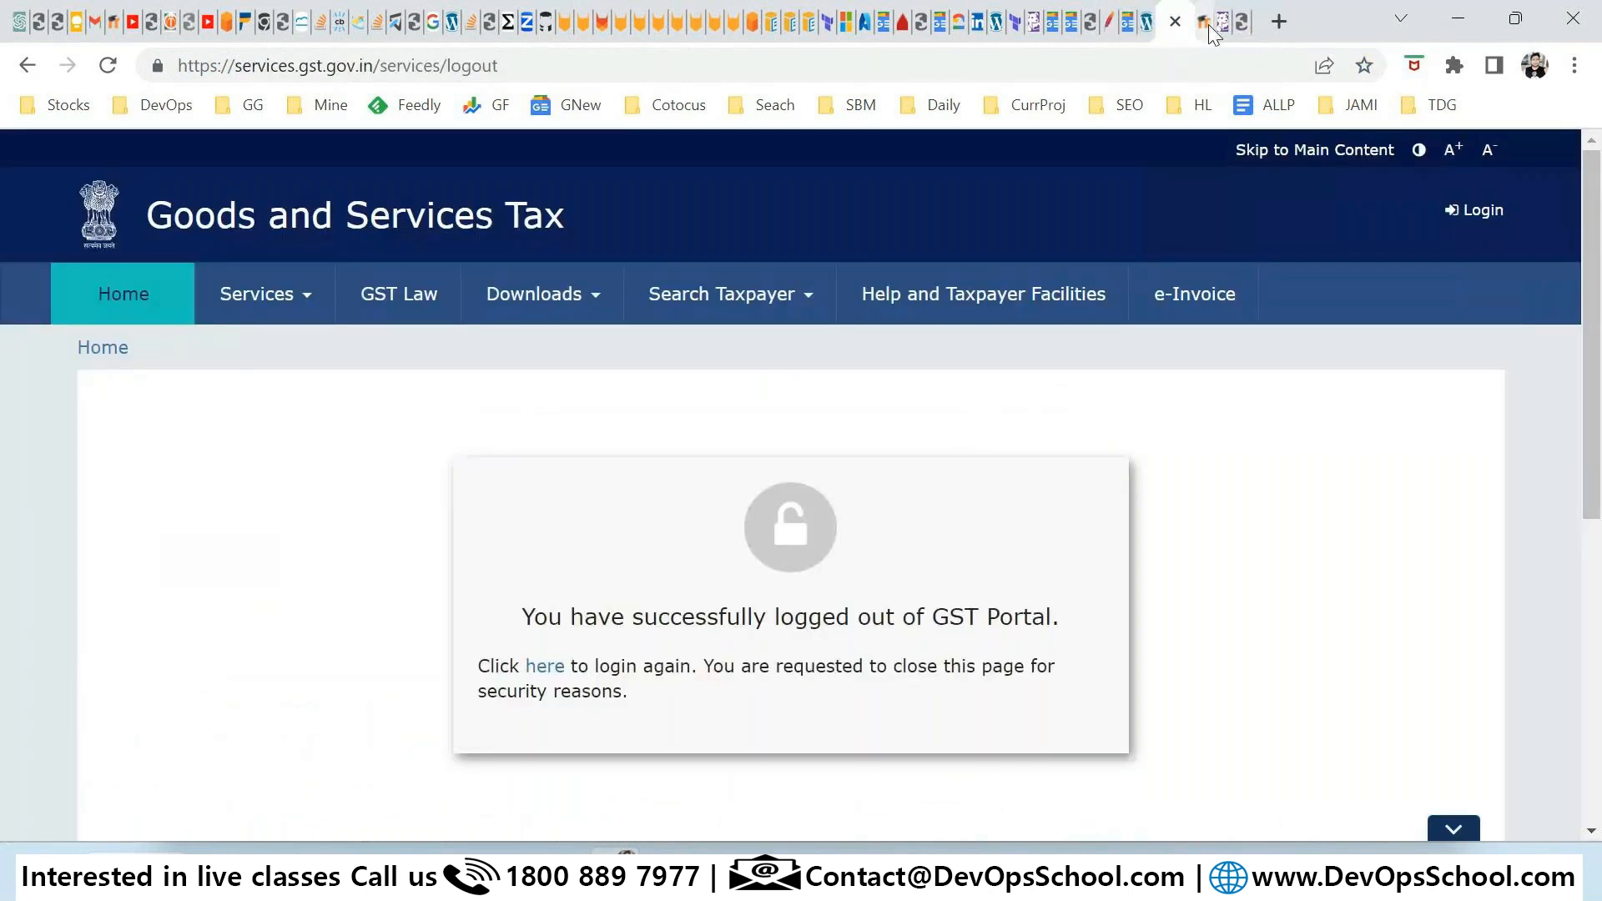
pyautogui.click(1210, 20)
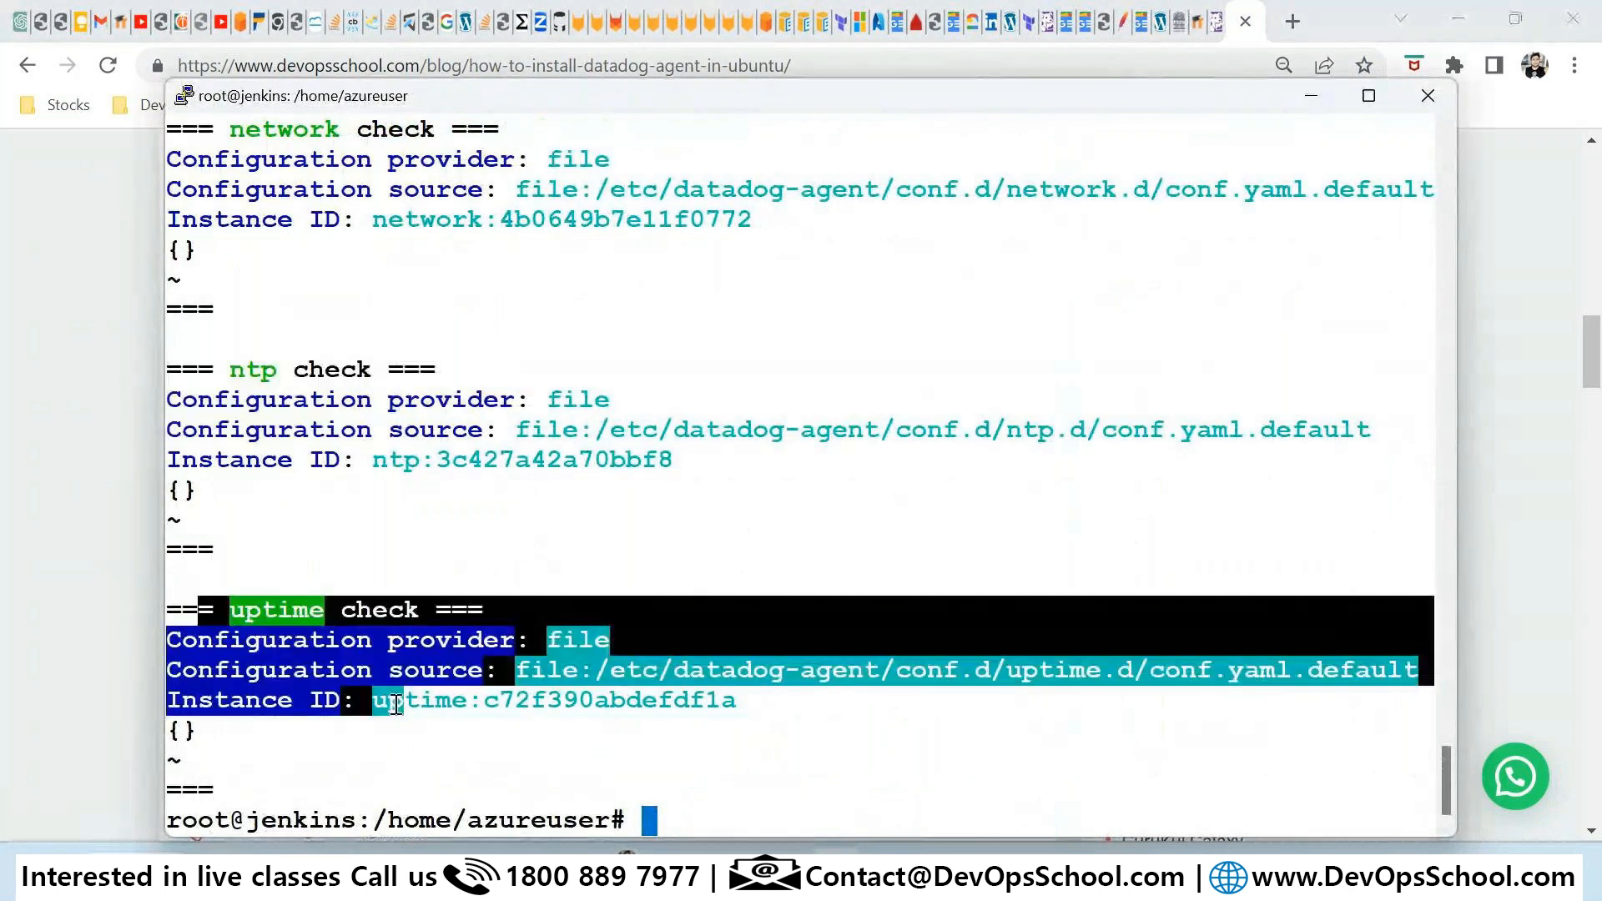
# Check the Infrastructure List's 1 total hosts count with the Past 2 Hours range kept
pyautogui.scroll(3)
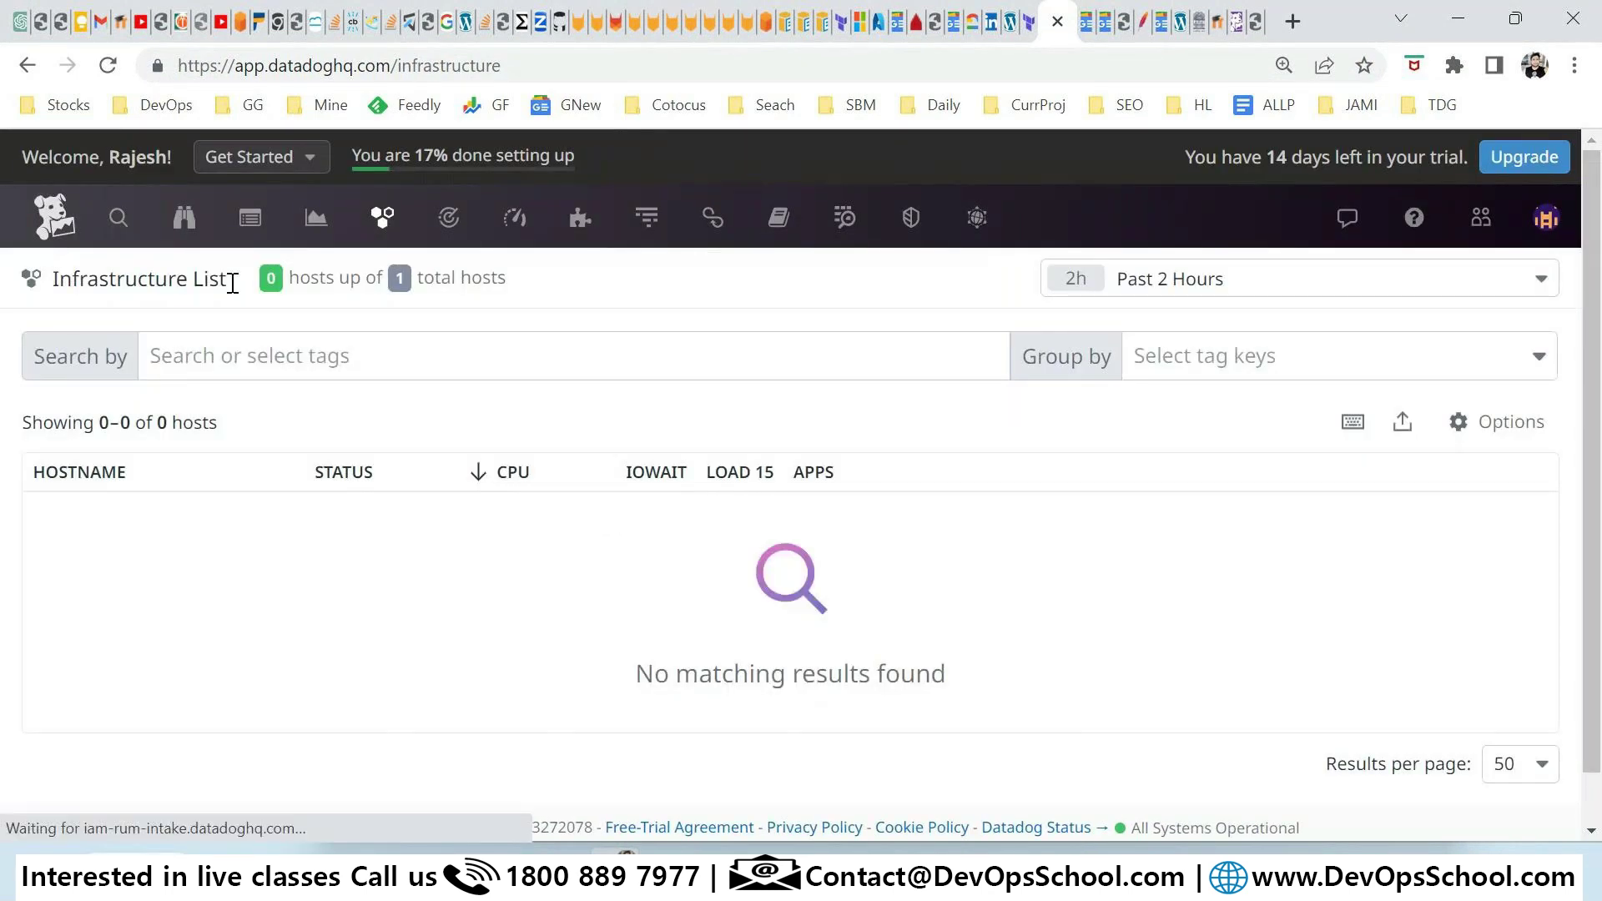
pyautogui.doubleClick(459, 279)
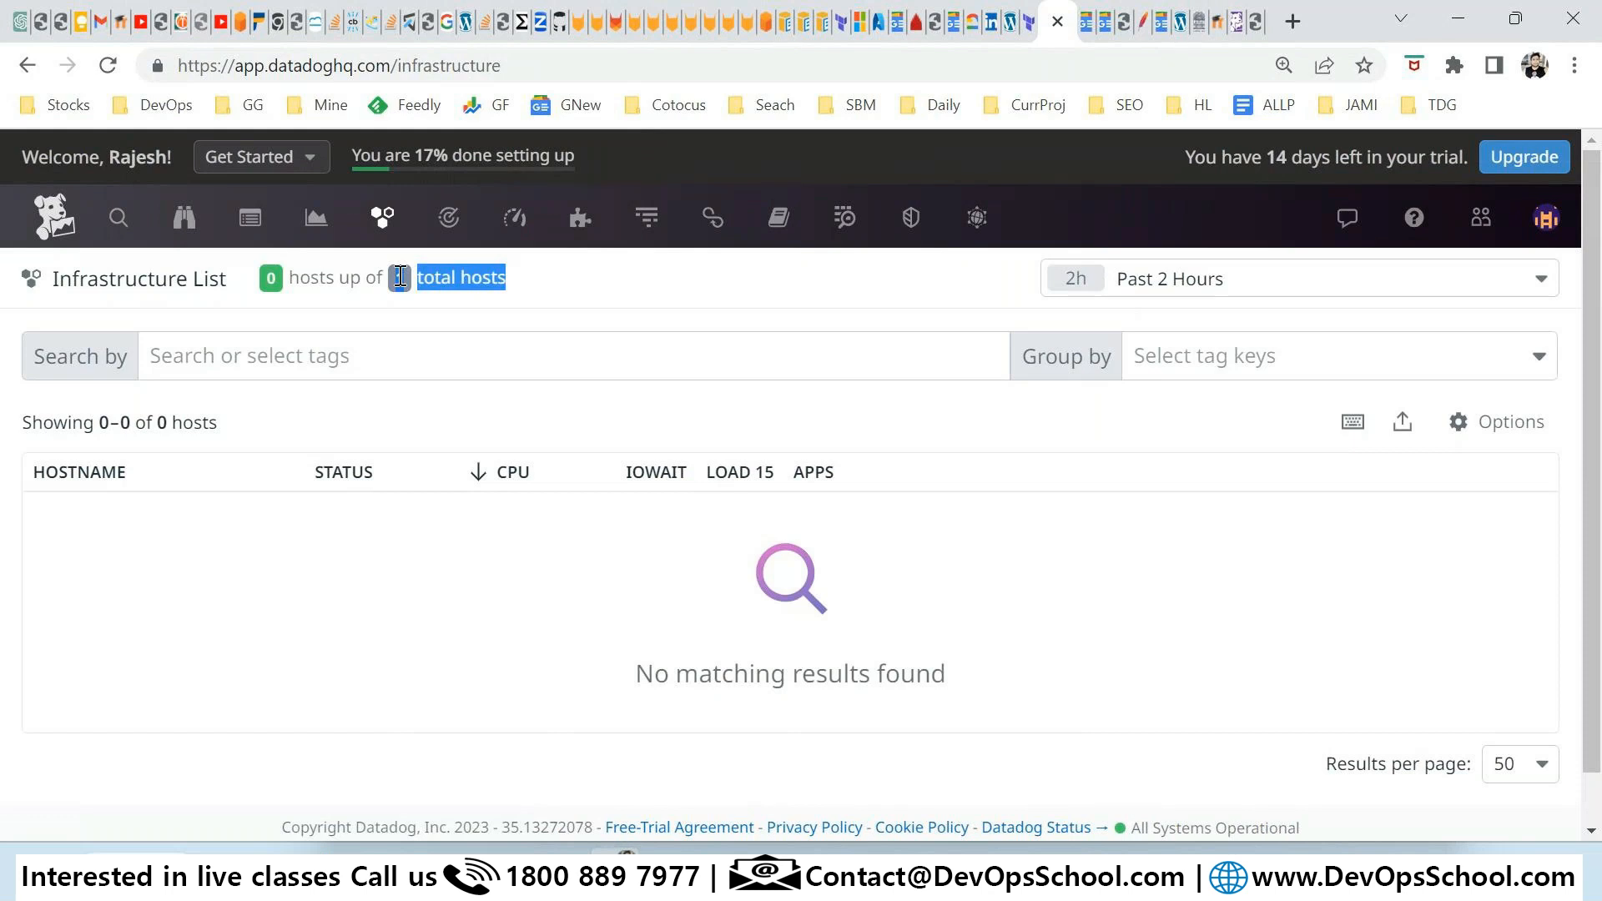
pyautogui.moveTo(184, 217)
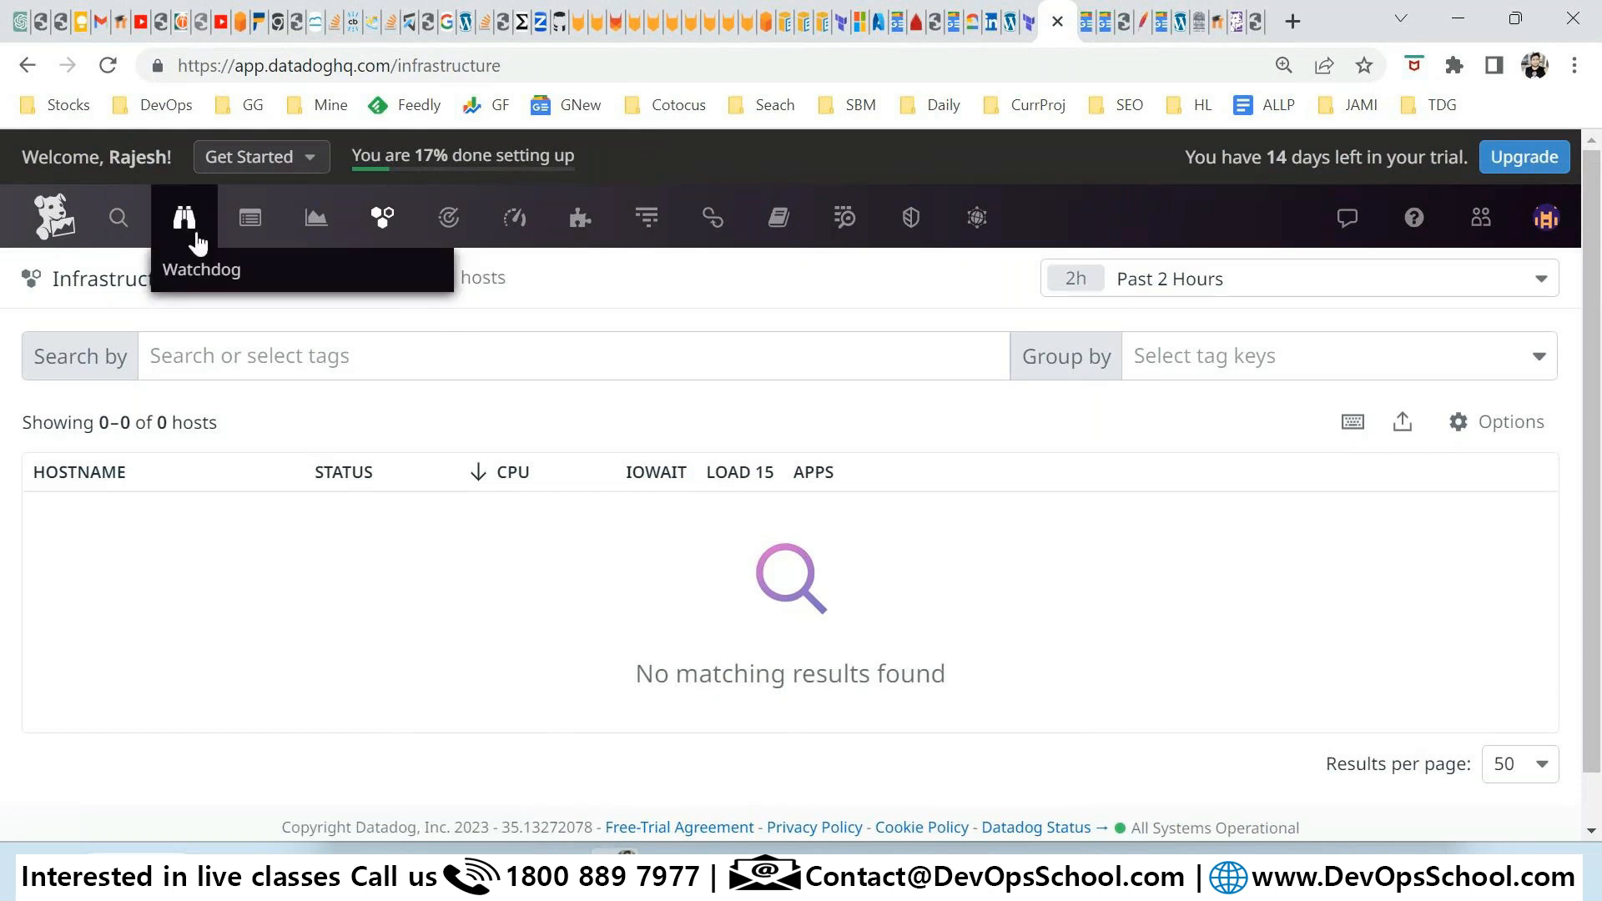
pyautogui.moveTo(1200, 279)
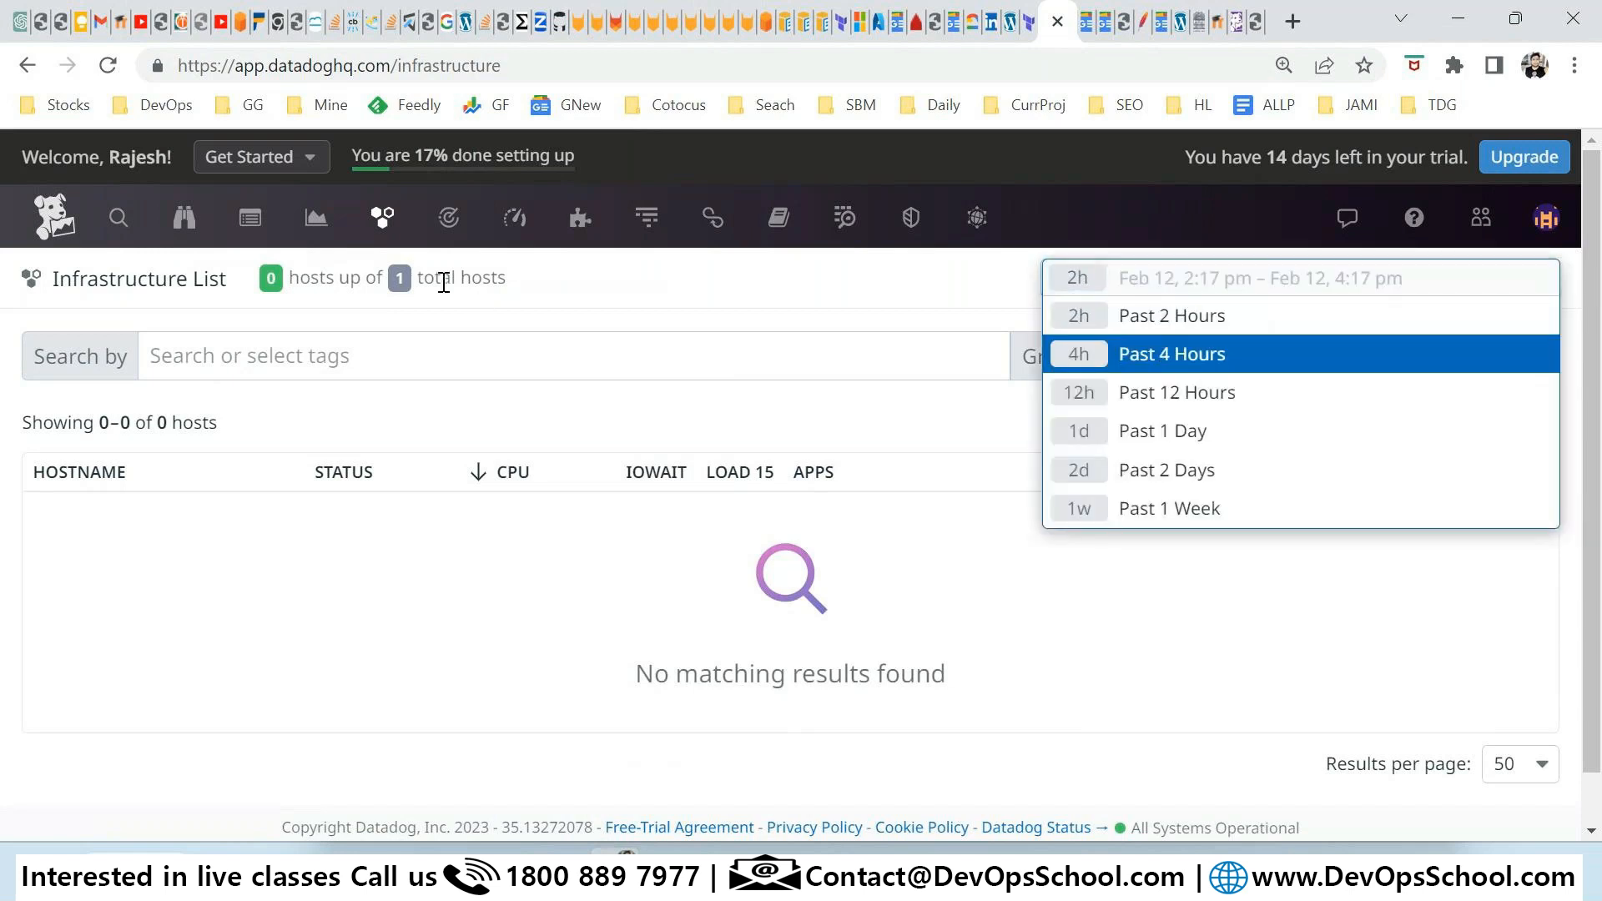
pyautogui.click(1172, 316)
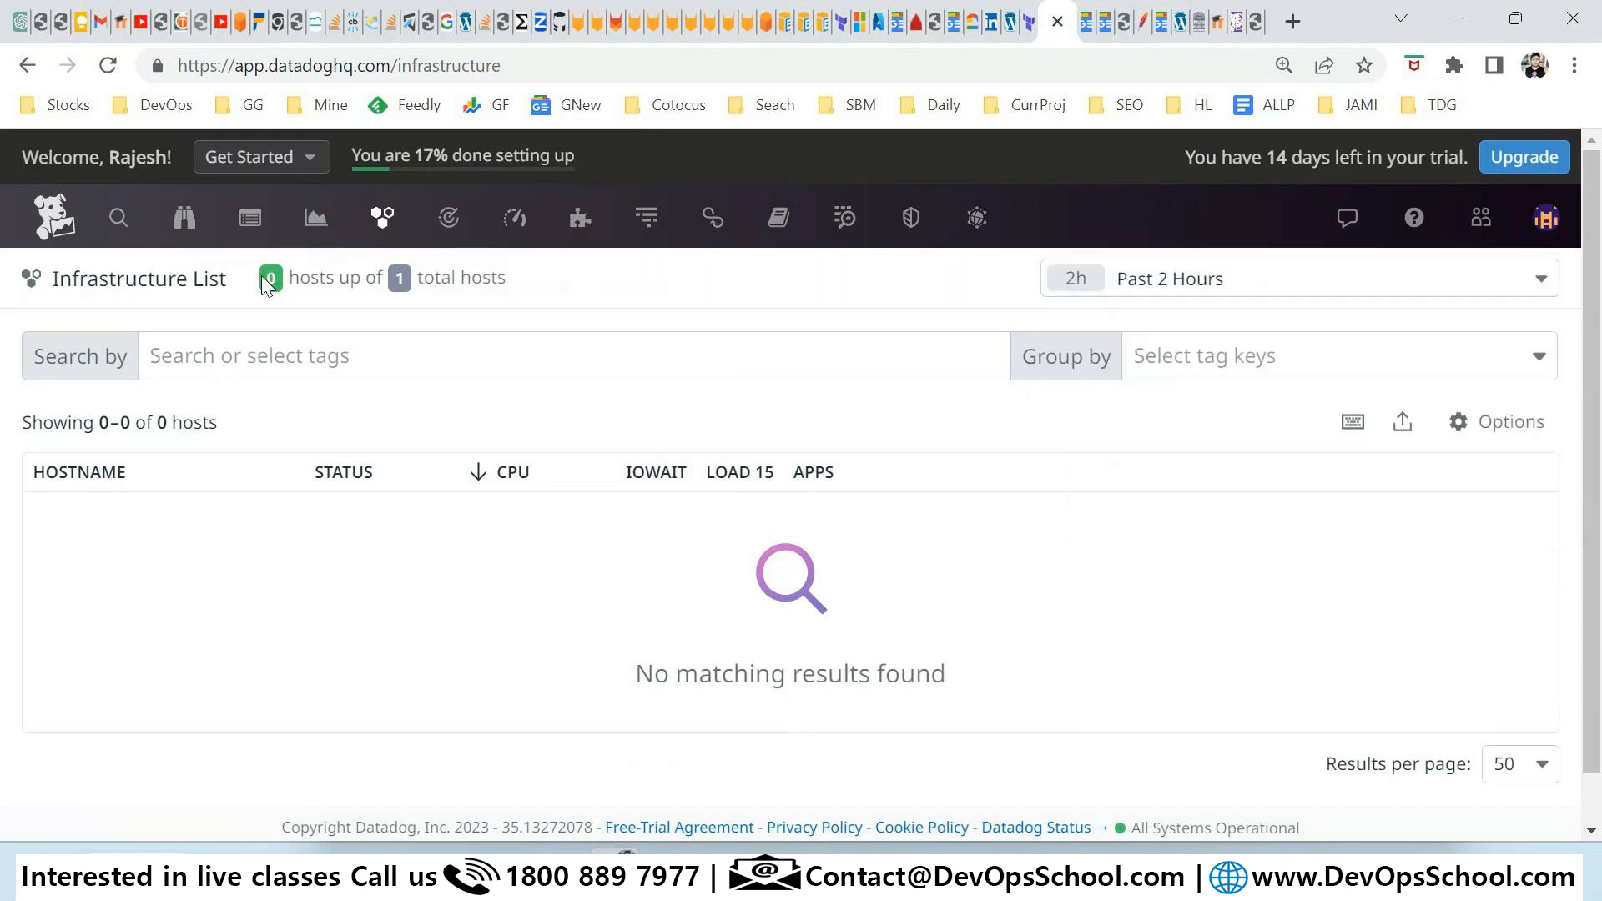
pyautogui.doubleClick(332, 278)
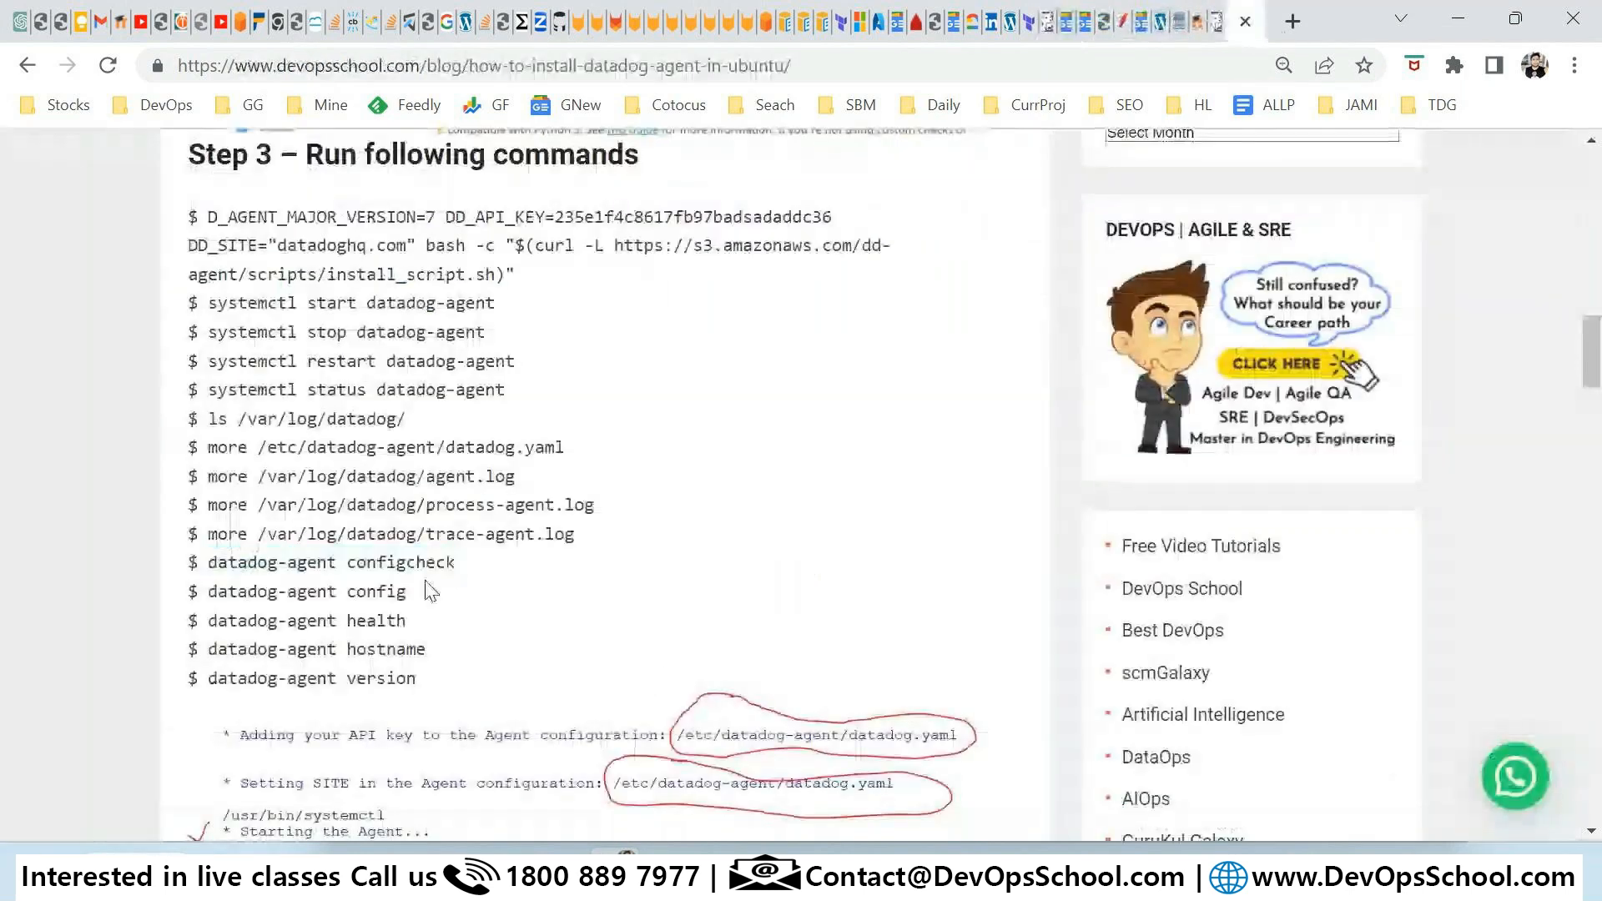
pyautogui.doubleClick(330, 563)
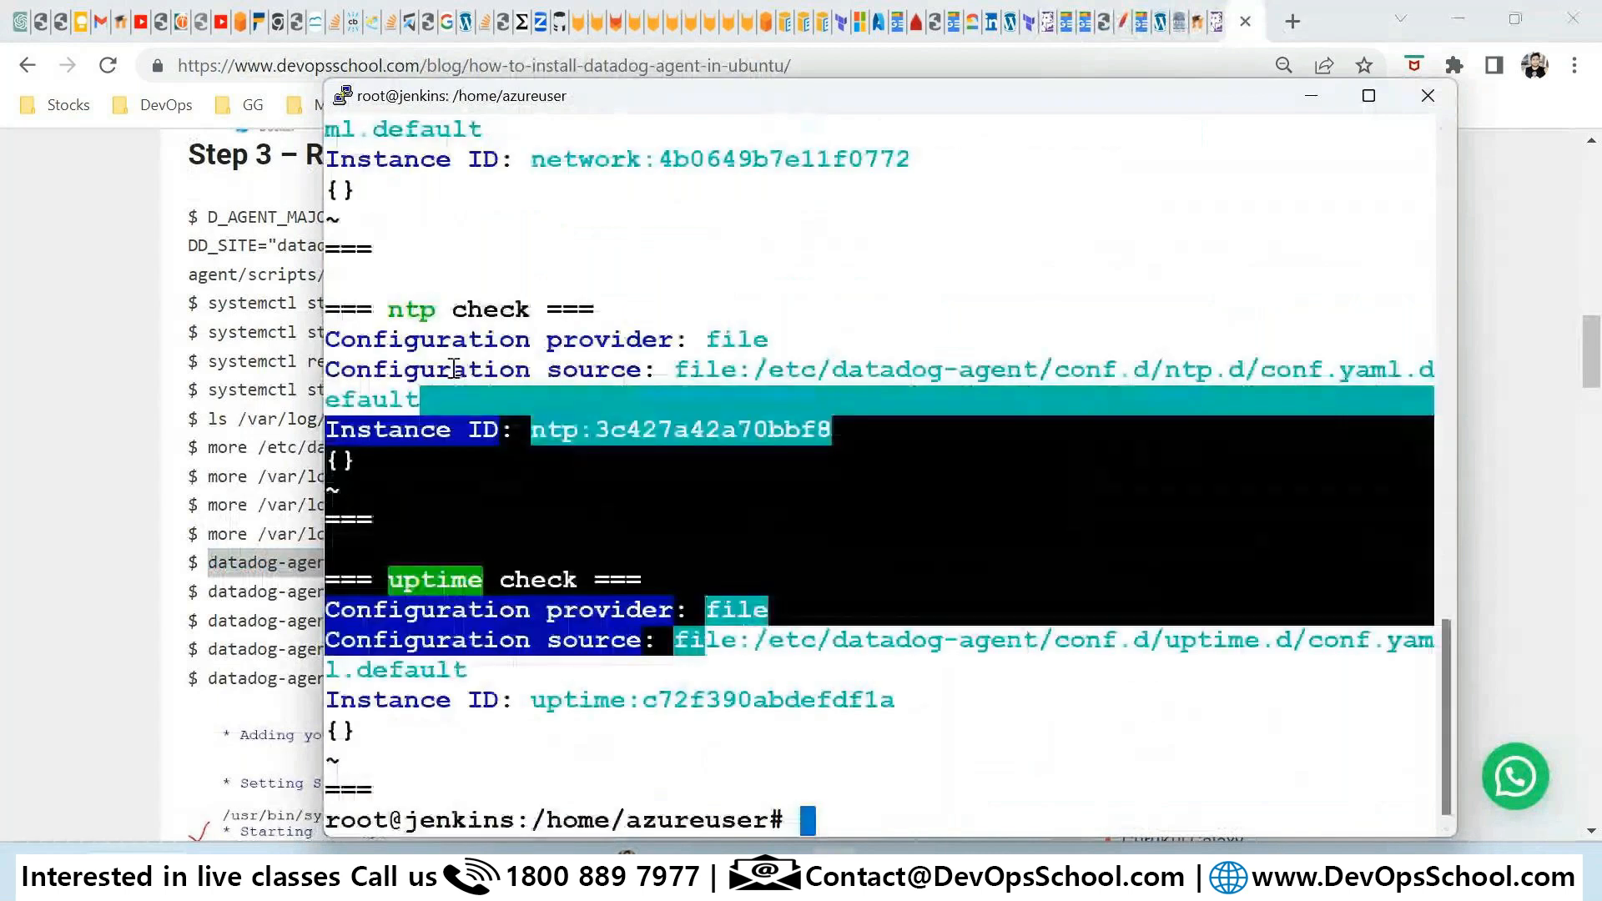
pyautogui.click(1427, 95)
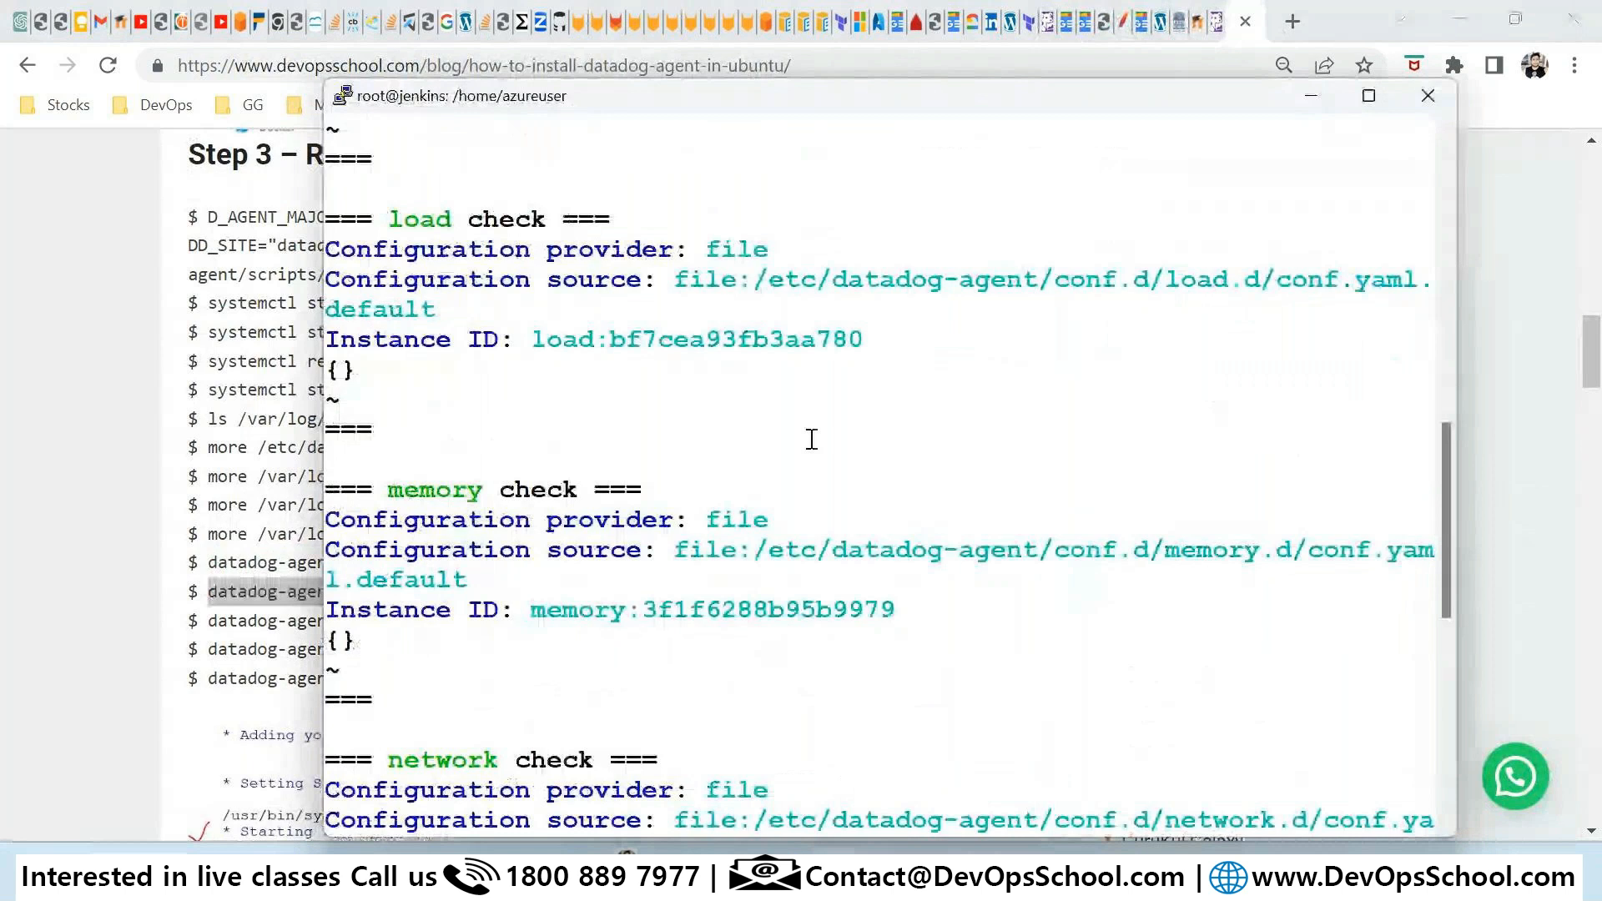
pyautogui.scroll(-3)
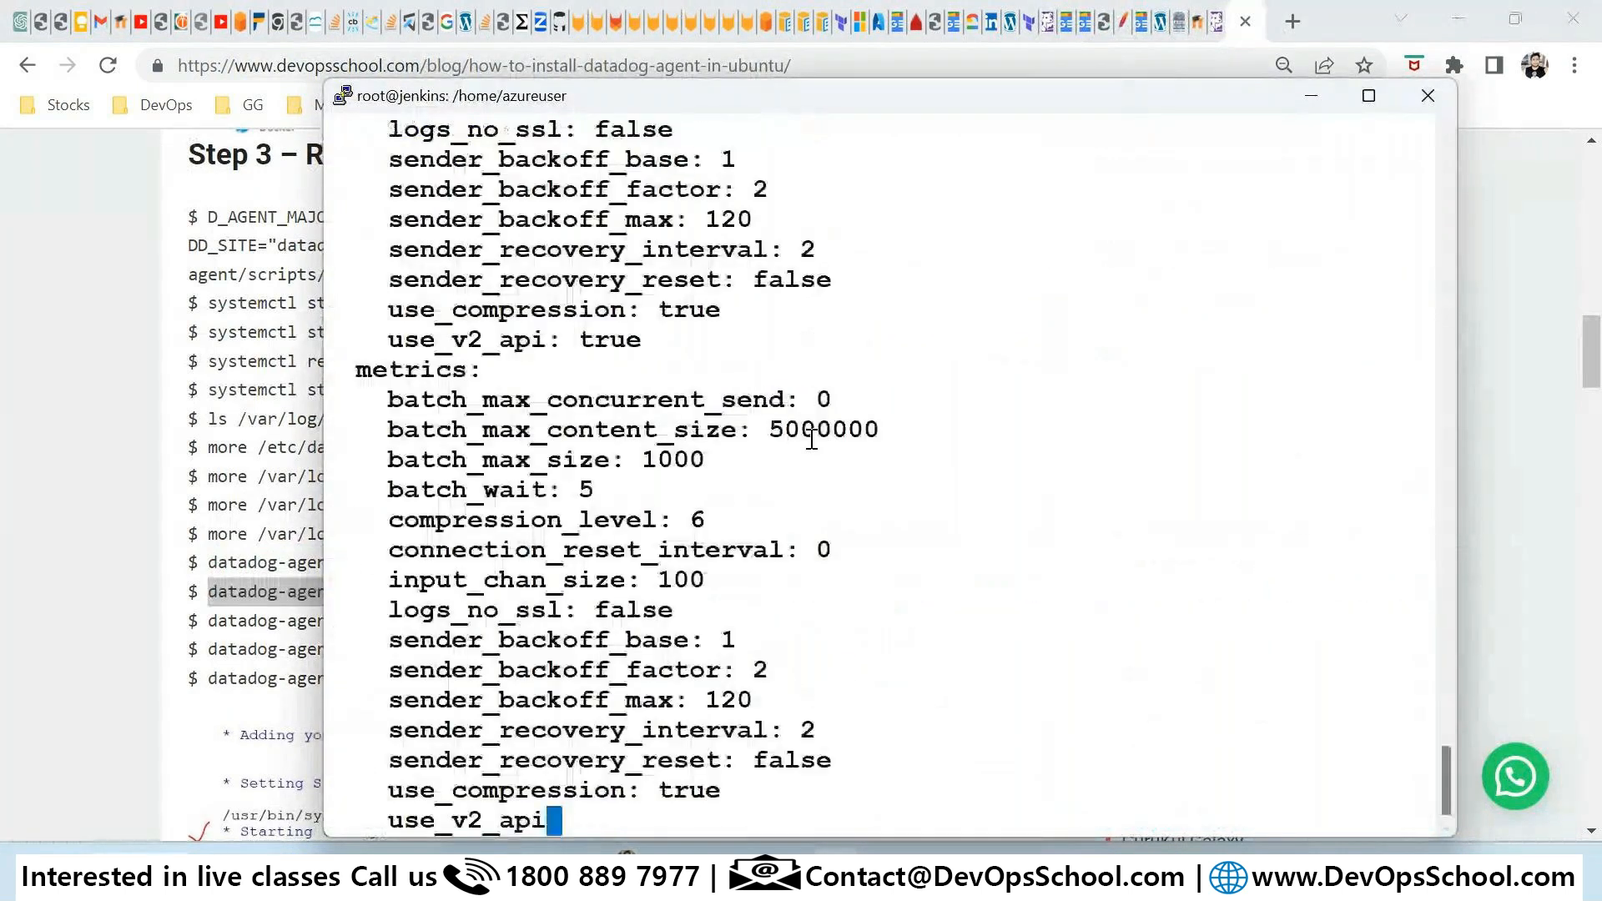
pyautogui.scroll(-3)
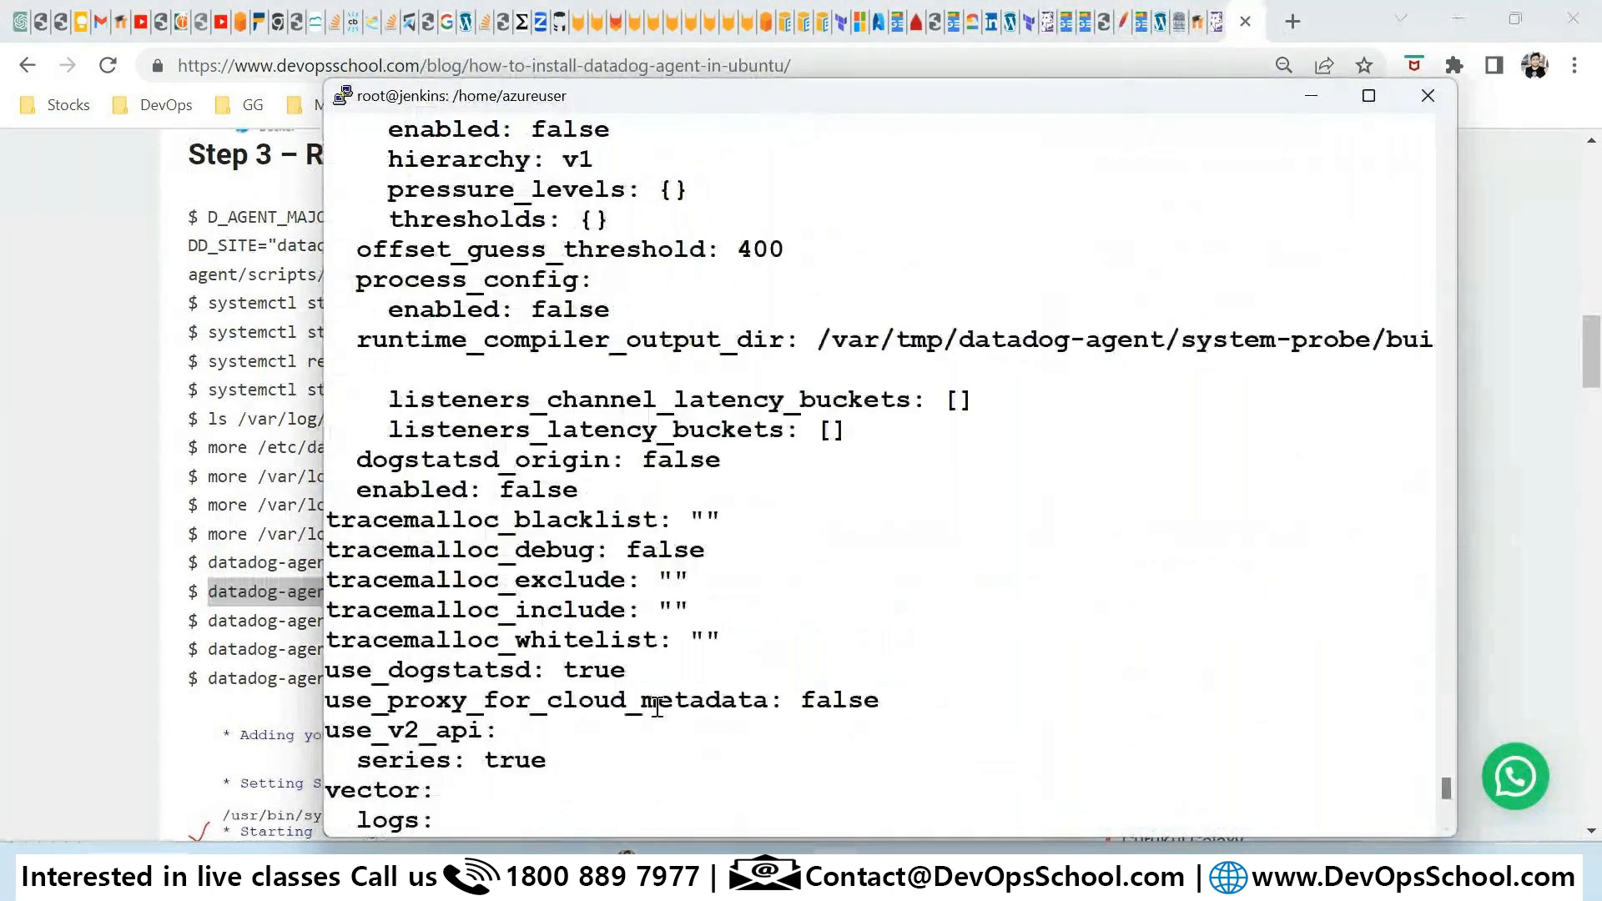
pyautogui.scroll(-3)
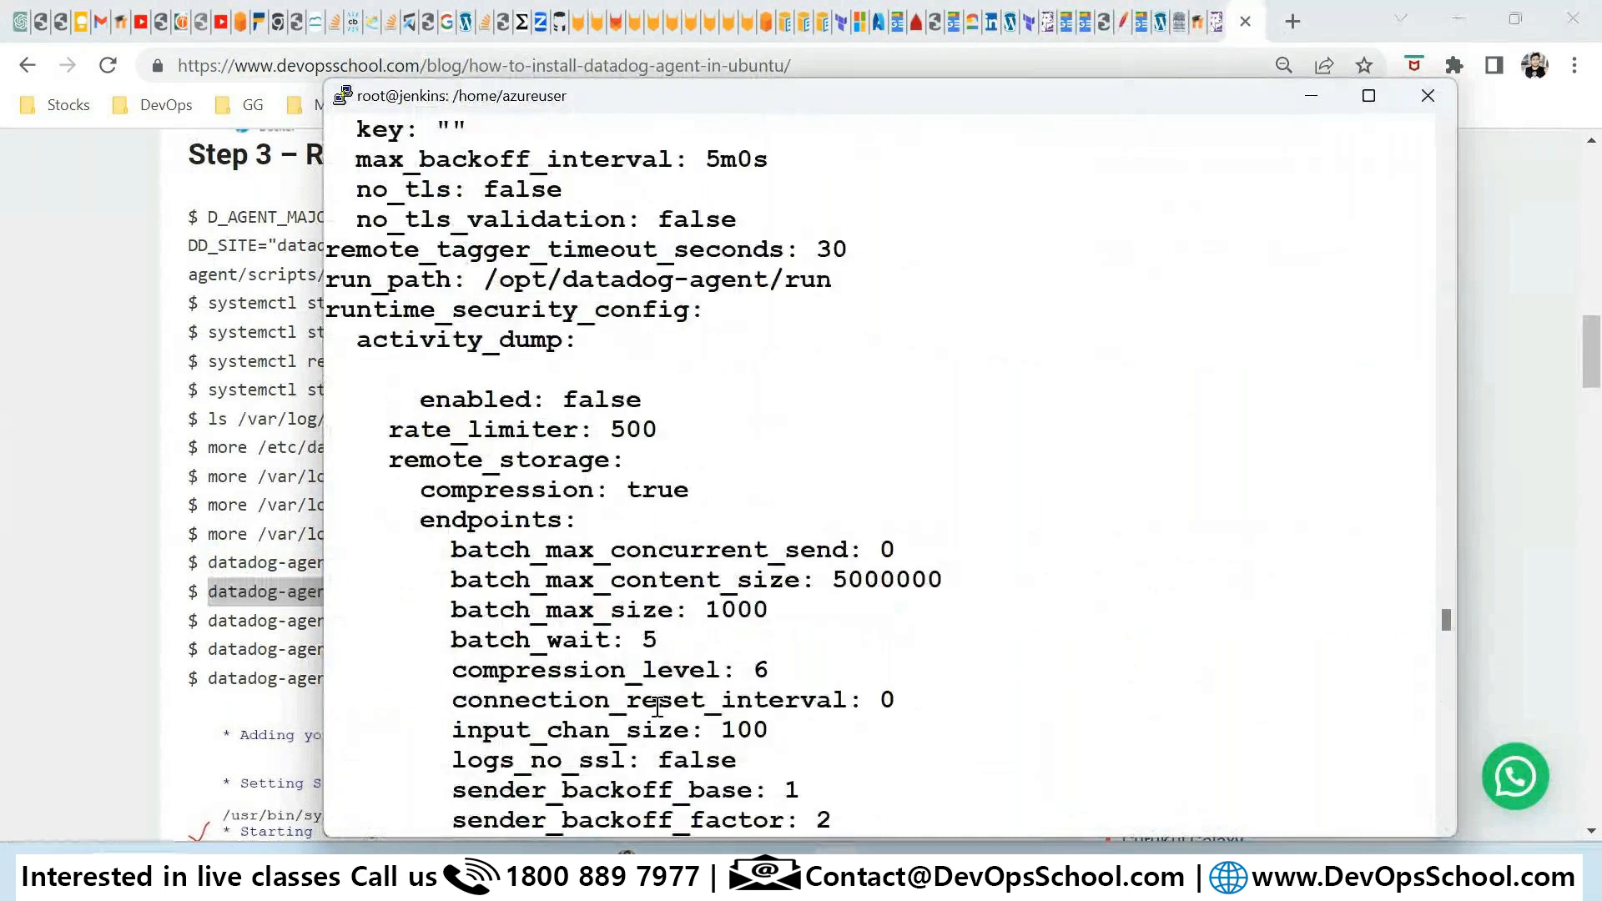
pyautogui.scroll(-3)
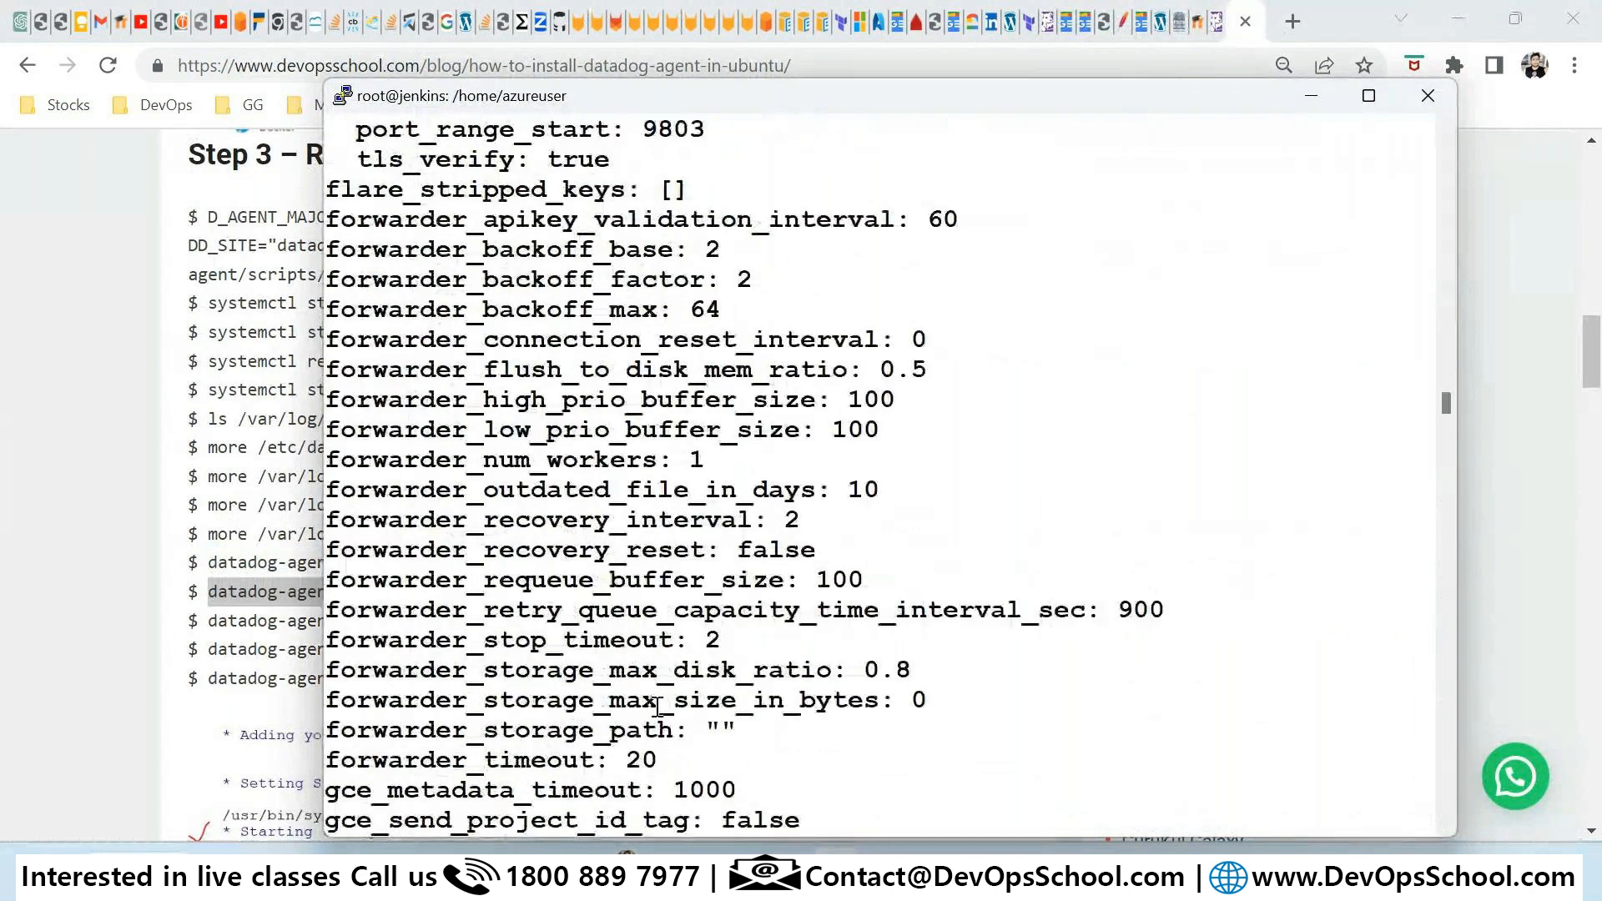
pyautogui.click(1427, 95)
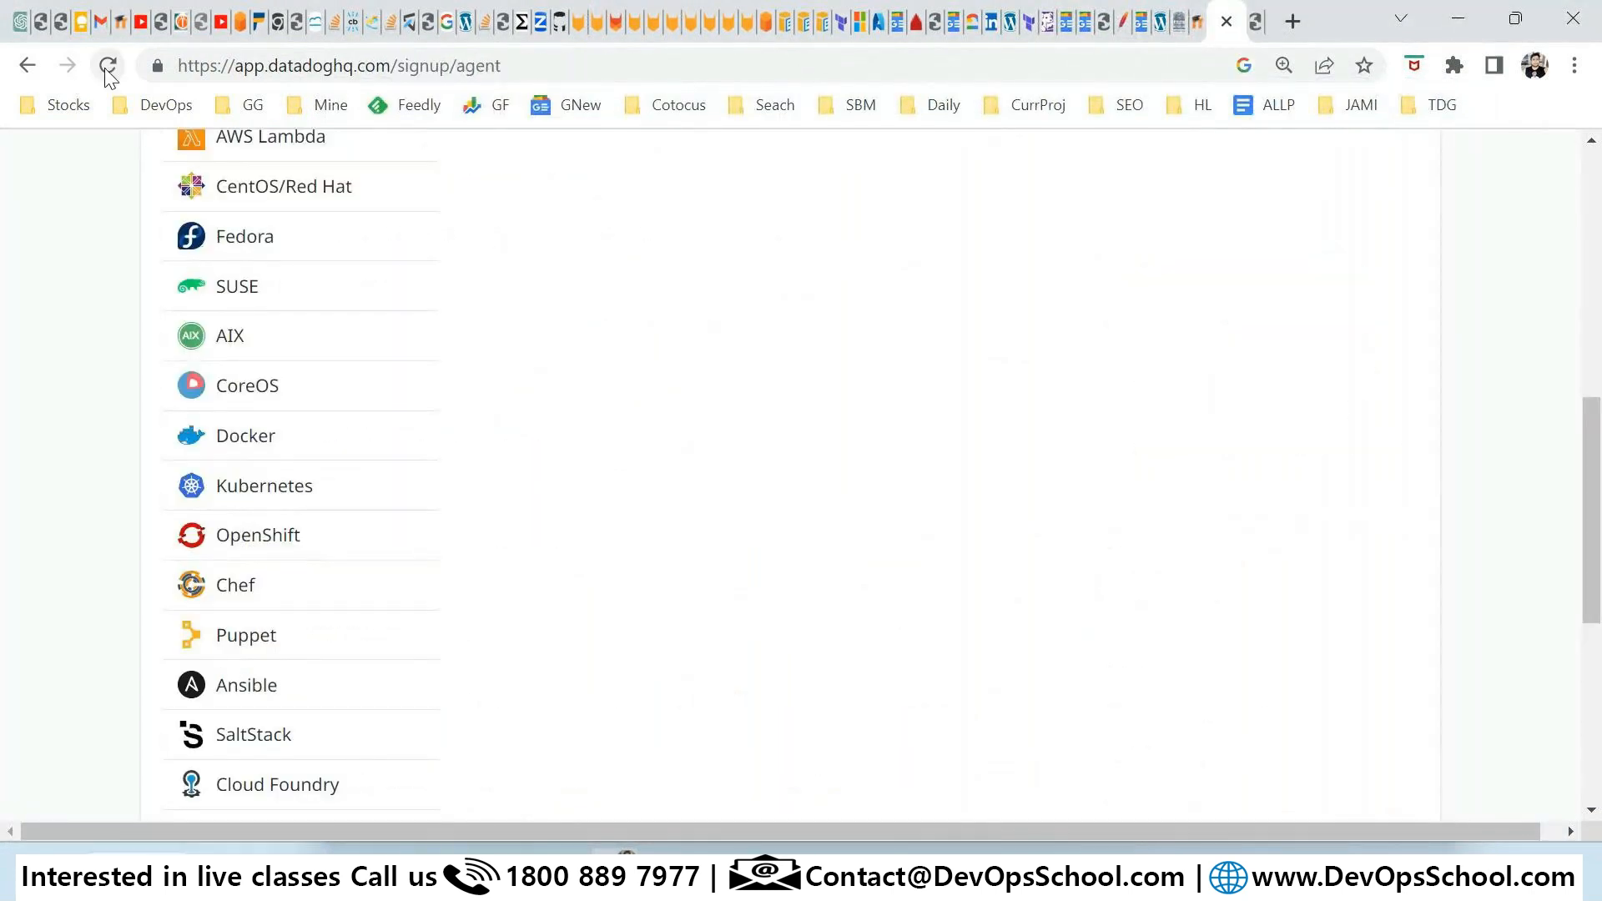
# Reload the setup page and show the Infrastructure List with host jenkins ACTIVE
pyautogui.click(107, 66)
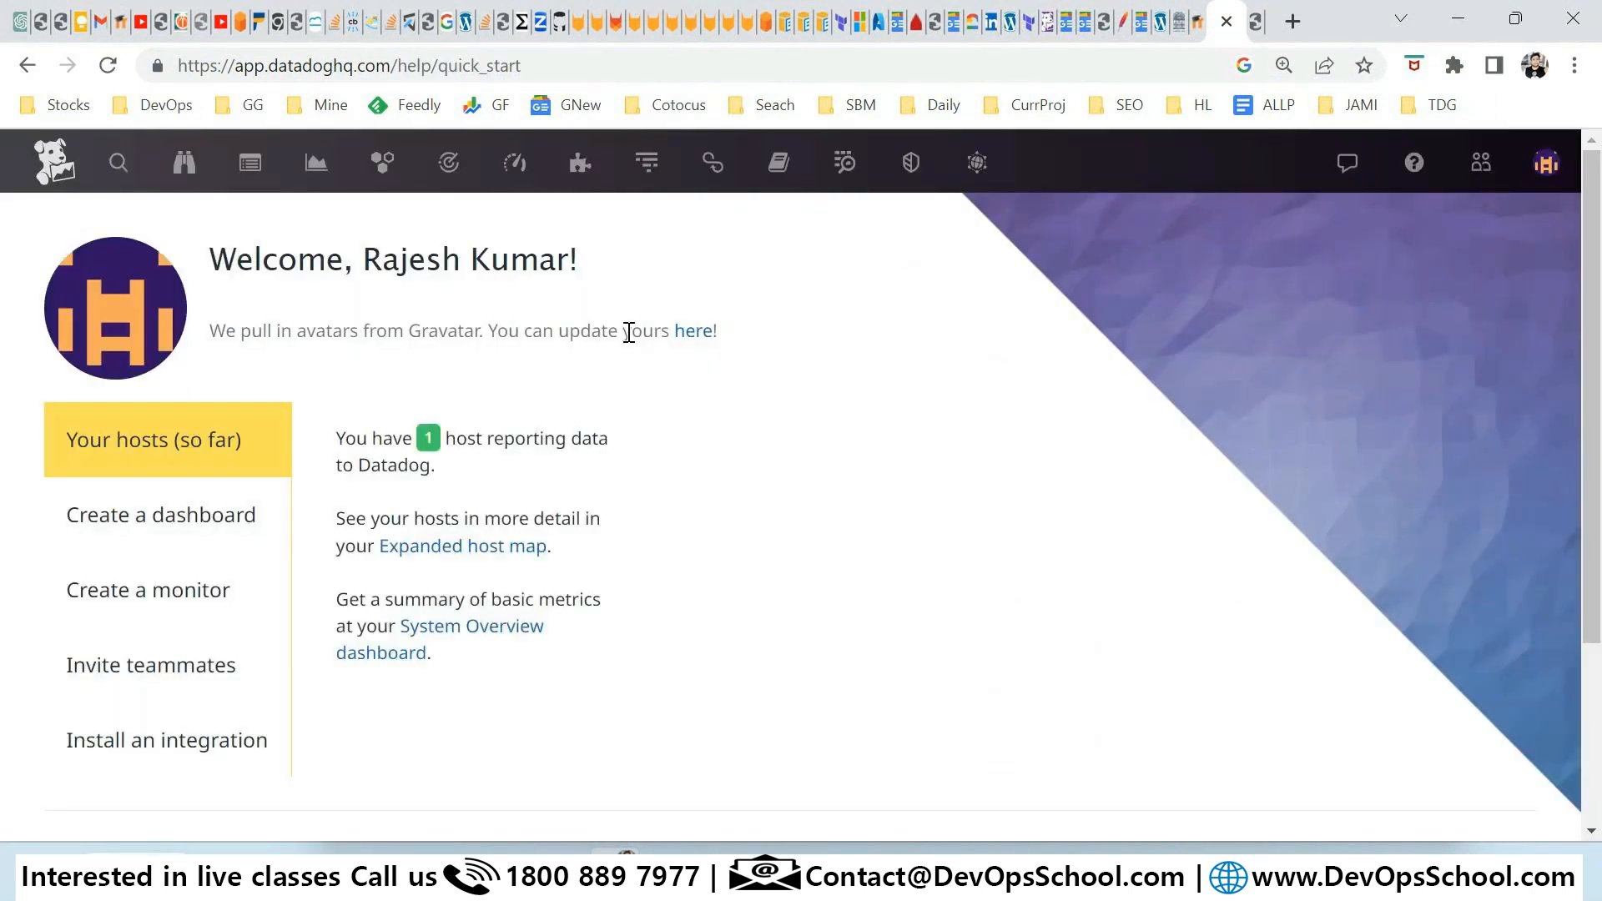
pyautogui.click(447, 163)
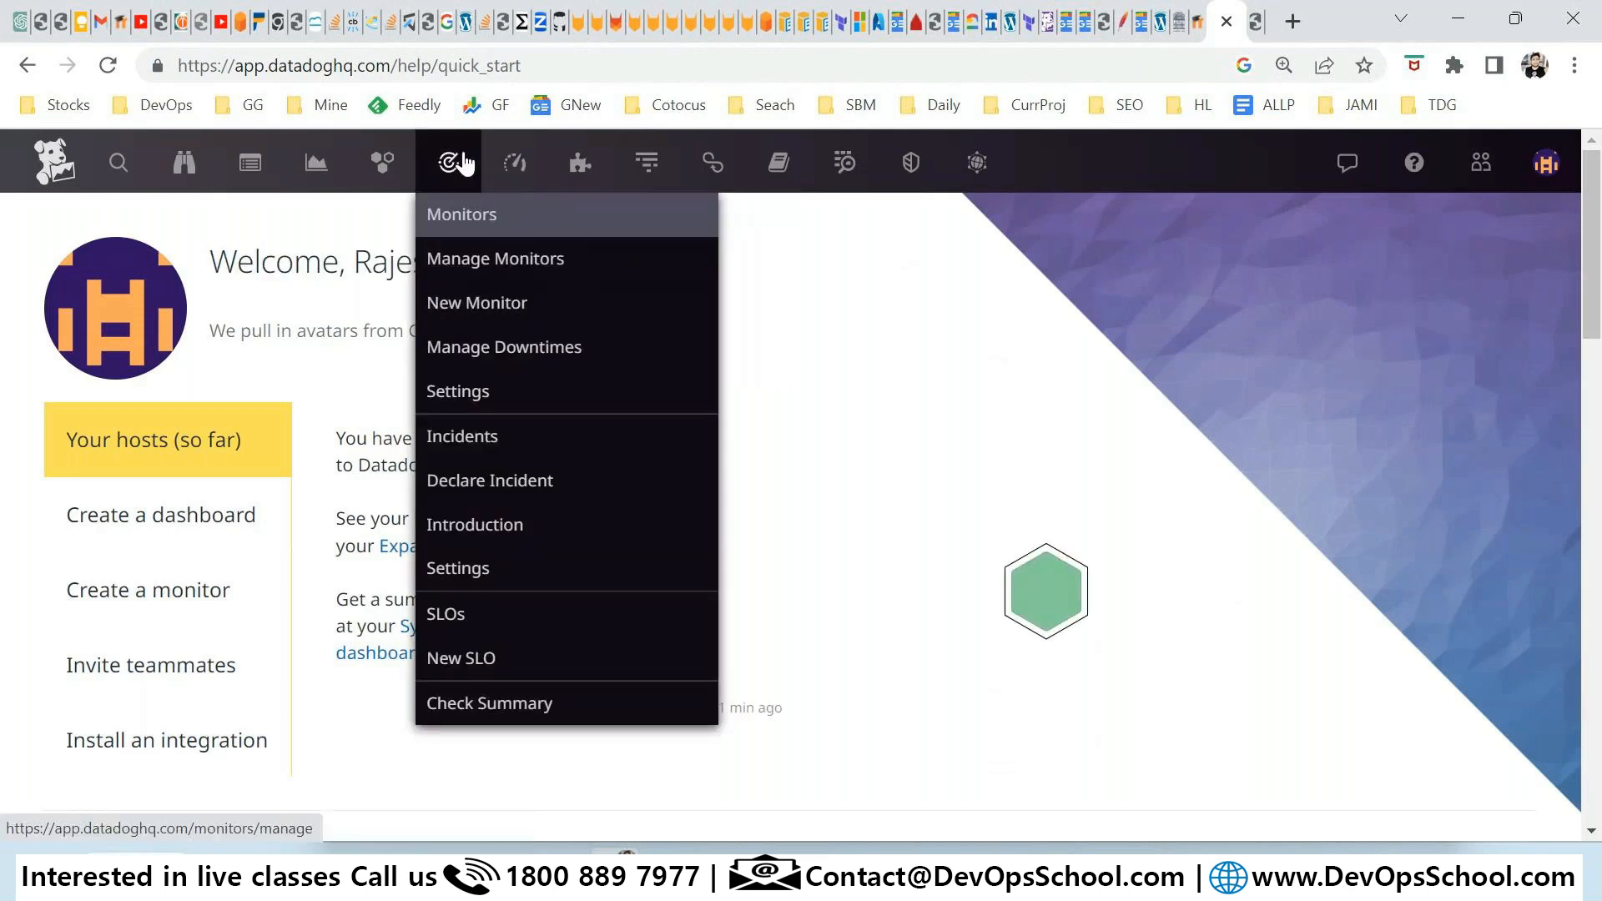
pyautogui.click(380, 162)
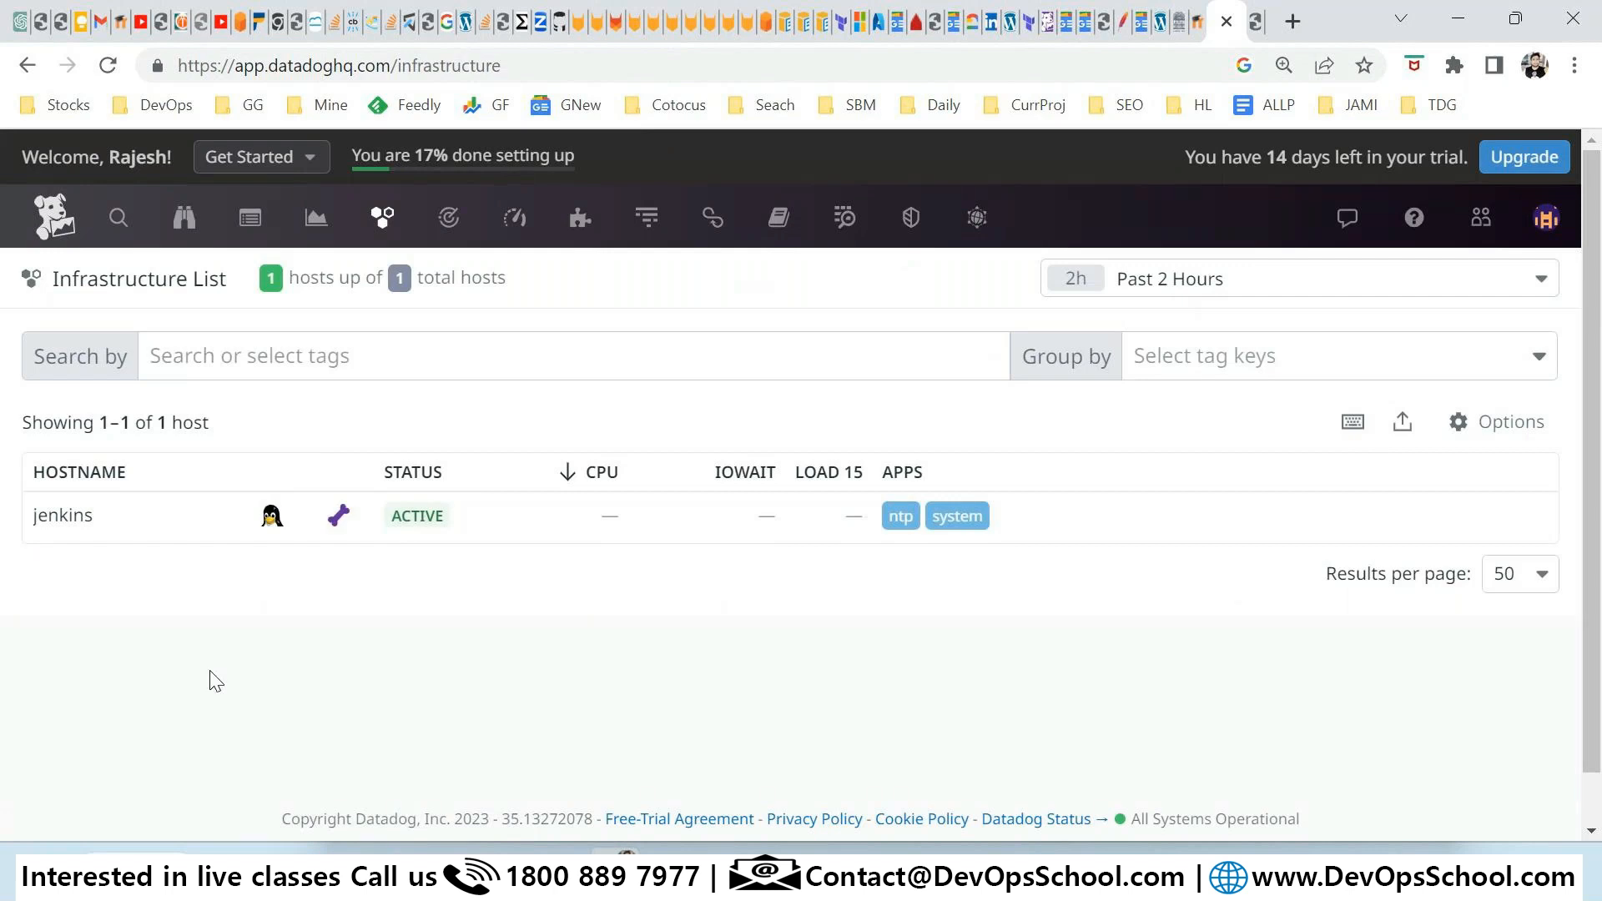
pyautogui.moveTo(67, 529)
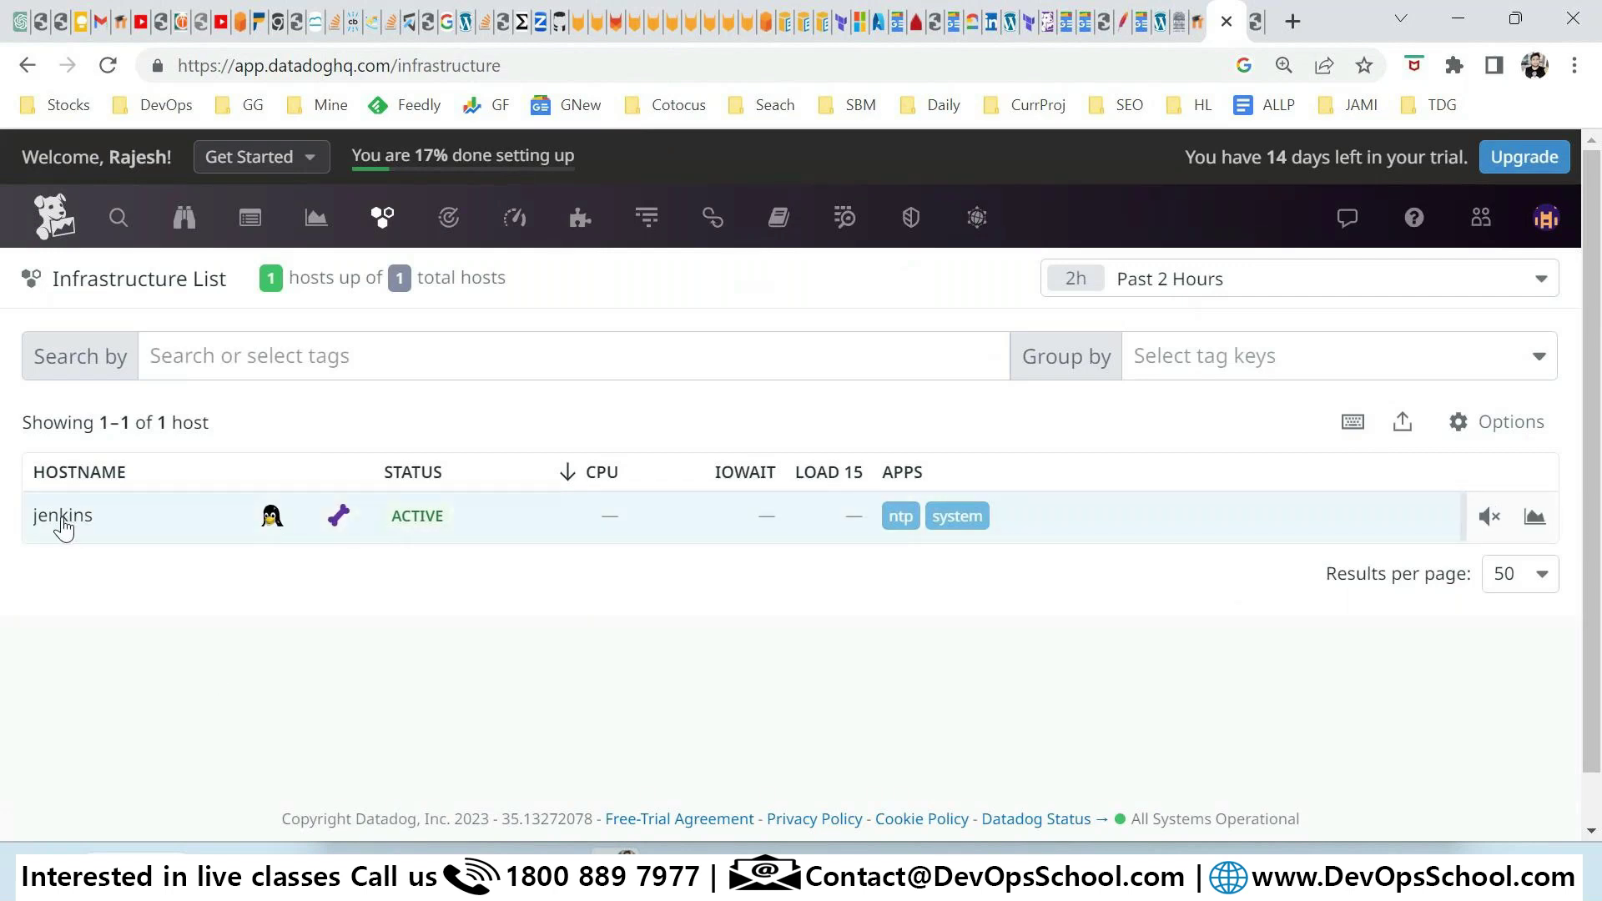
# Review host jenkins' system info and launch its host dashboard with CPU and memory graphs
pyautogui.click(62, 516)
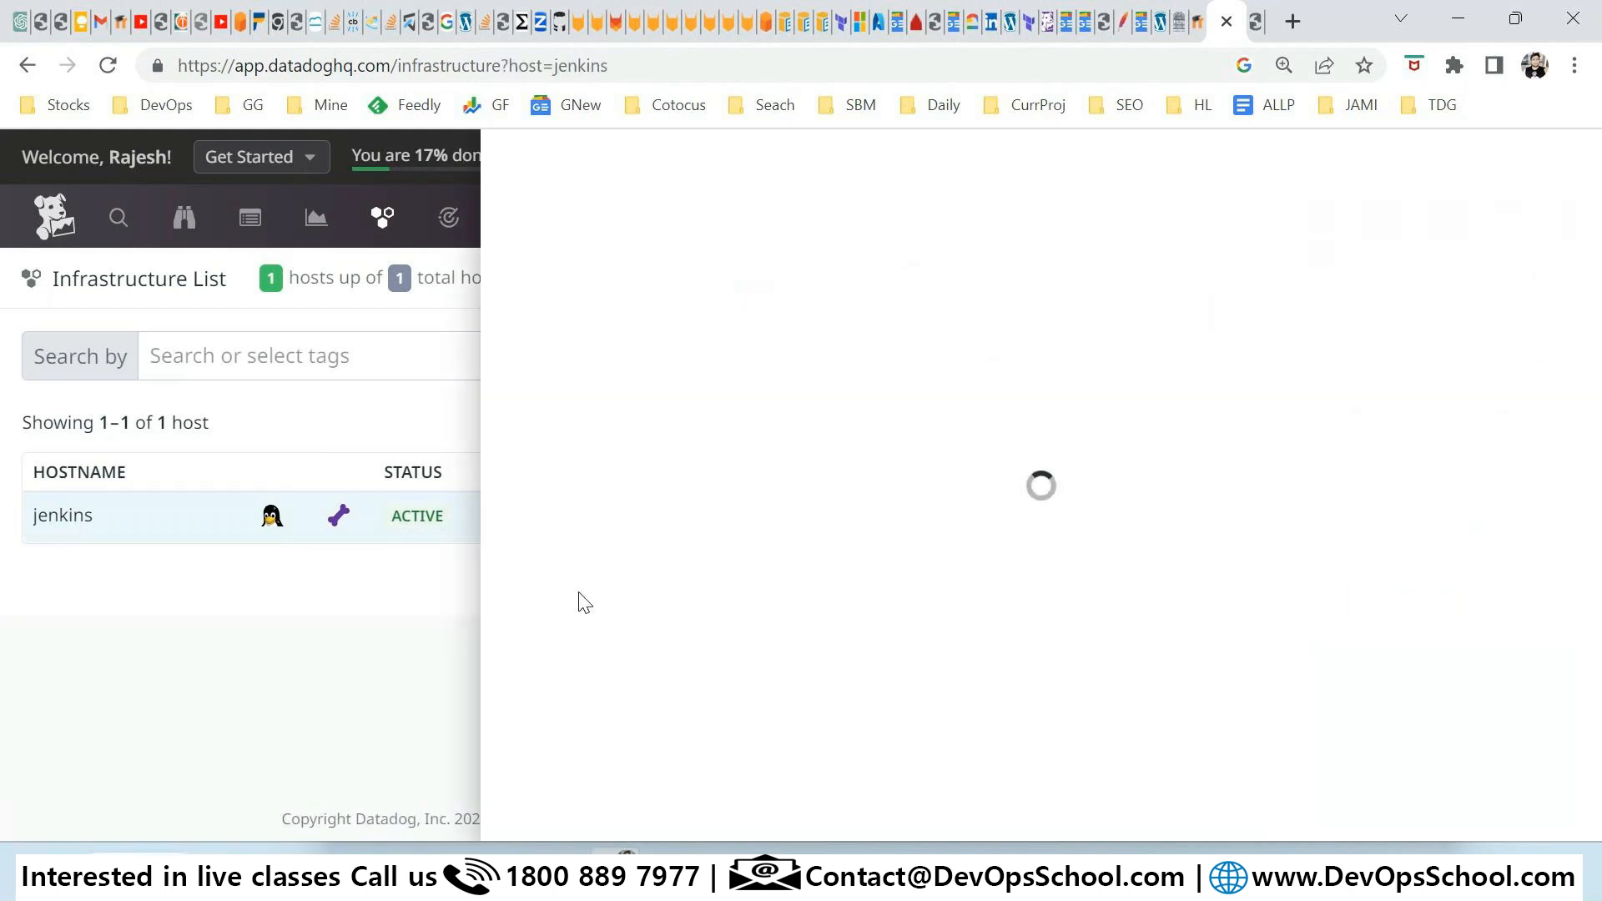
pyautogui.click(63, 516)
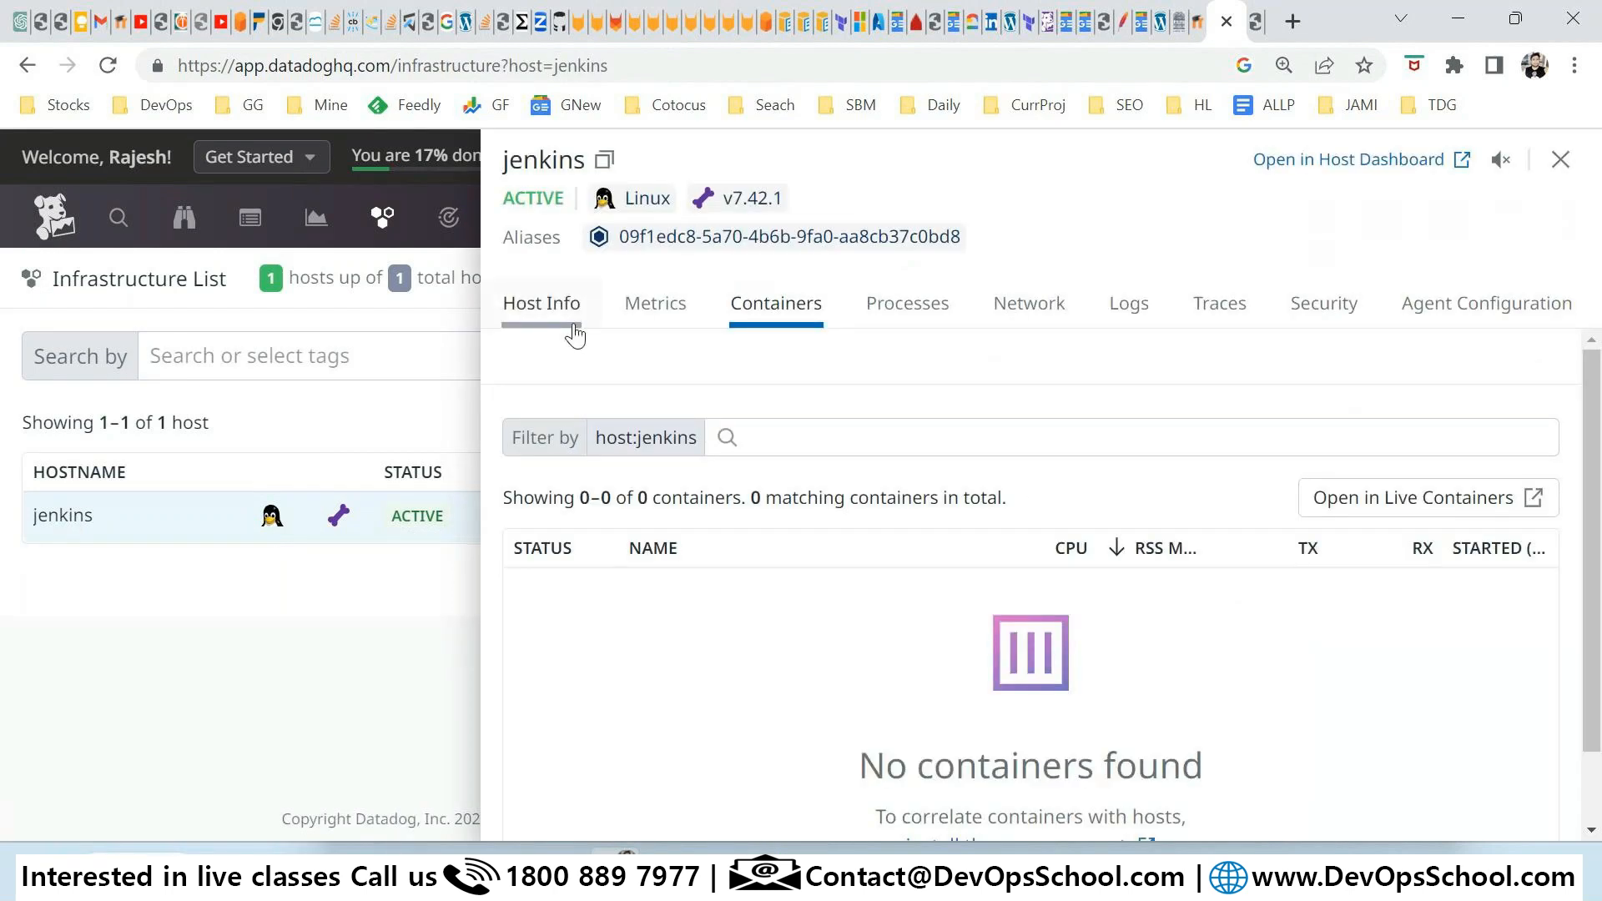
pyautogui.click(541, 304)
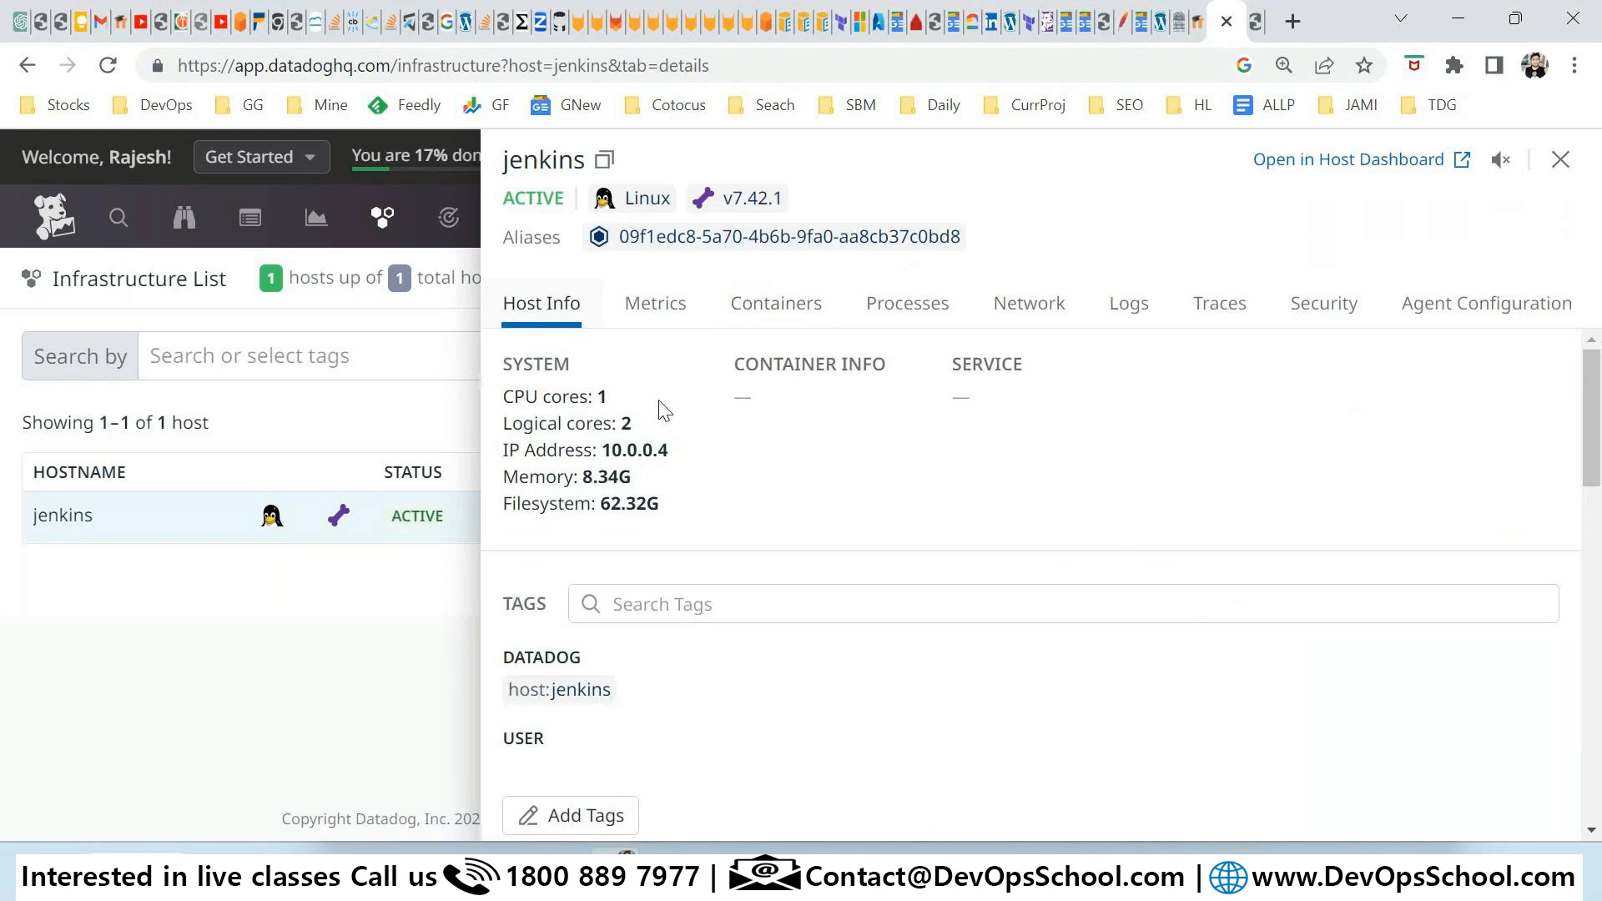
pyautogui.click(654, 304)
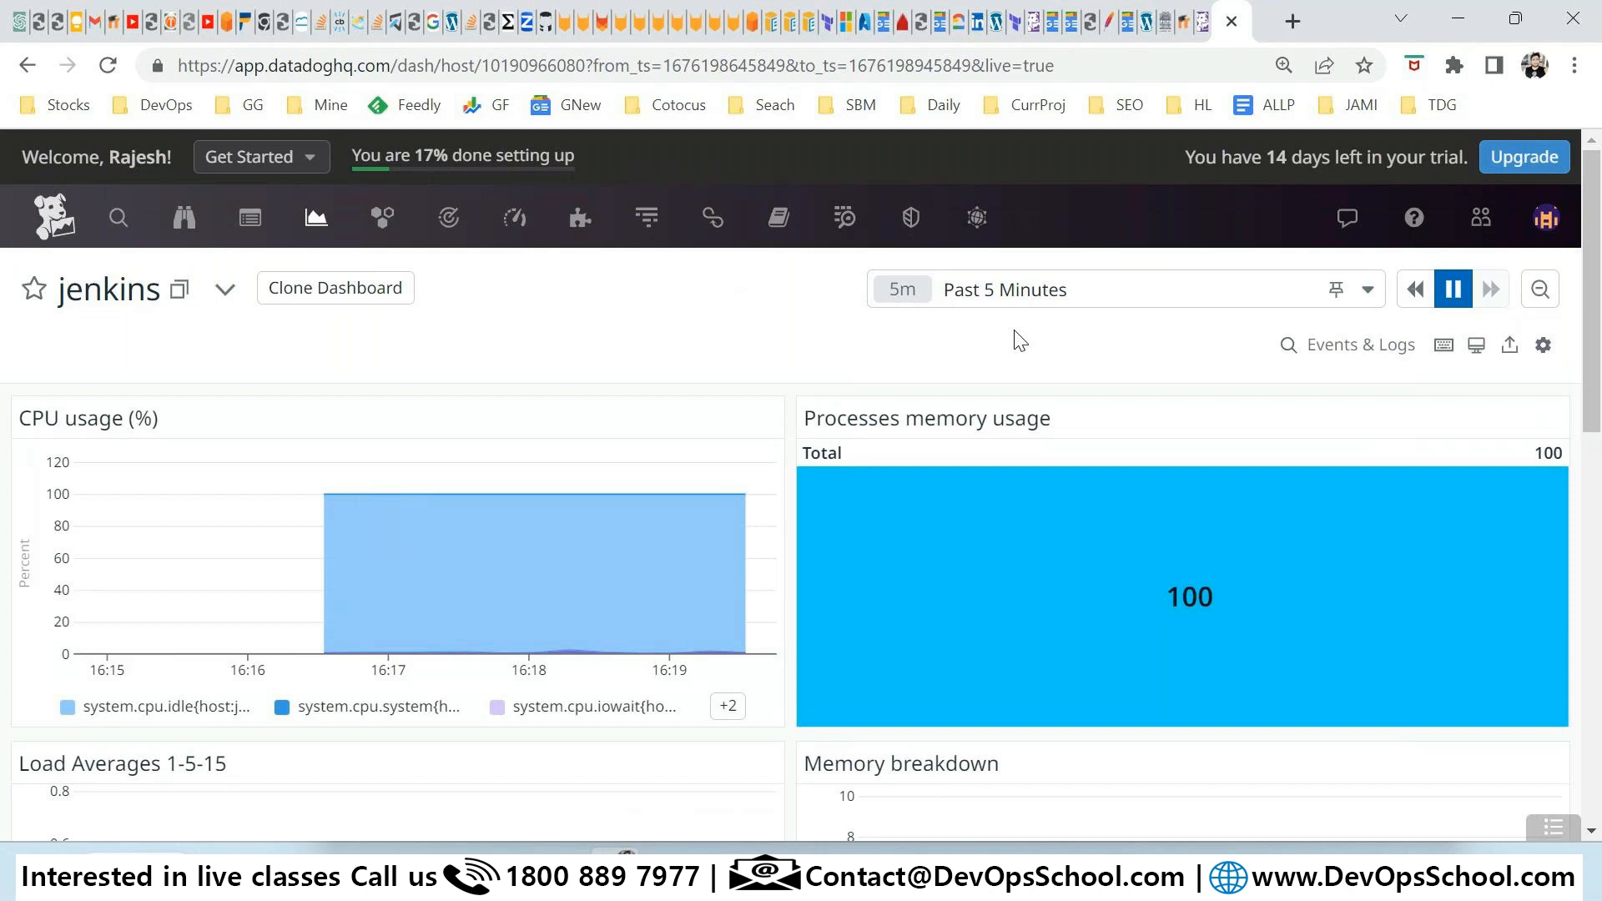
pyautogui.moveTo(677, 429)
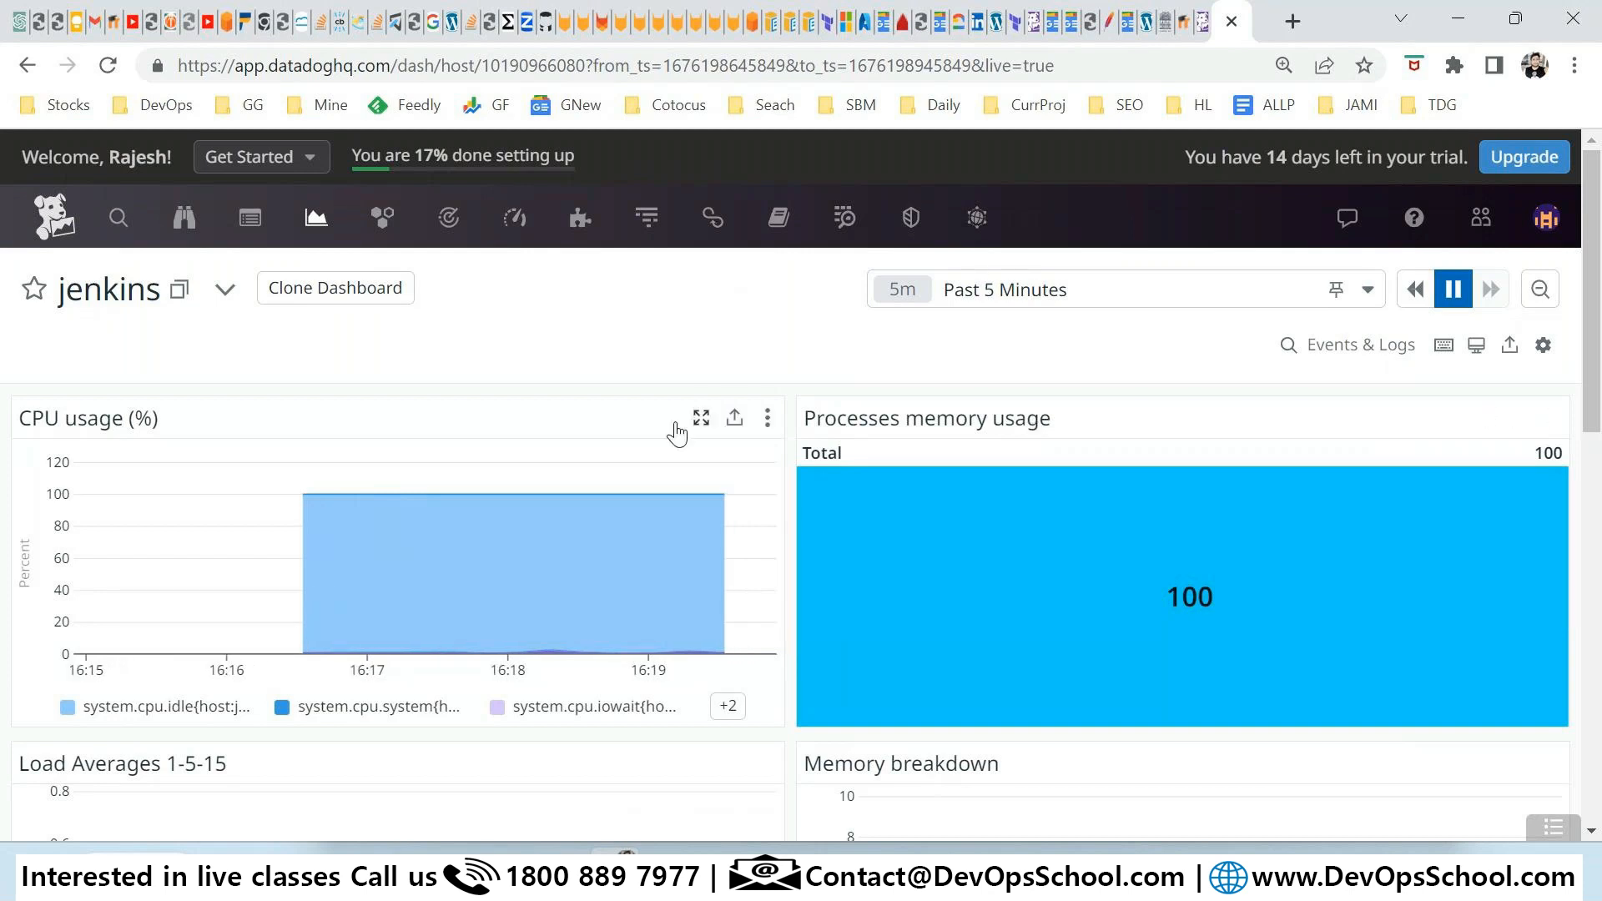
# Navigate from the jenkins dashboard to the Metrics Explorer via the Metrics menu
pyautogui.scroll(-3)
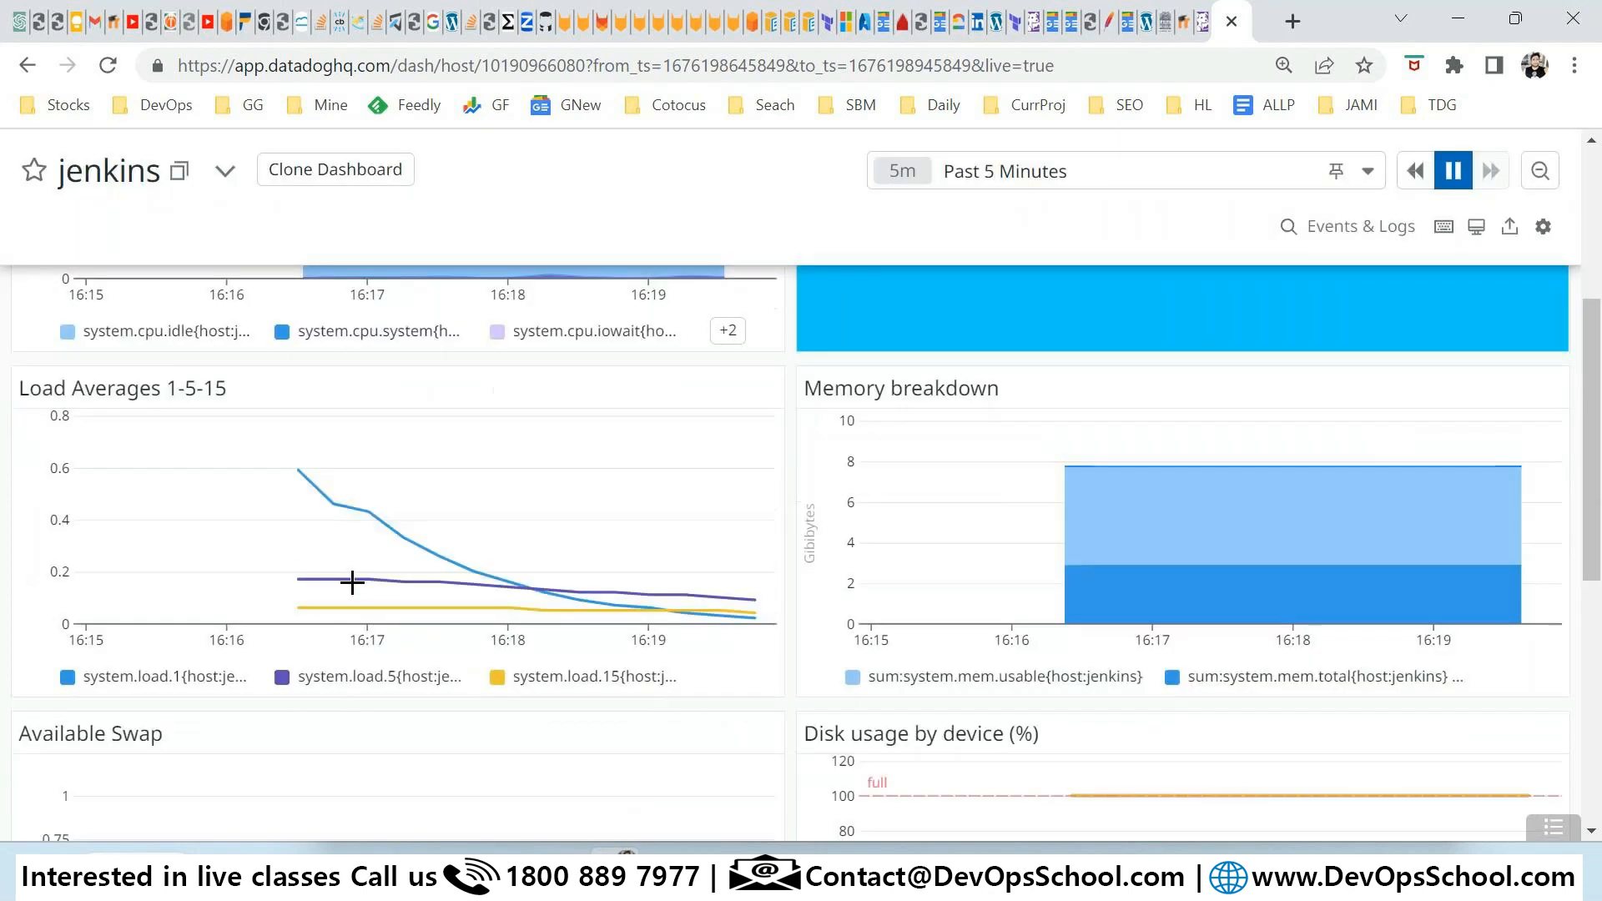
pyautogui.click(581, 217)
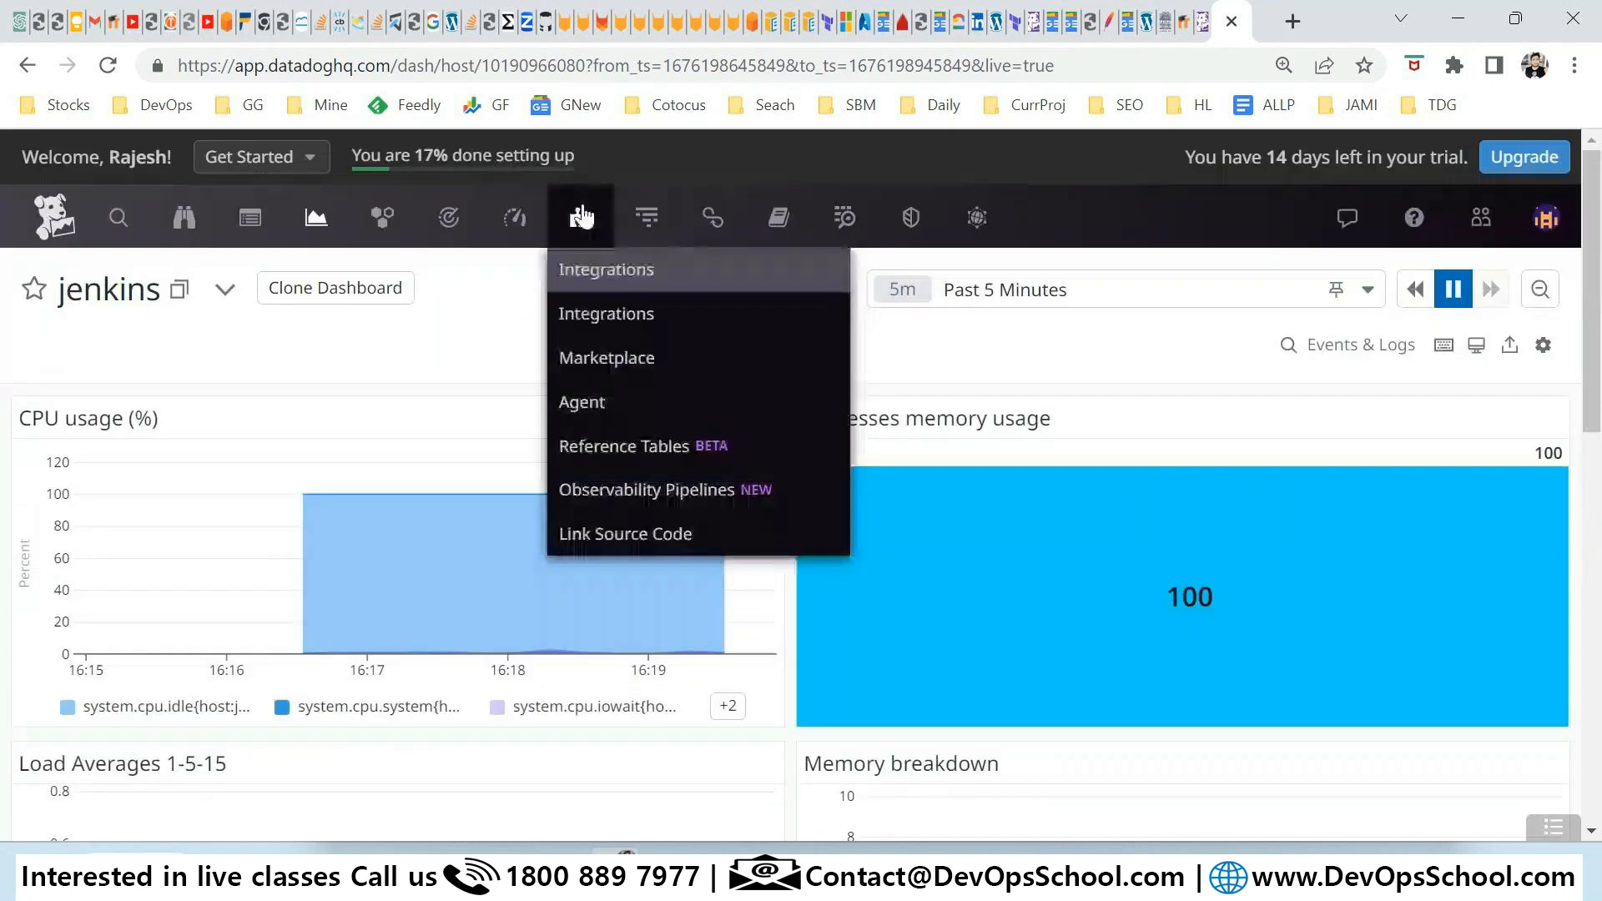
pyautogui.click(514, 217)
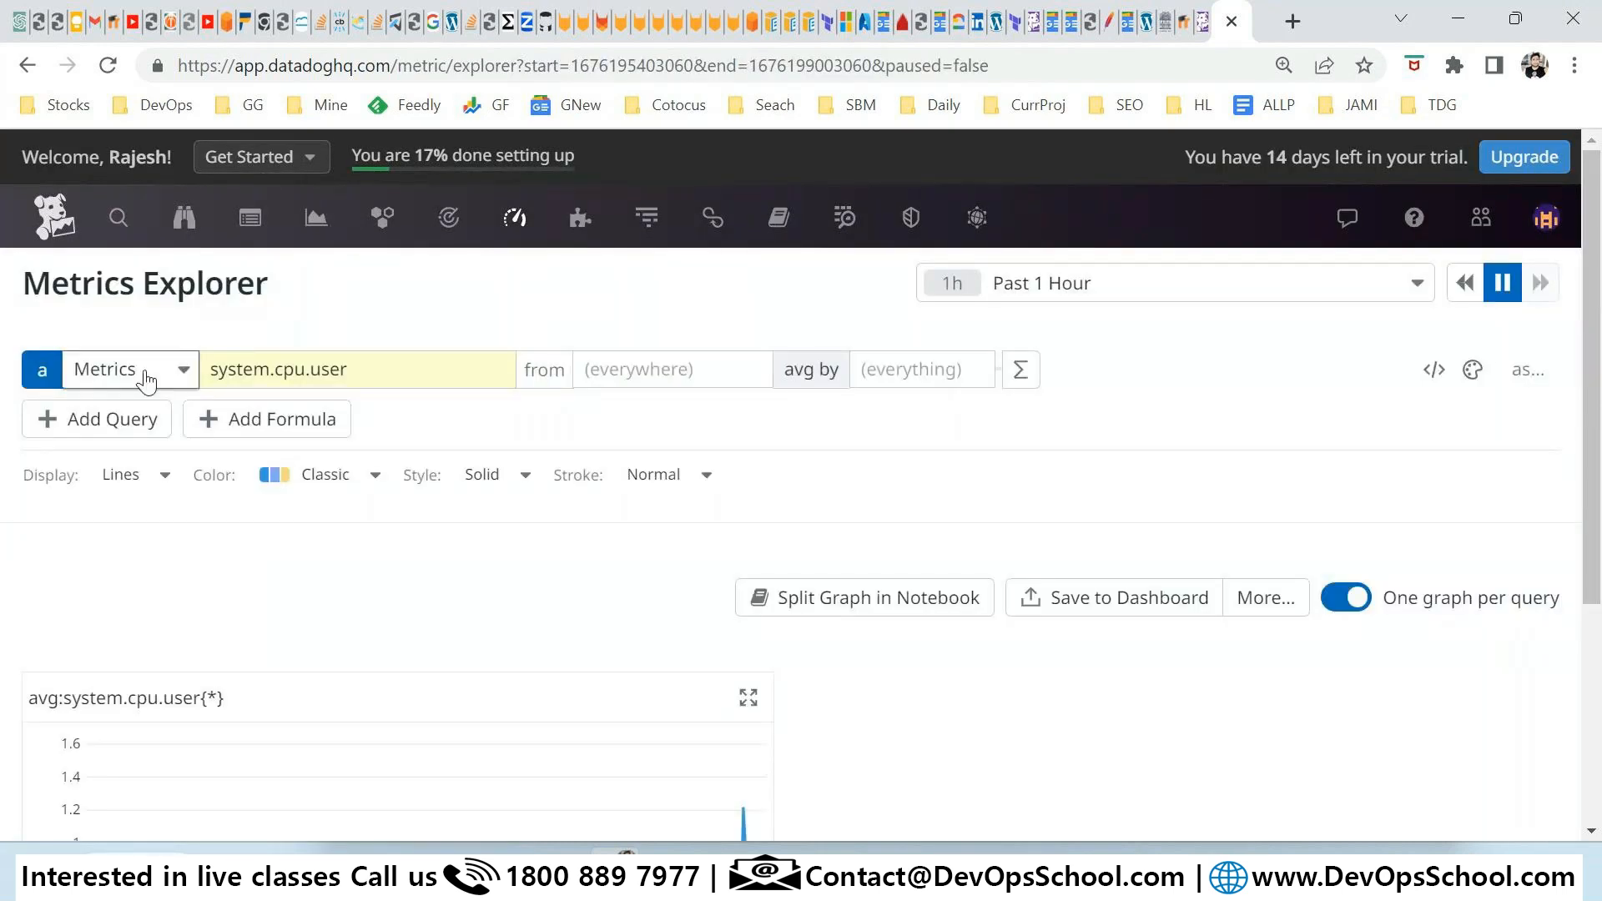
# Limit the Metrics Explorer graph of system.cpu.user to the past five minutes
pyautogui.click(357, 369)
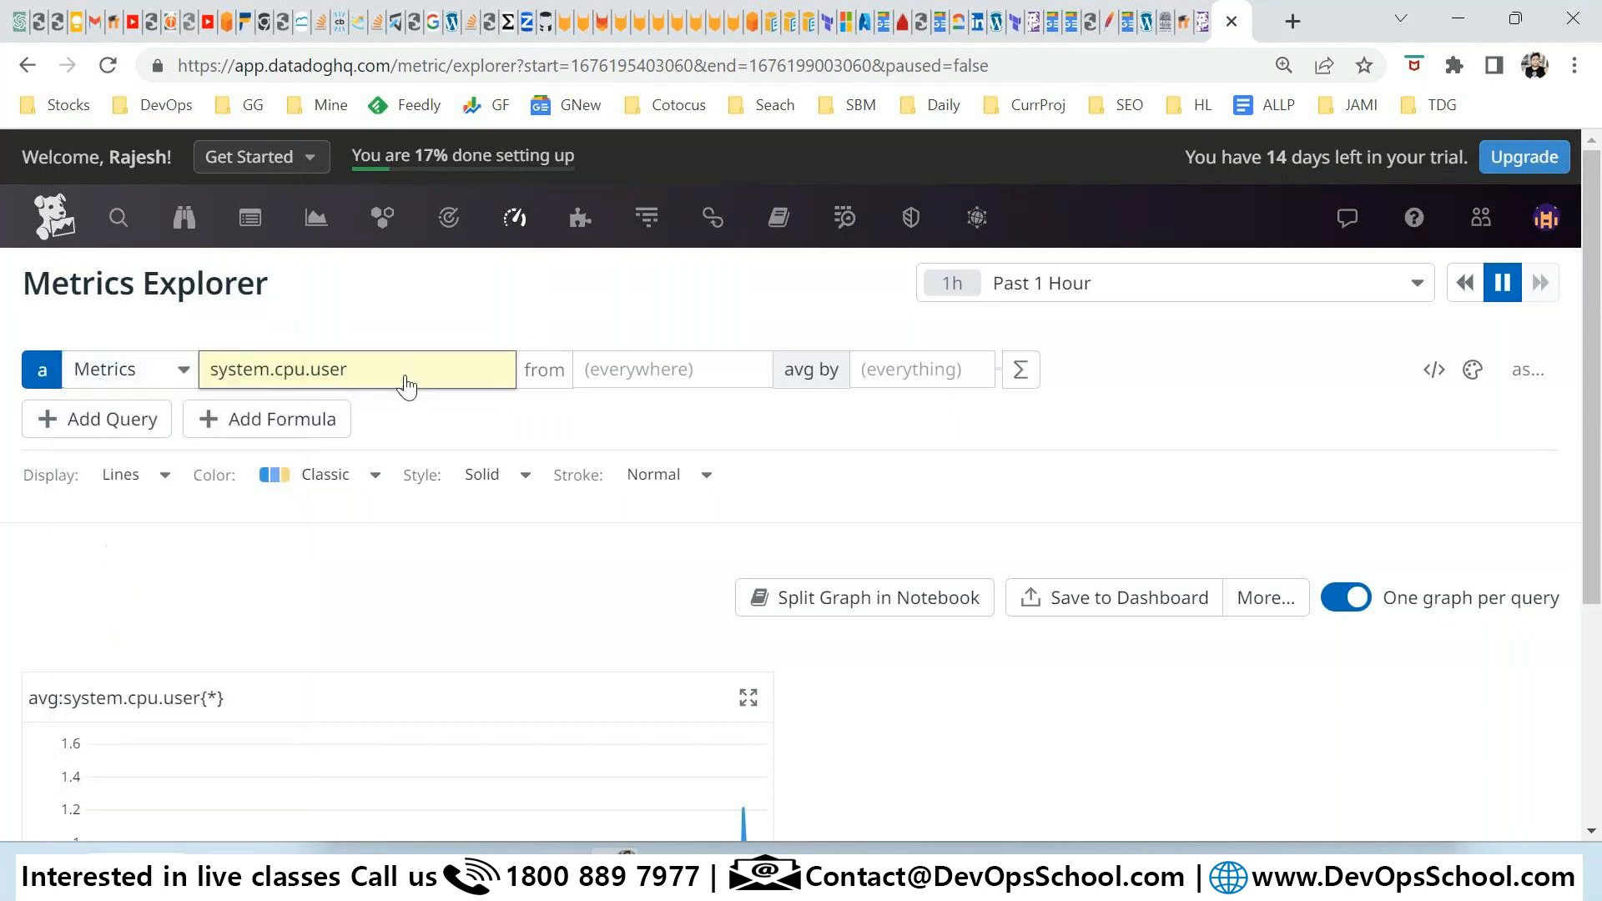
pyautogui.scroll(-3)
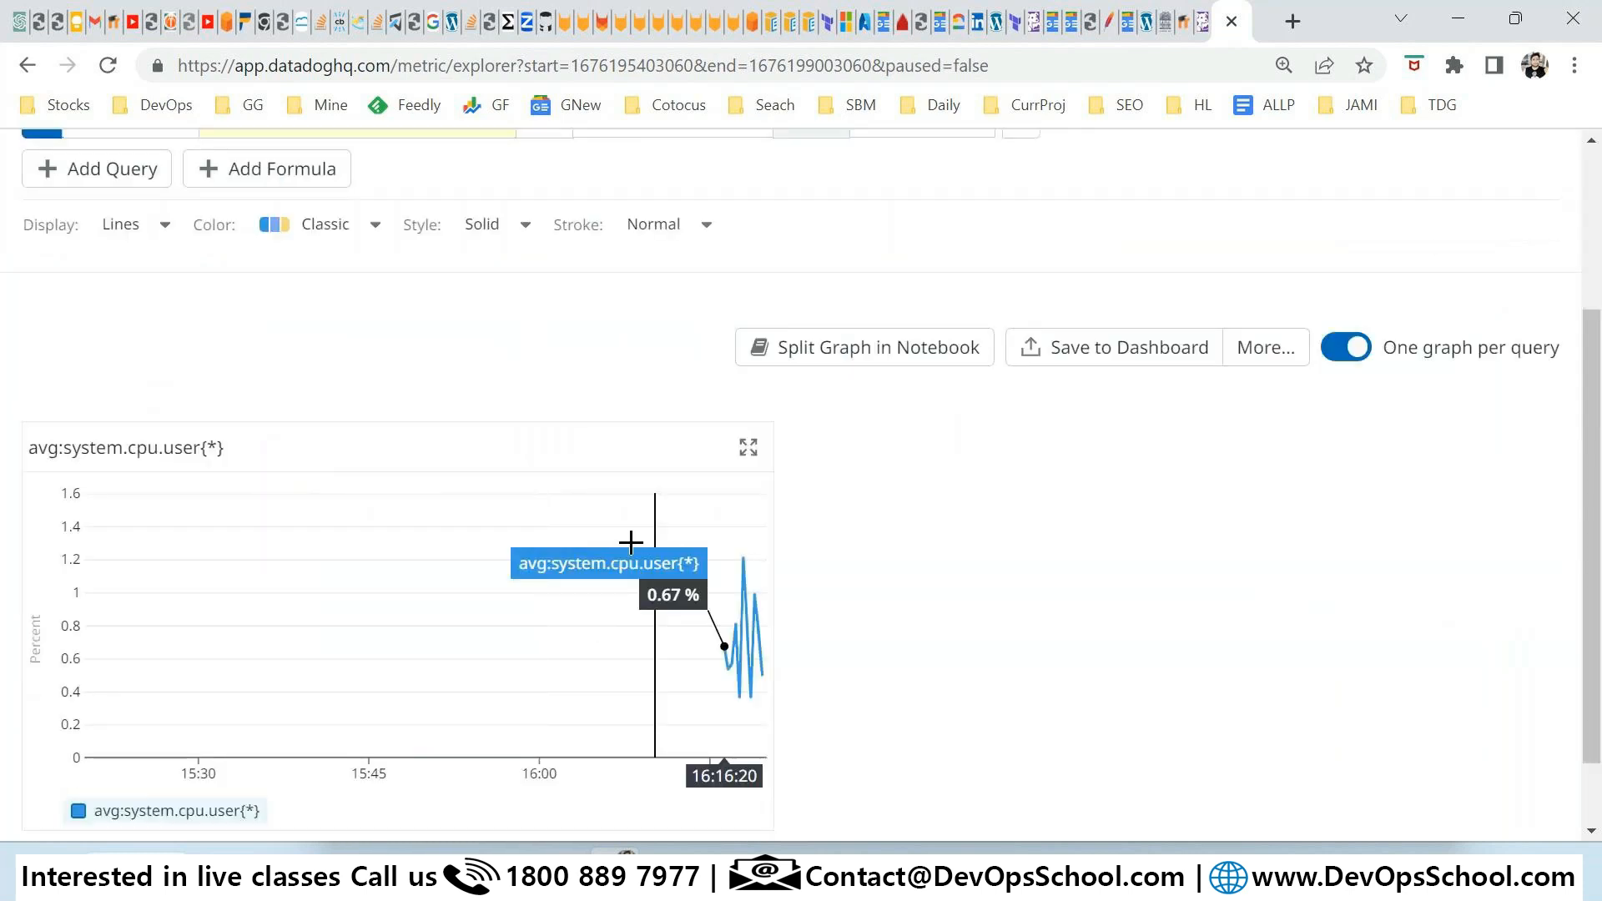
pyautogui.click(950, 283)
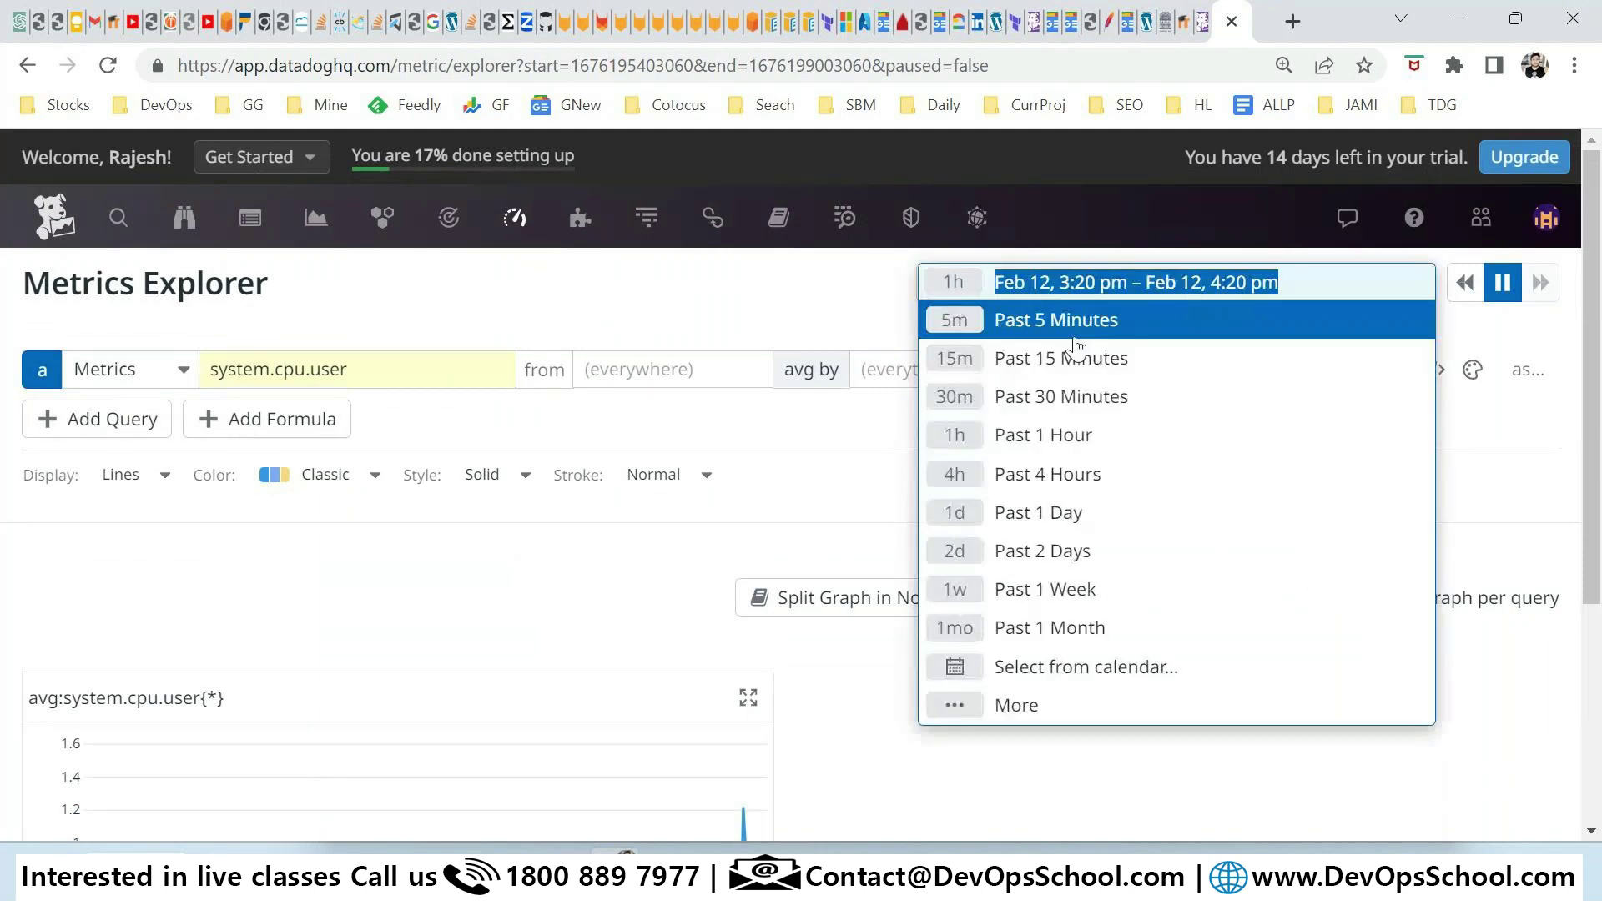
pyautogui.click(1055, 319)
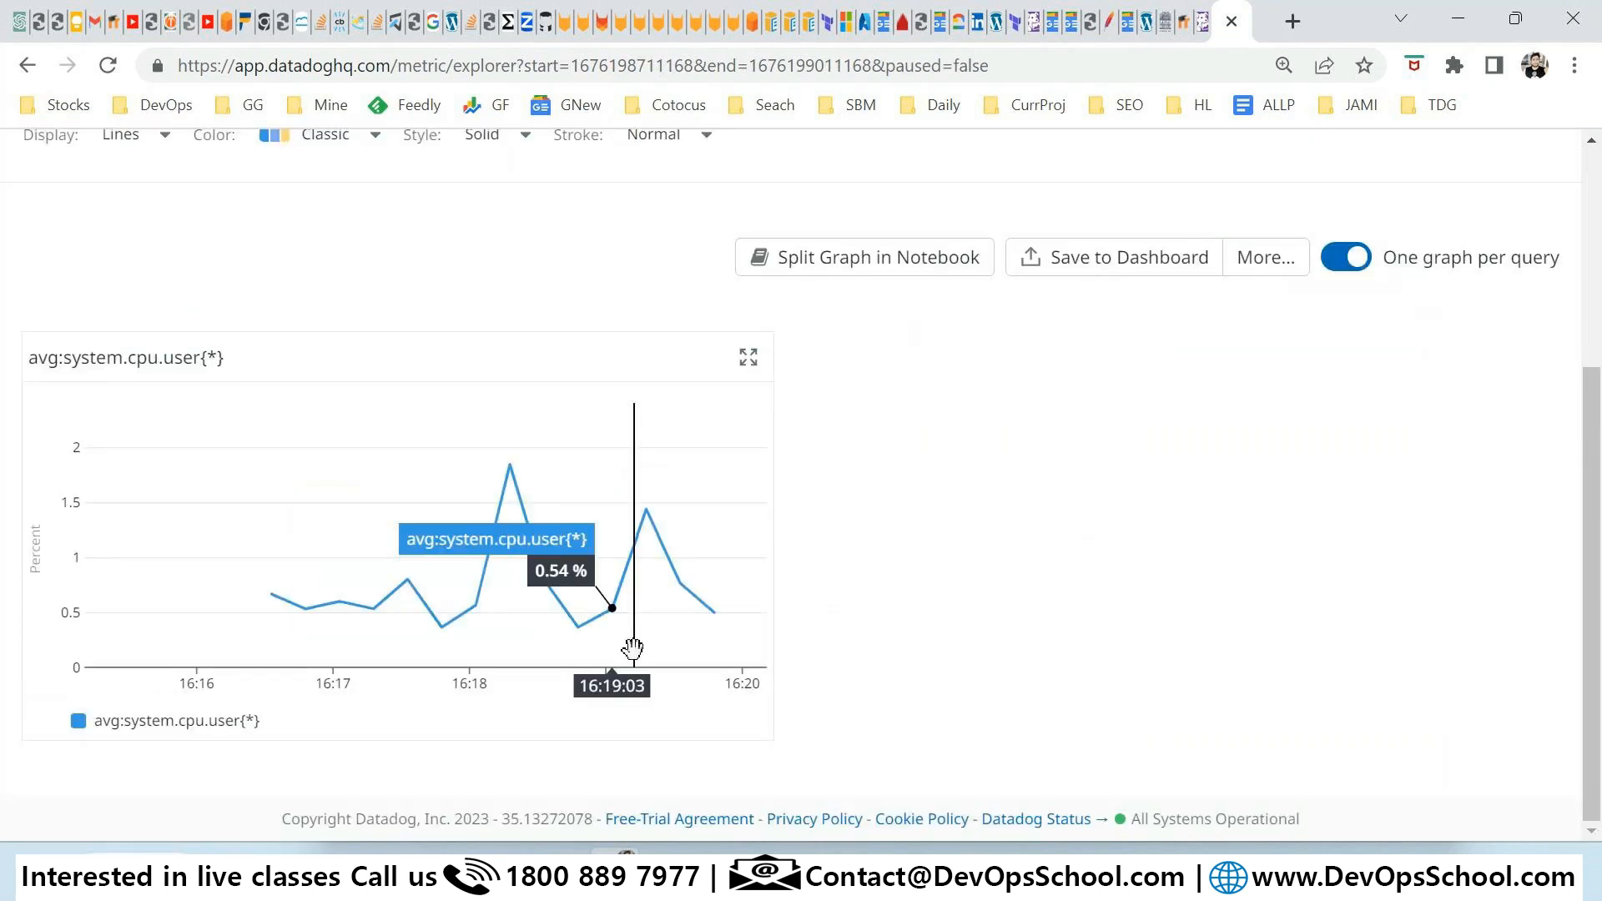
# Try system.mem.free, then graph system.disk.free as the explored metric
pyautogui.click(307, 370)
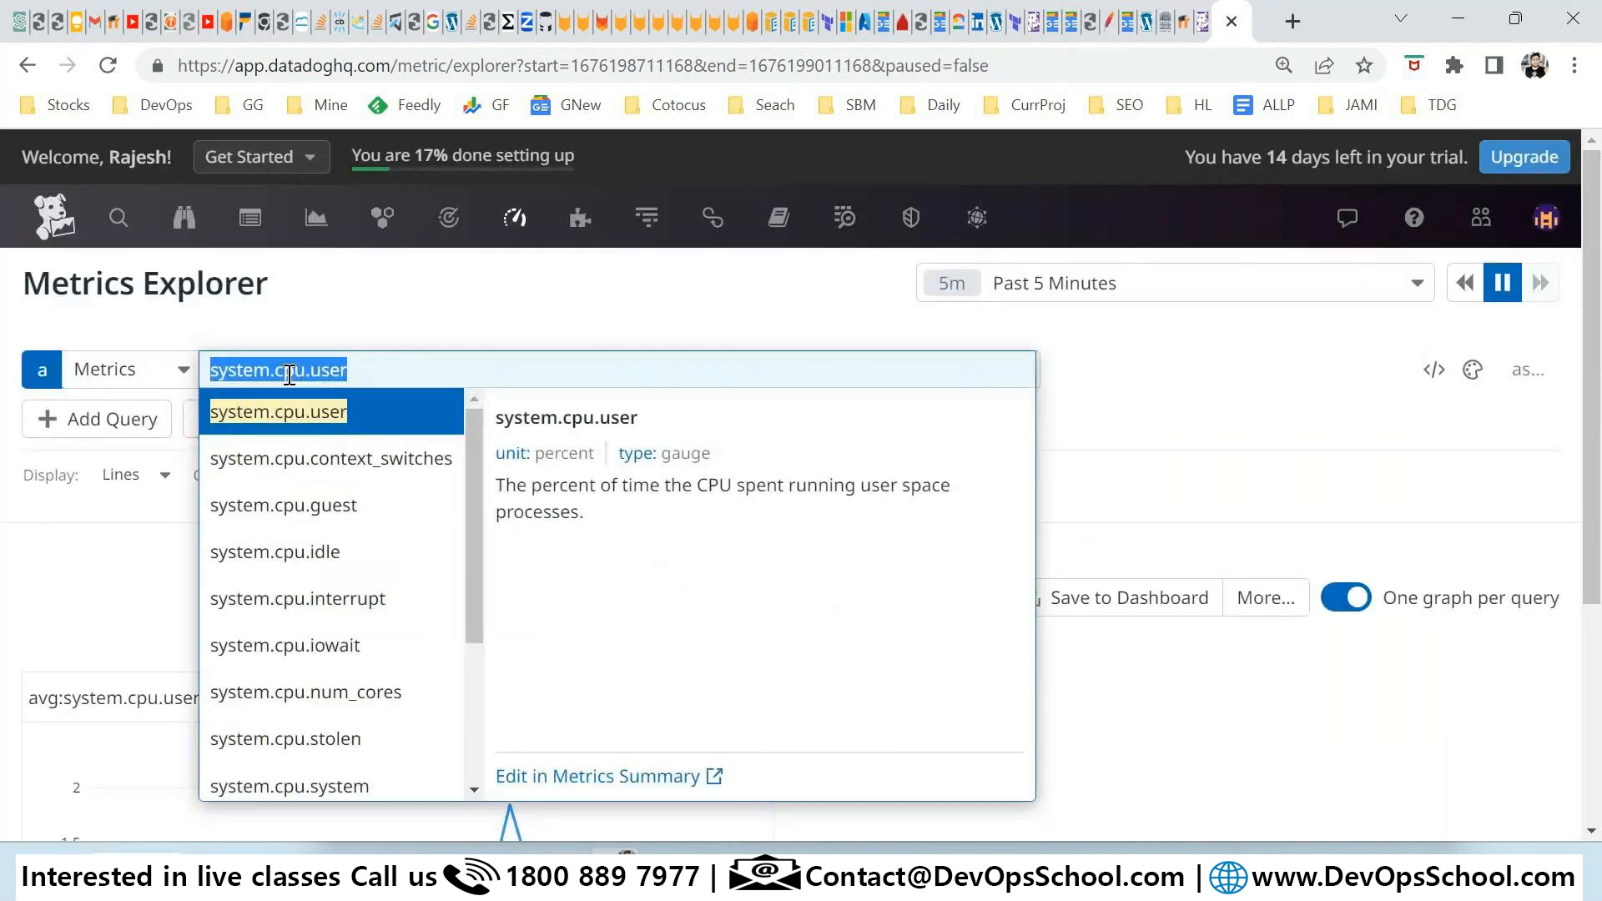
pyautogui.write('mem')
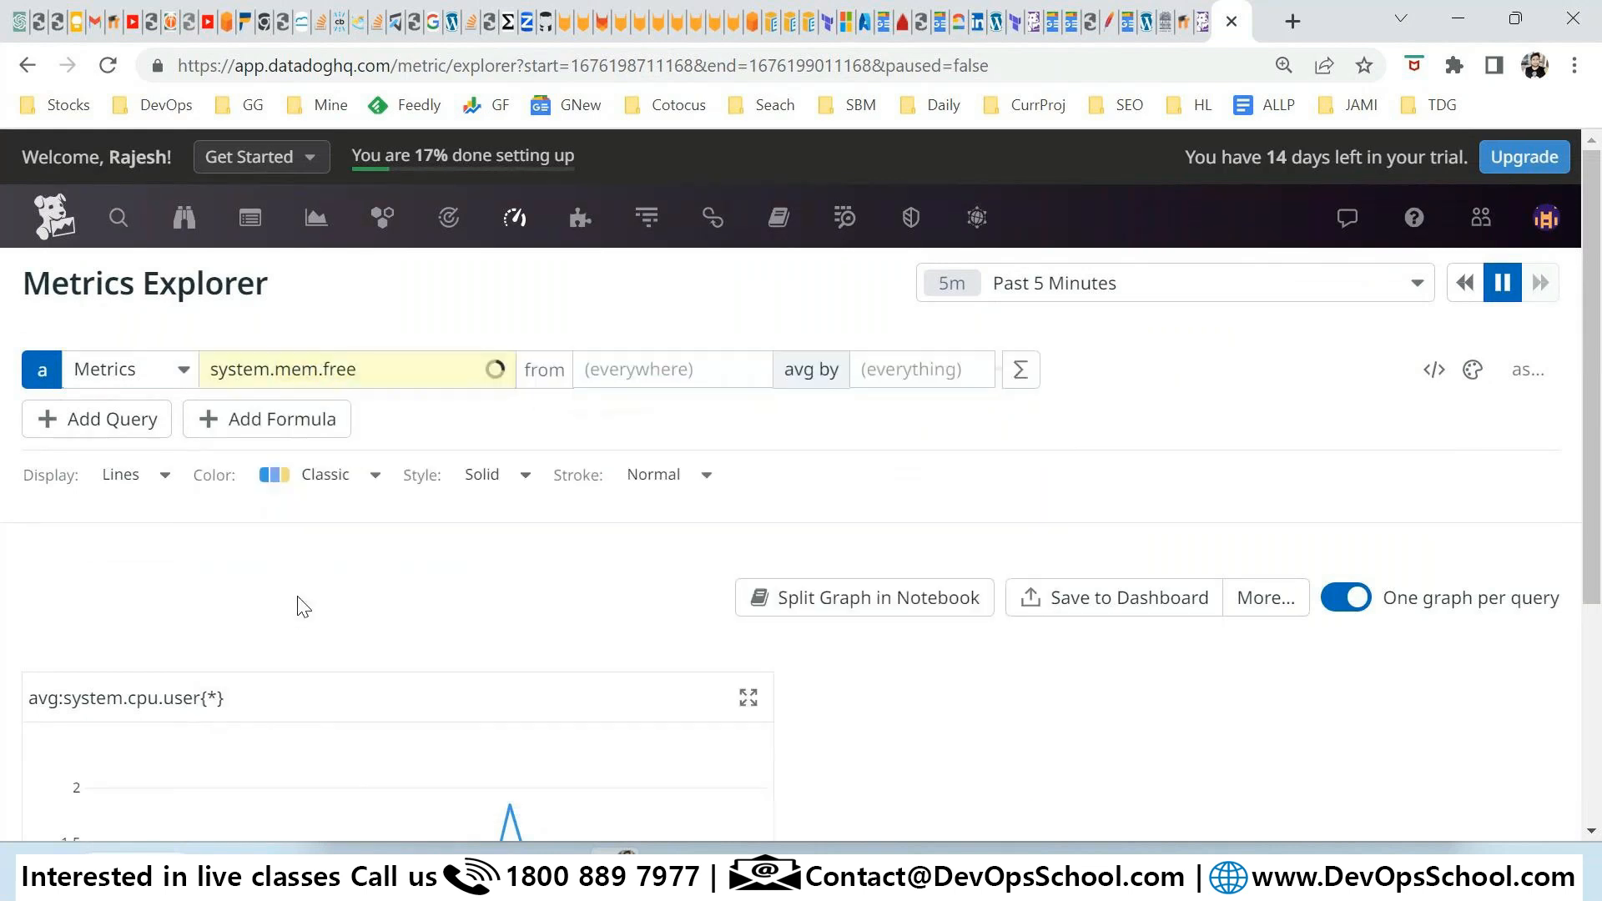
pyautogui.scroll(-3)
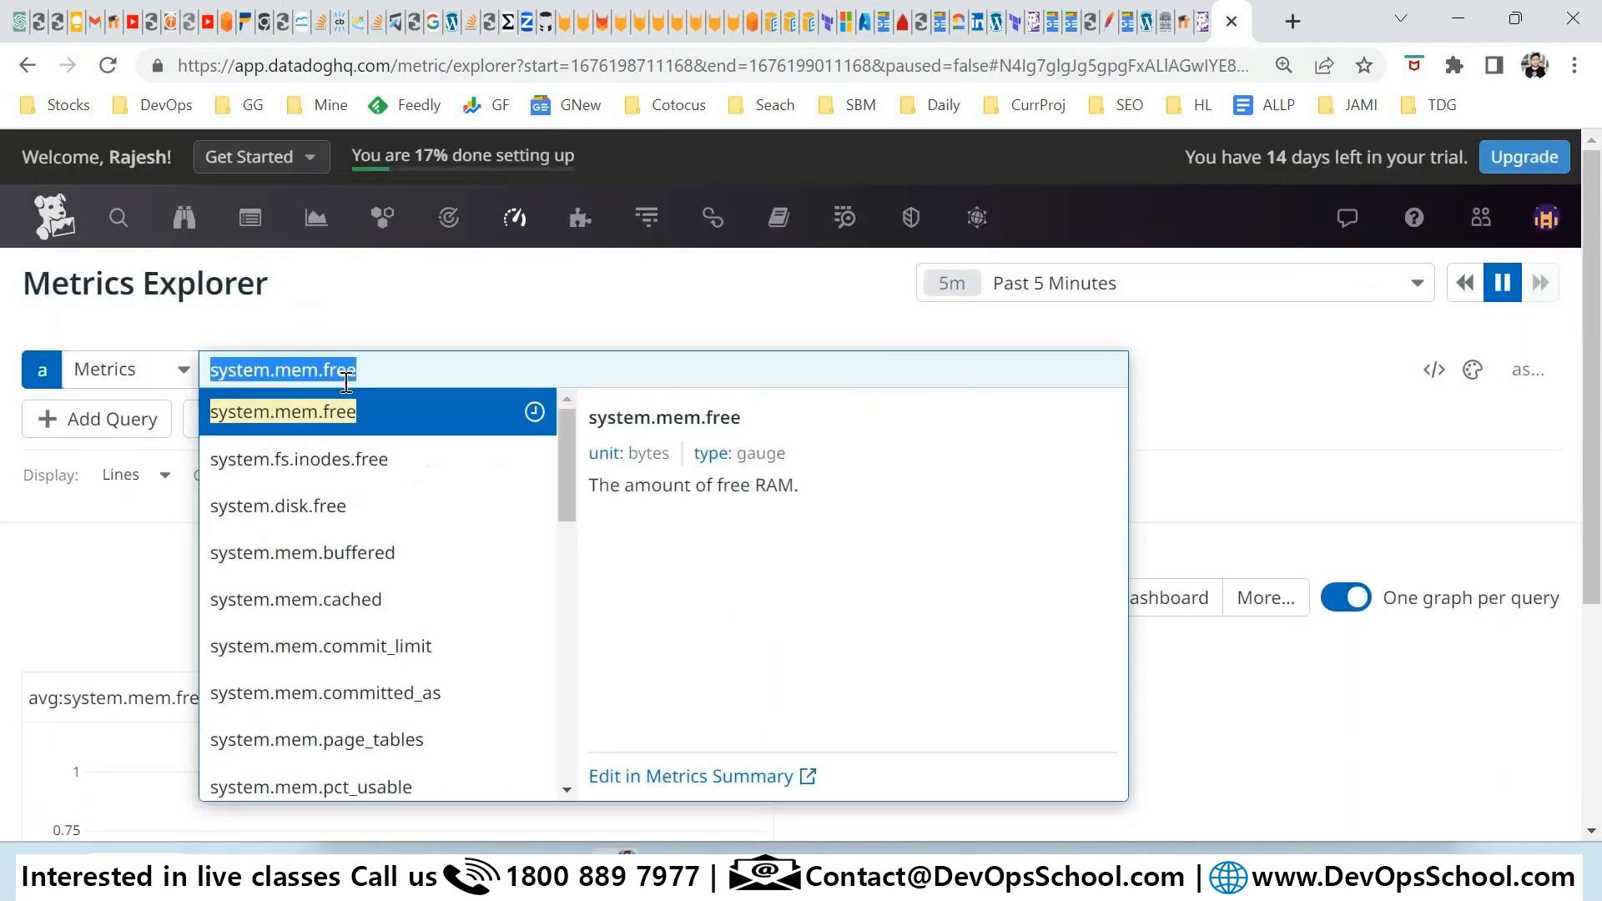
pyautogui.write('dis')
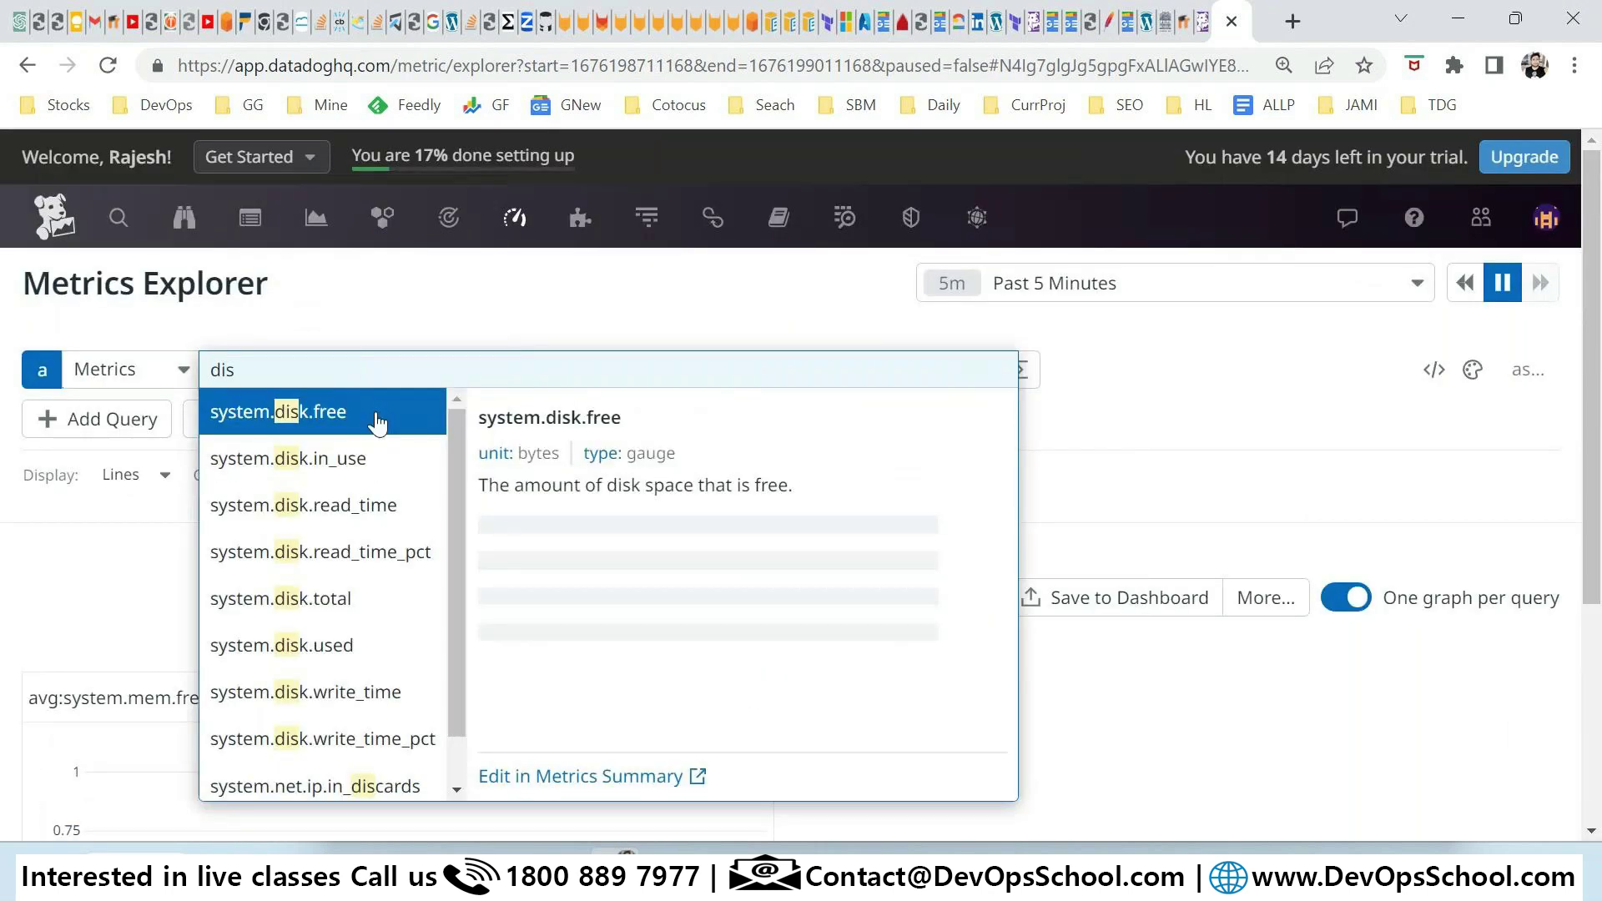
pyautogui.click(279, 412)
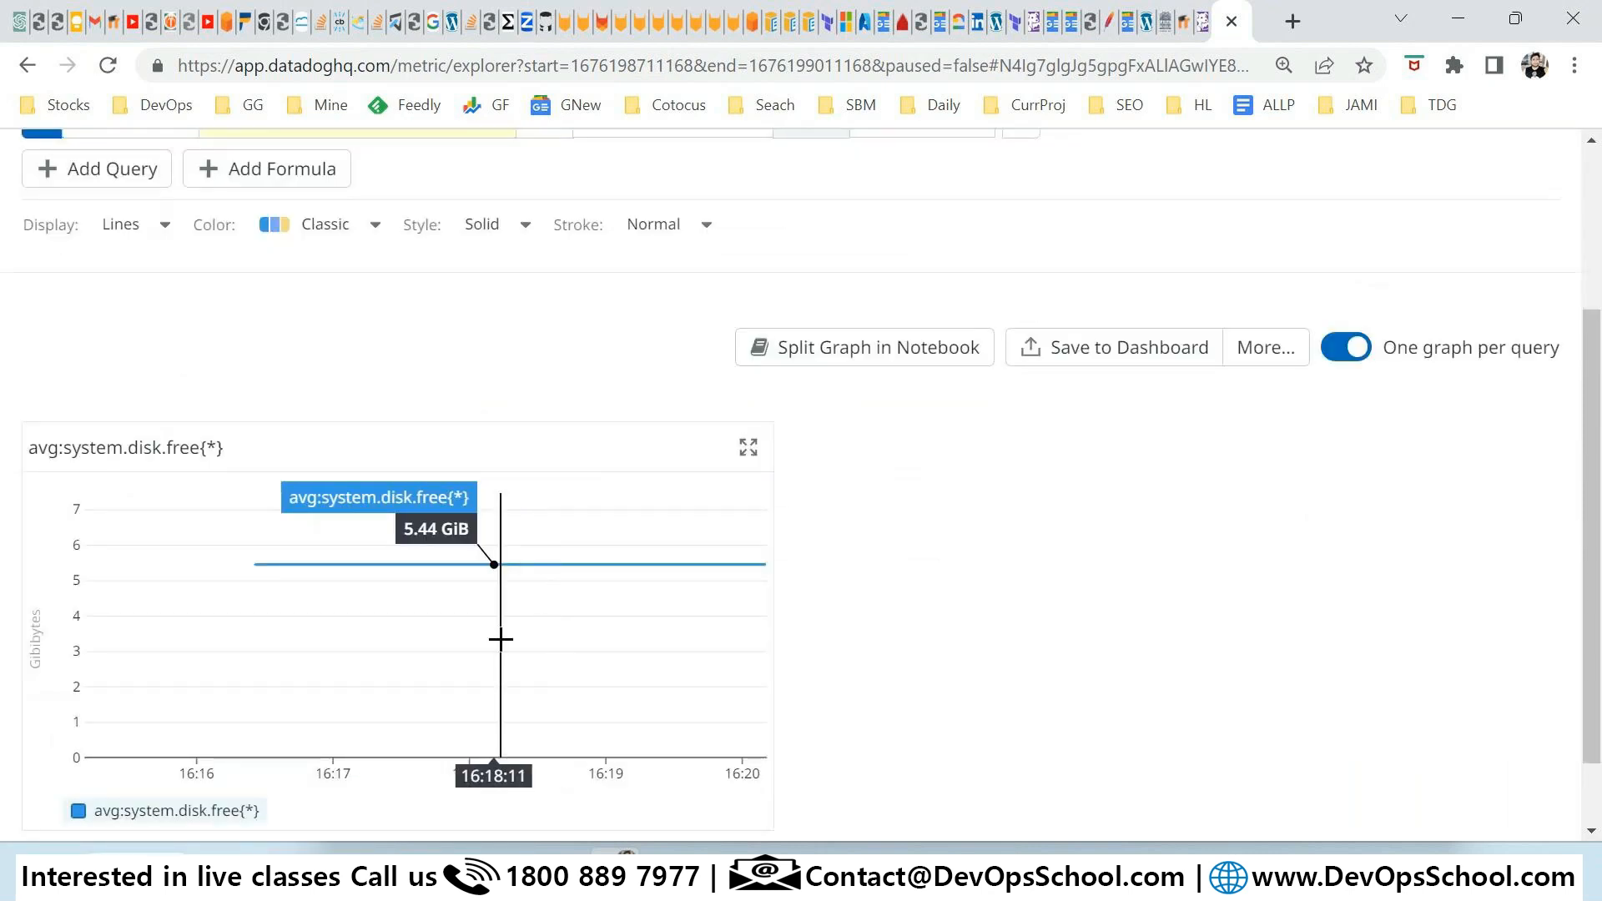
pyautogui.scroll(3)
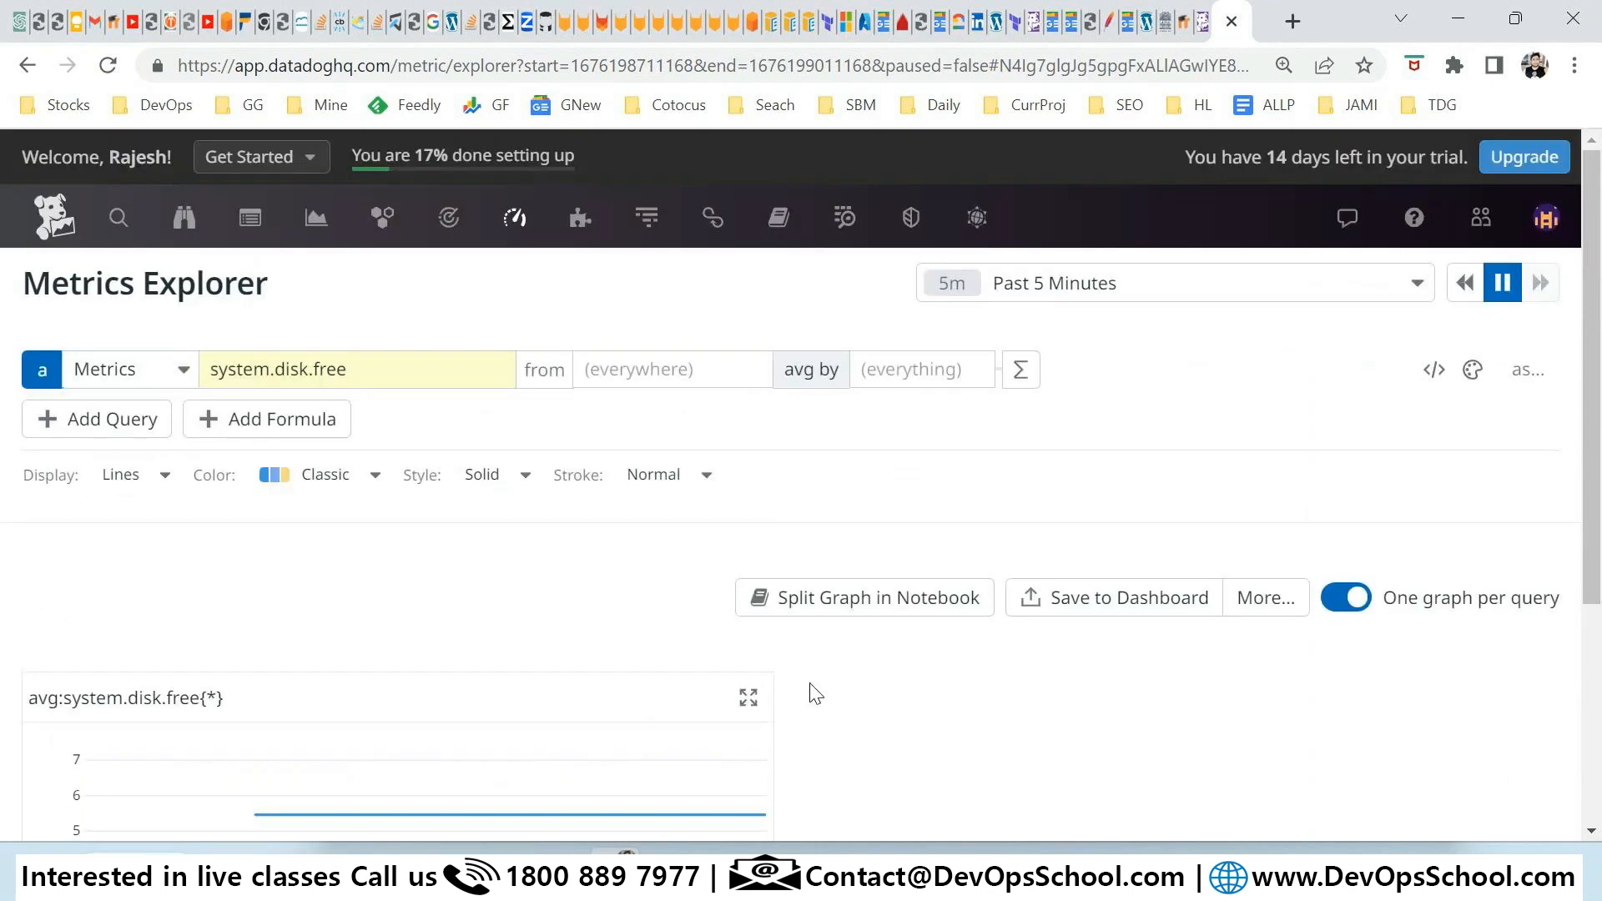
pyautogui.moveTo(746, 655)
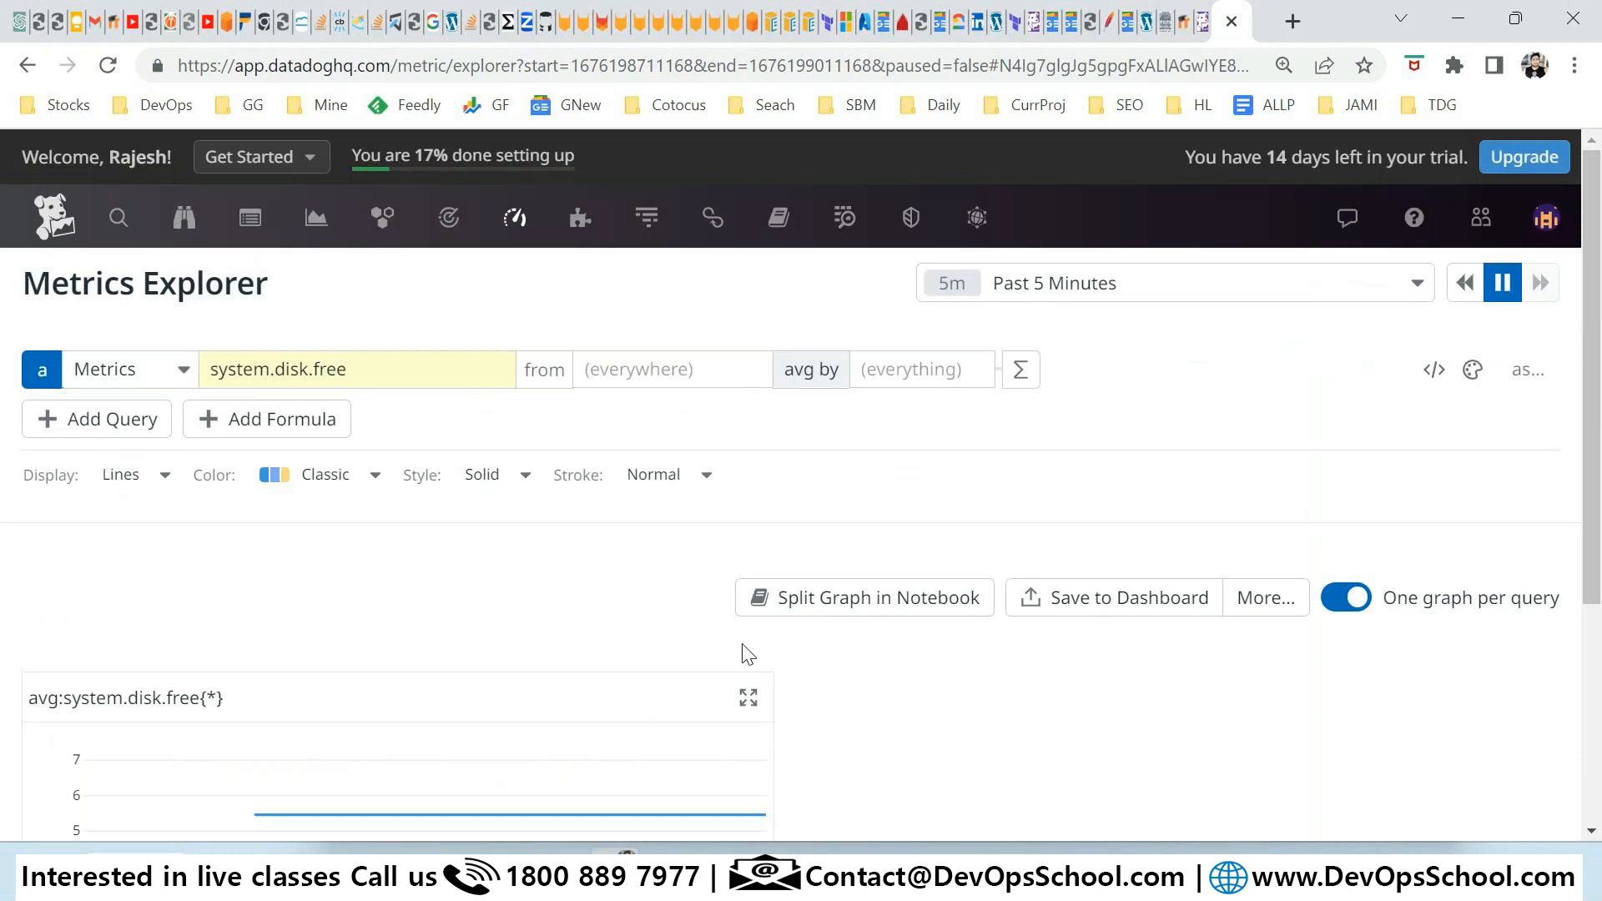